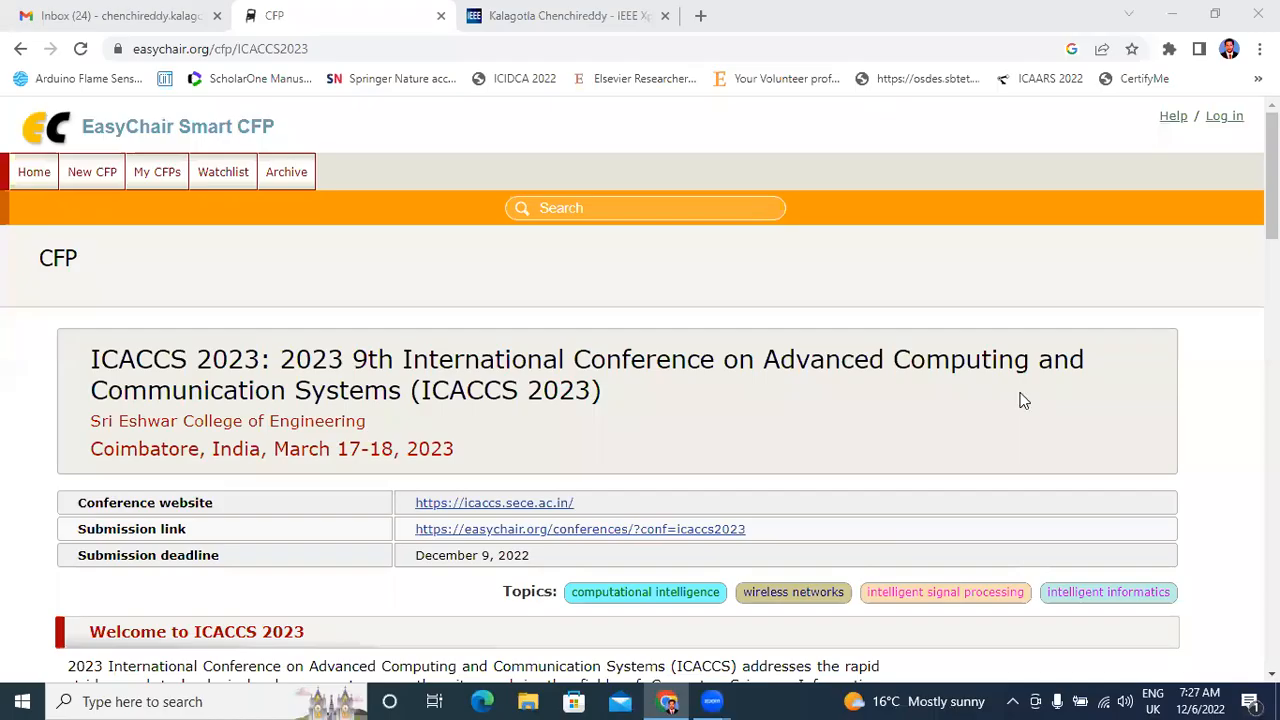
{"action": "mouse_move", "coordinate": [1025, 393]}
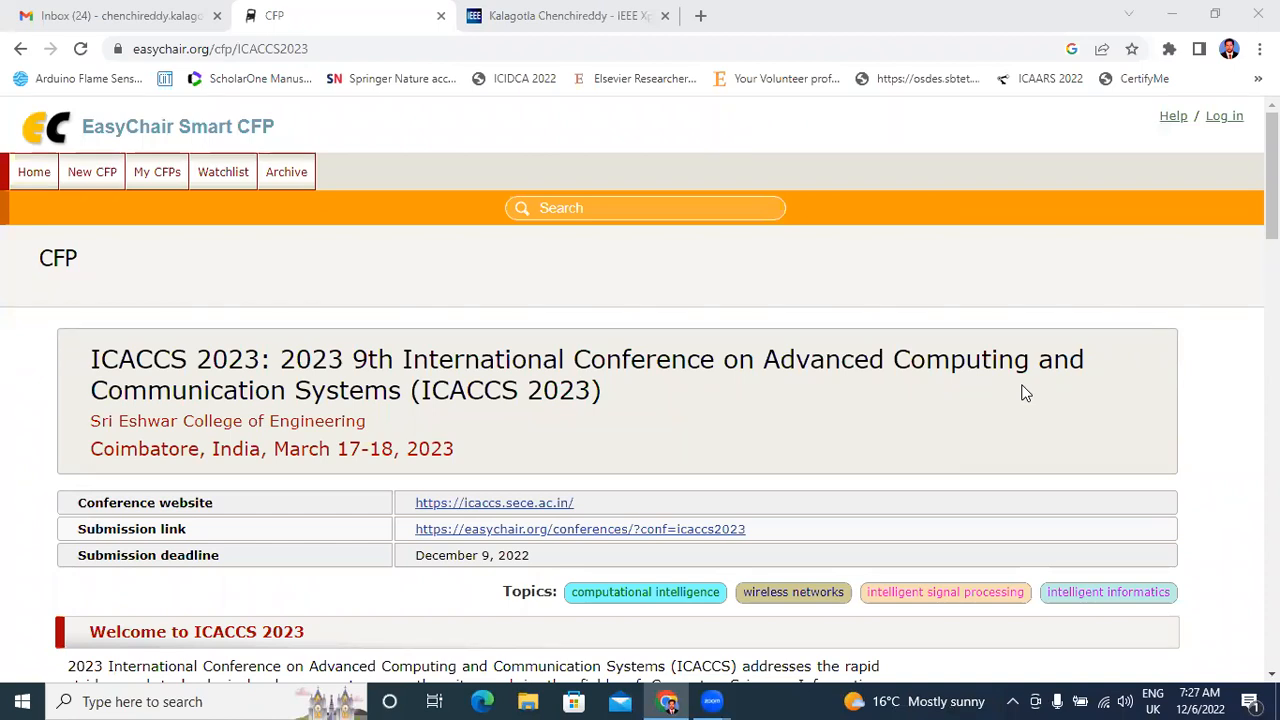
{"action": "mouse_move", "coordinate": [907, 529]}
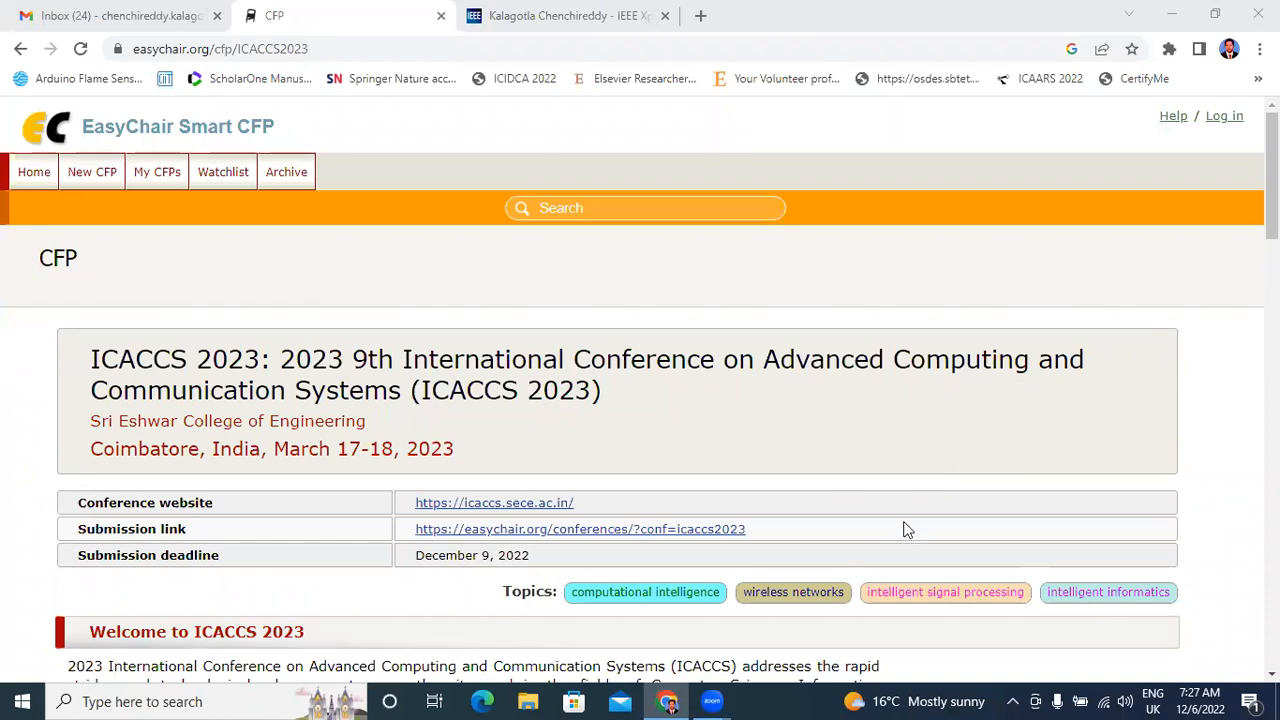
{"action": "mouse_move", "coordinate": [147, 372]}
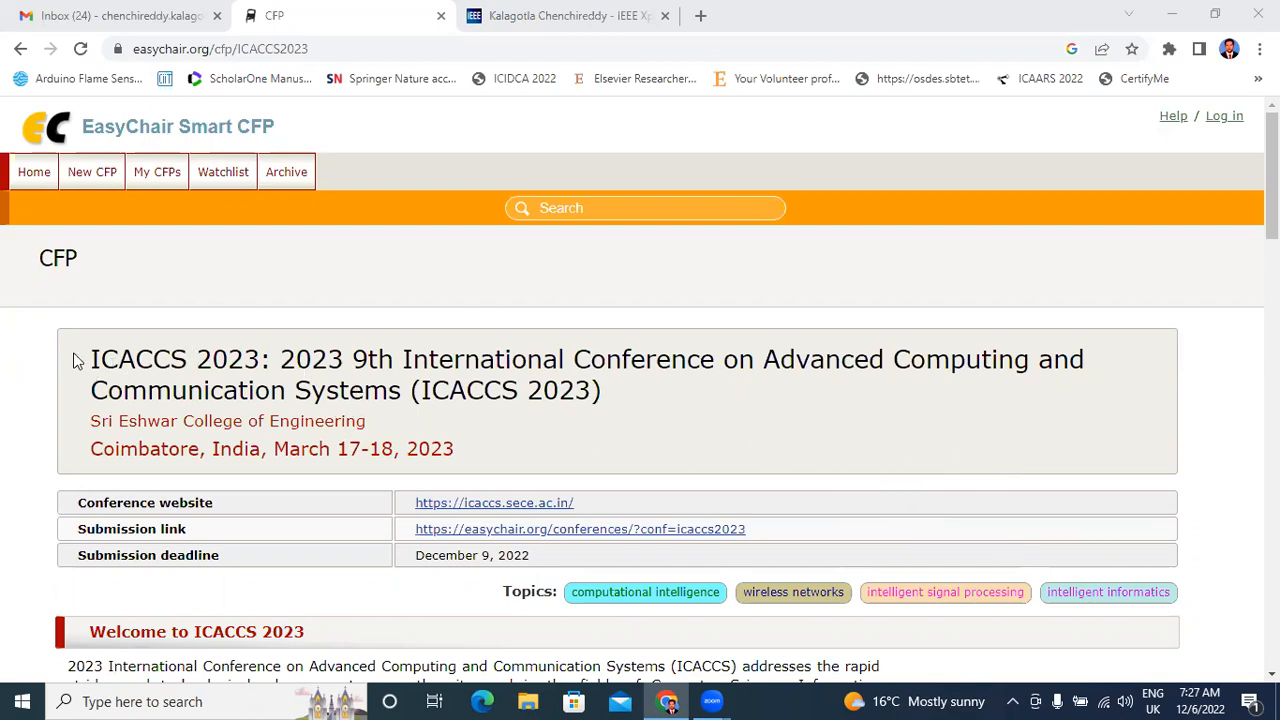
{"action": "mouse_move", "coordinate": [413, 359]}
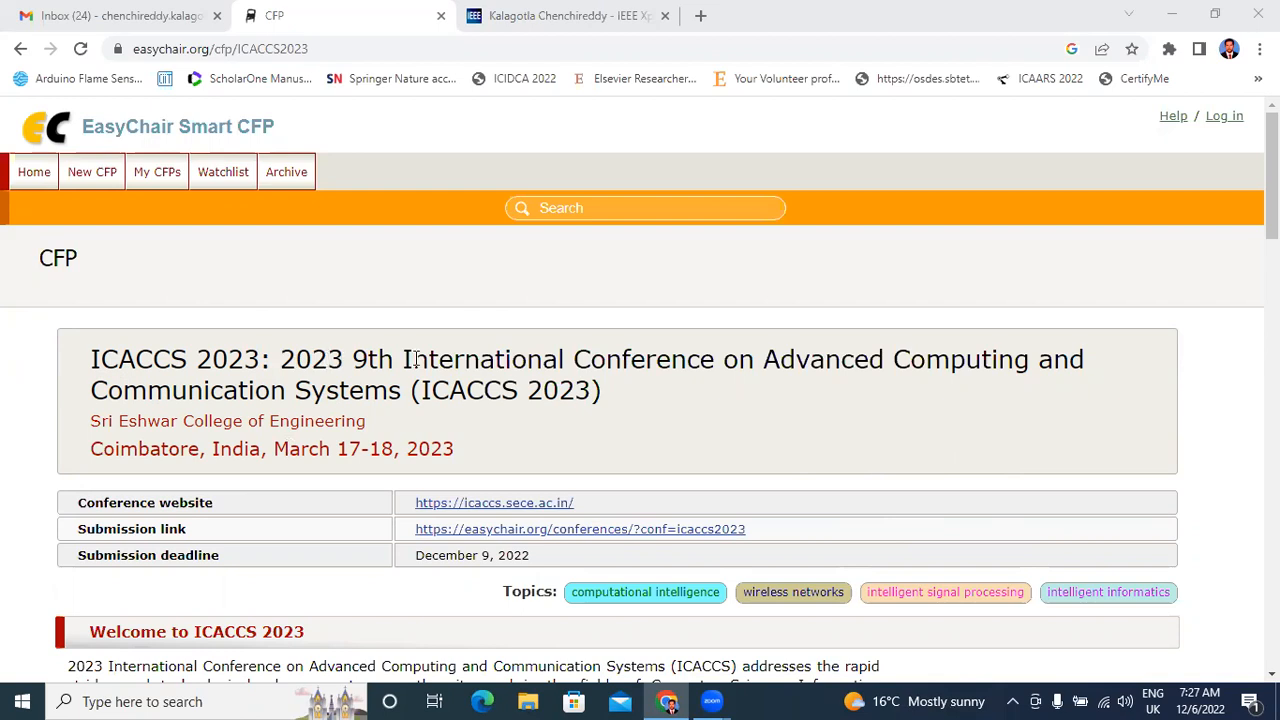
{"action": "mouse_move", "coordinate": [105, 130]}
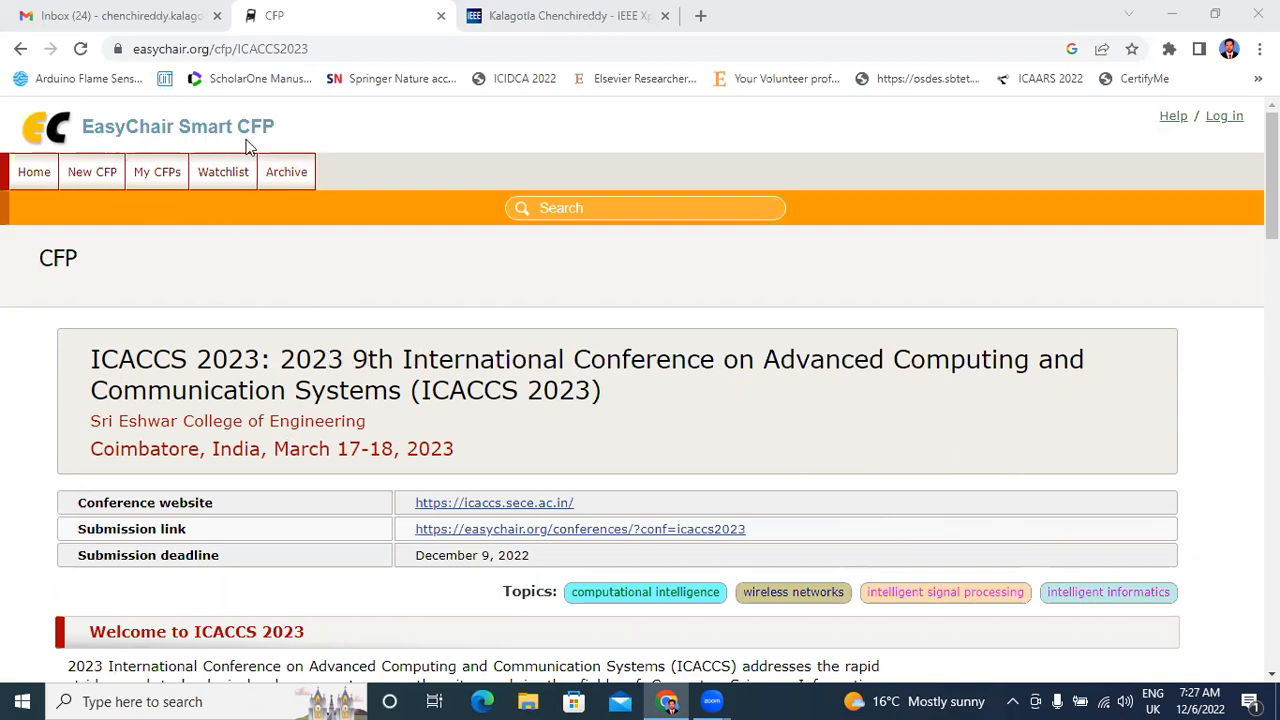
{"action": "mouse_move", "coordinate": [343, 138]}
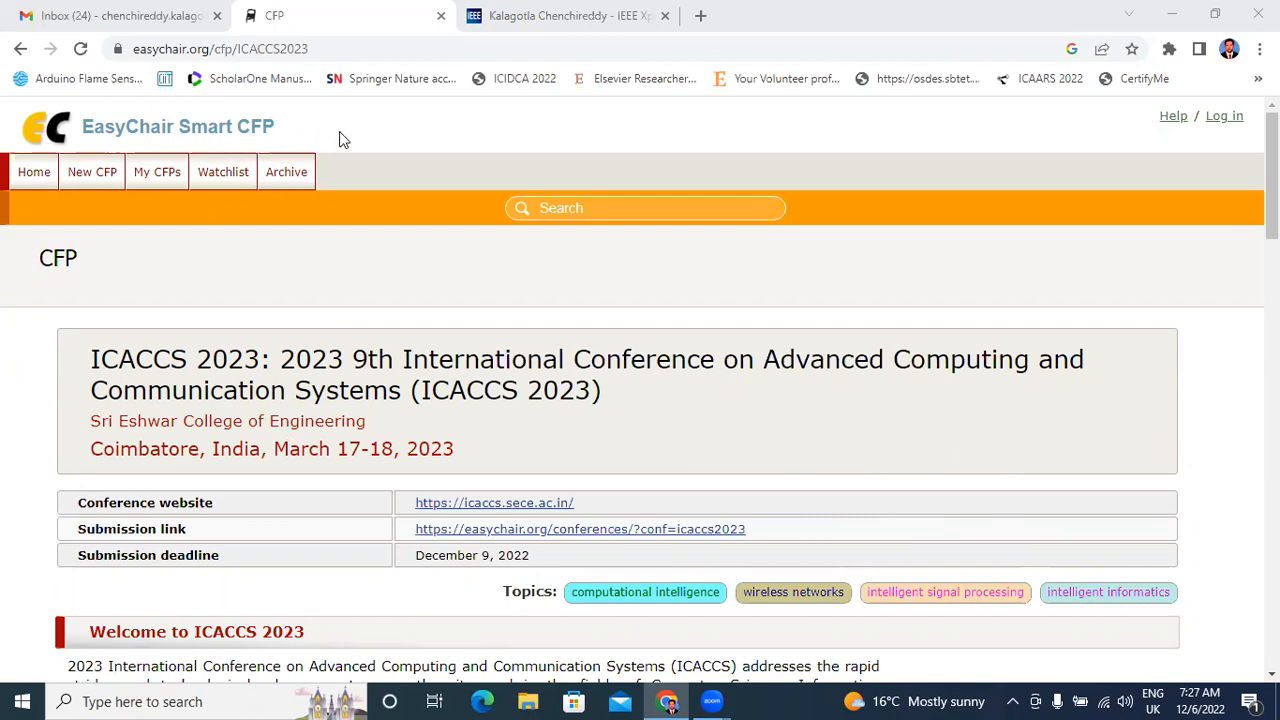
{"action": "mouse_move", "coordinate": [342, 288]}
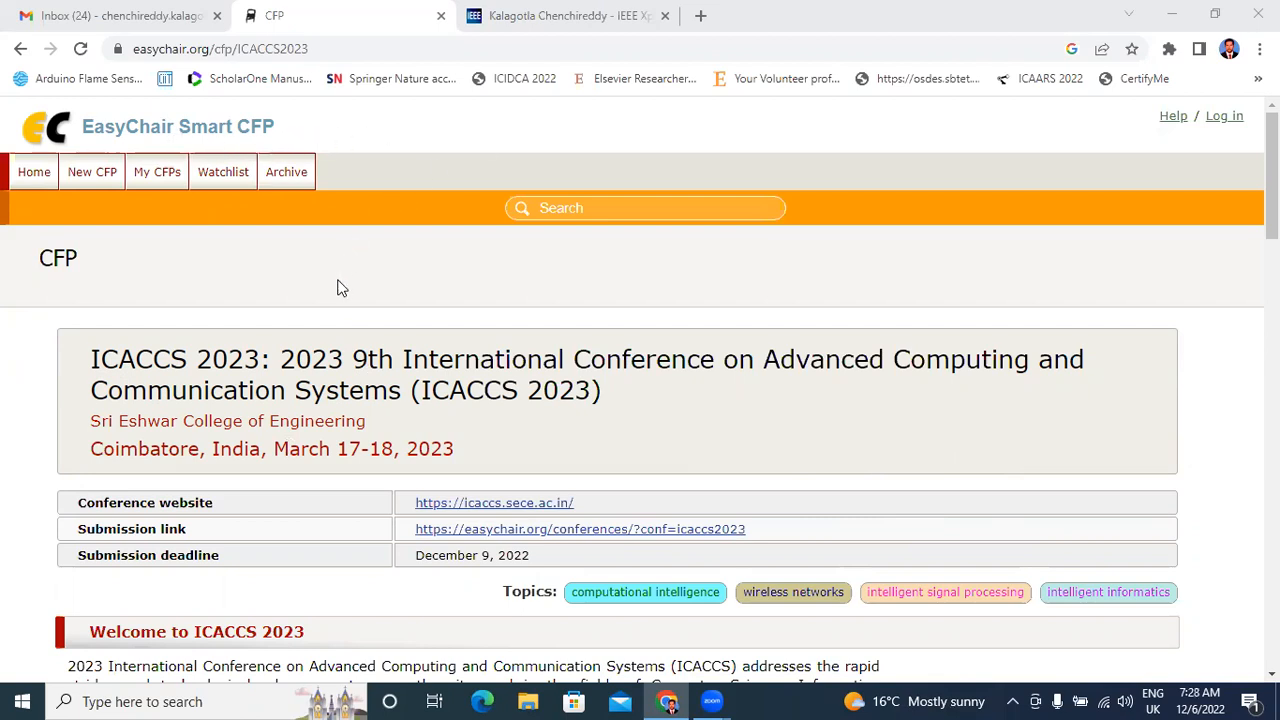
- Scroll through the ICACCS 2023 call-for-papers page in the CFP tab
{"action": "scroll", "scroll_direction": "down", "scroll_amount": 3}
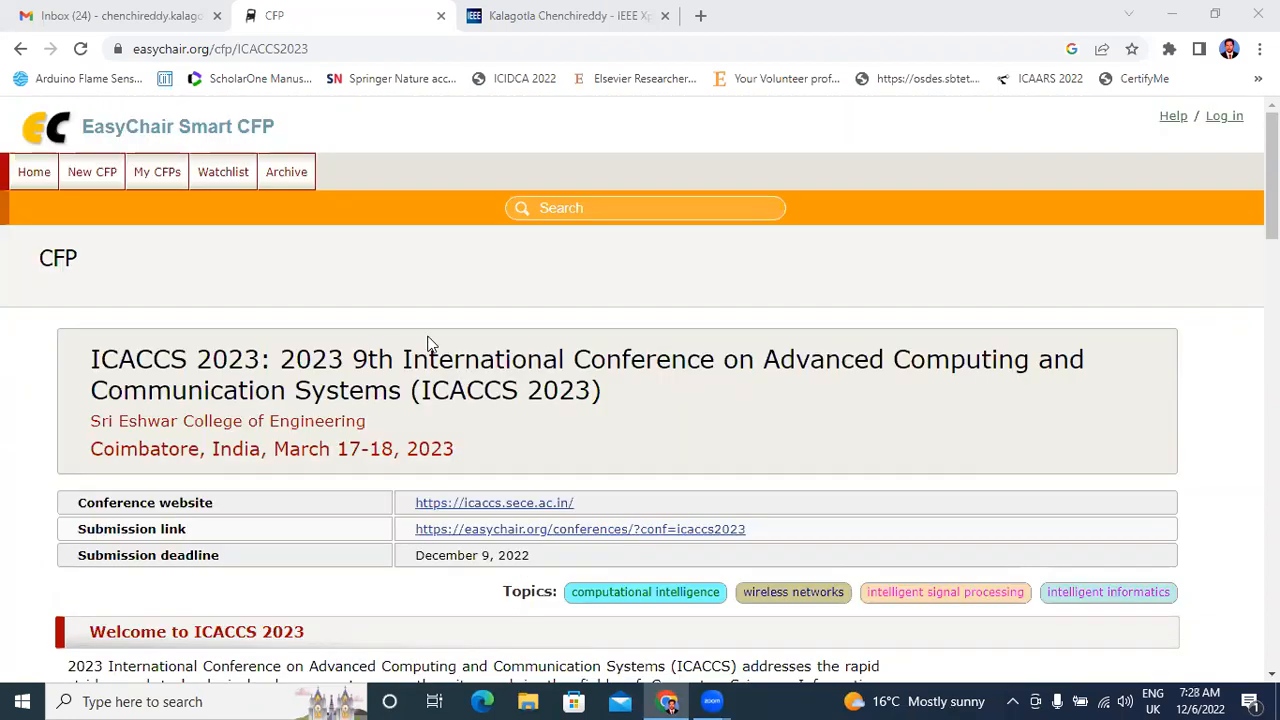
{"action": "mouse_move", "coordinate": [125, 347]}
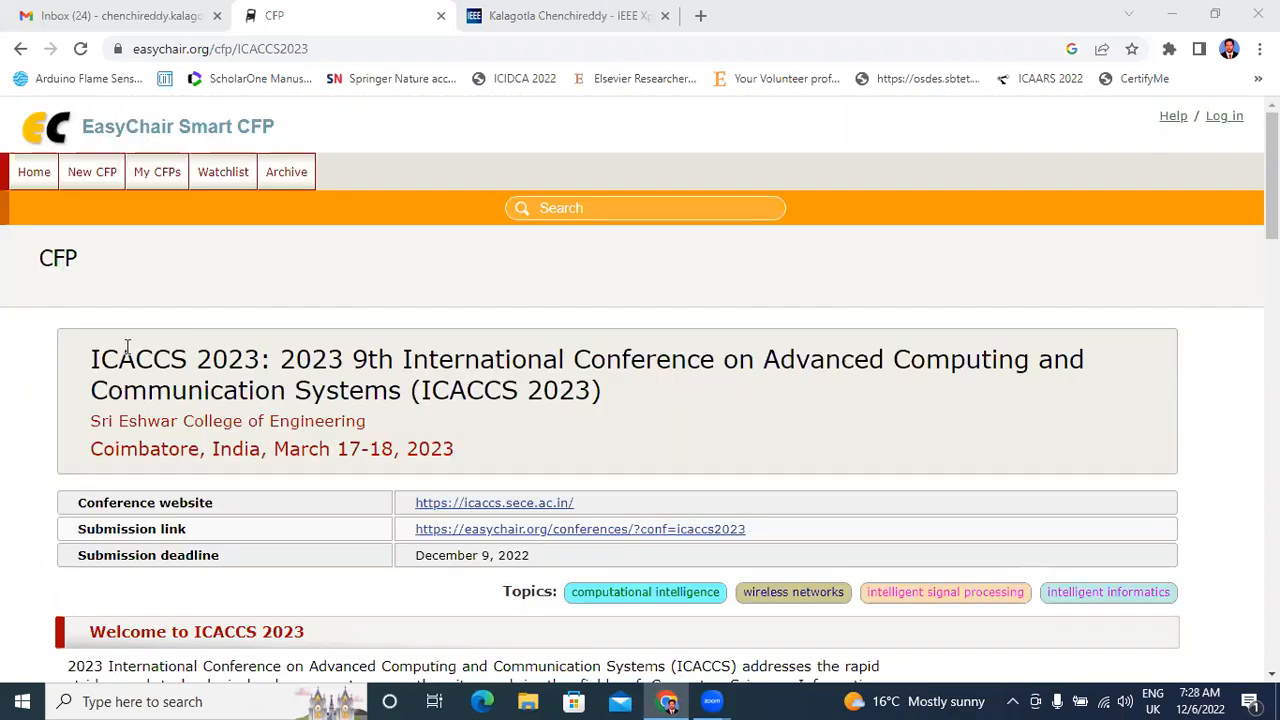
{"action": "mouse_move", "coordinate": [100, 370]}
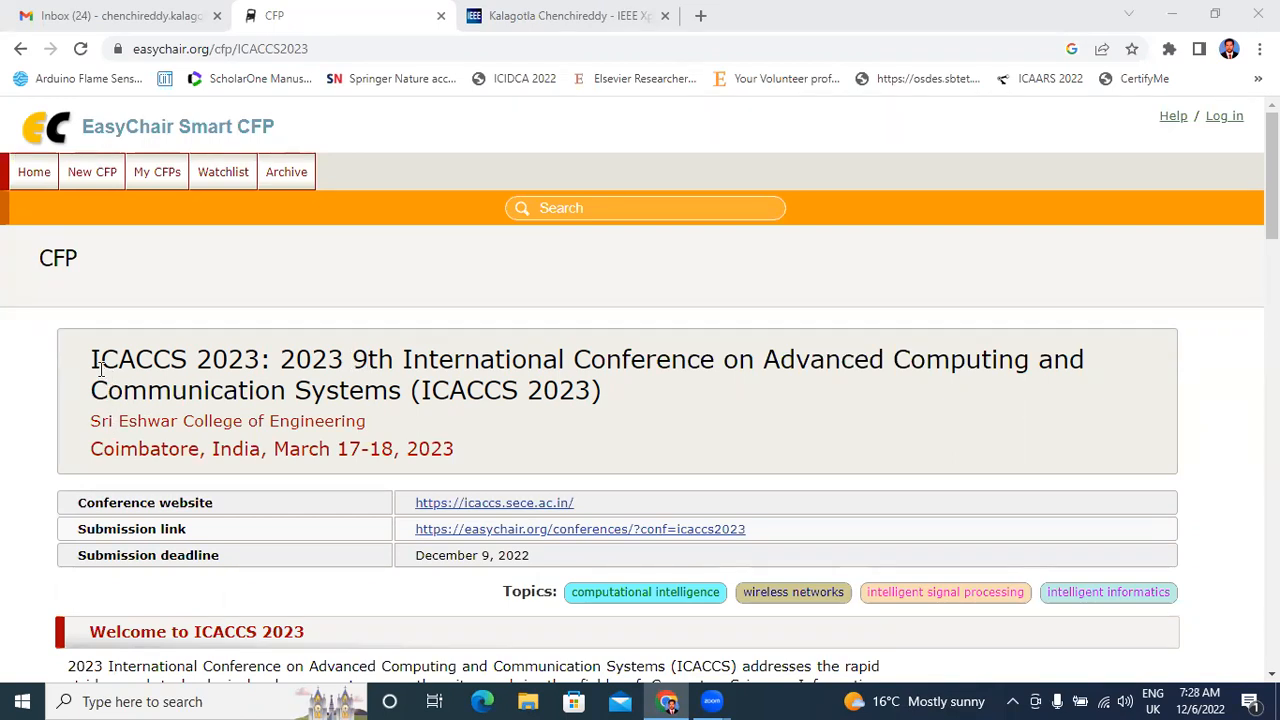
{"action": "mouse_move", "coordinate": [104, 528]}
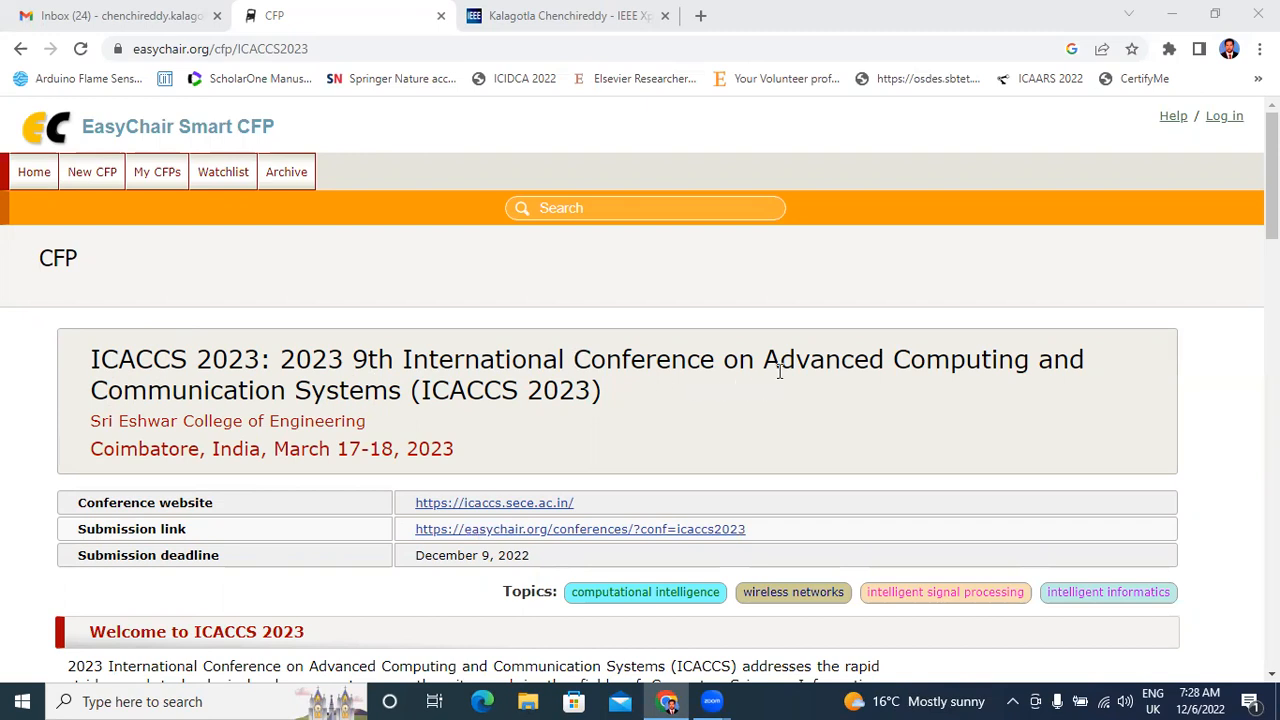
{"action": "mouse_move", "coordinate": [965, 372]}
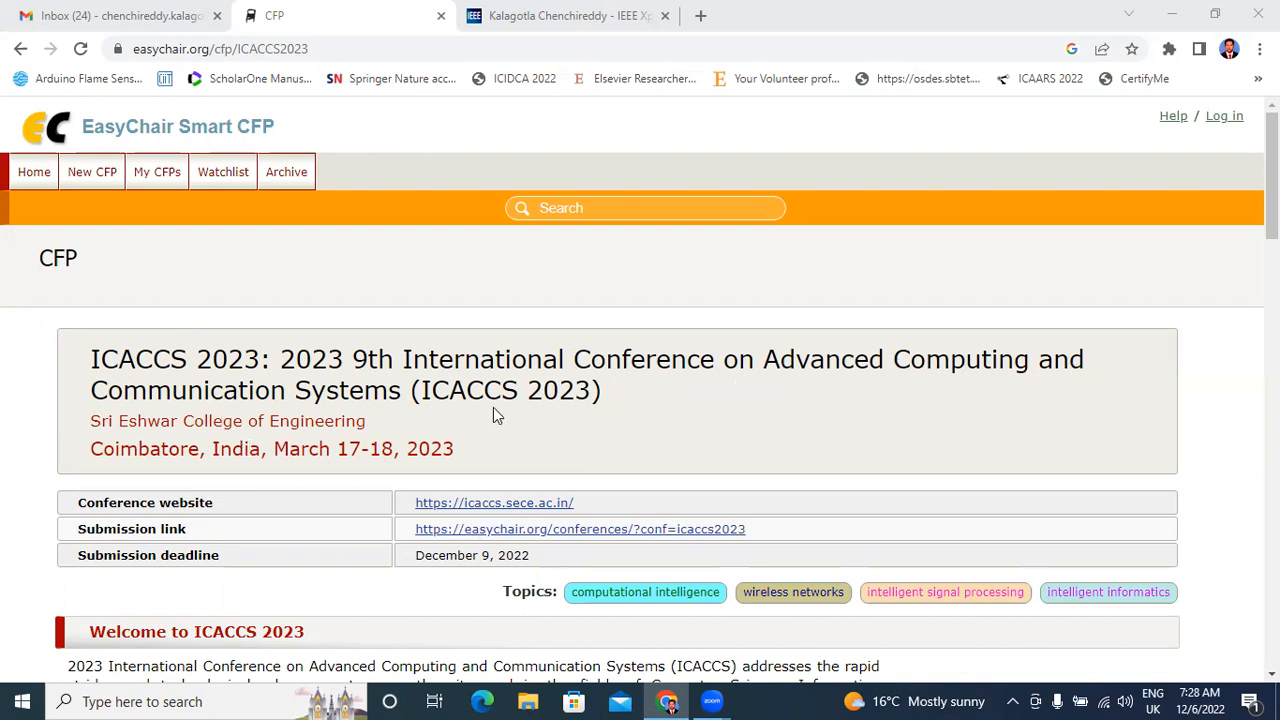
{"action": "mouse_move", "coordinate": [428, 434]}
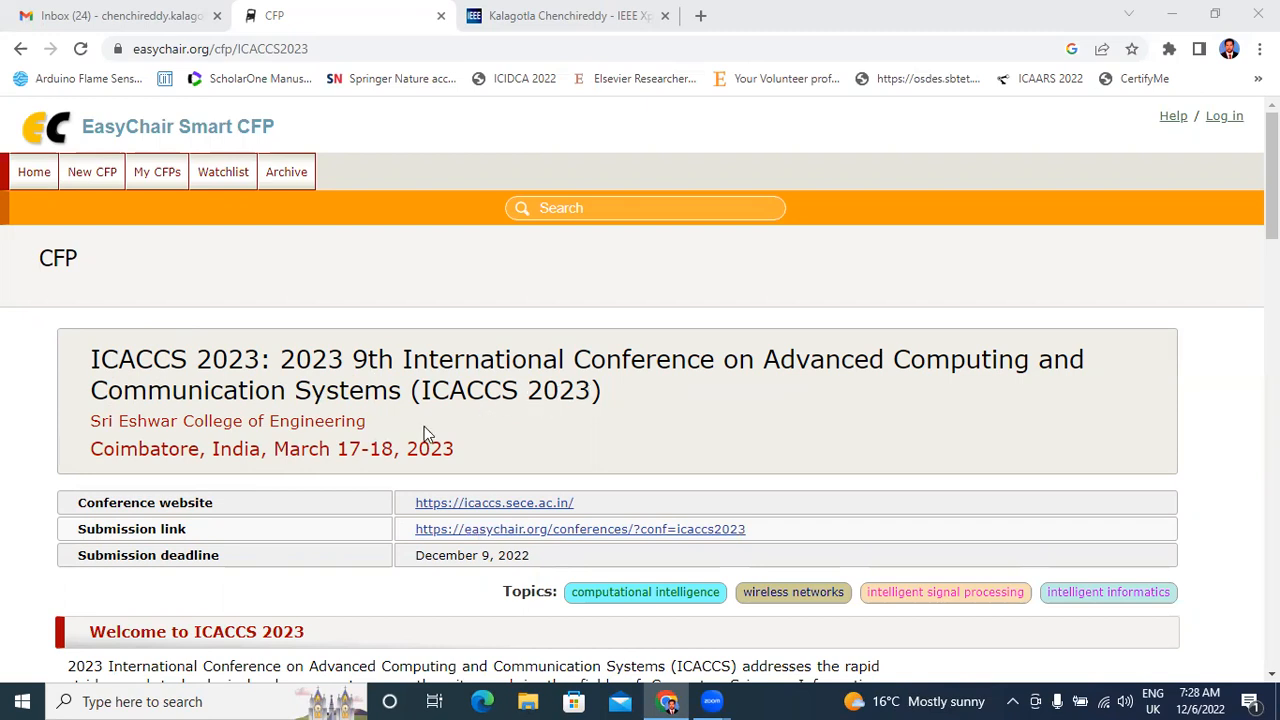
{"action": "mouse_move", "coordinate": [104, 429]}
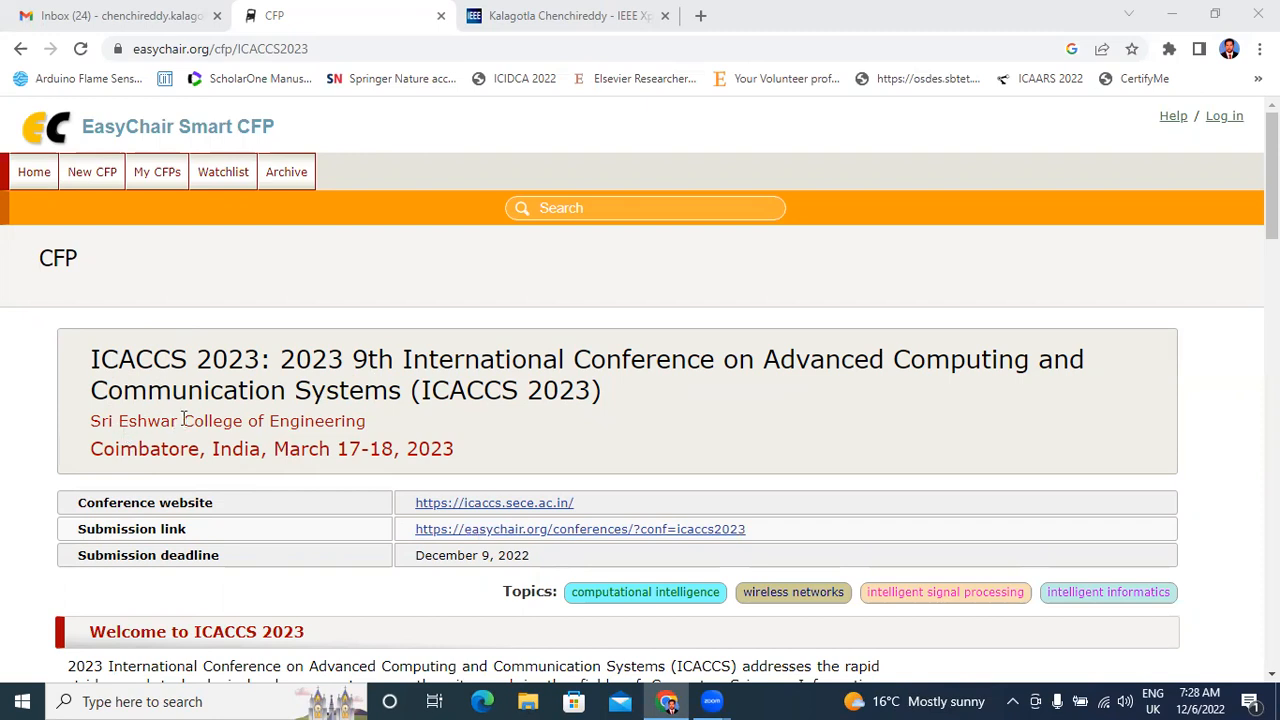
{"action": "mouse_move", "coordinate": [144, 478]}
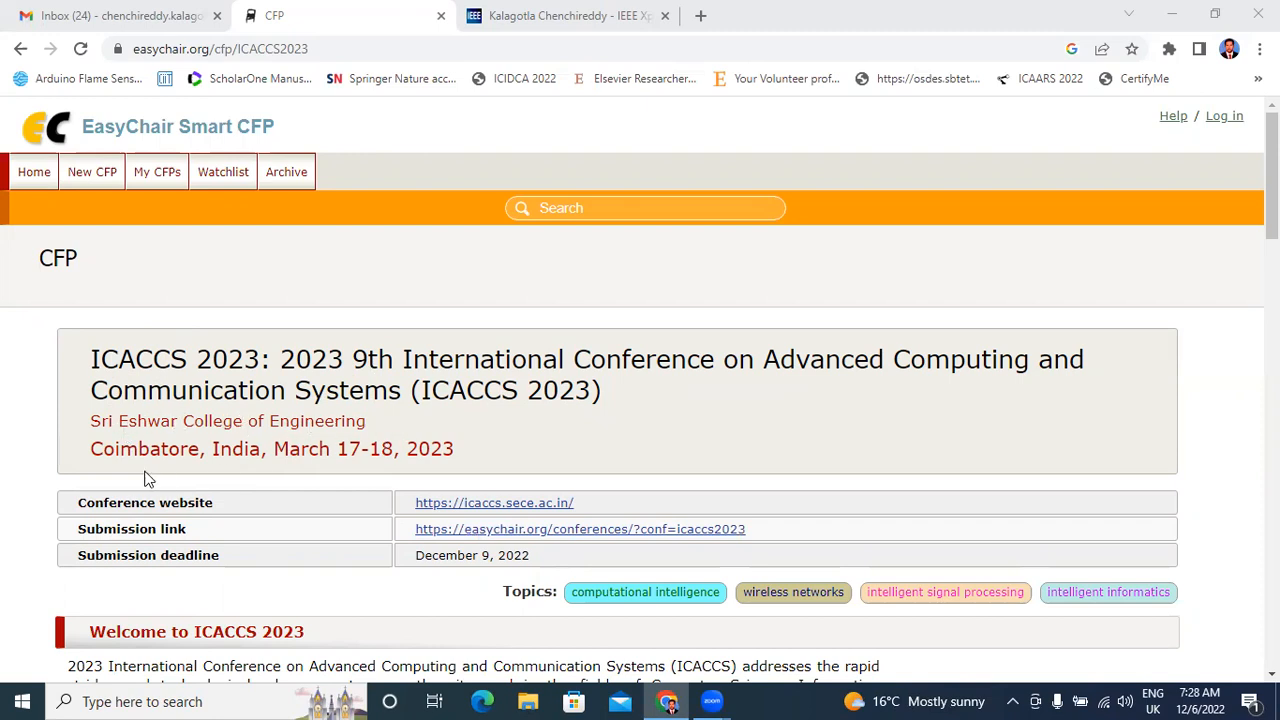
{"action": "mouse_move", "coordinate": [303, 469]}
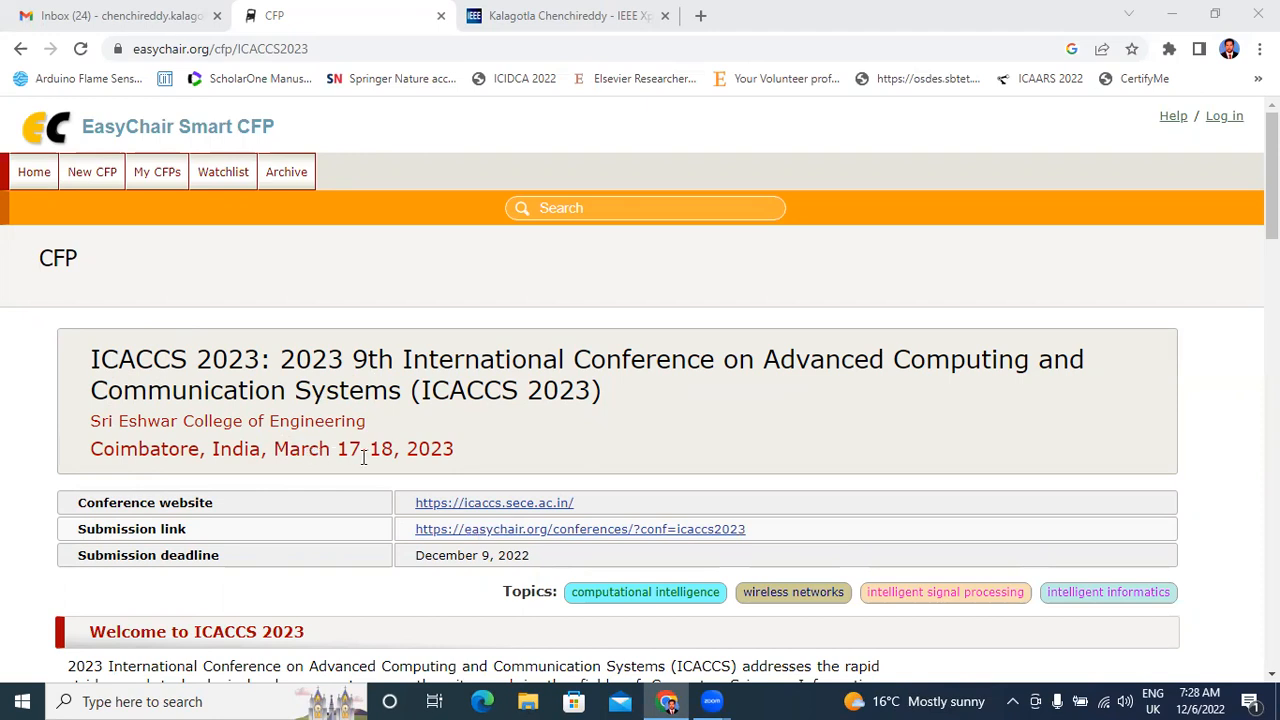
{"action": "mouse_move", "coordinate": [503, 454]}
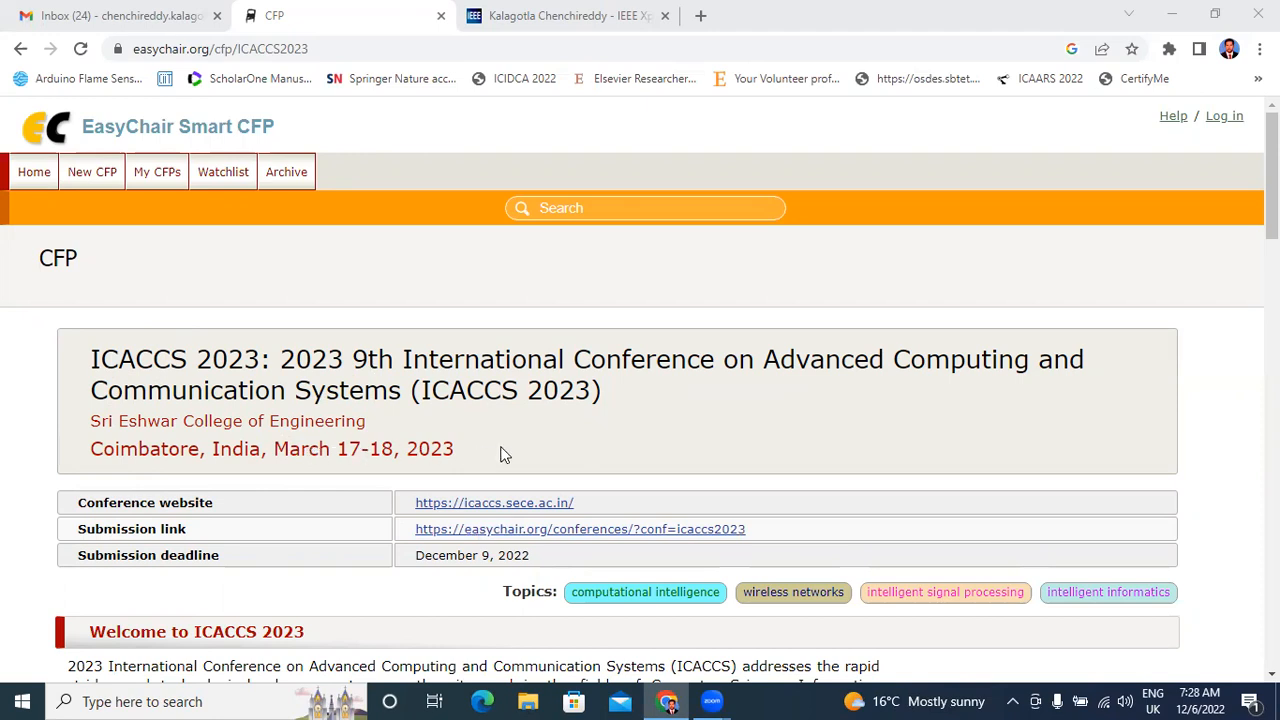
{"action": "scroll", "scroll_direction": "down", "scroll_amount": 3}
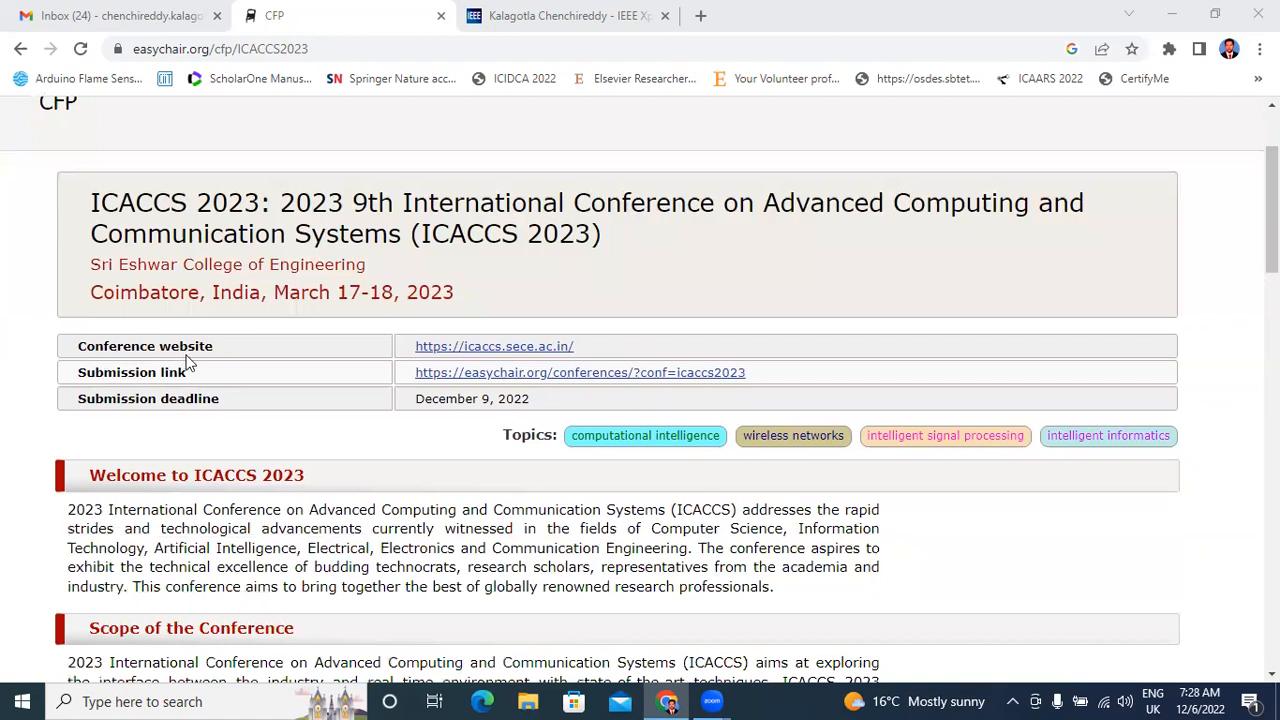
{"action": "mouse_move", "coordinate": [167, 390]}
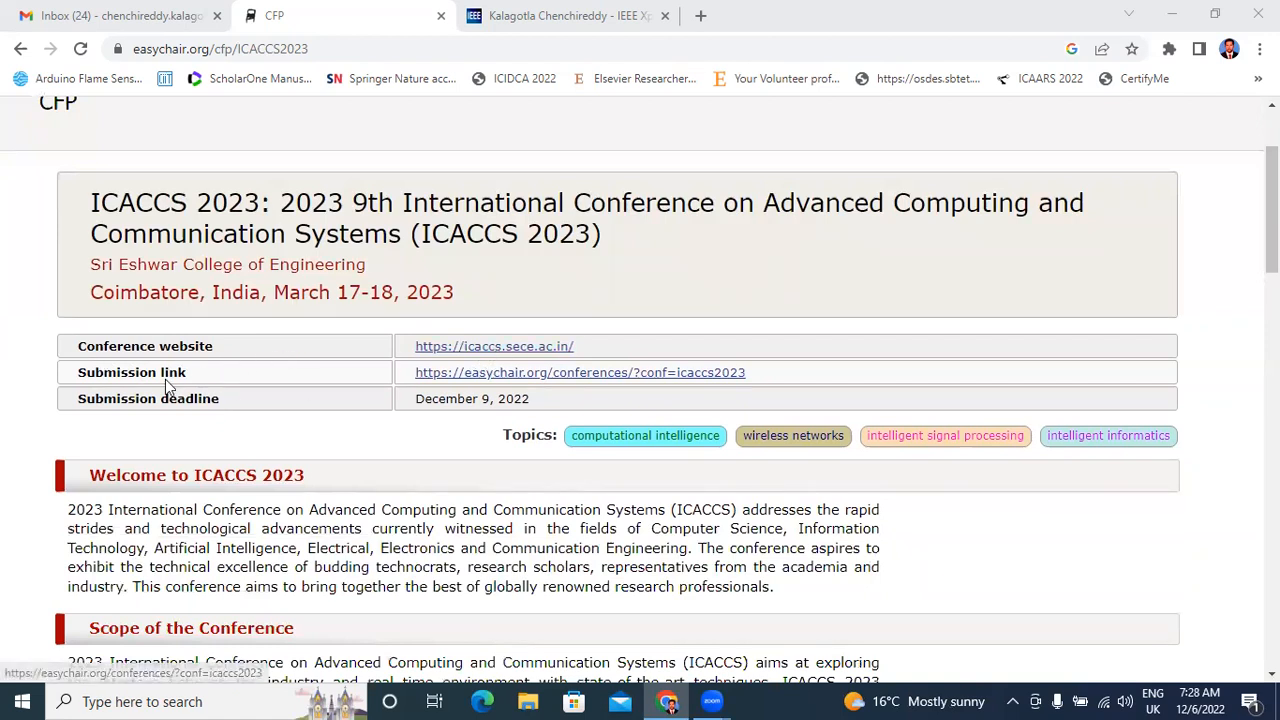
{"action": "mouse_move", "coordinate": [200, 382]}
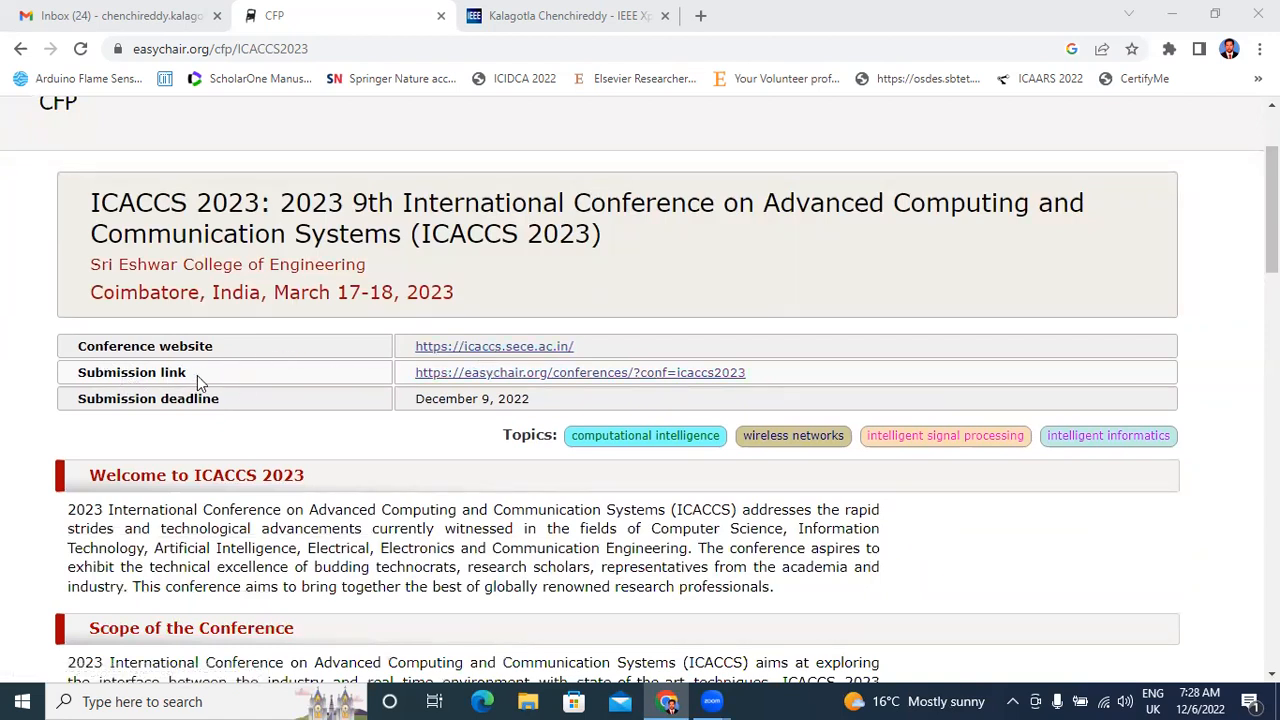
{"action": "mouse_move", "coordinate": [555, 385]}
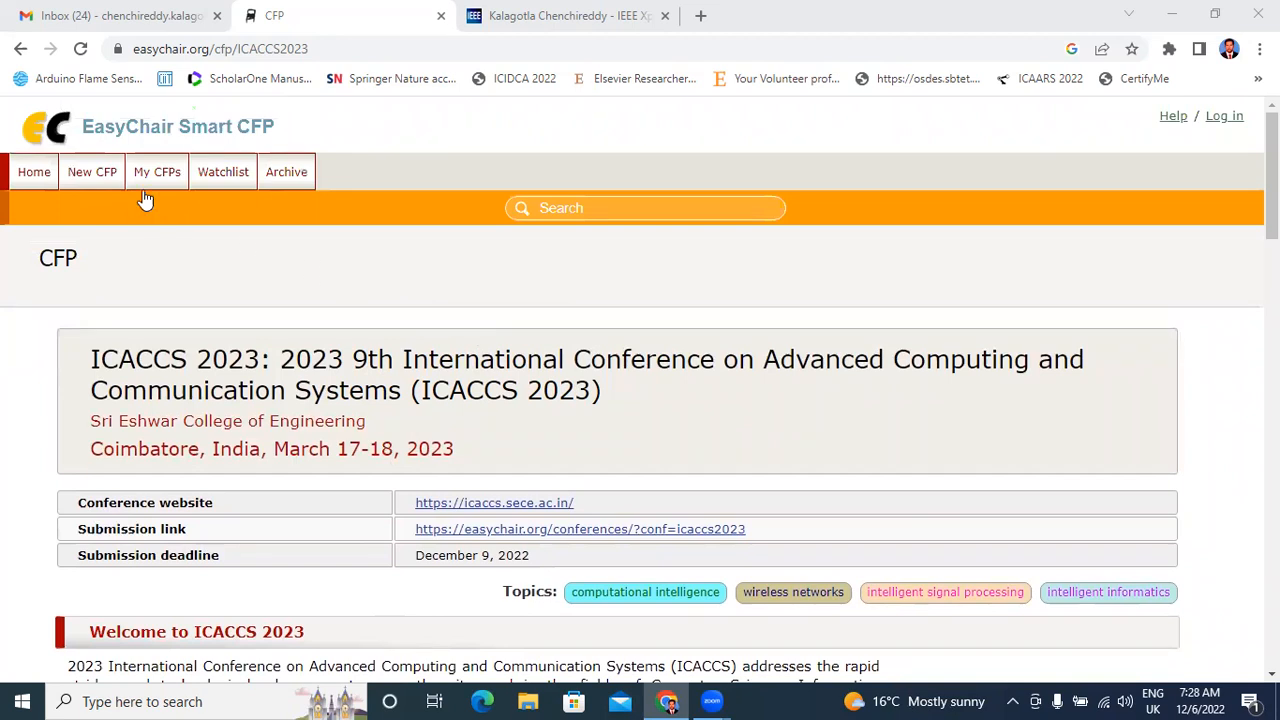
{"action": "mouse_move", "coordinate": [401, 166]}
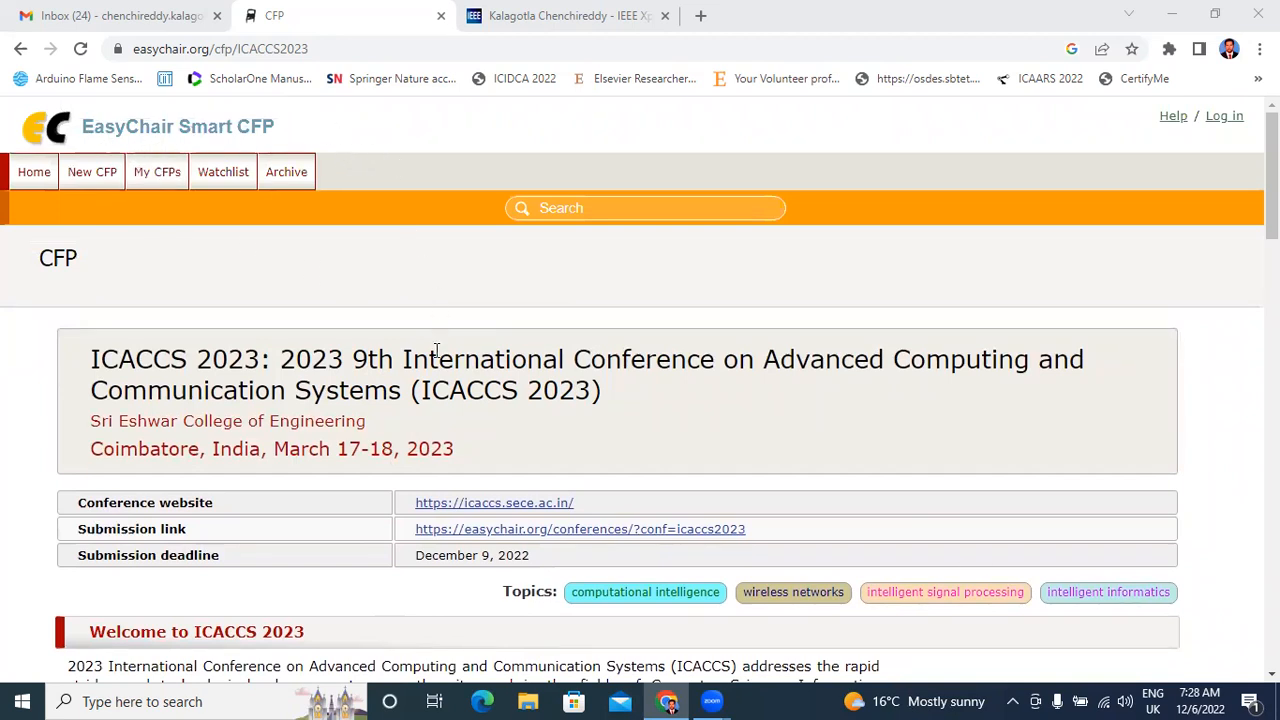
{"action": "mouse_move", "coordinate": [137, 174]}
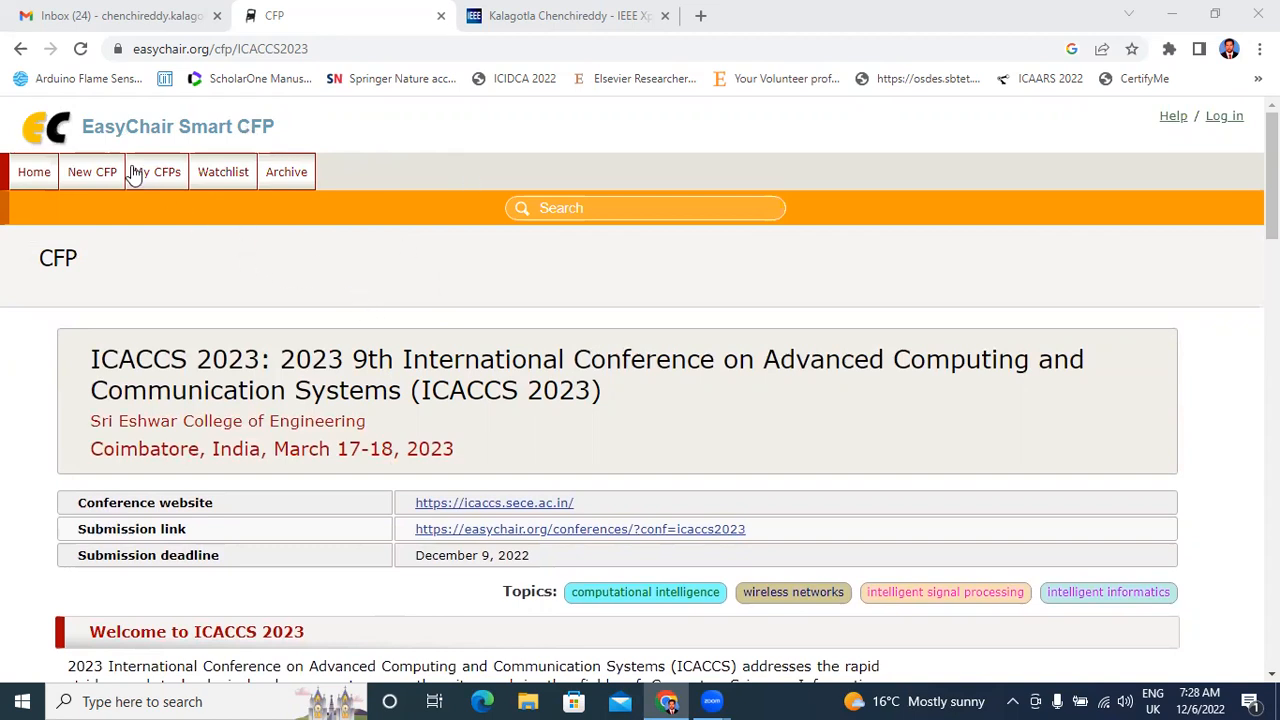
{"action": "mouse_move", "coordinate": [185, 130]}
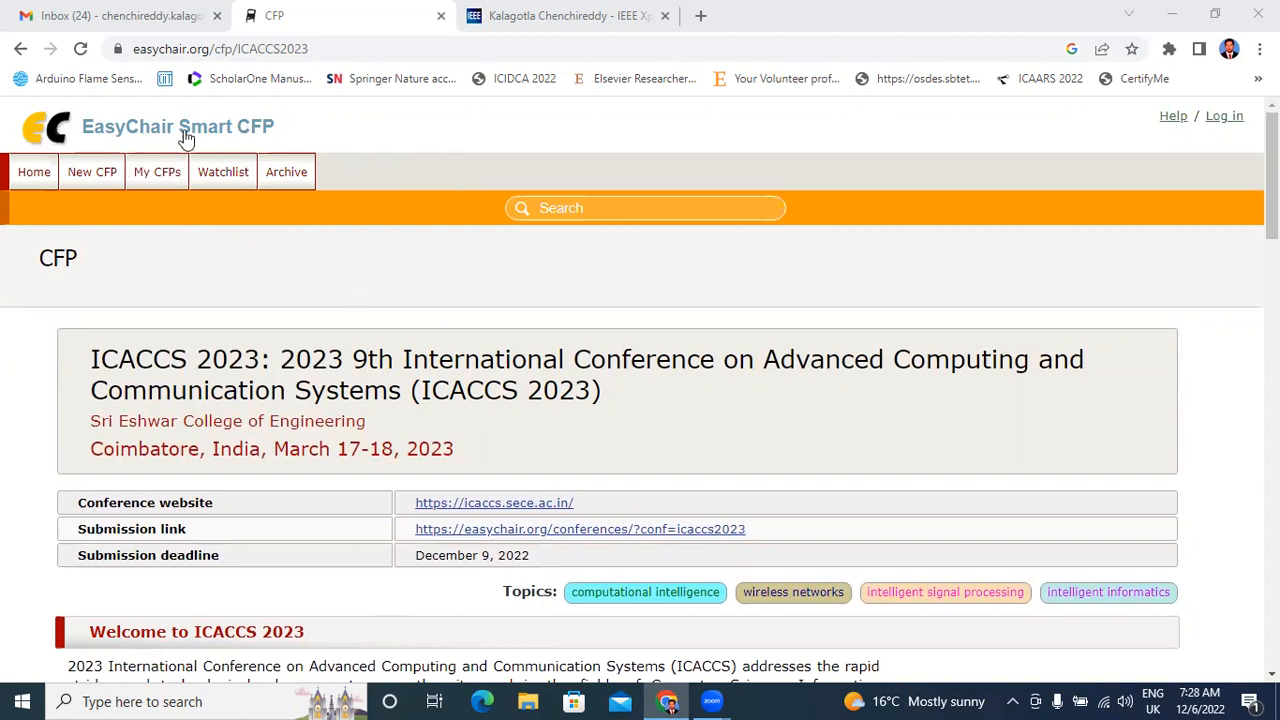
{"action": "mouse_move", "coordinate": [336, 148]}
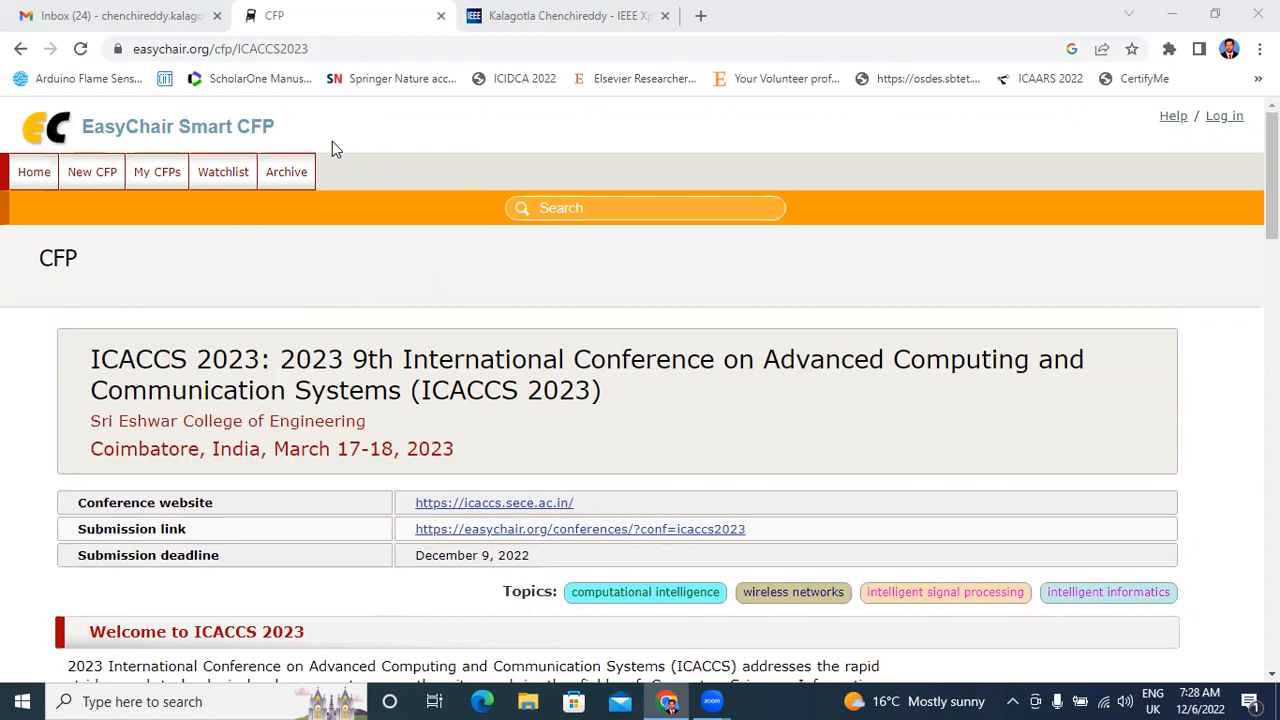
{"action": "scroll", "scroll_direction": "down", "scroll_amount": 3}
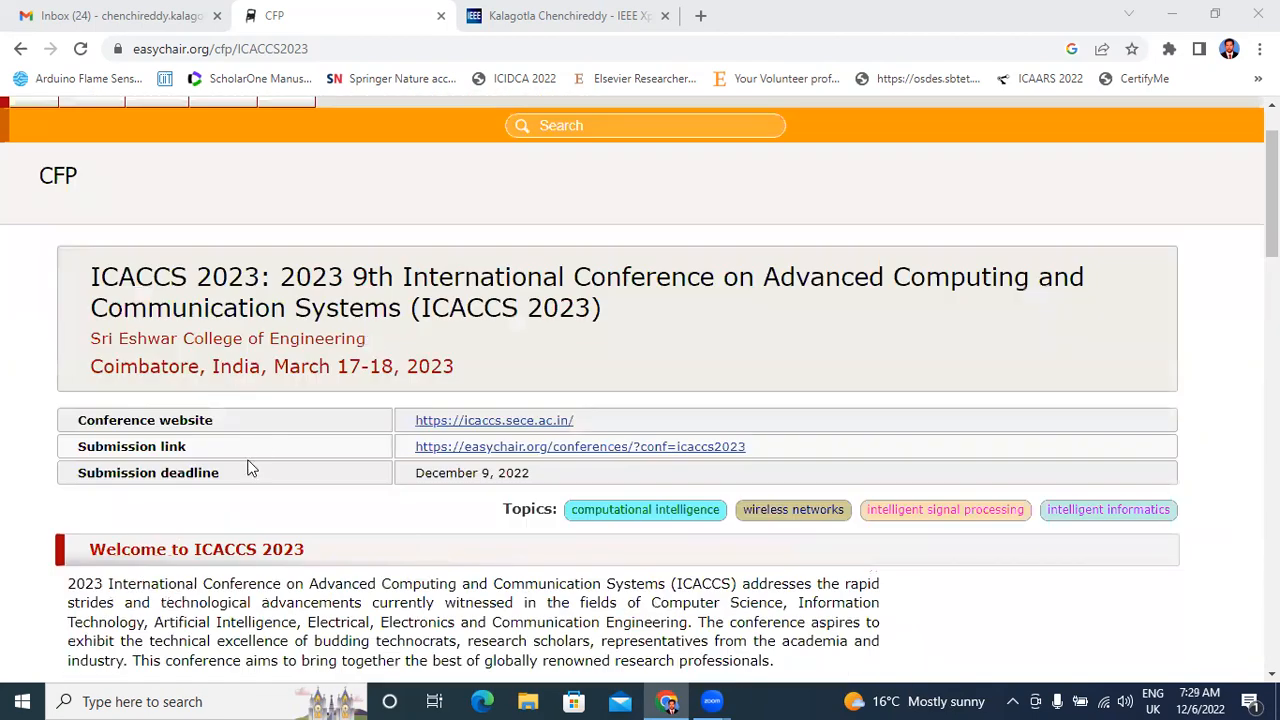
{"action": "scroll", "scroll_direction": "down", "scroll_amount": 3}
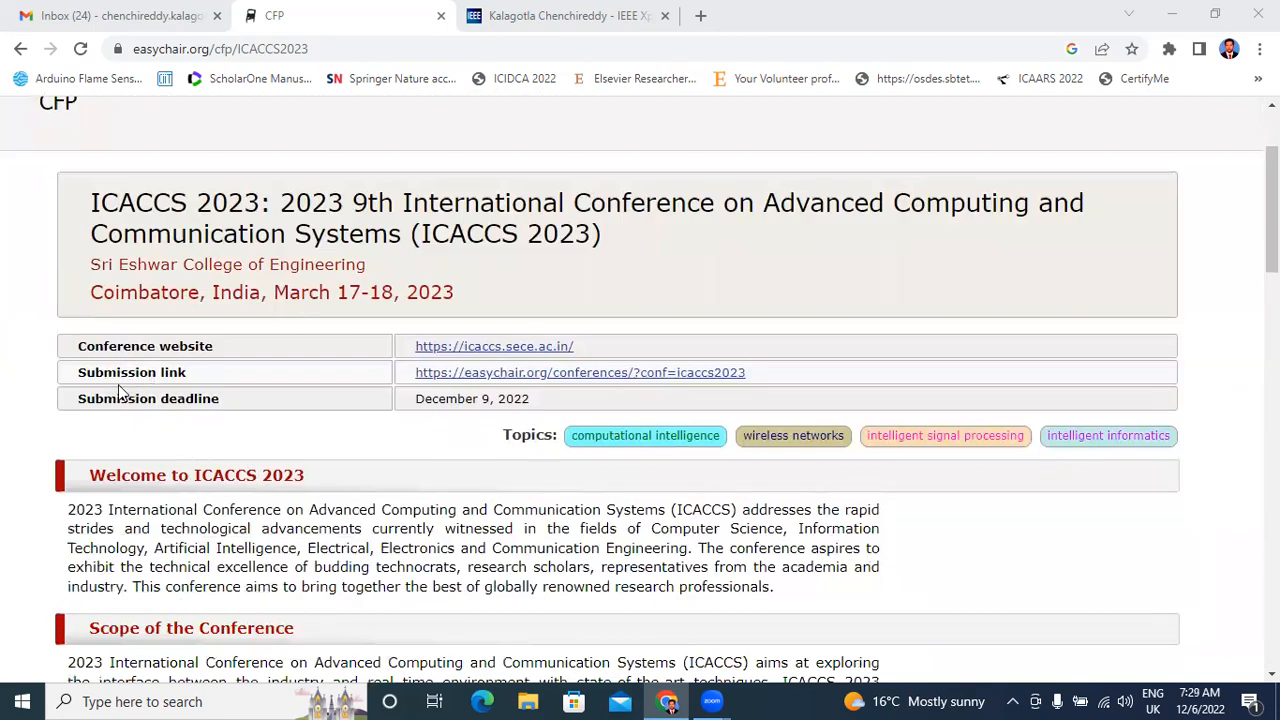
{"action": "mouse_move", "coordinate": [170, 371]}
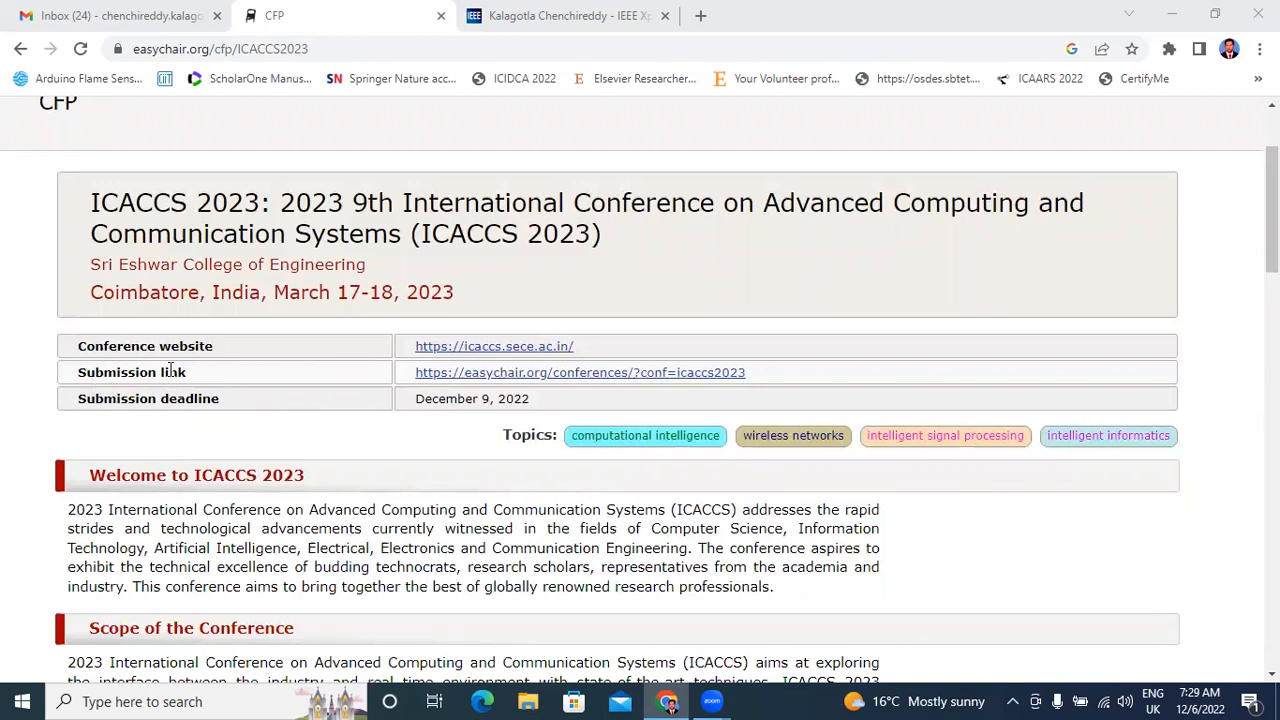
{"action": "mouse_move", "coordinate": [493, 374]}
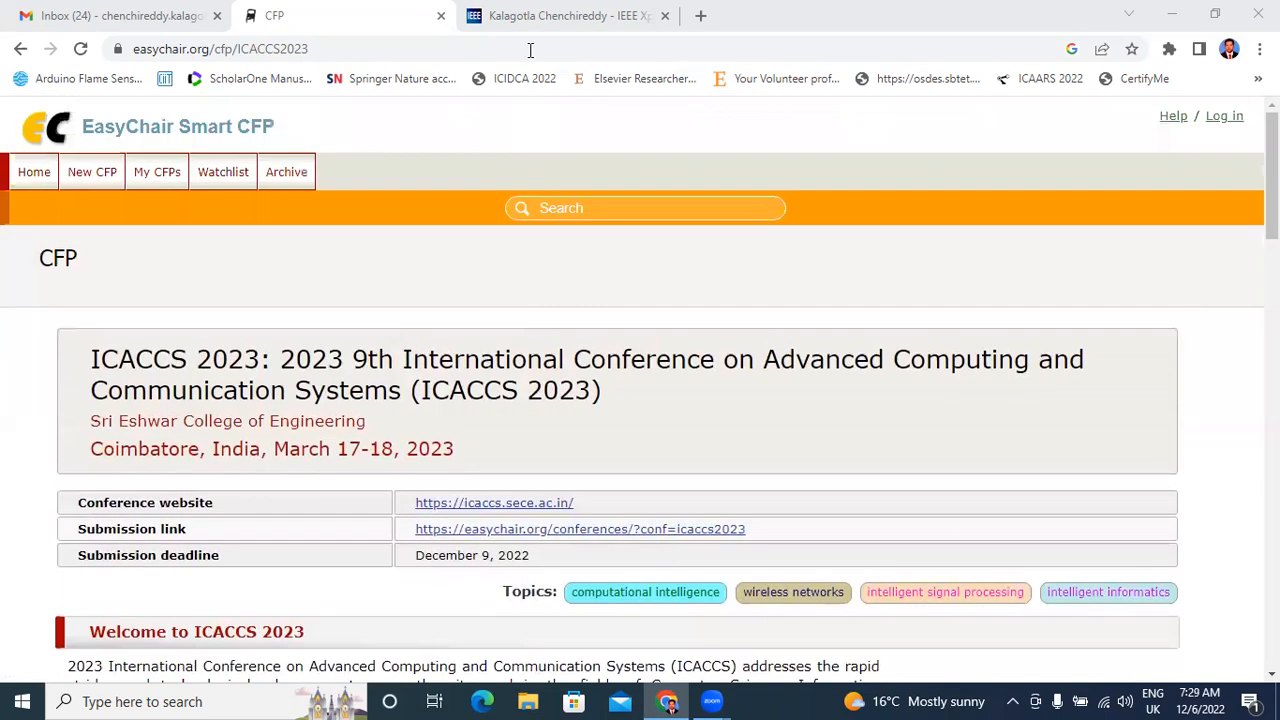
{"action": "mouse_move", "coordinate": [227, 318]}
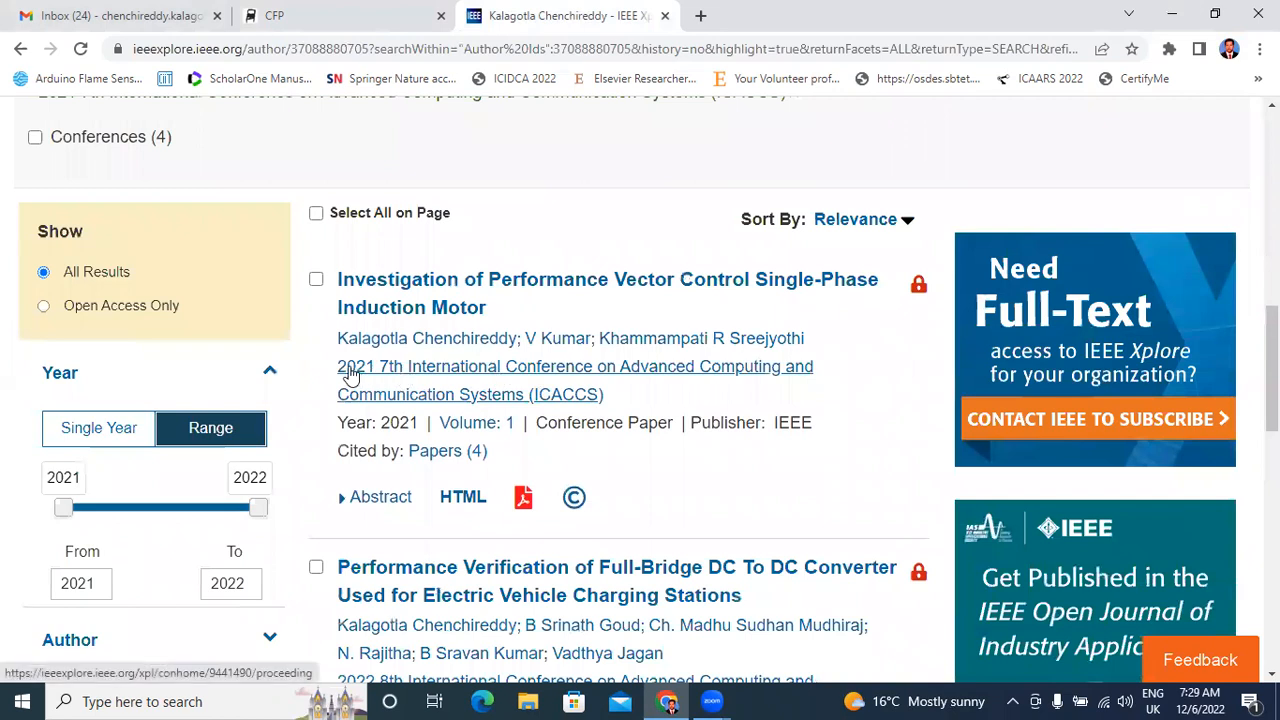
{"action": "mouse_move", "coordinate": [553, 397]}
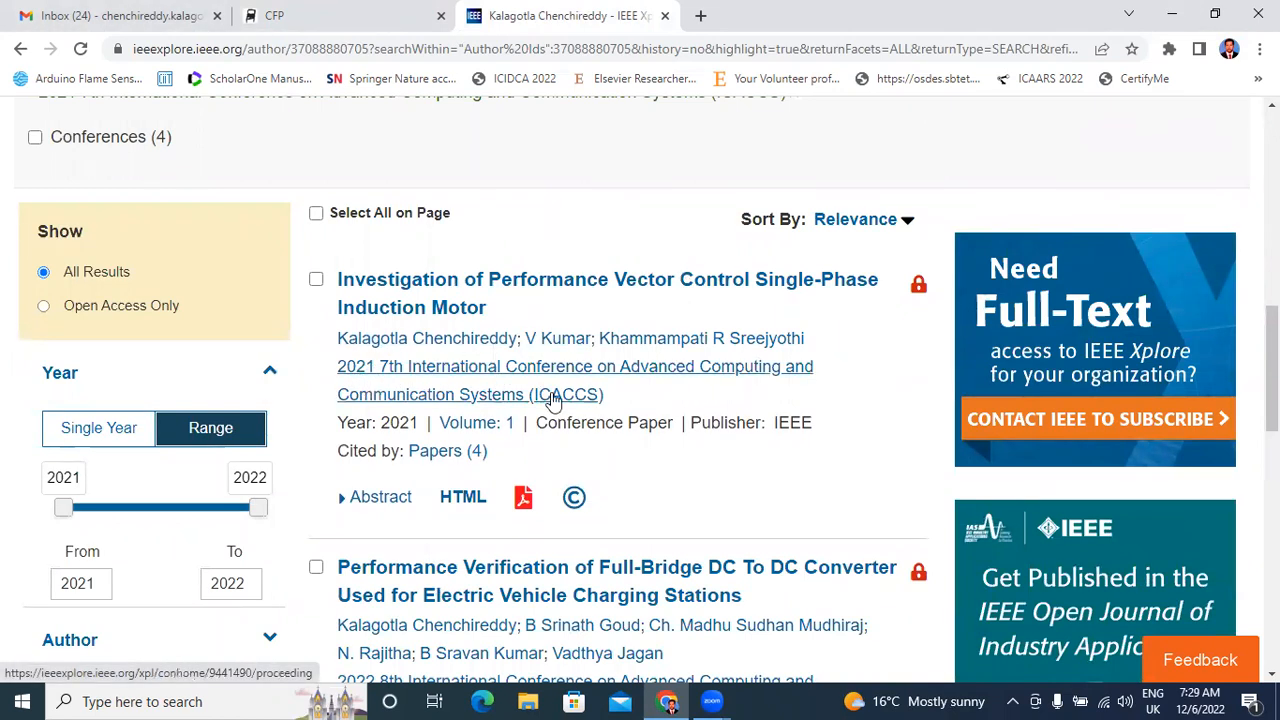
{"action": "mouse_move", "coordinate": [458, 288]}
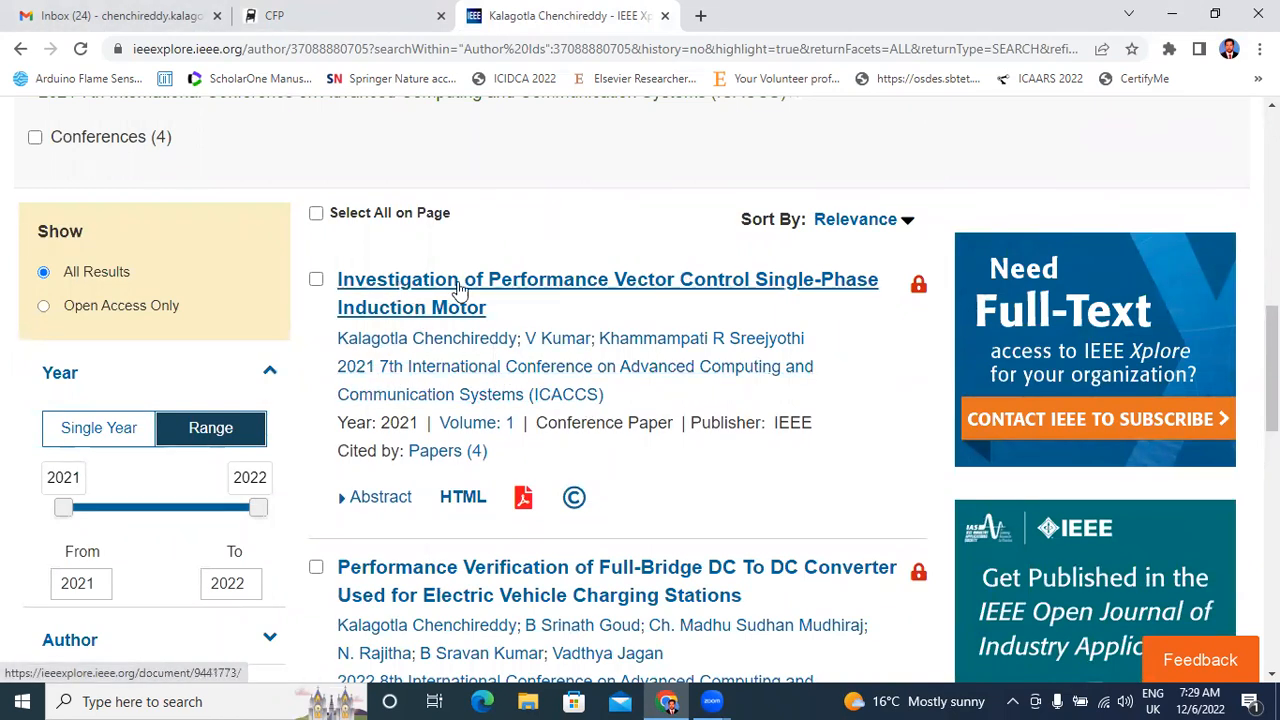
{"action": "mouse_move", "coordinate": [565, 298]}
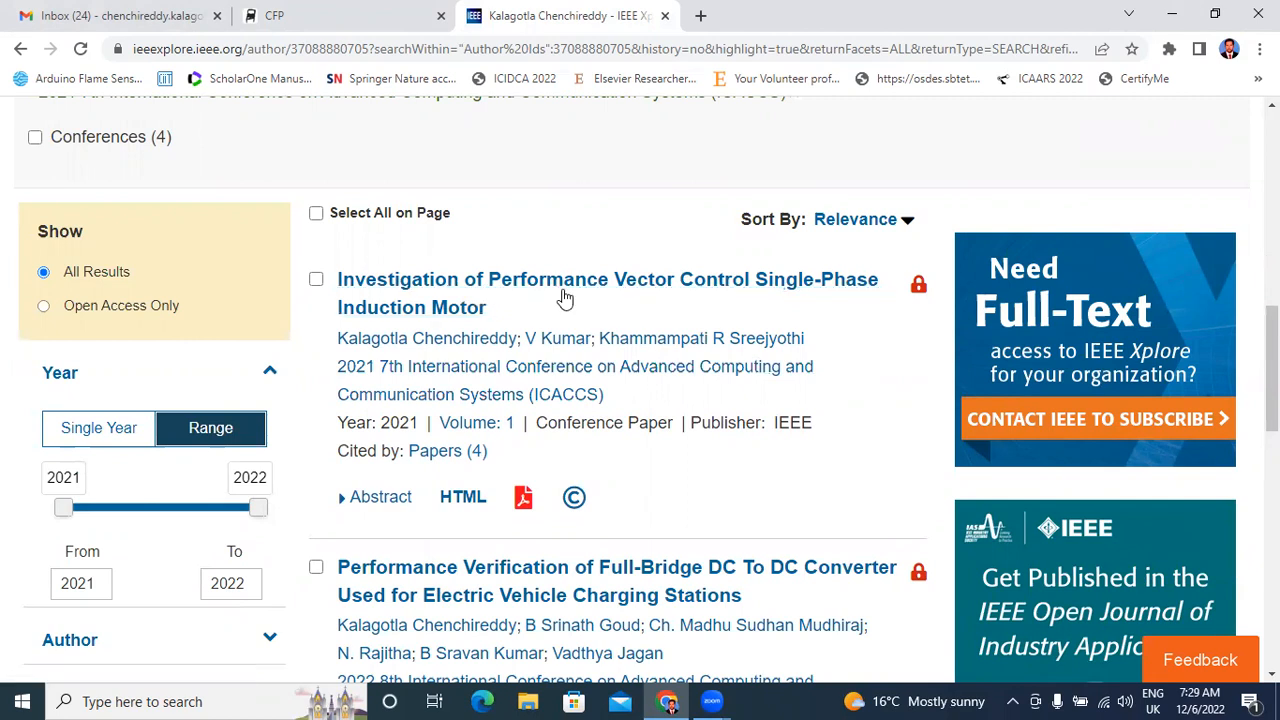
{"action": "mouse_move", "coordinate": [620, 338]}
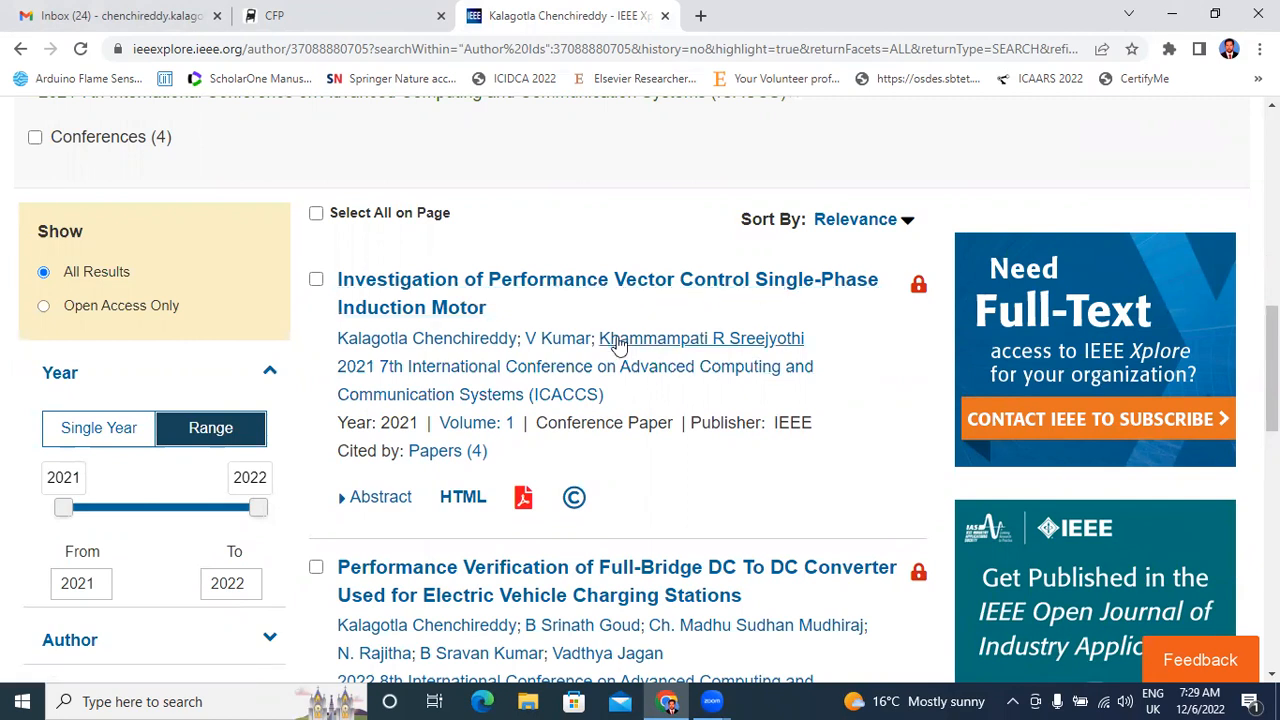
{"action": "mouse_move", "coordinate": [585, 400]}
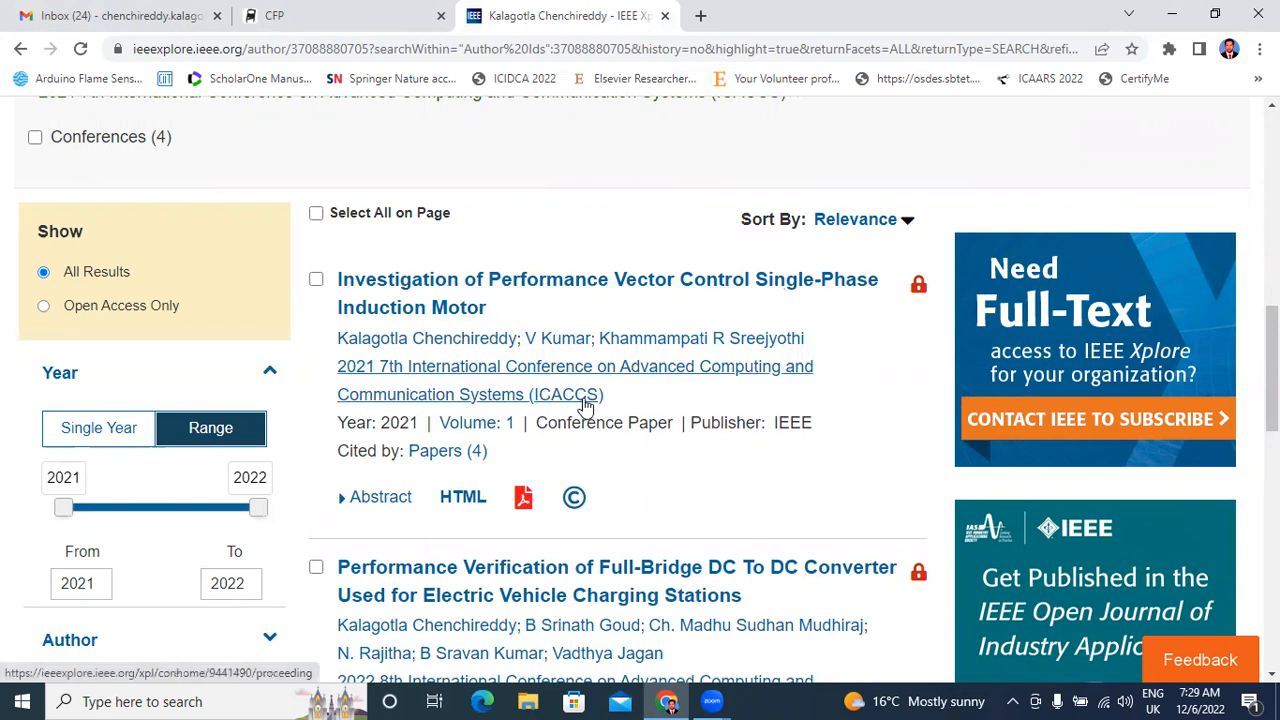
{"action": "mouse_move", "coordinate": [514, 377]}
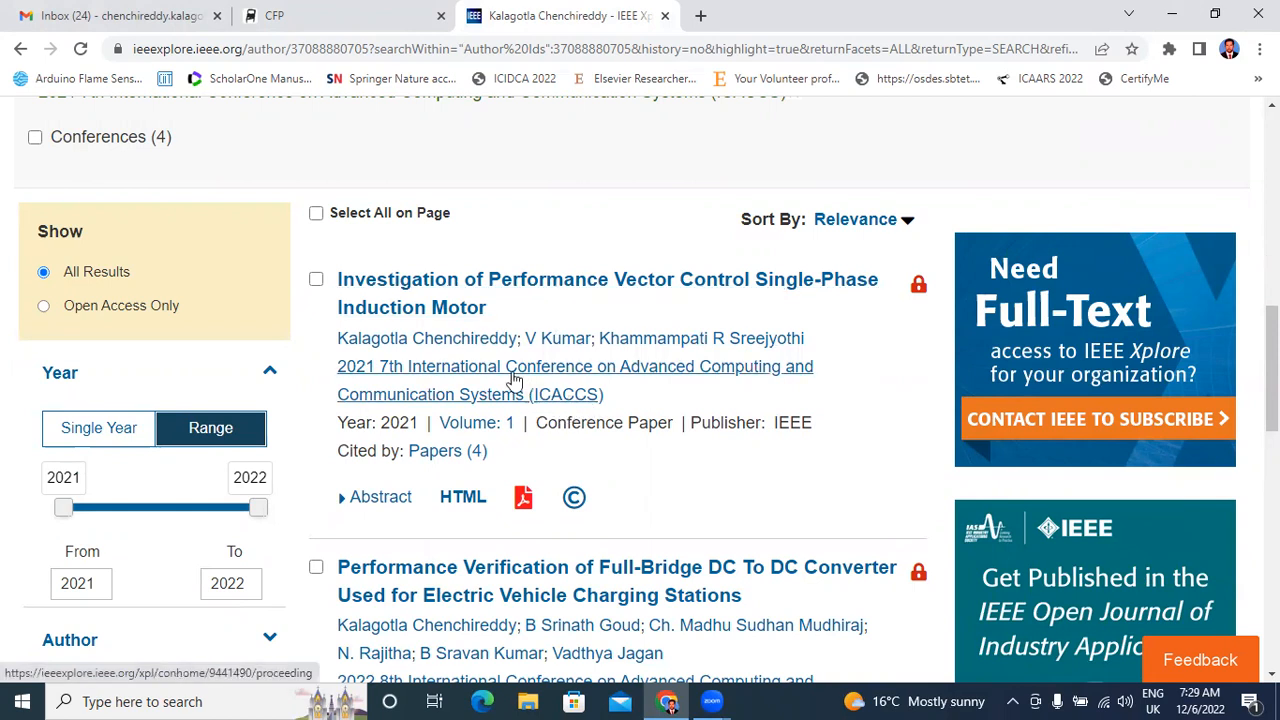
- Scroll through the author's four ICACCS 2021–2022 conference papers in IEEE Xplore
{"action": "scroll", "scroll_direction": "down", "scroll_amount": 3}
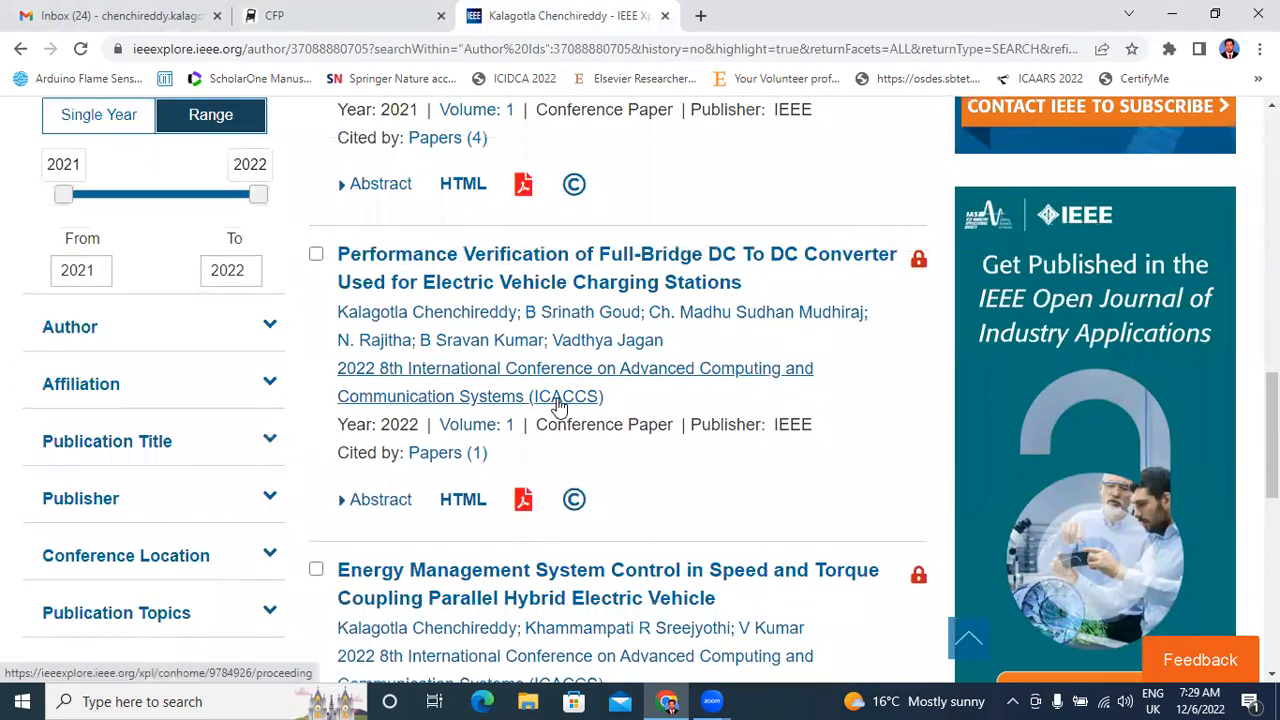
{"action": "scroll", "scroll_direction": "down", "scroll_amount": 3}
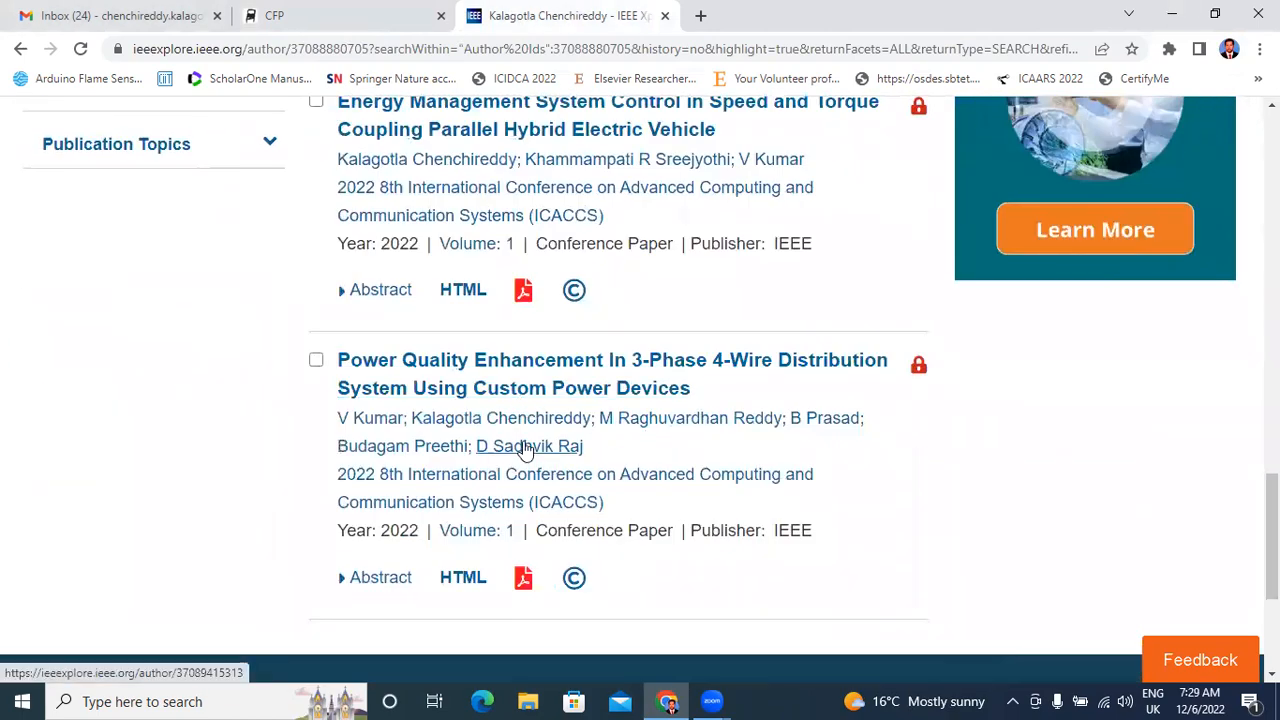
{"action": "scroll", "scroll_direction": "up", "scroll_amount": 3}
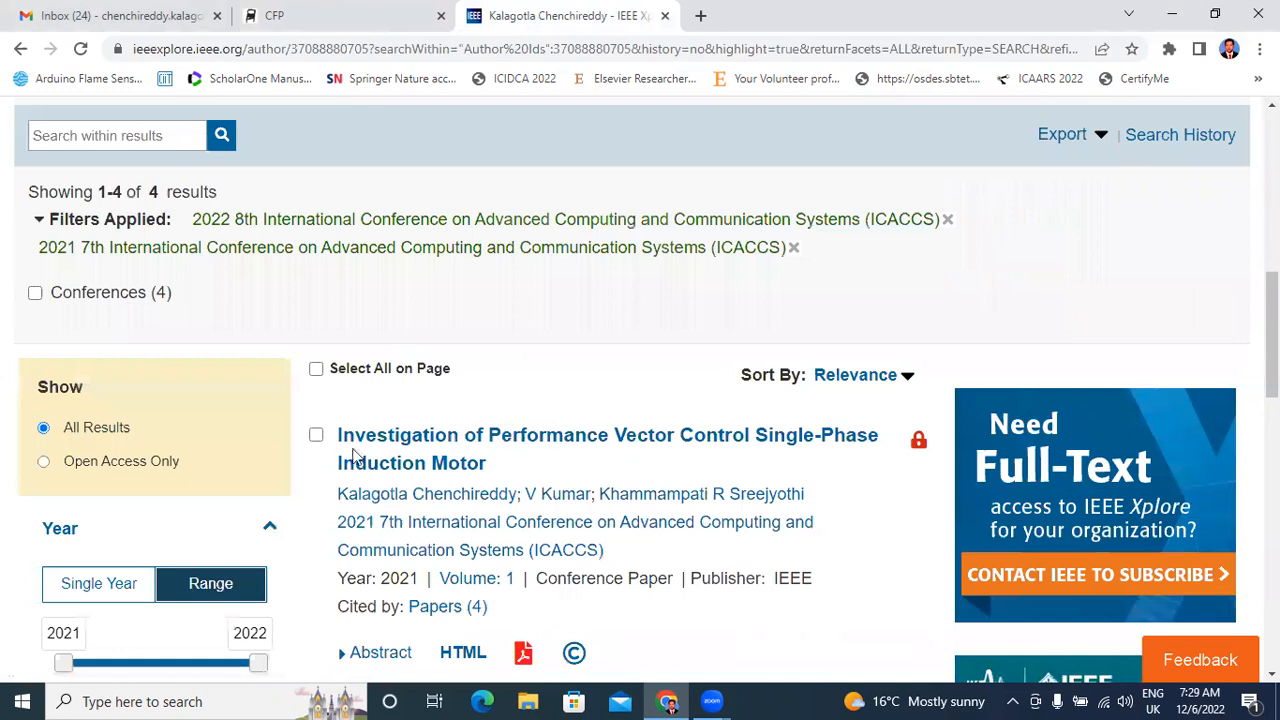
- Follow the CFP's submission link to the ICACCS 2023 EasyChair login and select the email field
{"action": "left_click", "coordinate": [290, 16]}
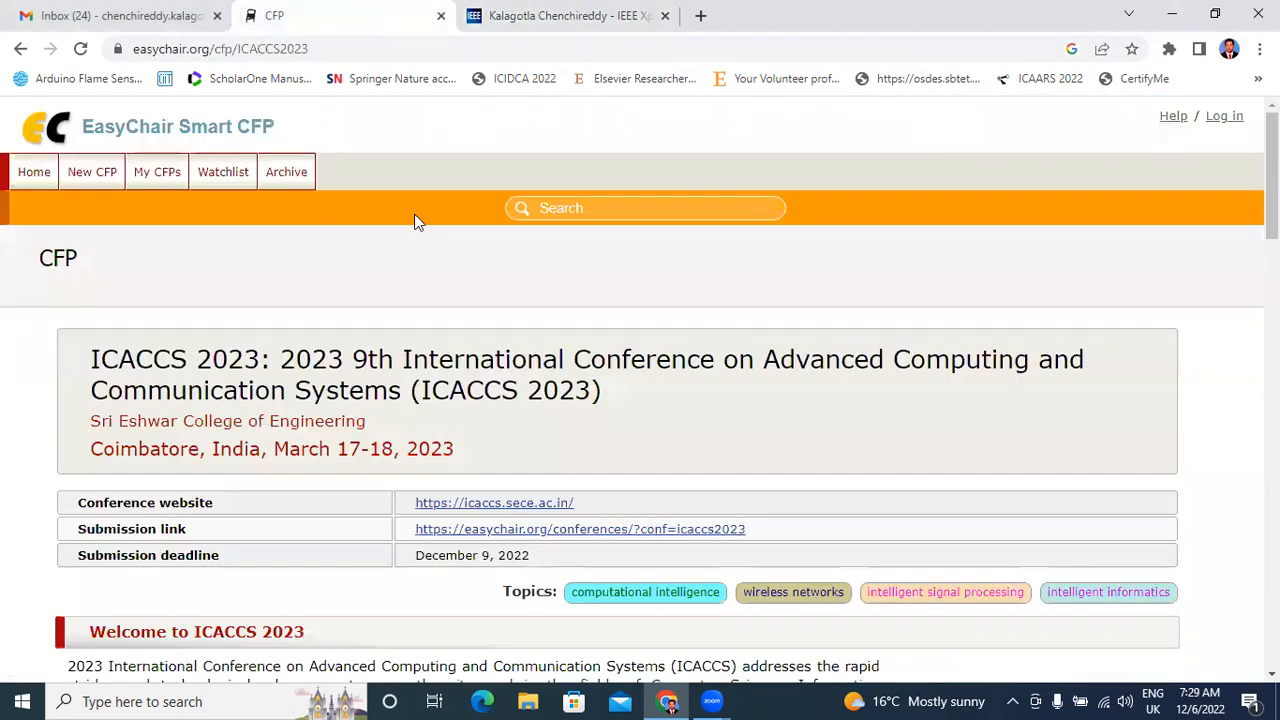
{"action": "mouse_move", "coordinate": [640, 429]}
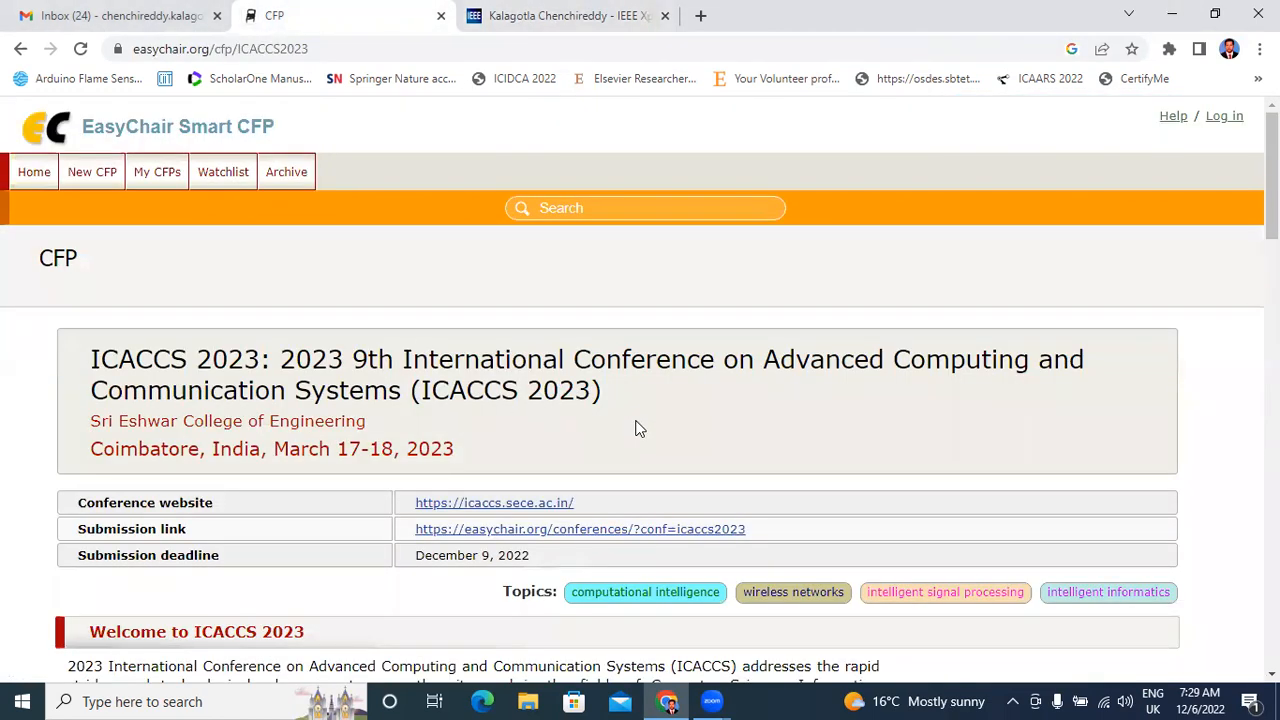
{"action": "scroll", "scroll_direction": "down", "scroll_amount": 3}
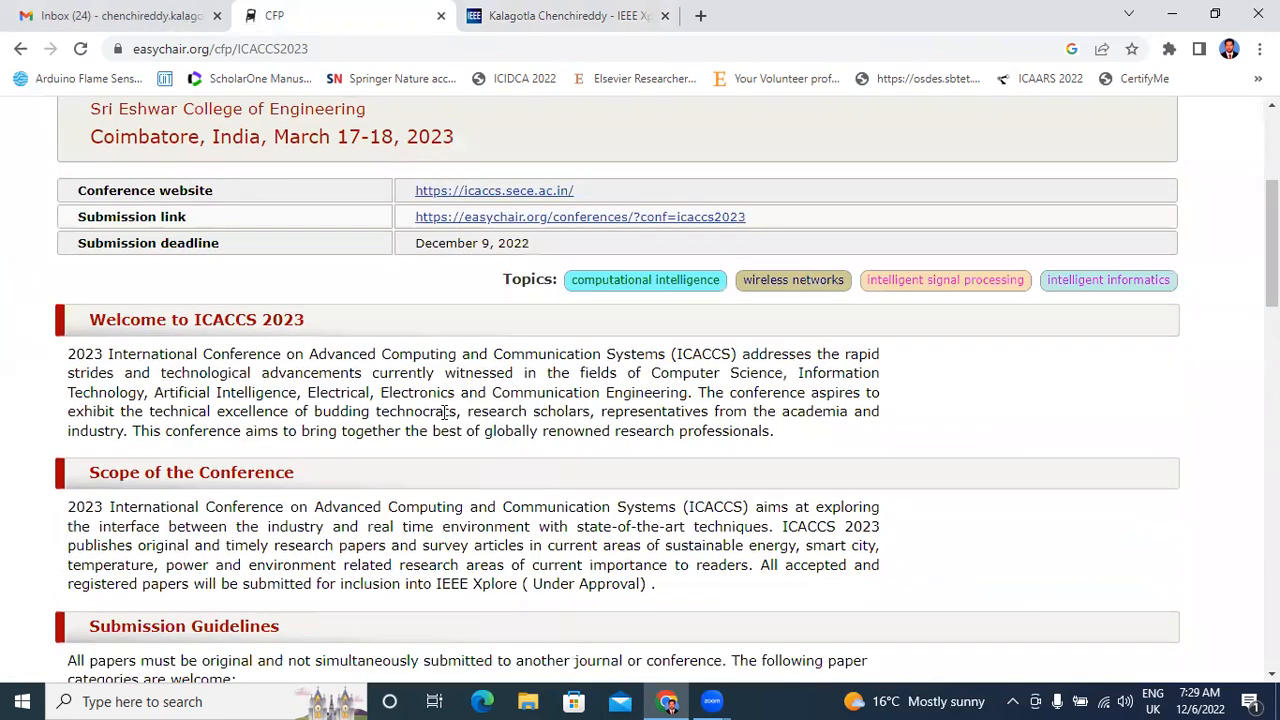
{"action": "mouse_move", "coordinate": [509, 225]}
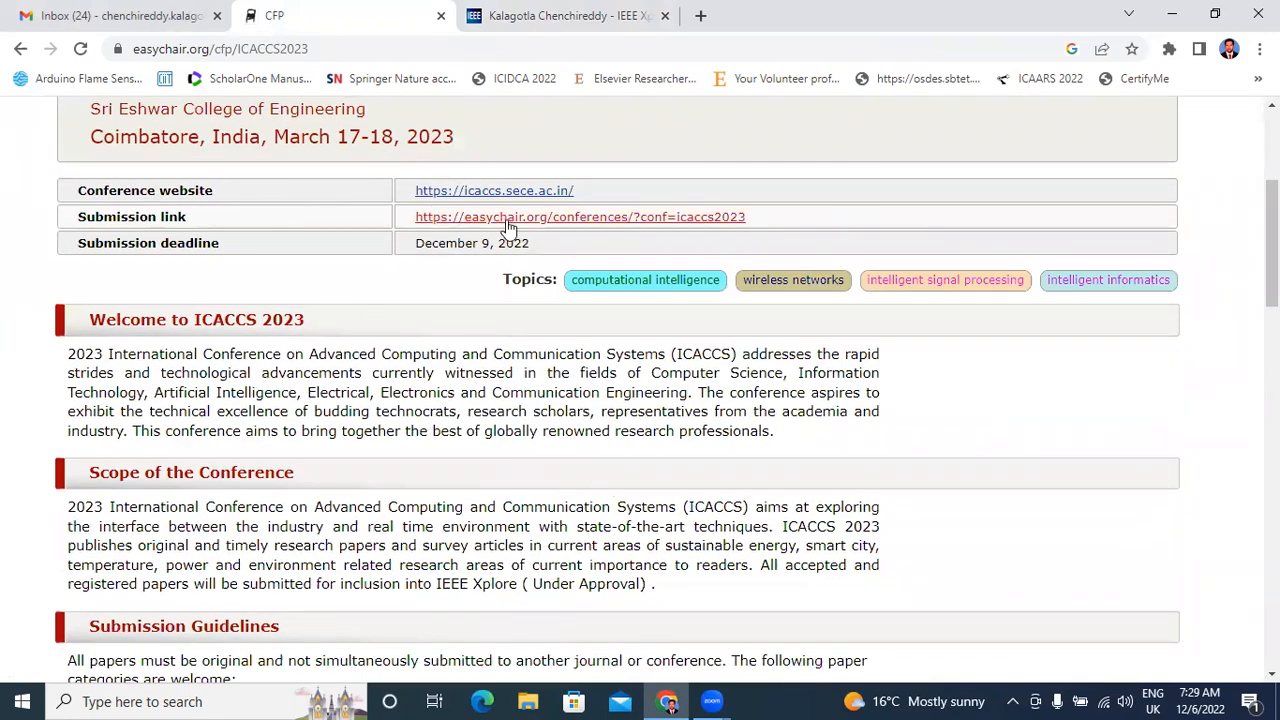
{"action": "mouse_move", "coordinate": [582, 230]}
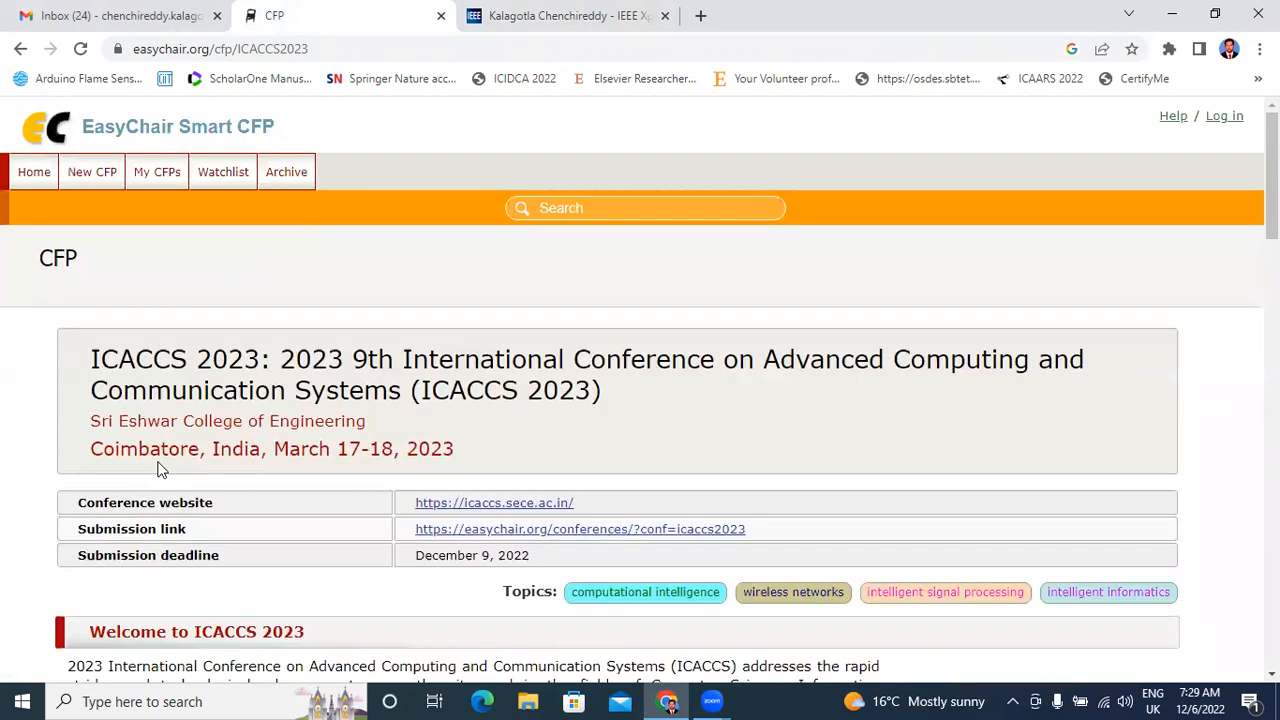
{"action": "mouse_move", "coordinate": [480, 548]}
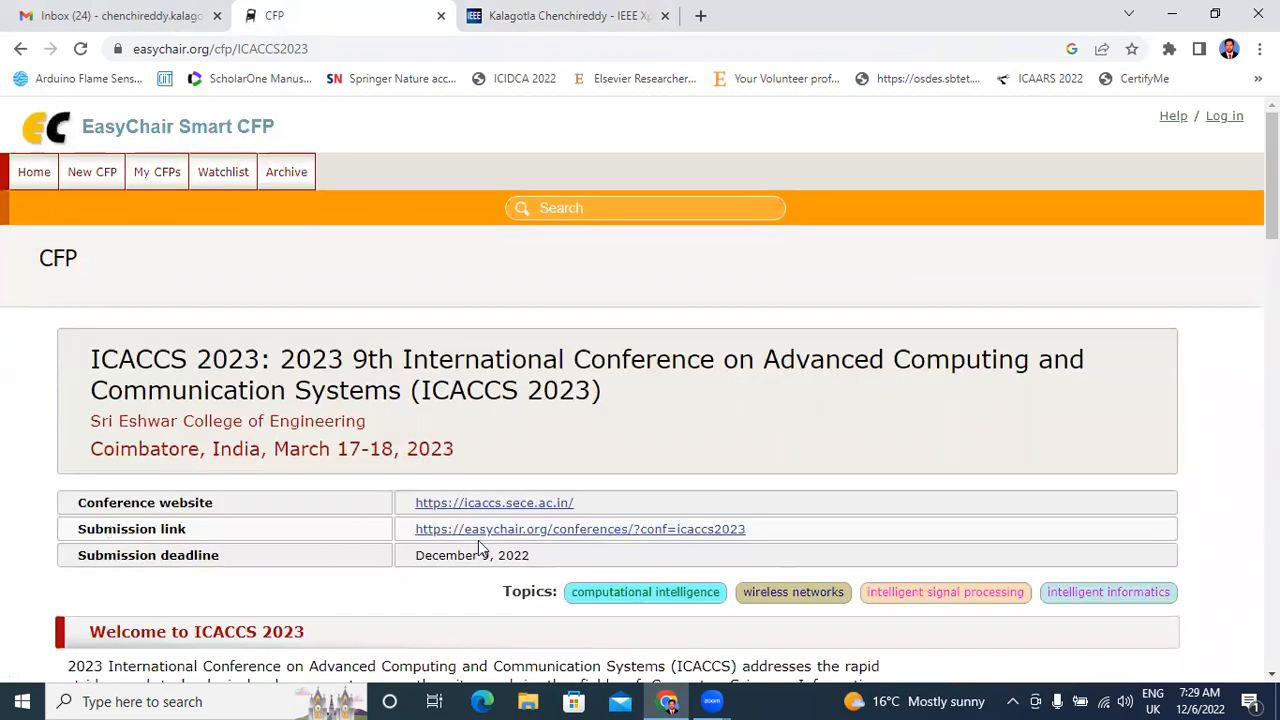
{"action": "left_click", "coordinate": [579, 529]}
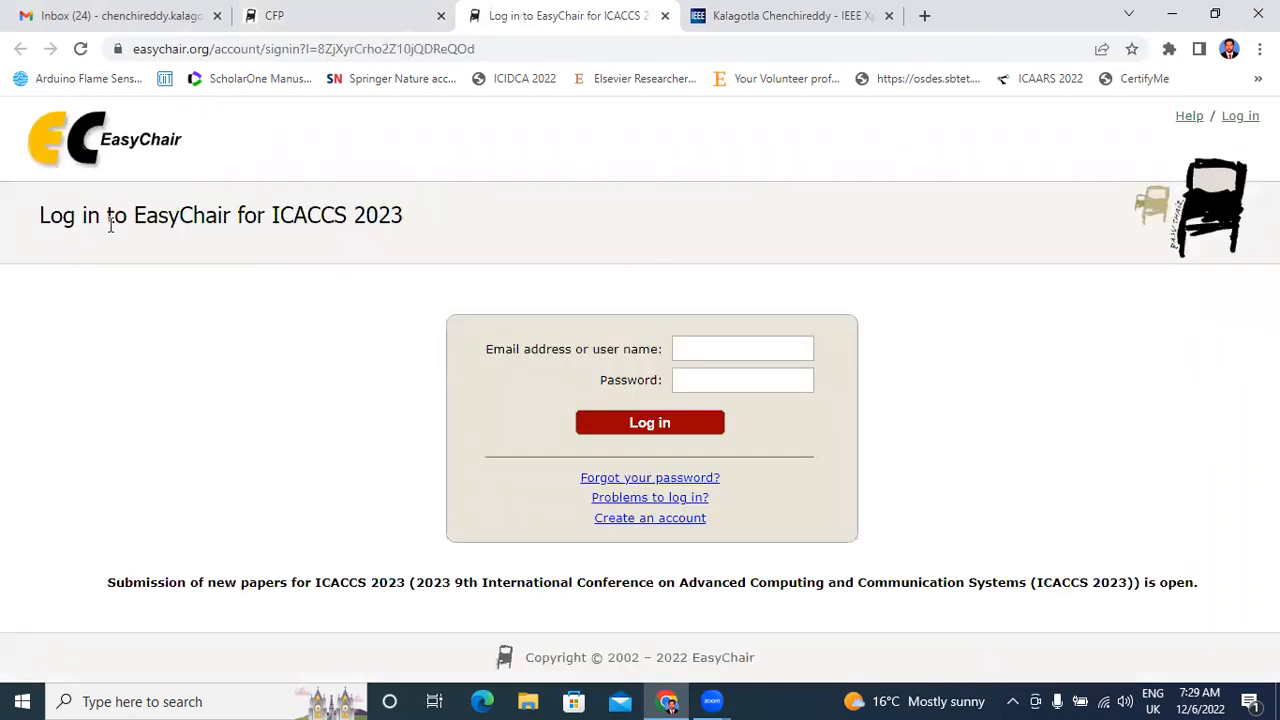
{"action": "mouse_move", "coordinate": [205, 224]}
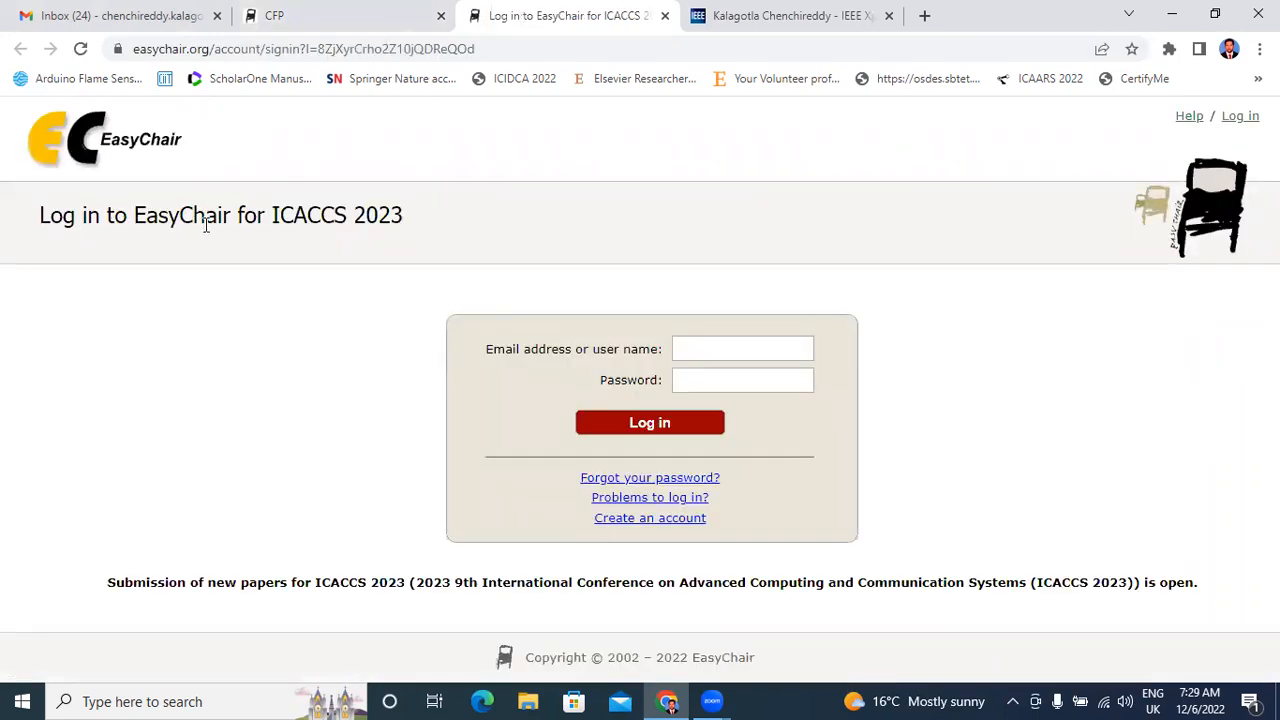
{"action": "left_click", "coordinate": [742, 348]}
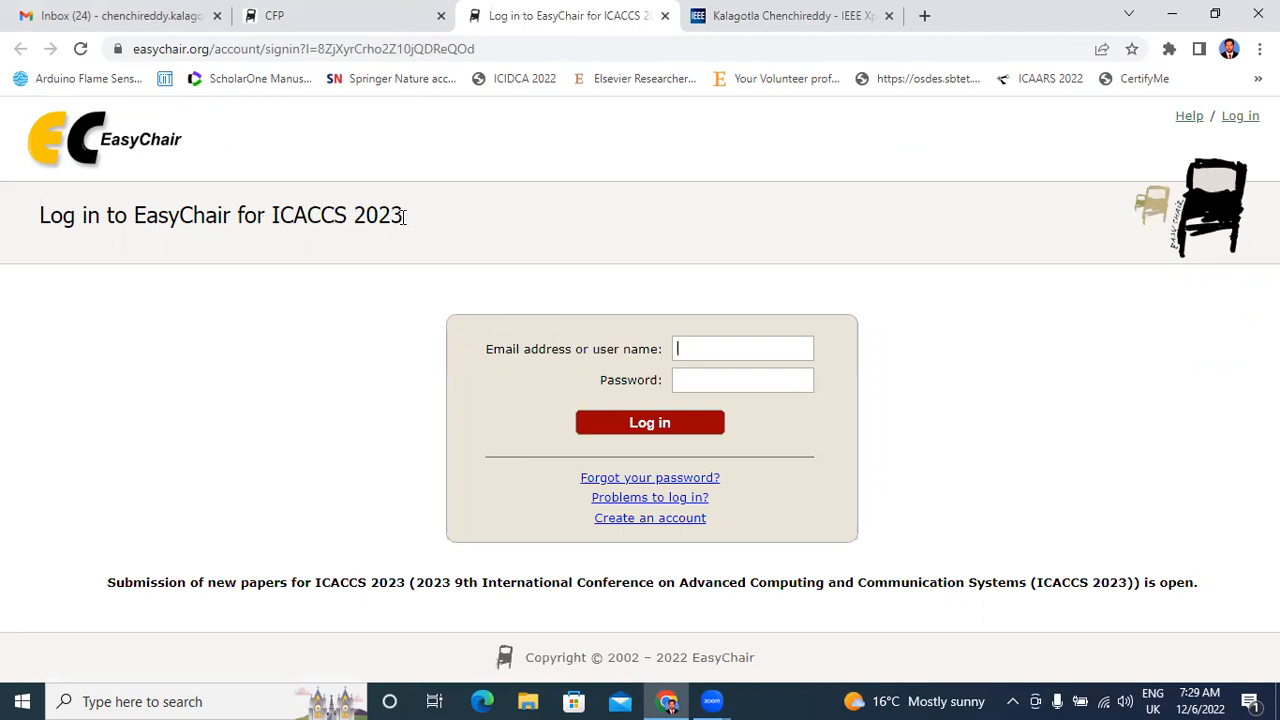
{"action": "mouse_move", "coordinate": [640, 487]}
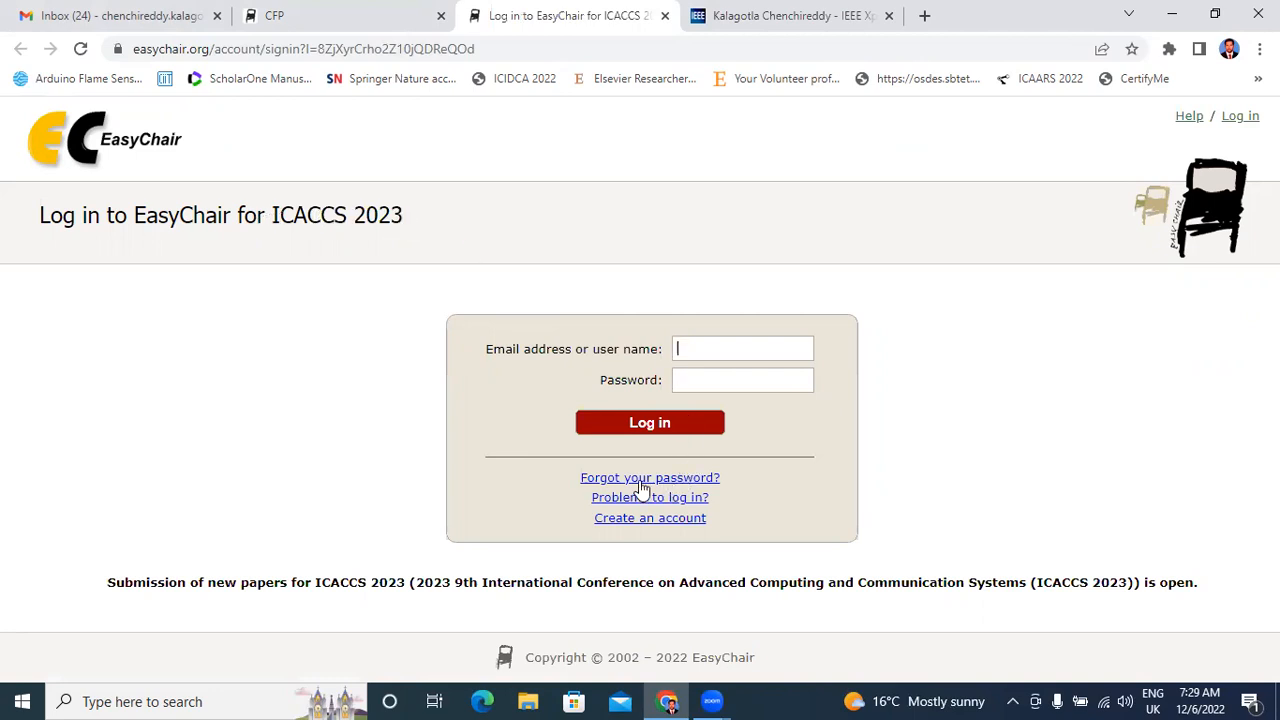
{"action": "mouse_move", "coordinate": [633, 532]}
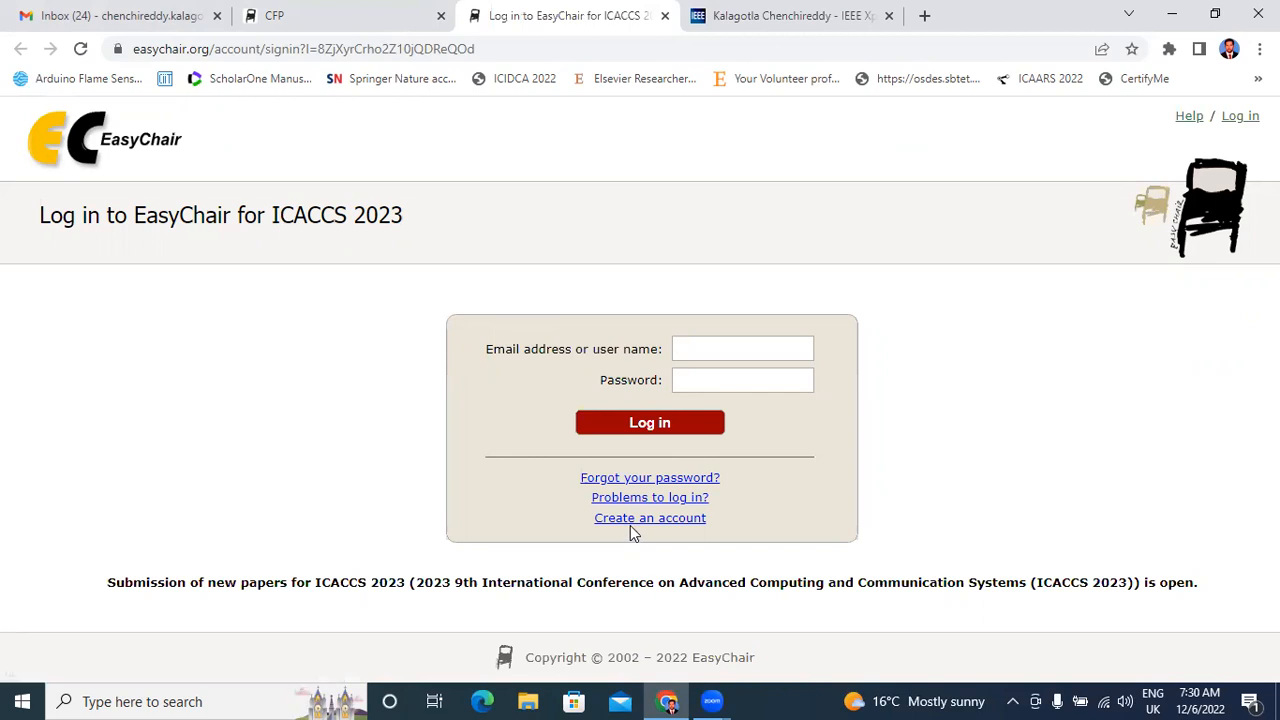
- Start creating an EasyChair account and pass the captcha to reach the Step 2 form
{"action": "left_click", "coordinate": [649, 518]}
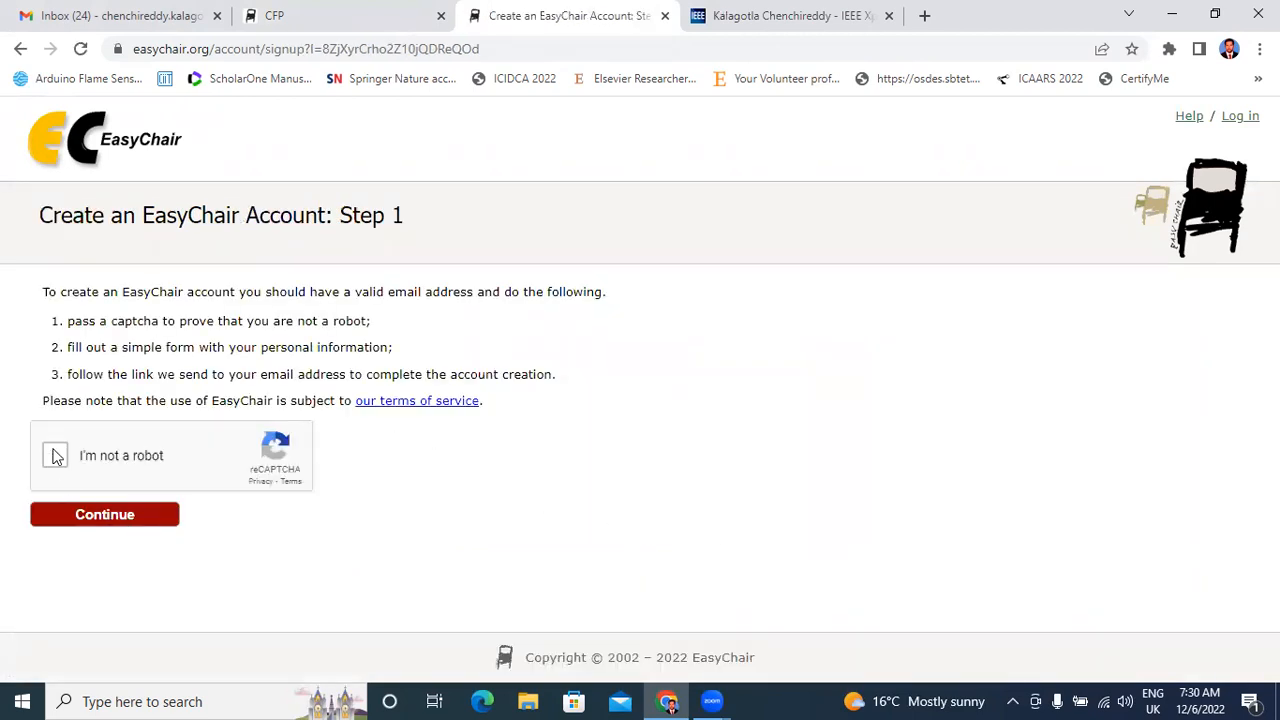
{"action": "left_click", "coordinate": [56, 456]}
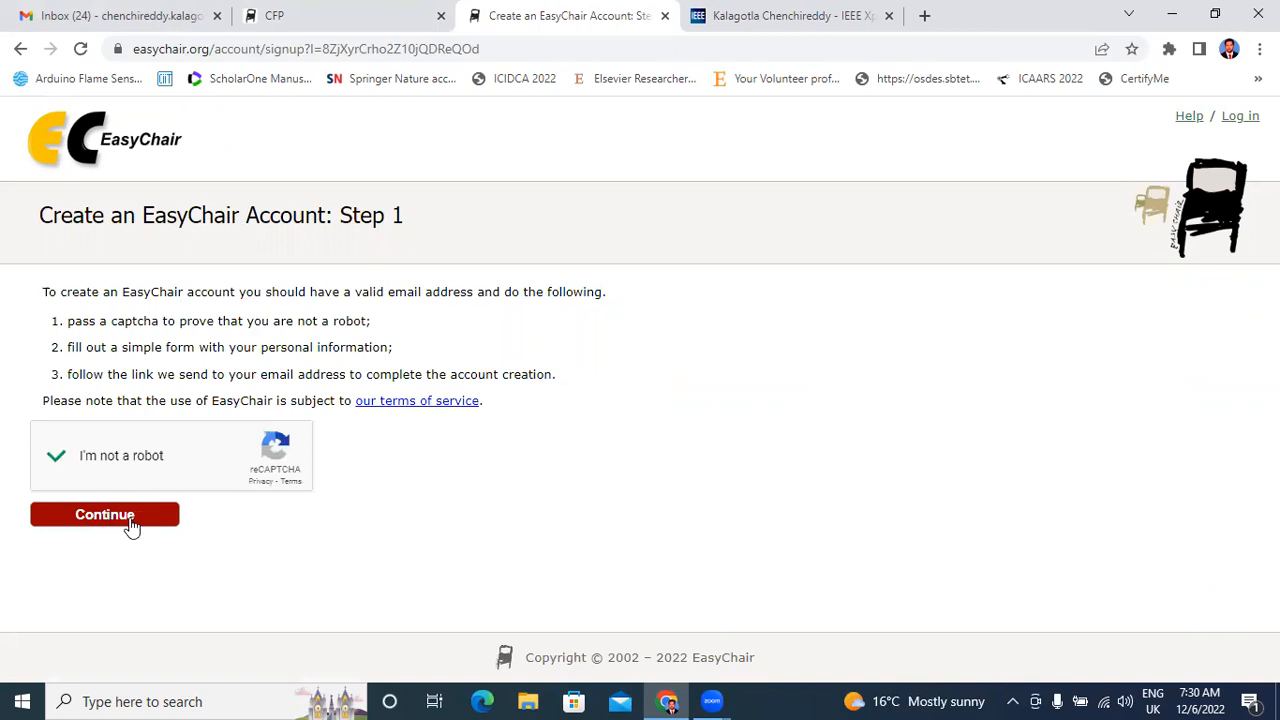
{"action": "left_click", "coordinate": [105, 514]}
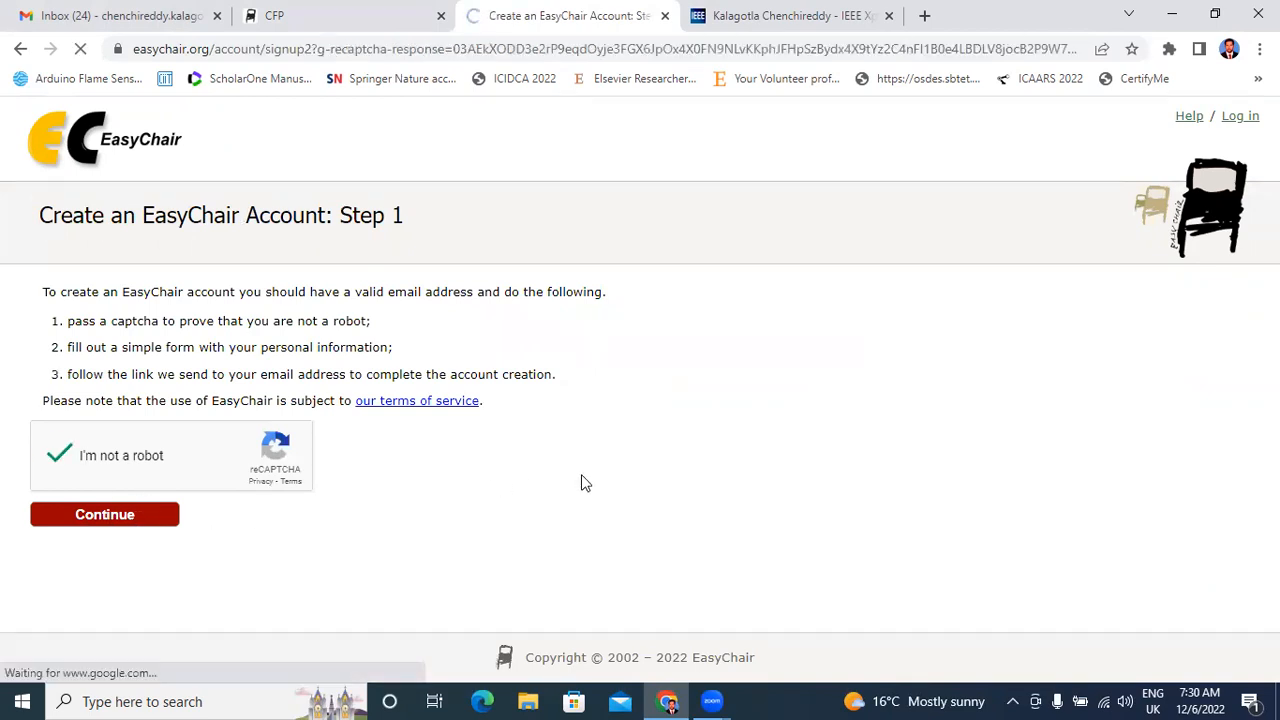
{"action": "left_click", "coordinate": [104, 514]}
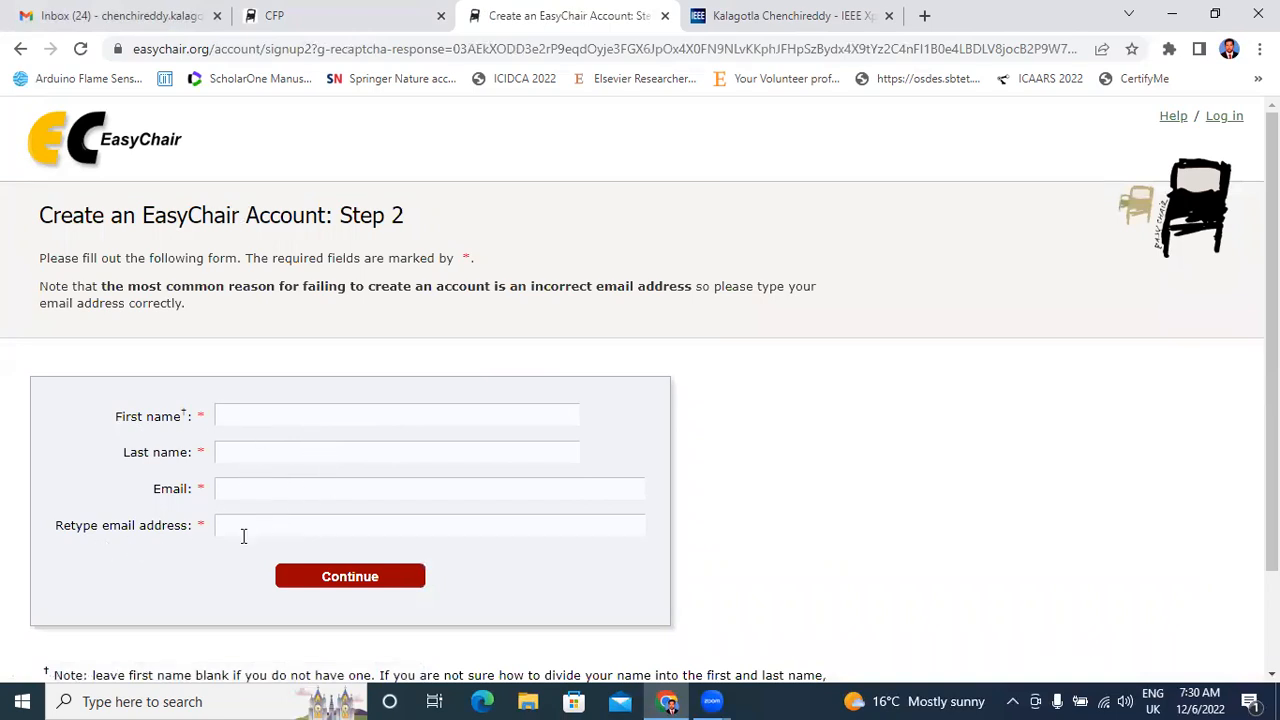
{"action": "mouse_move", "coordinate": [566, 363]}
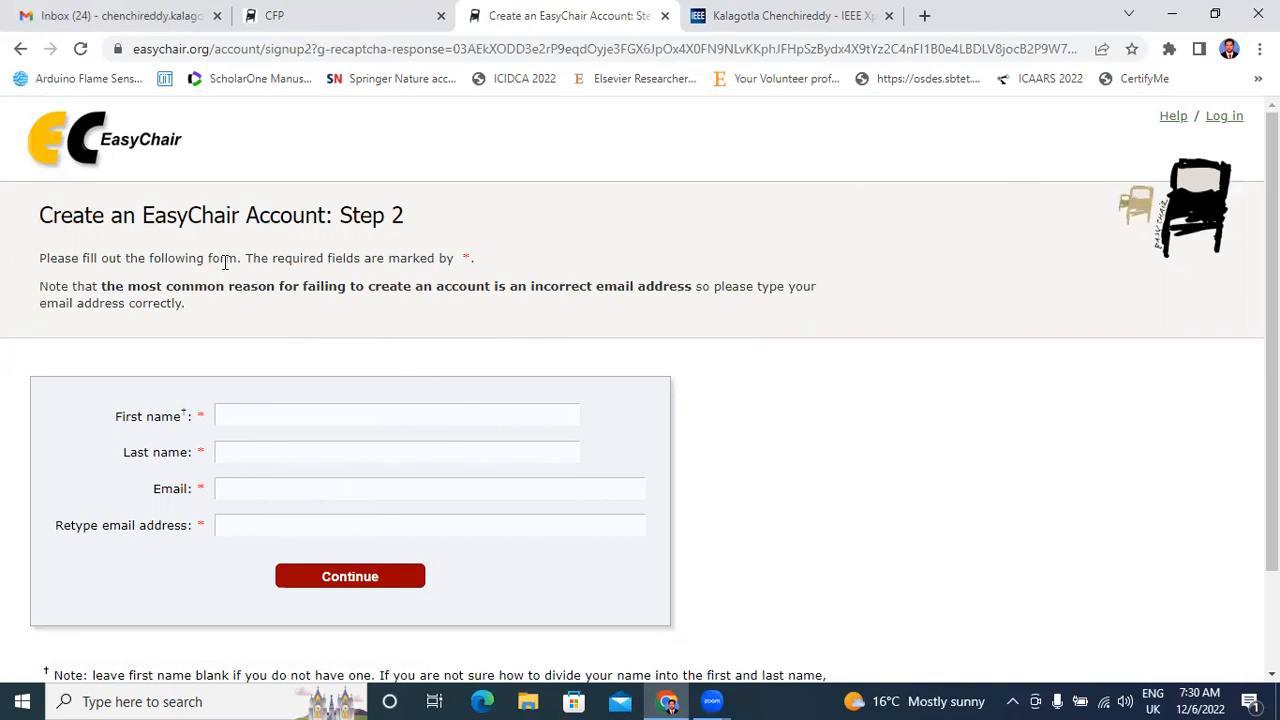
{"action": "mouse_move", "coordinate": [1224, 116]}
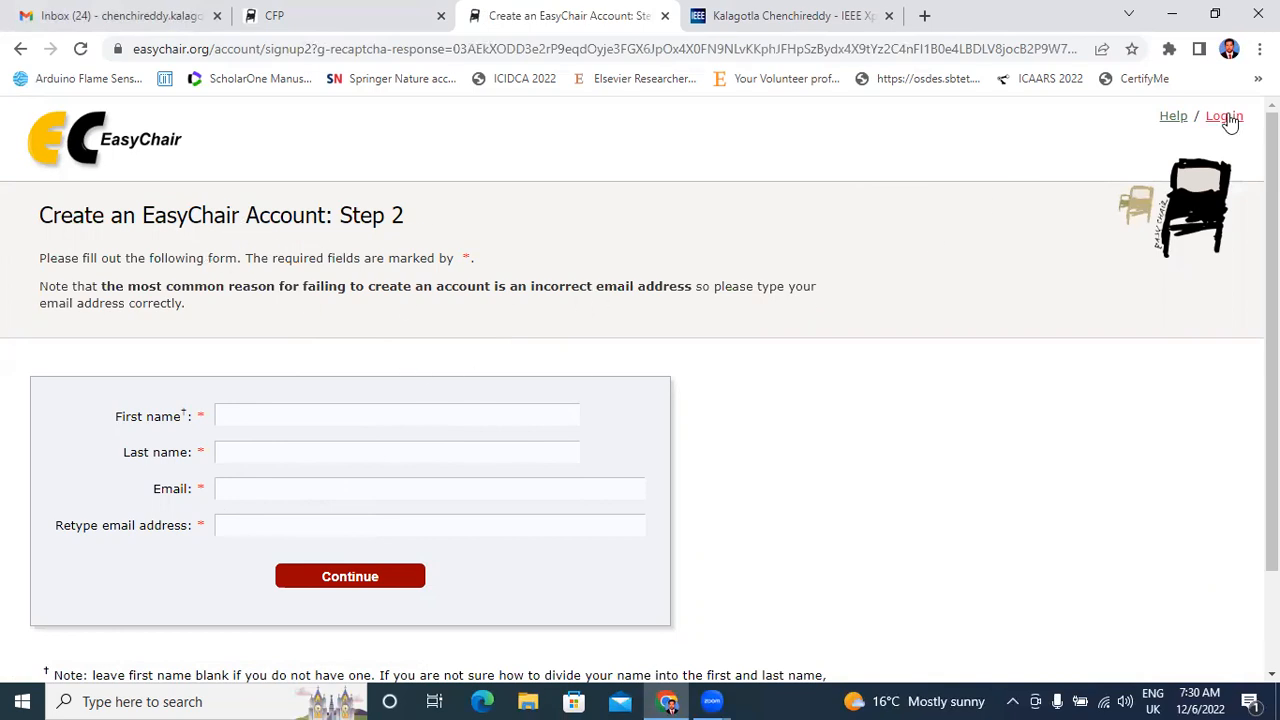
- Log in to EasyChair with the 'chenchi' credentials to reach the author welcome page
{"action": "left_click", "coordinate": [1224, 116]}
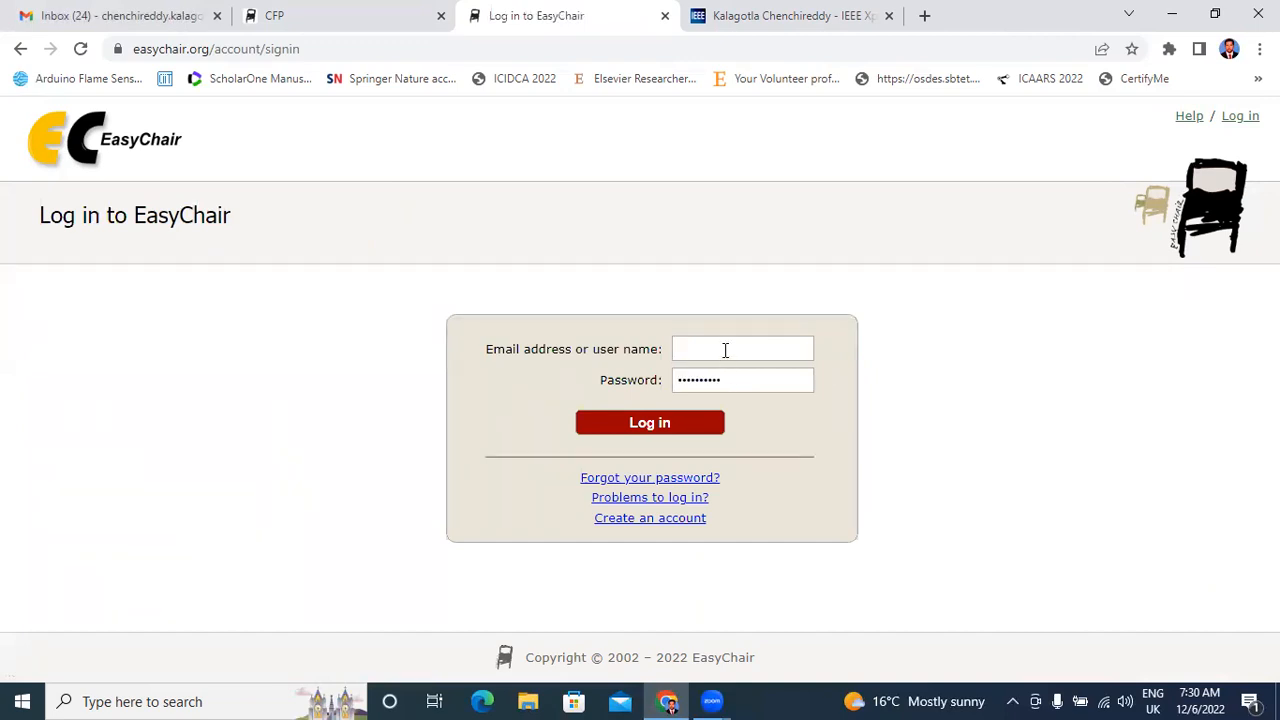
{"action": "type", "text": "chenchi"}
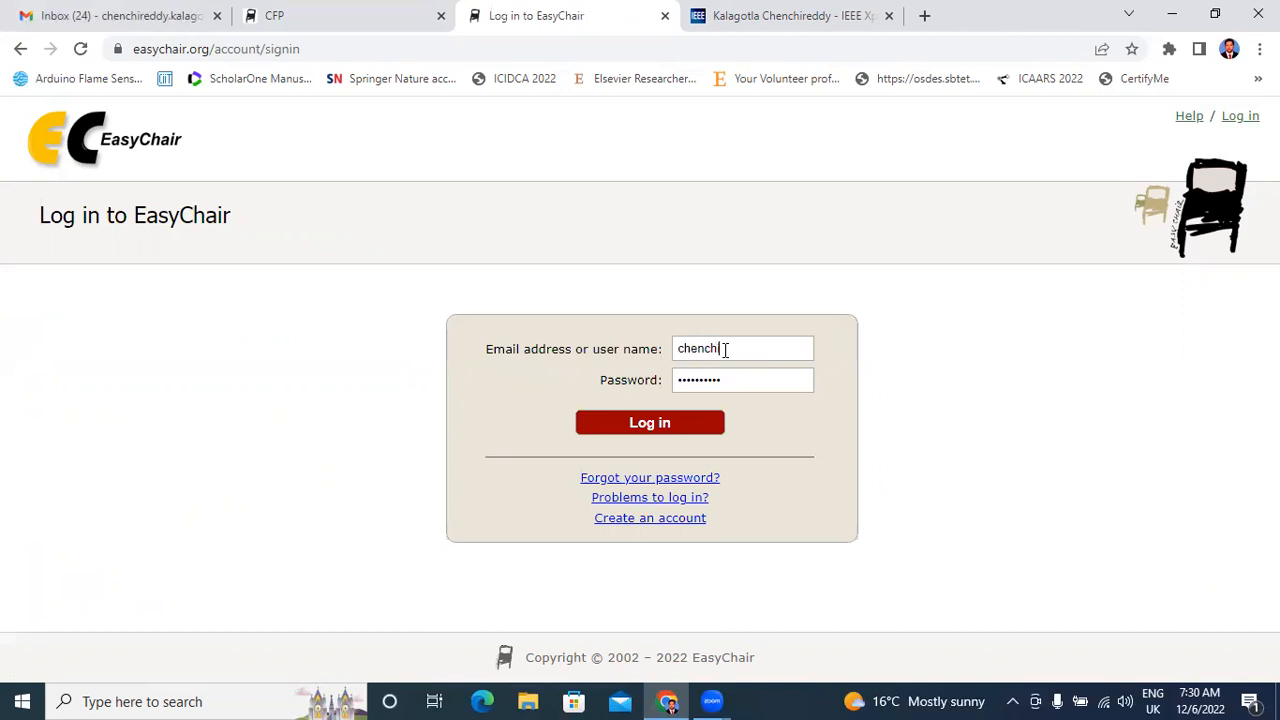
{"action": "type", "text": "reddy"}
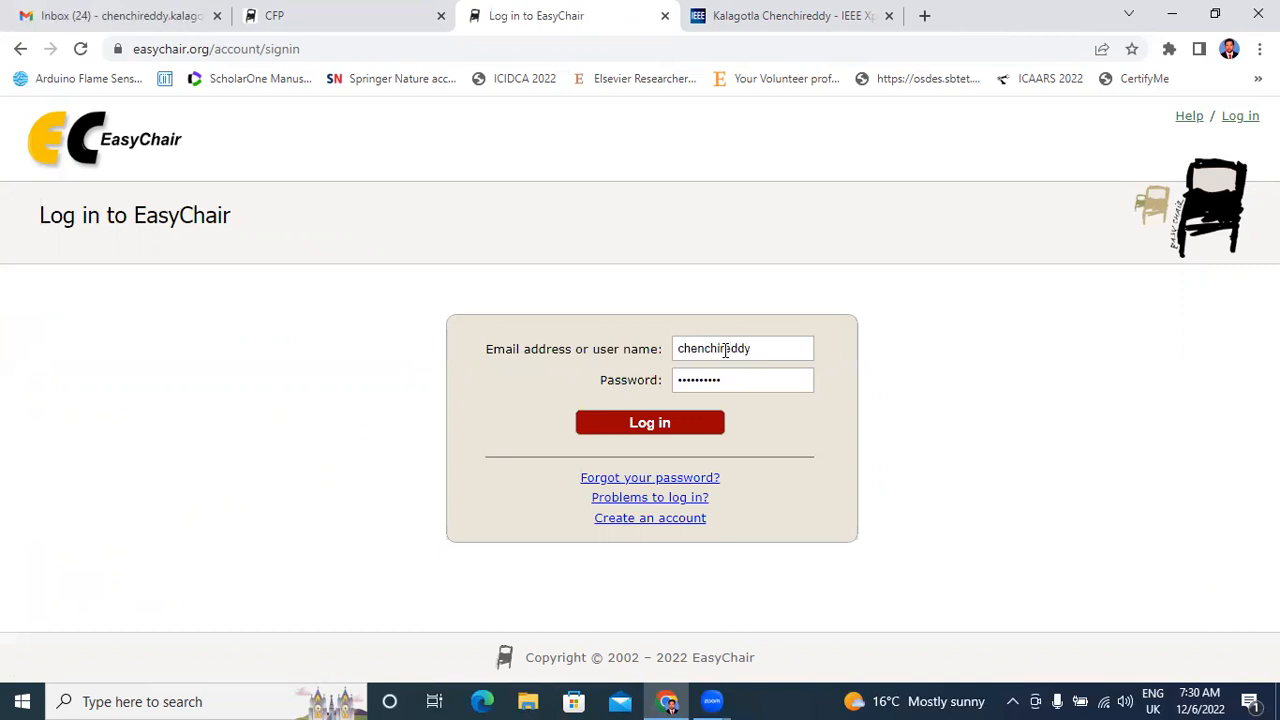
{"action": "left_click", "coordinate": [649, 422]}
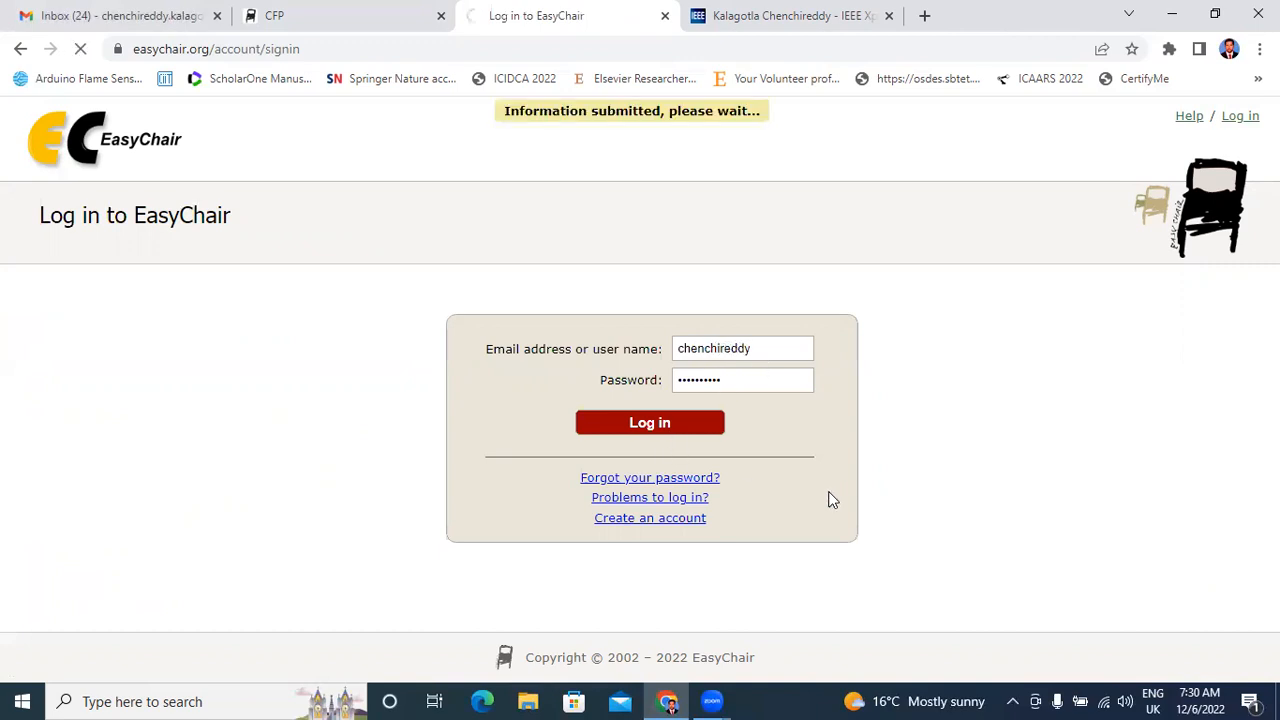
{"action": "left_click", "coordinate": [649, 422]}
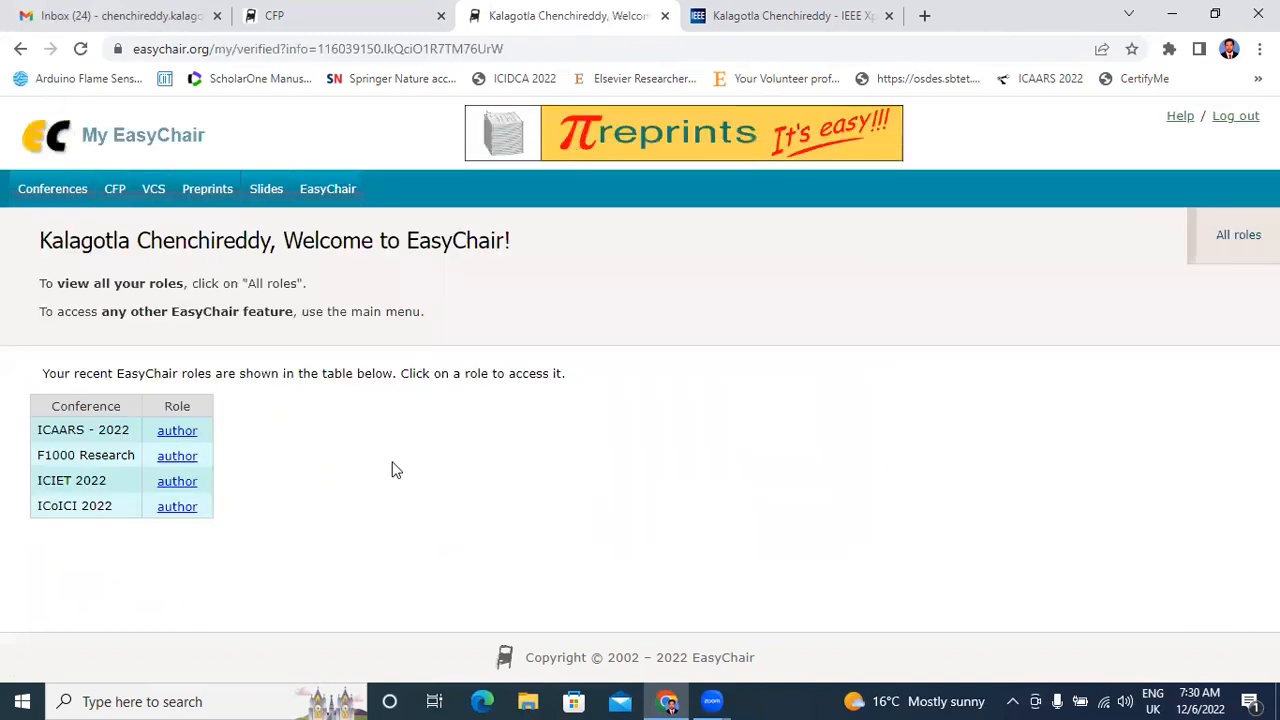
{"action": "mouse_move", "coordinate": [607, 432]}
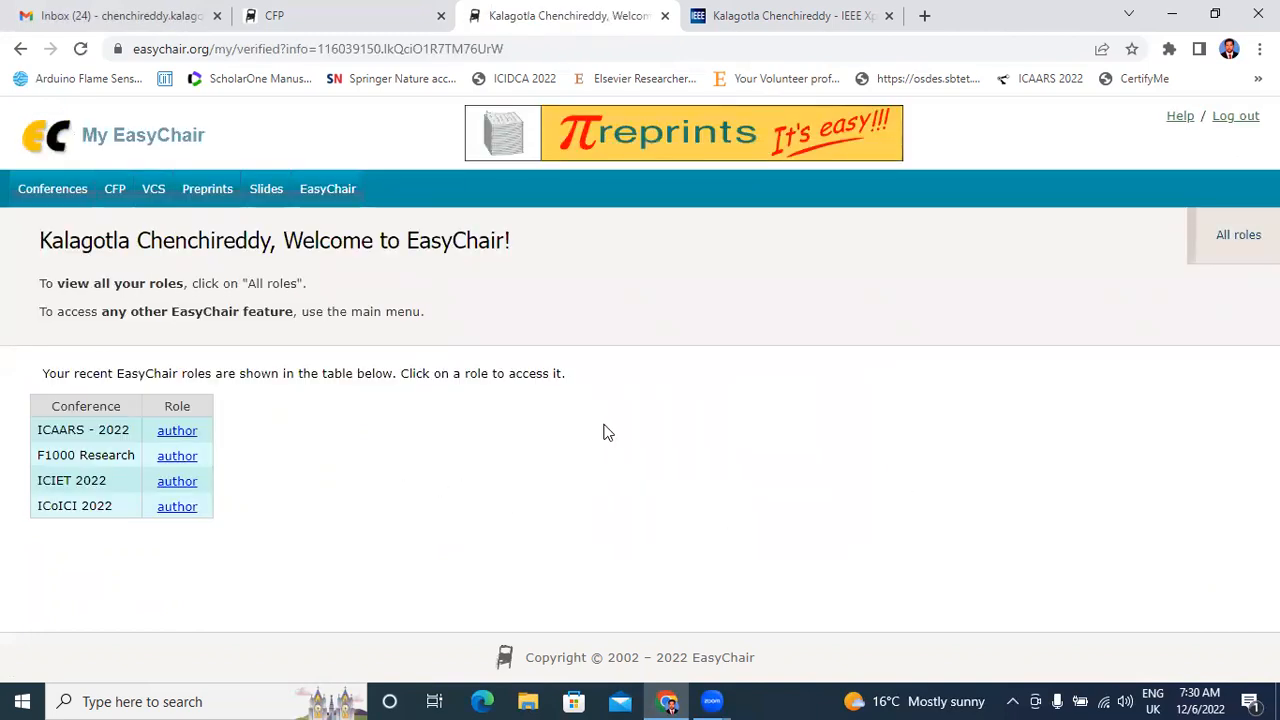
{"action": "mouse_move", "coordinate": [1200, 109]}
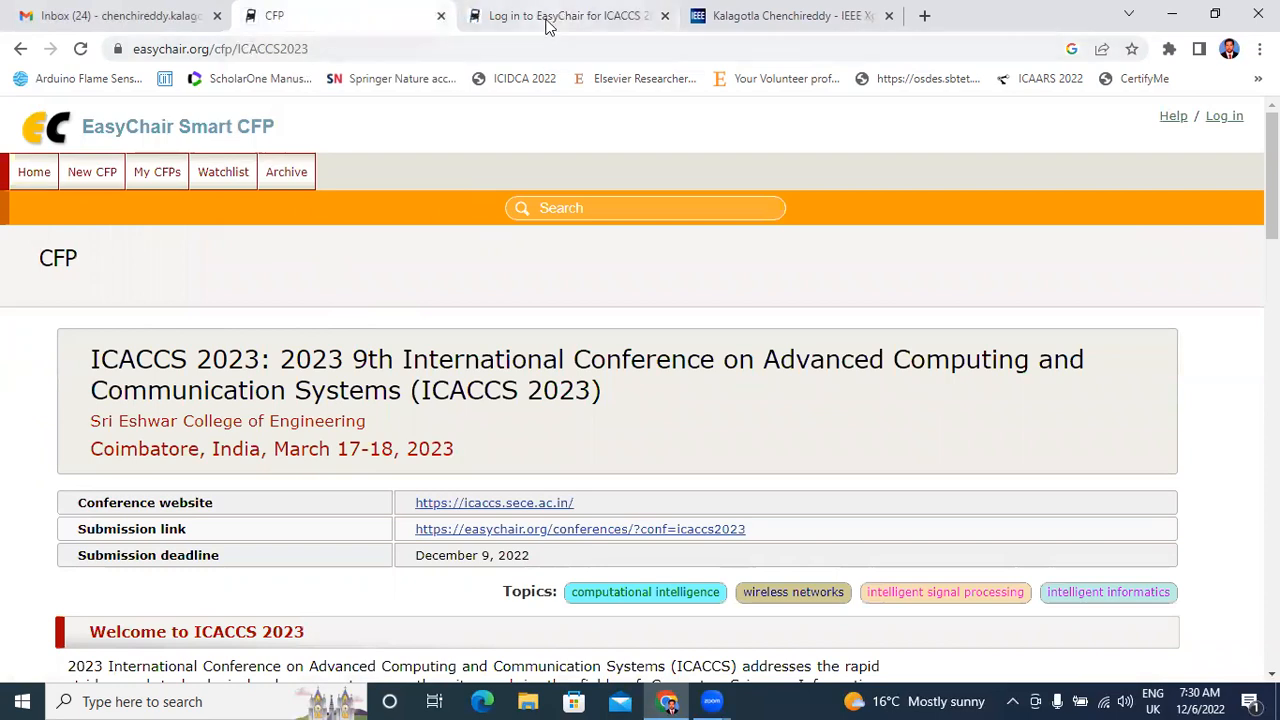
- Log in from the ICACCS 2023 login tab and scroll its author page
{"action": "left_click", "coordinate": [565, 16]}
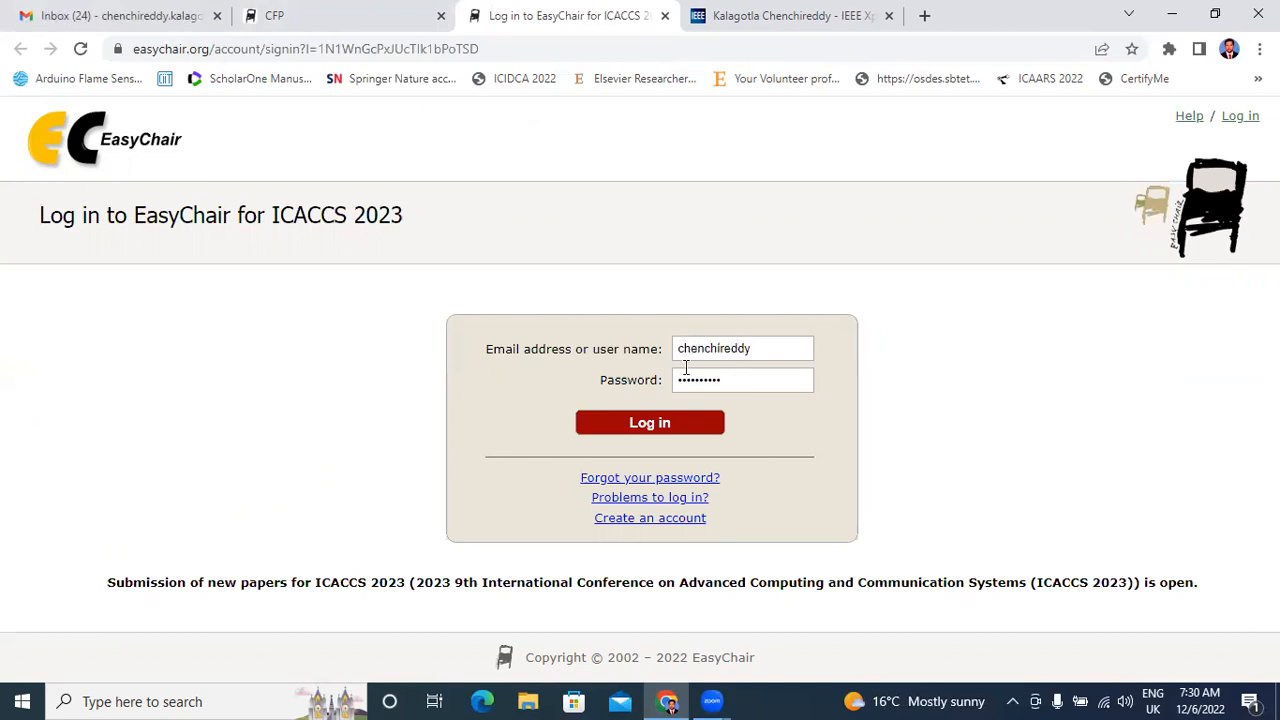
{"action": "left_click", "coordinate": [649, 422]}
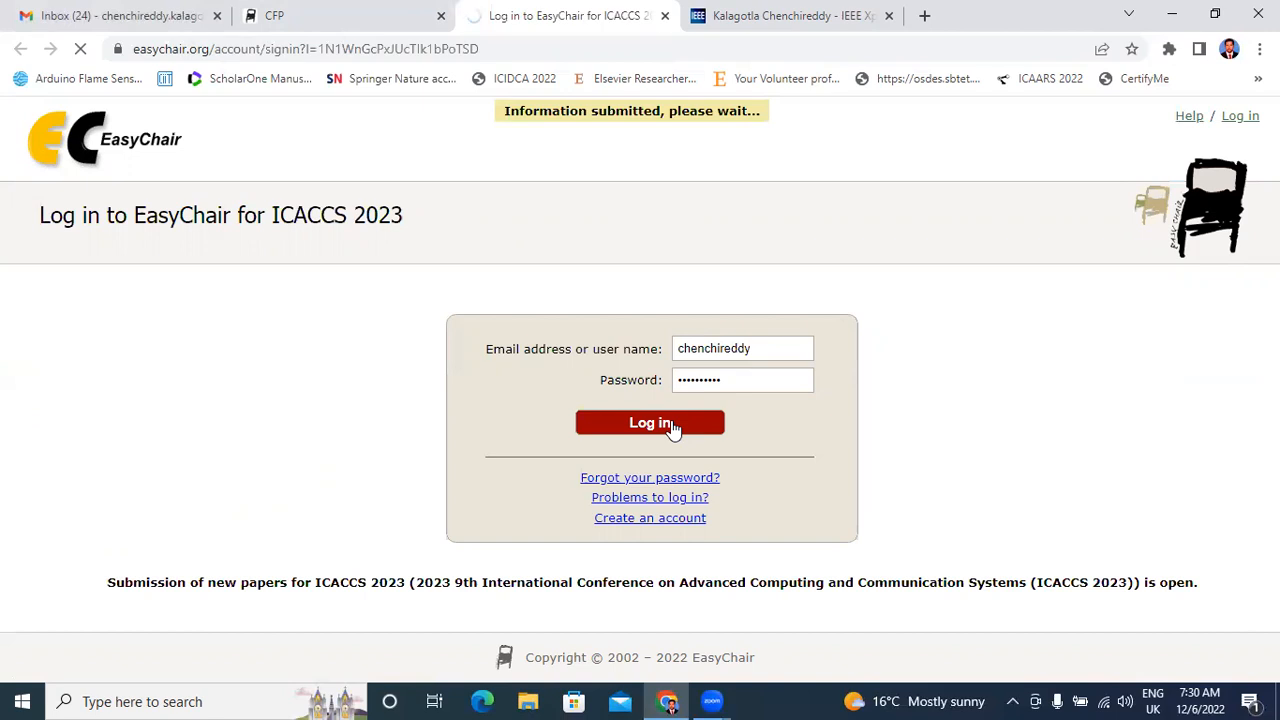
{"action": "left_click", "coordinate": [650, 423]}
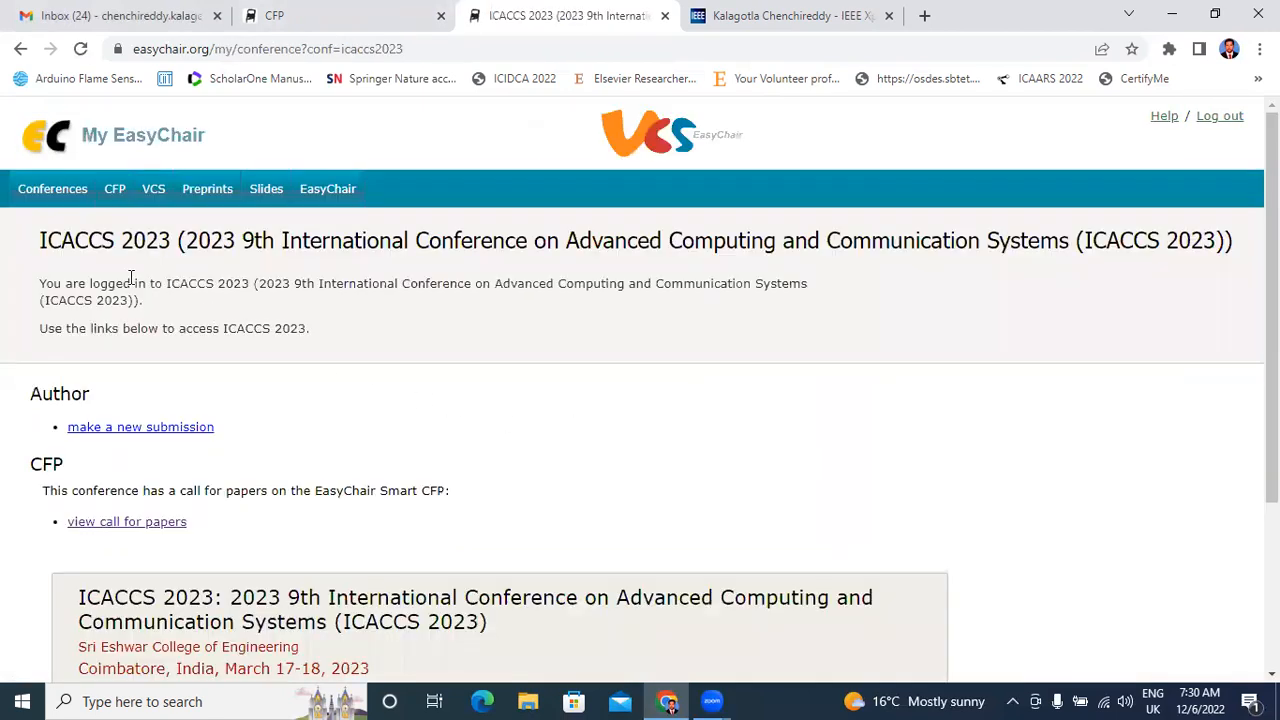
{"action": "mouse_move", "coordinate": [88, 248]}
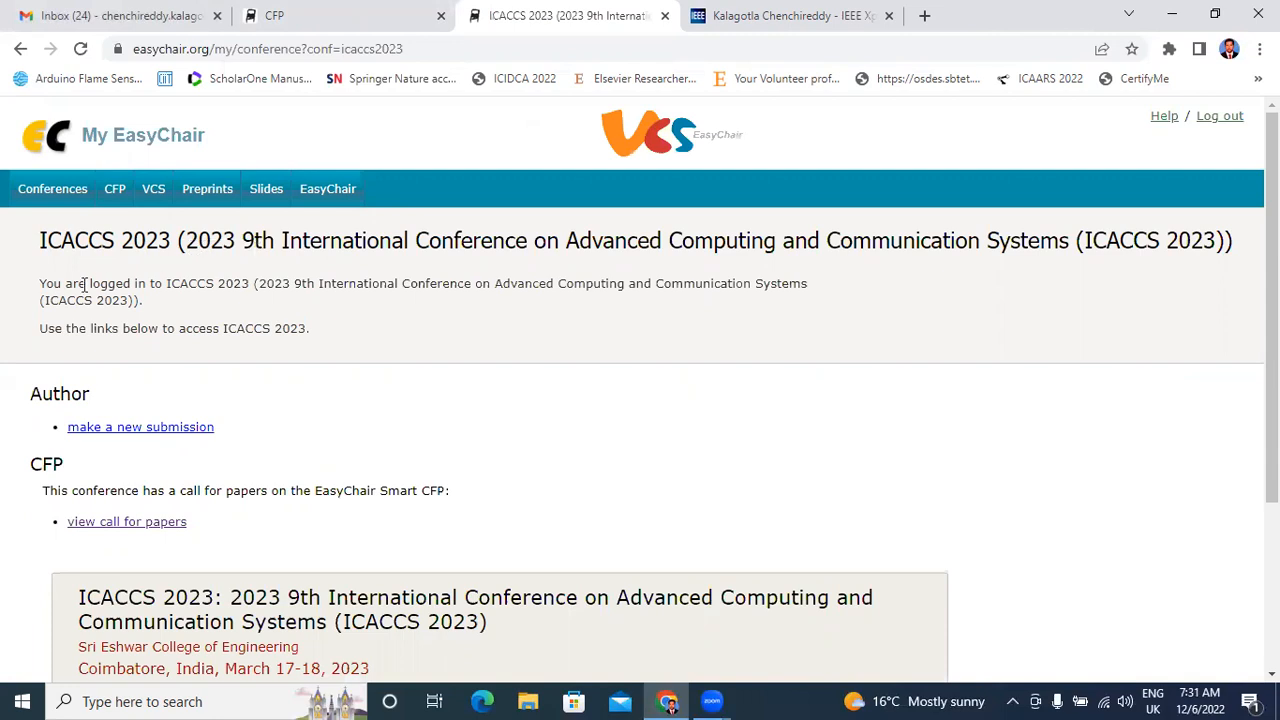
{"action": "mouse_move", "coordinate": [467, 384]}
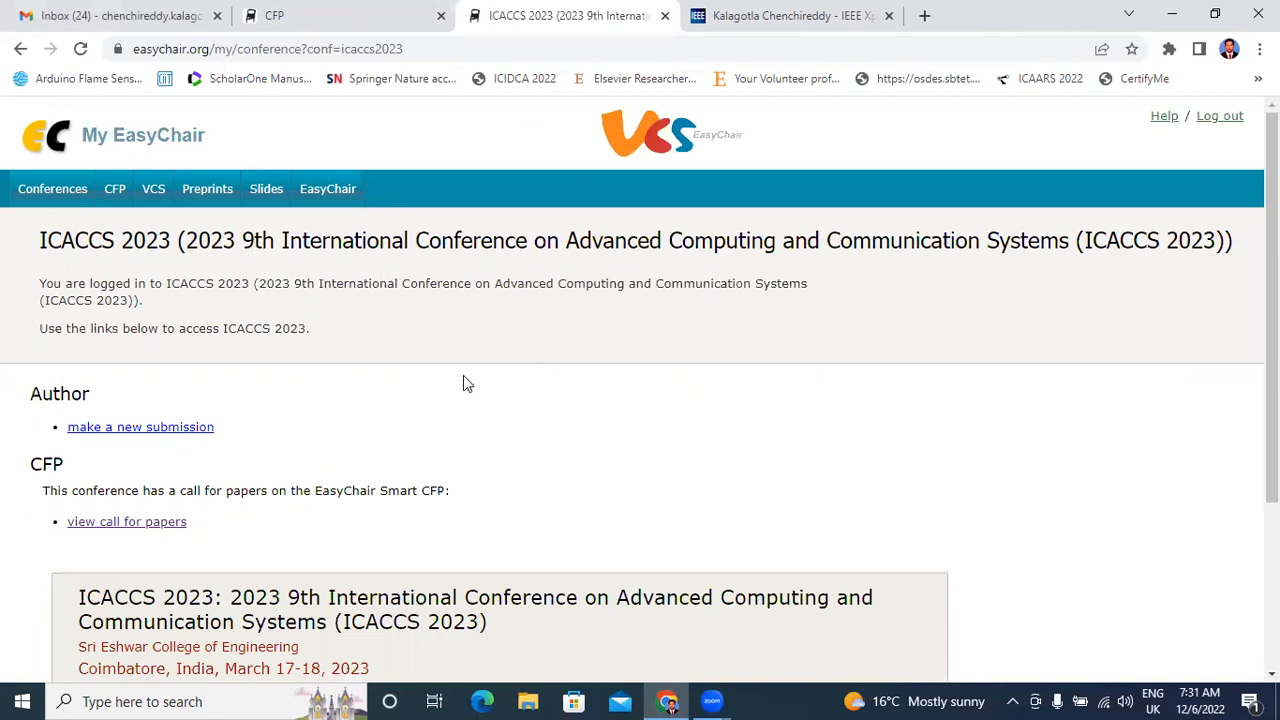
{"action": "scroll", "scroll_direction": "down", "scroll_amount": 3}
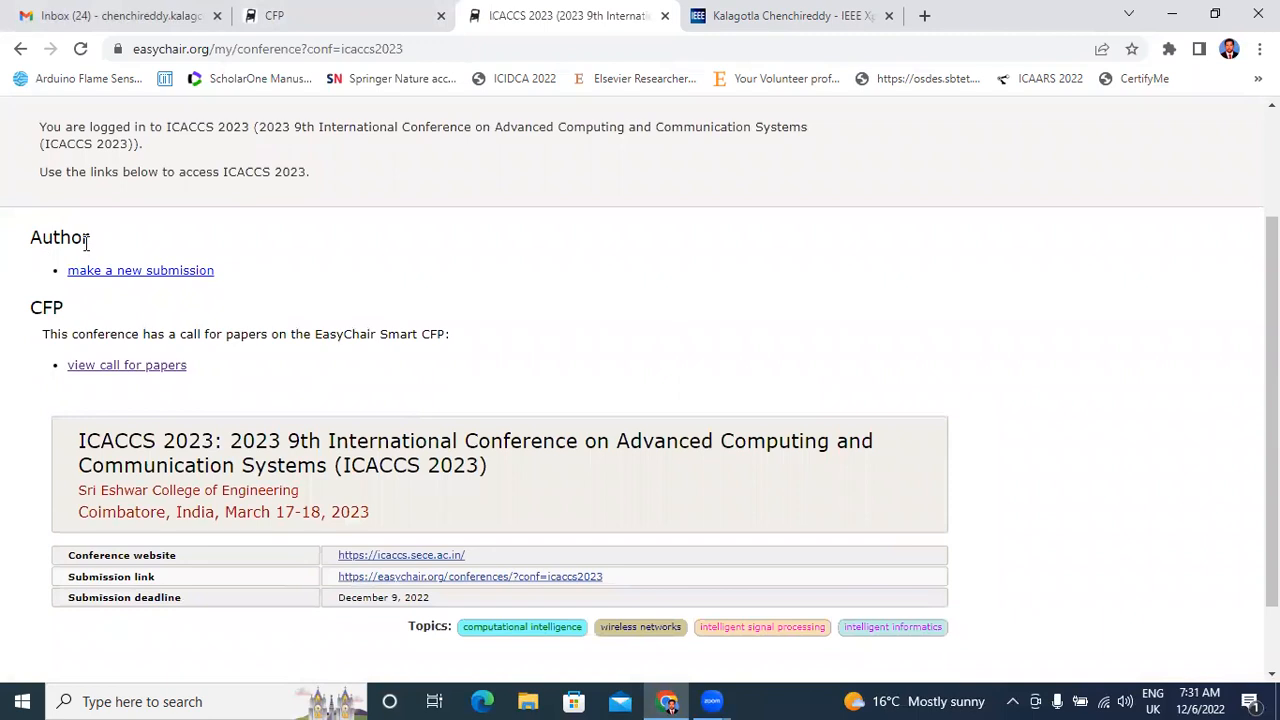
{"action": "mouse_move", "coordinate": [432, 367]}
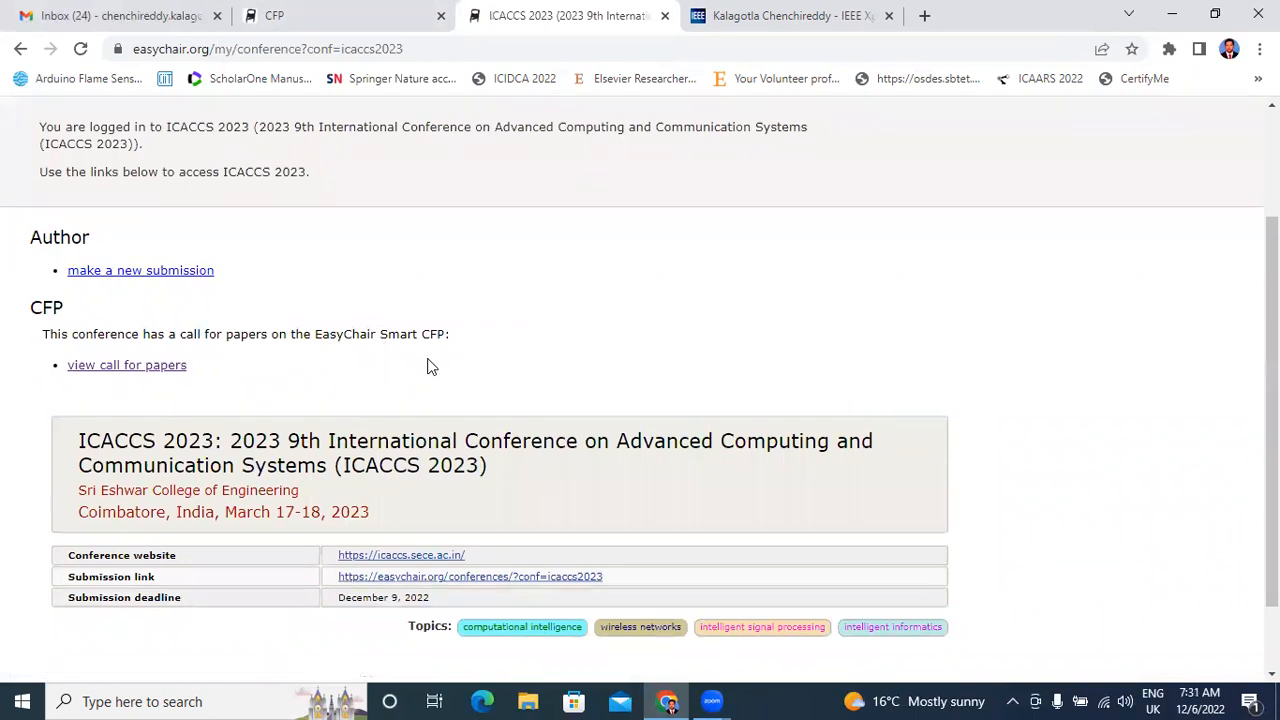
{"action": "scroll", "scroll_direction": "down", "scroll_amount": 3}
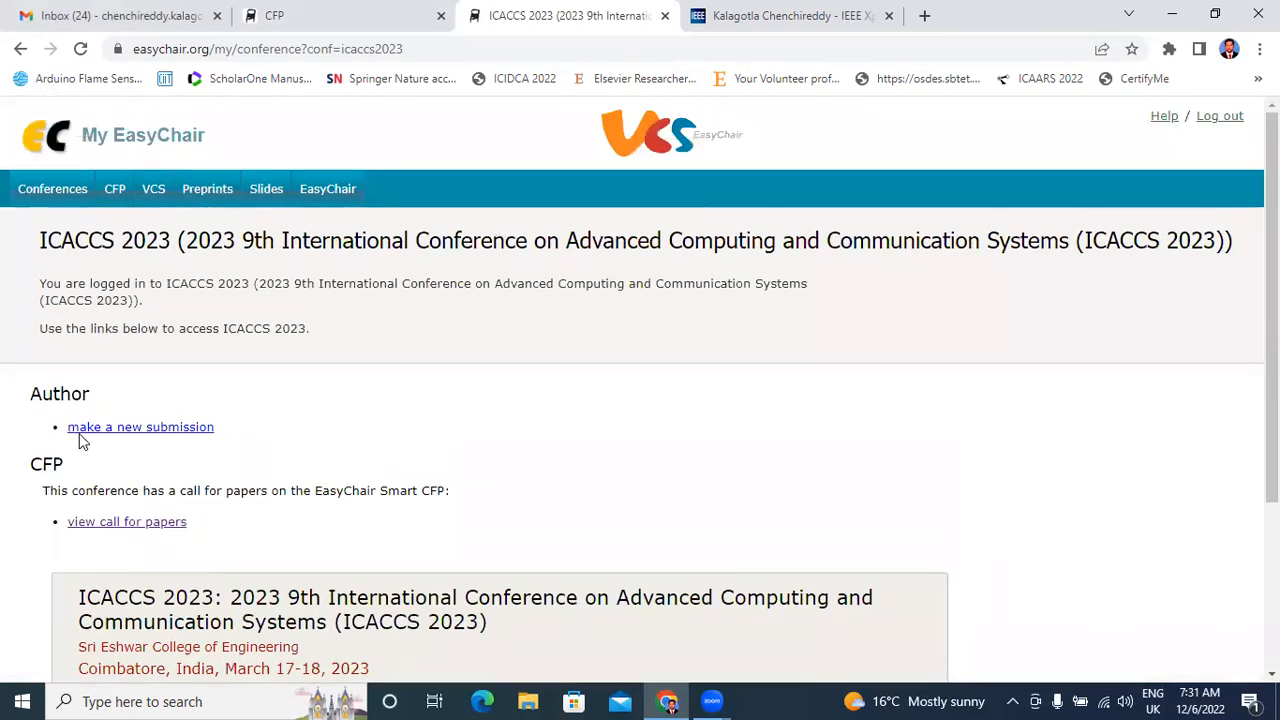
{"action": "mouse_move", "coordinate": [115, 435]}
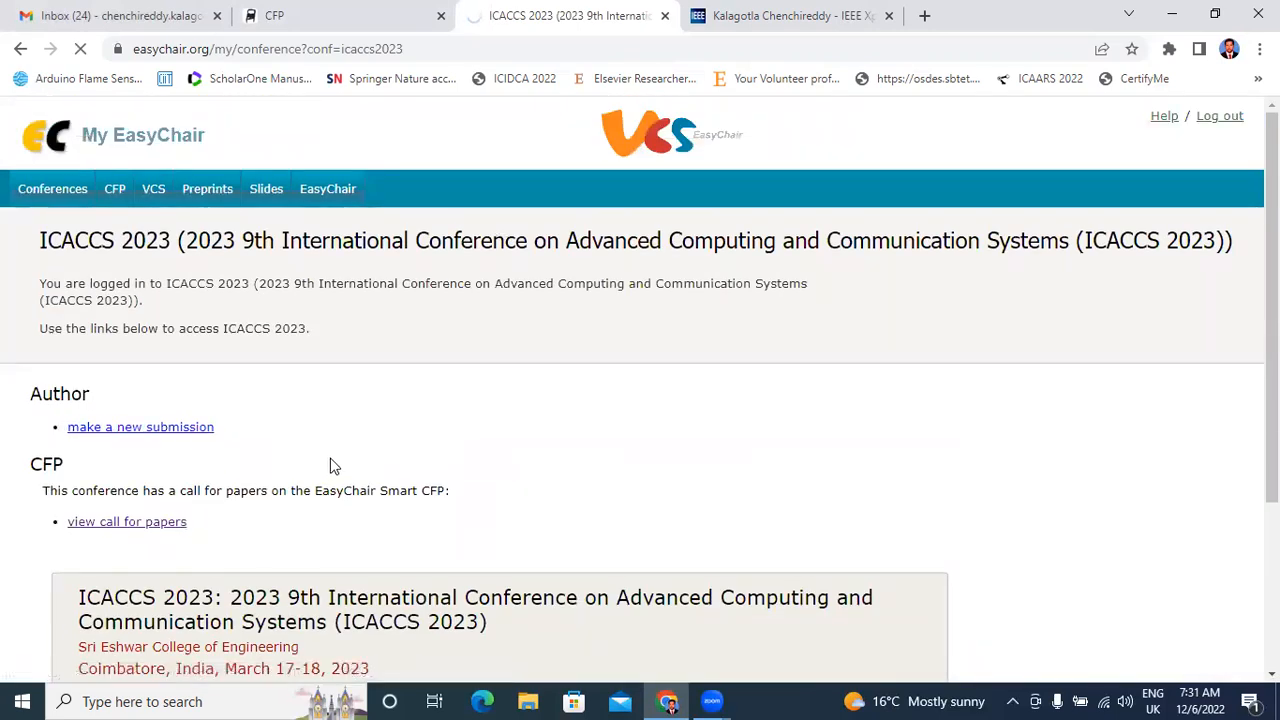
- Open the ICACCS 2023 New Submission form and scroll through Author, Abstract, Keywords and Files
{"action": "left_click", "coordinate": [140, 427]}
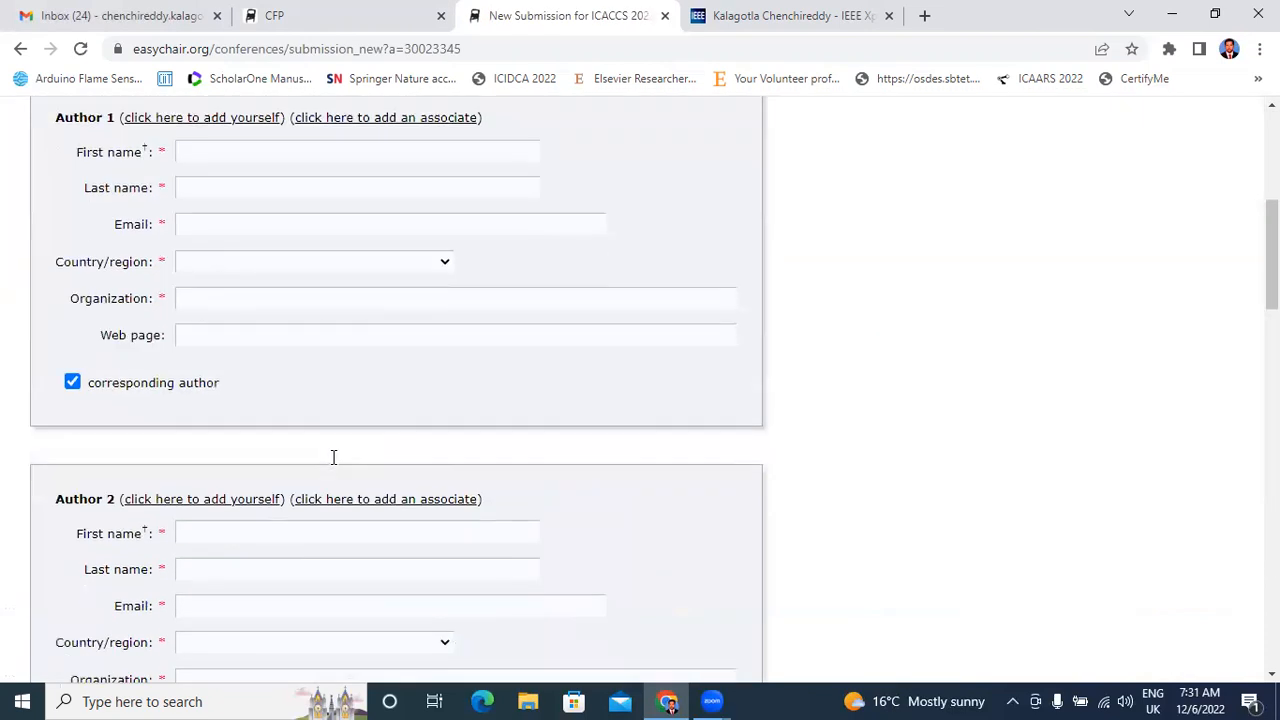
{"action": "scroll", "scroll_direction": "down", "scroll_amount": 3}
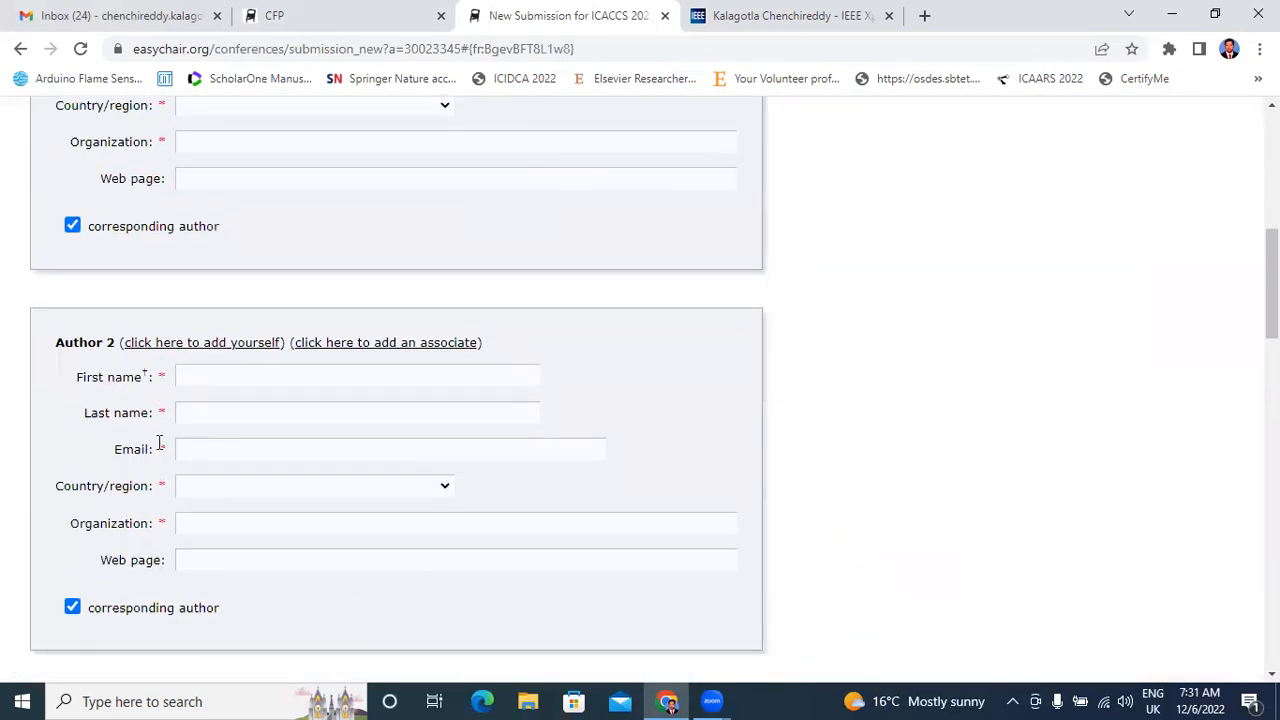
{"action": "scroll", "scroll_direction": "down", "scroll_amount": 3}
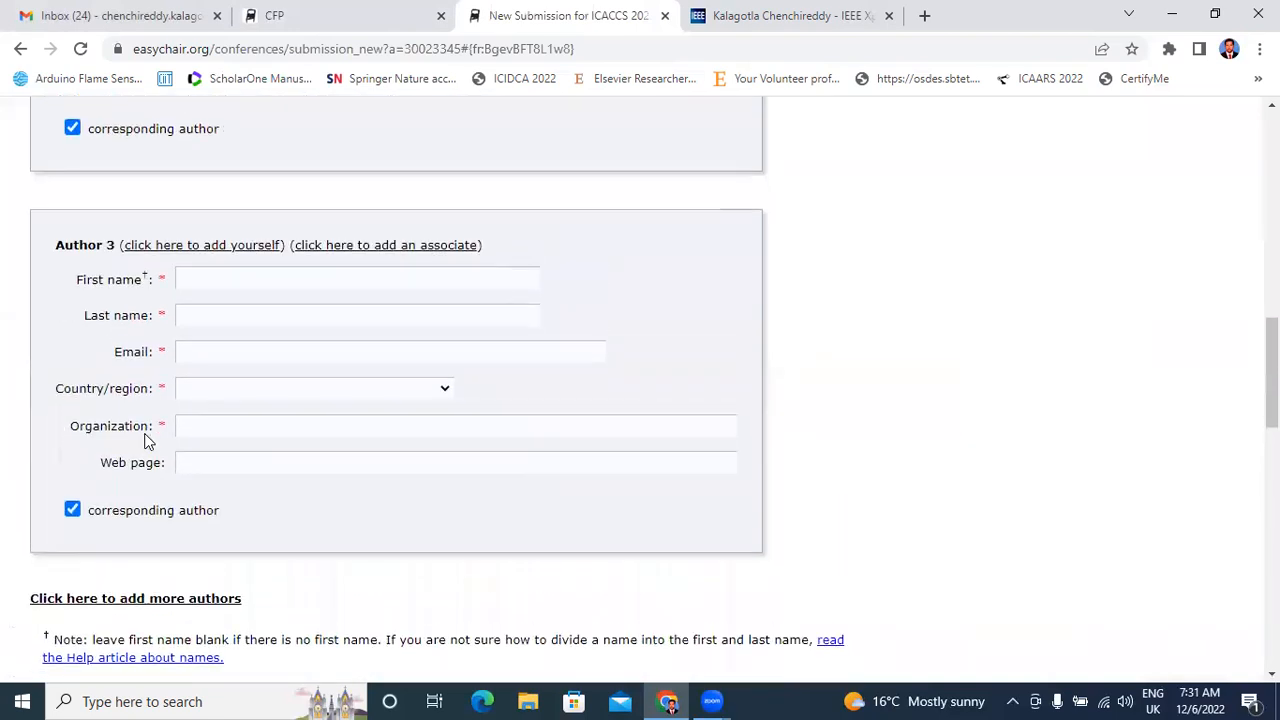
{"action": "scroll", "scroll_direction": "down", "scroll_amount": 3}
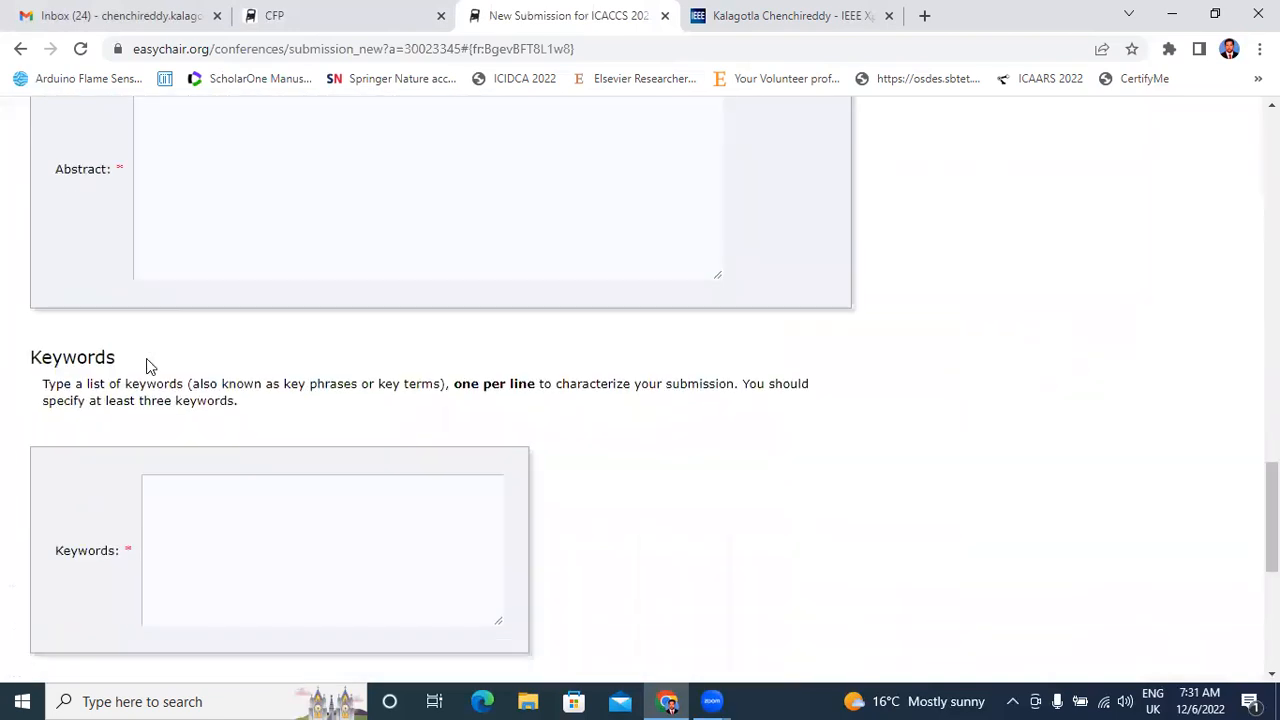
{"action": "left_click", "coordinate": [189, 521]}
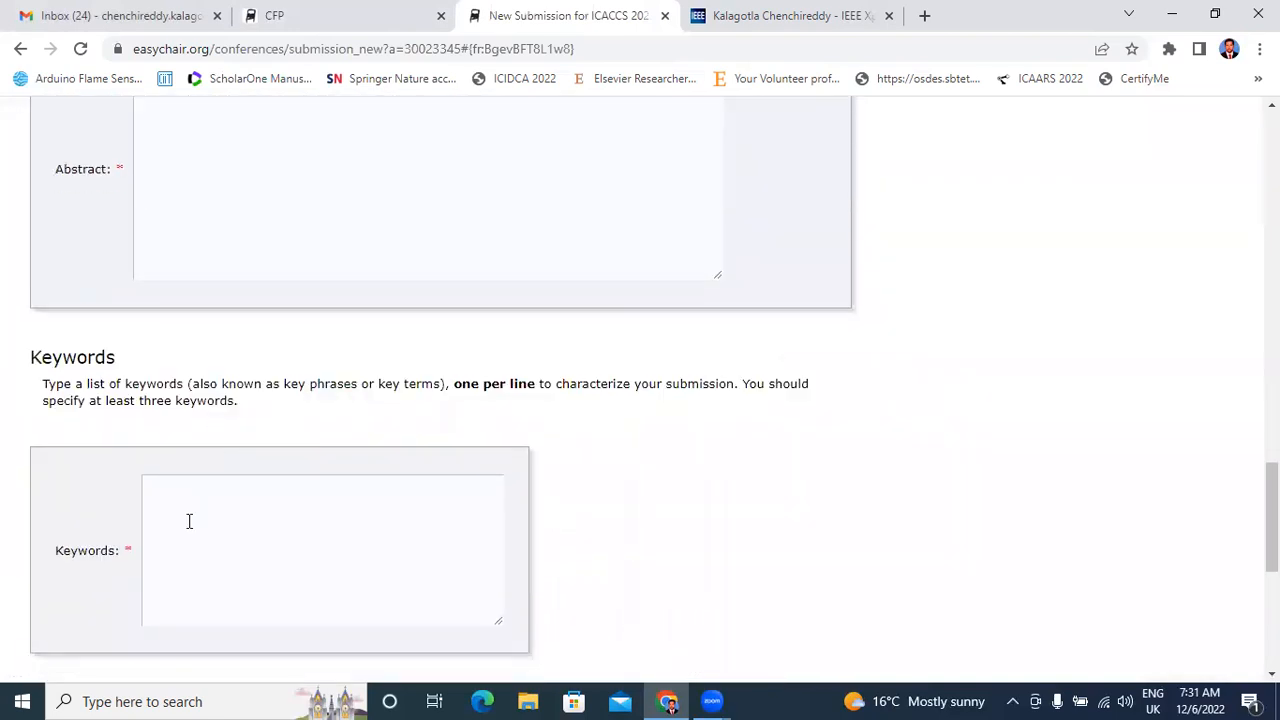
{"action": "scroll", "scroll_direction": "down", "scroll_amount": 3}
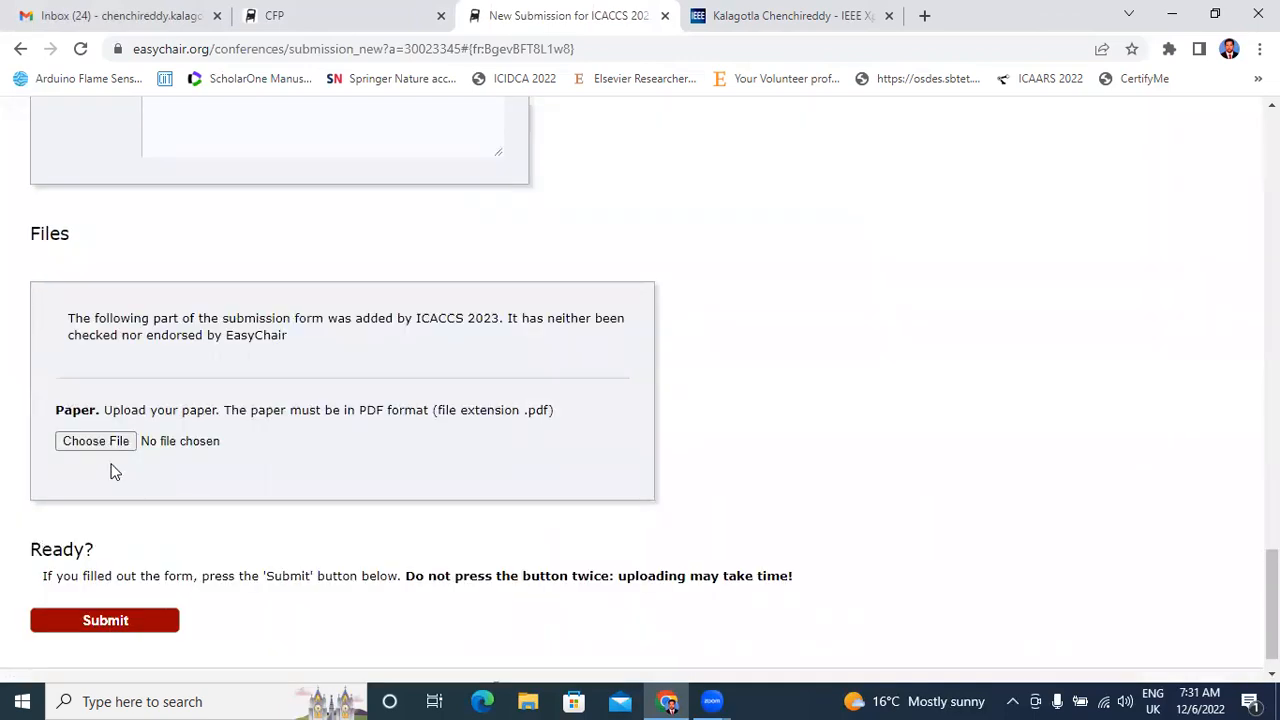
{"action": "mouse_move", "coordinate": [150, 425]}
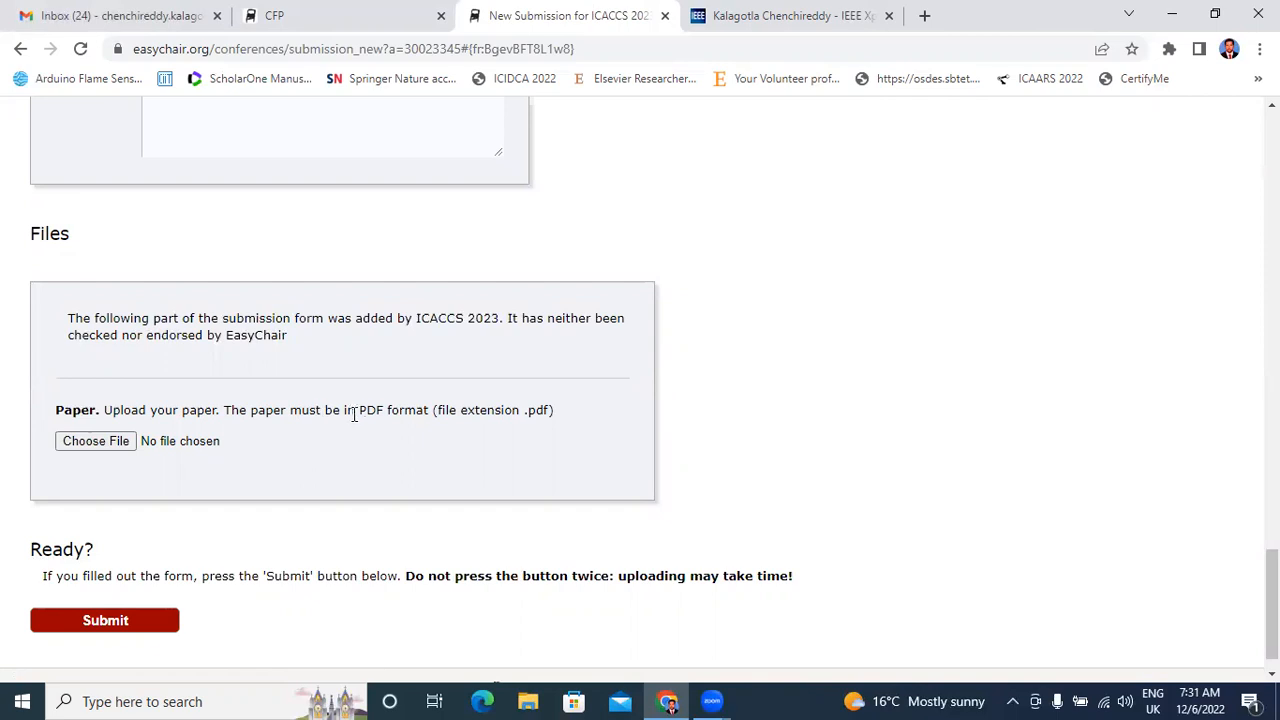
{"action": "mouse_move", "coordinate": [447, 457]}
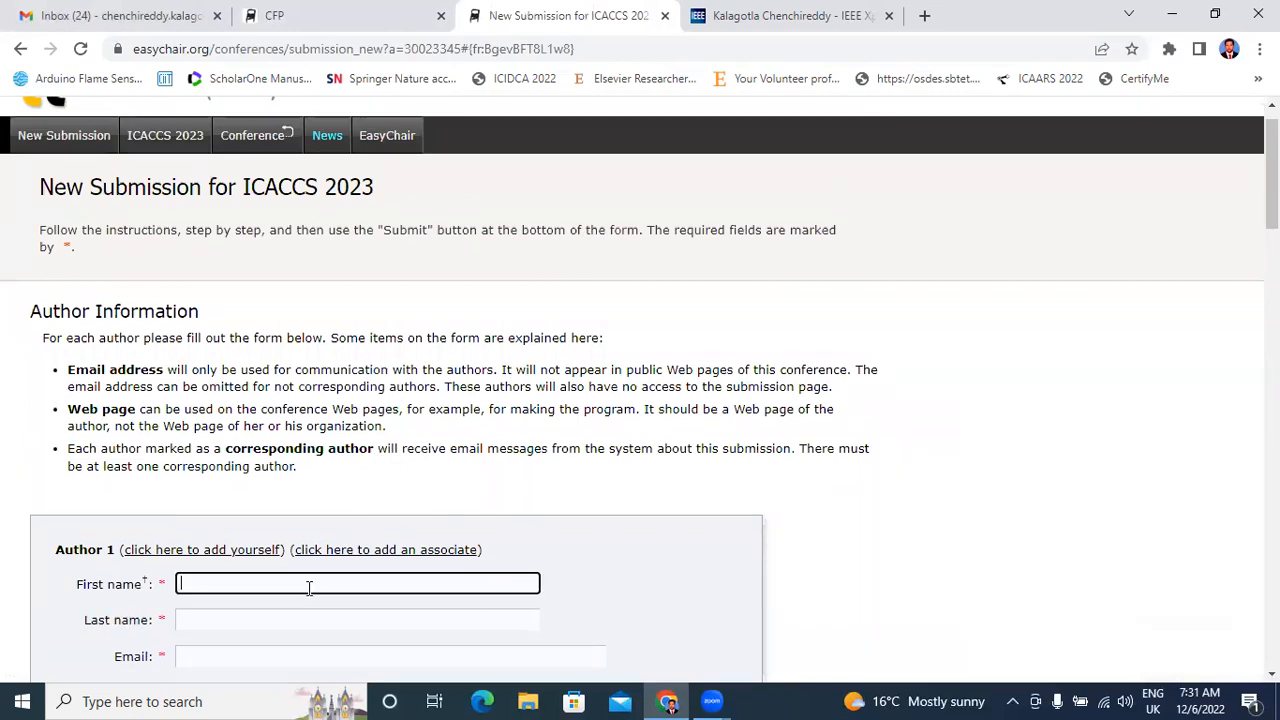
{"action": "type", "text": "KALA"}
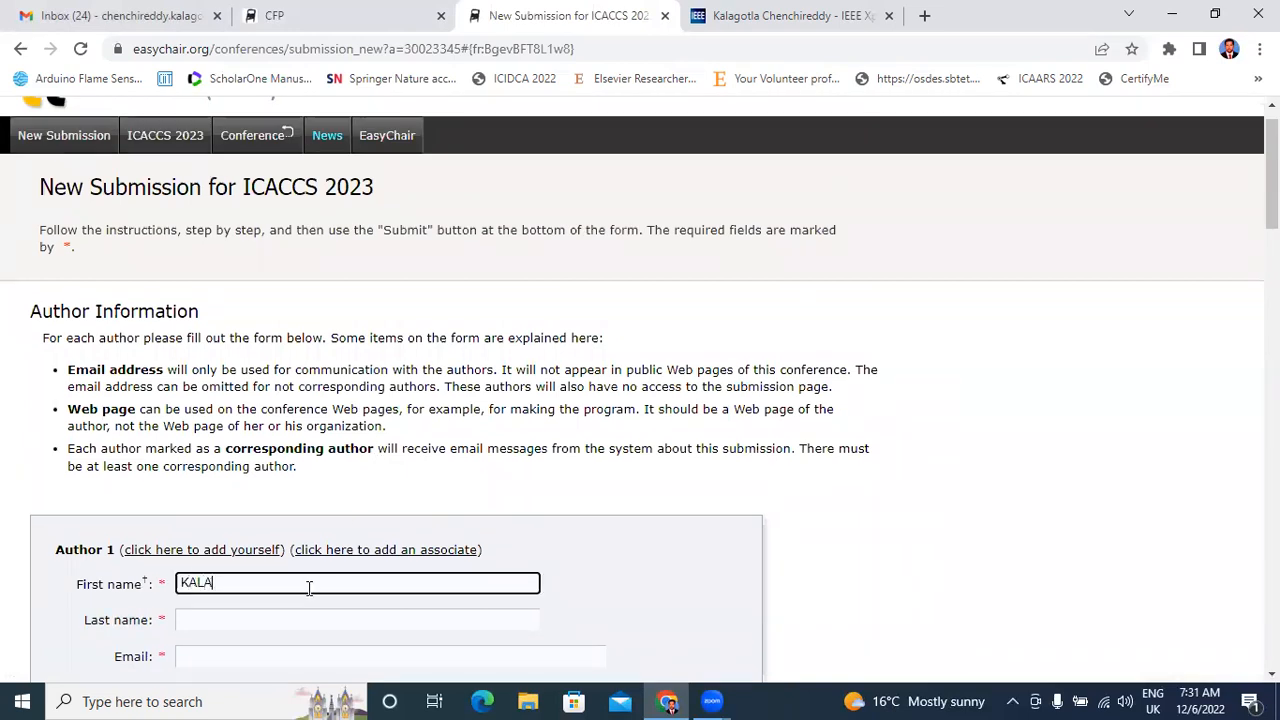
{"action": "type", "text": "GOTLA C"}
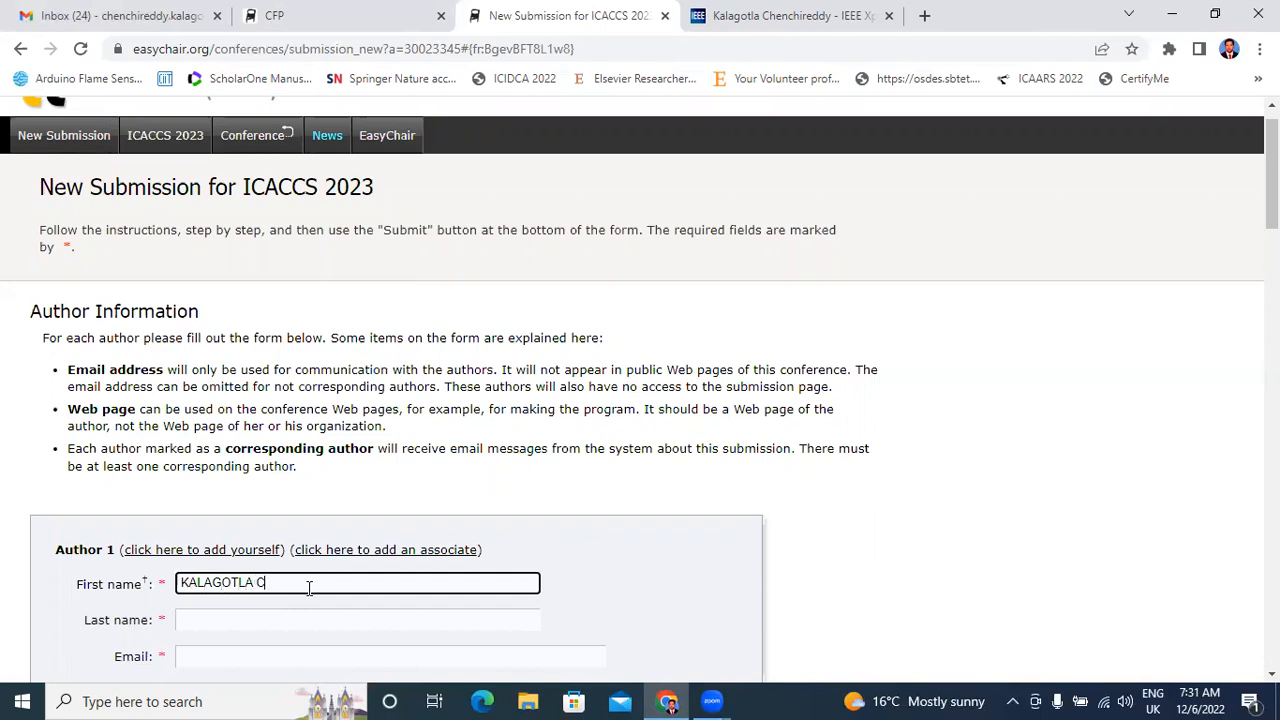
{"action": "type", "text": "HENCHIREDDY"}
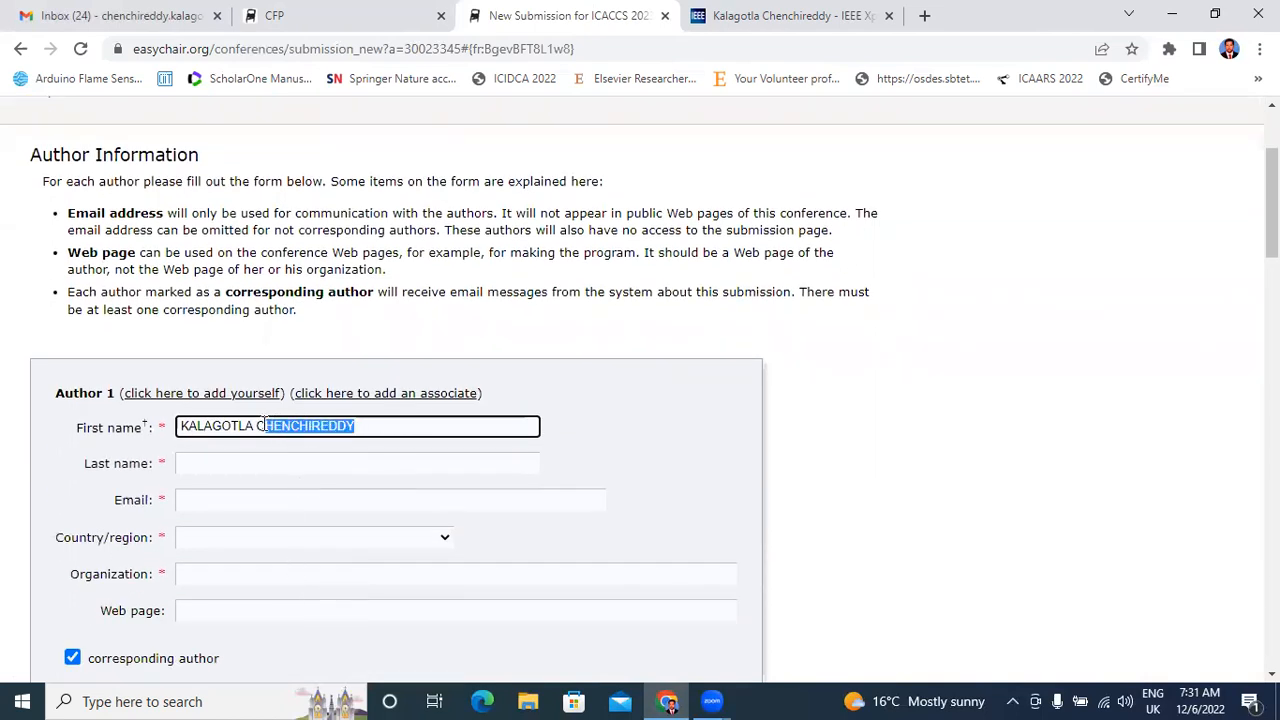
{"action": "right_click", "coordinate": [305, 426]}
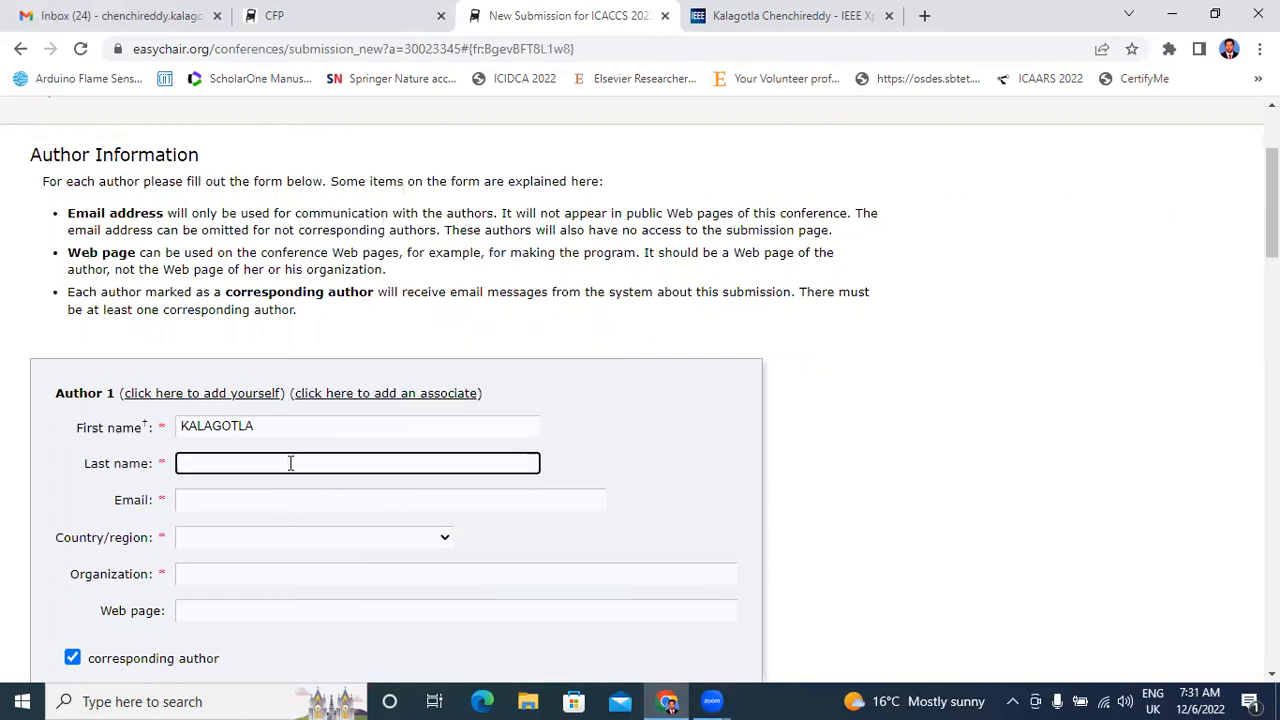
{"action": "type", "text": "CHENCHIREDDY"}
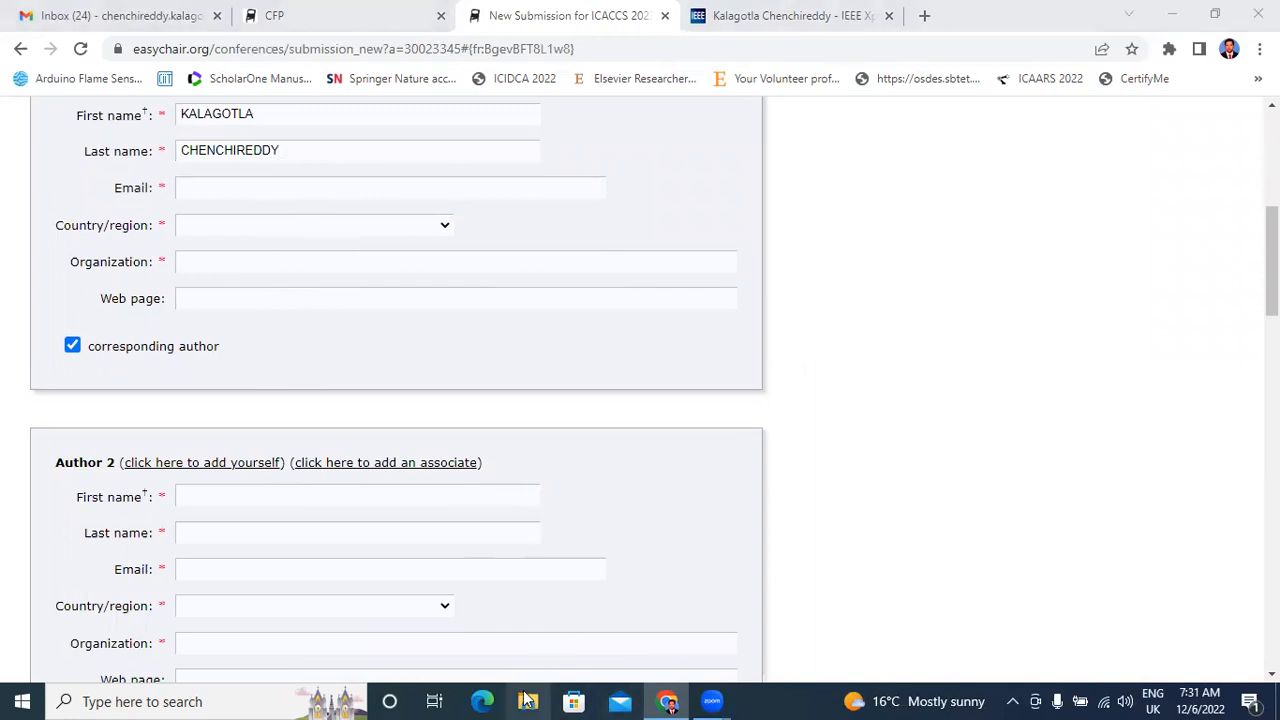
{"action": "left_click", "coordinate": [527, 702]}
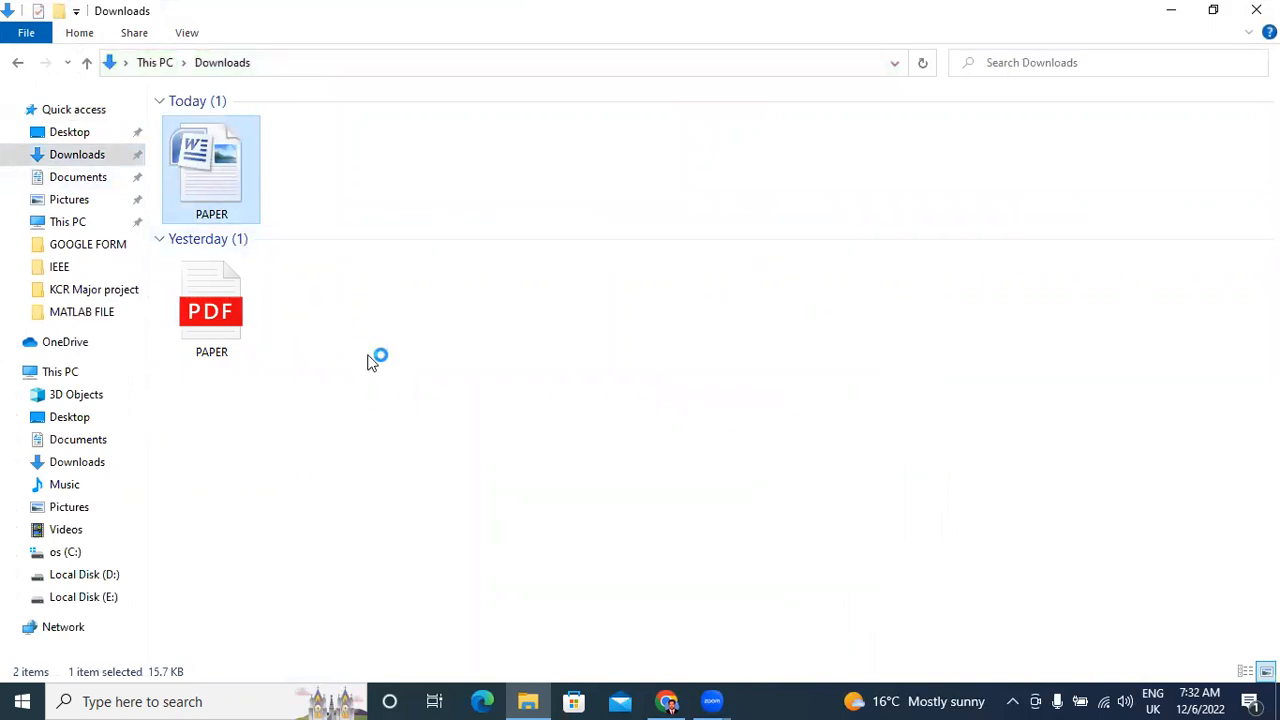
{"action": "mouse_move", "coordinate": [462, 400]}
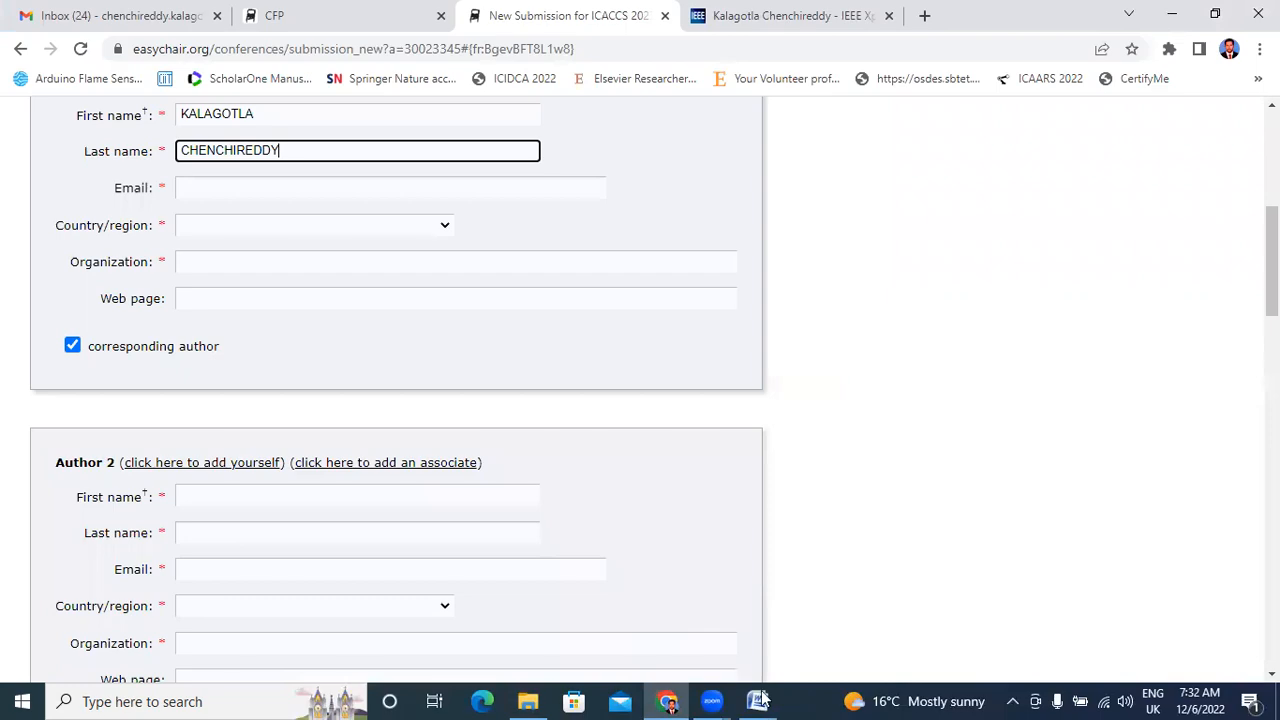
- Copy Author 1's email and college from the Word paper and set country to India
{"action": "left_click", "coordinate": [758, 701]}
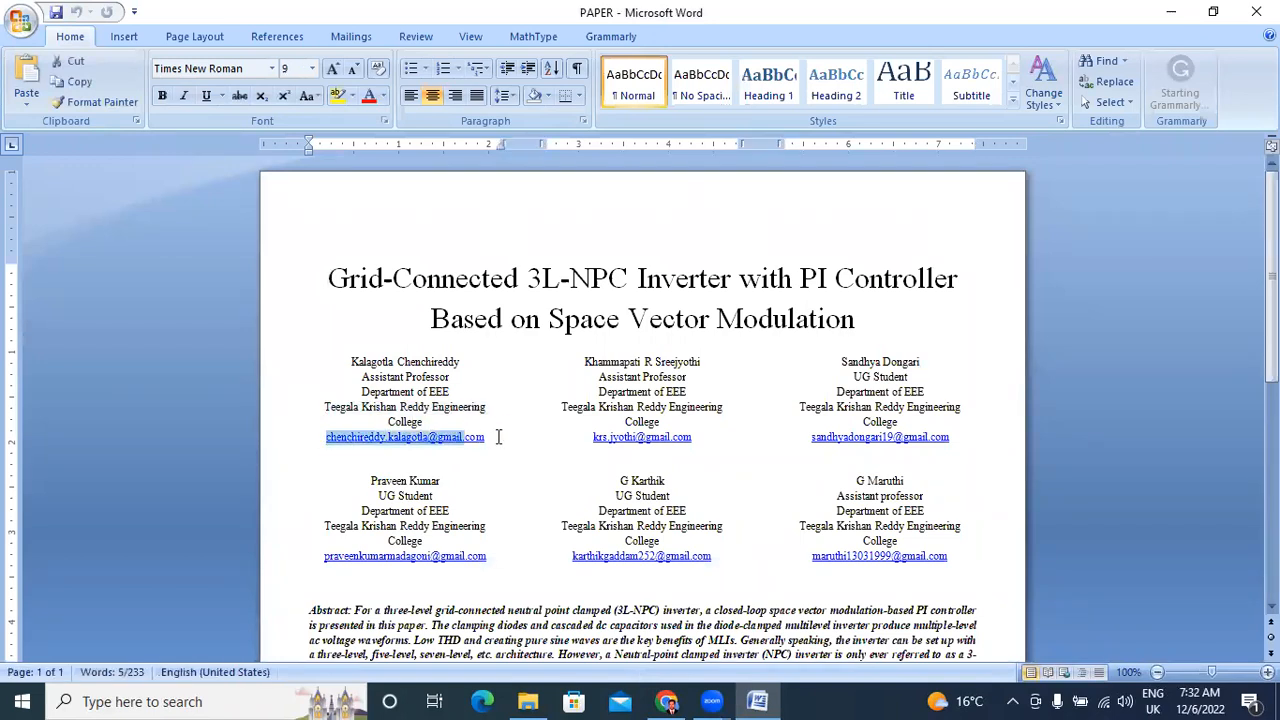
{"action": "right_click", "coordinate": [405, 437]}
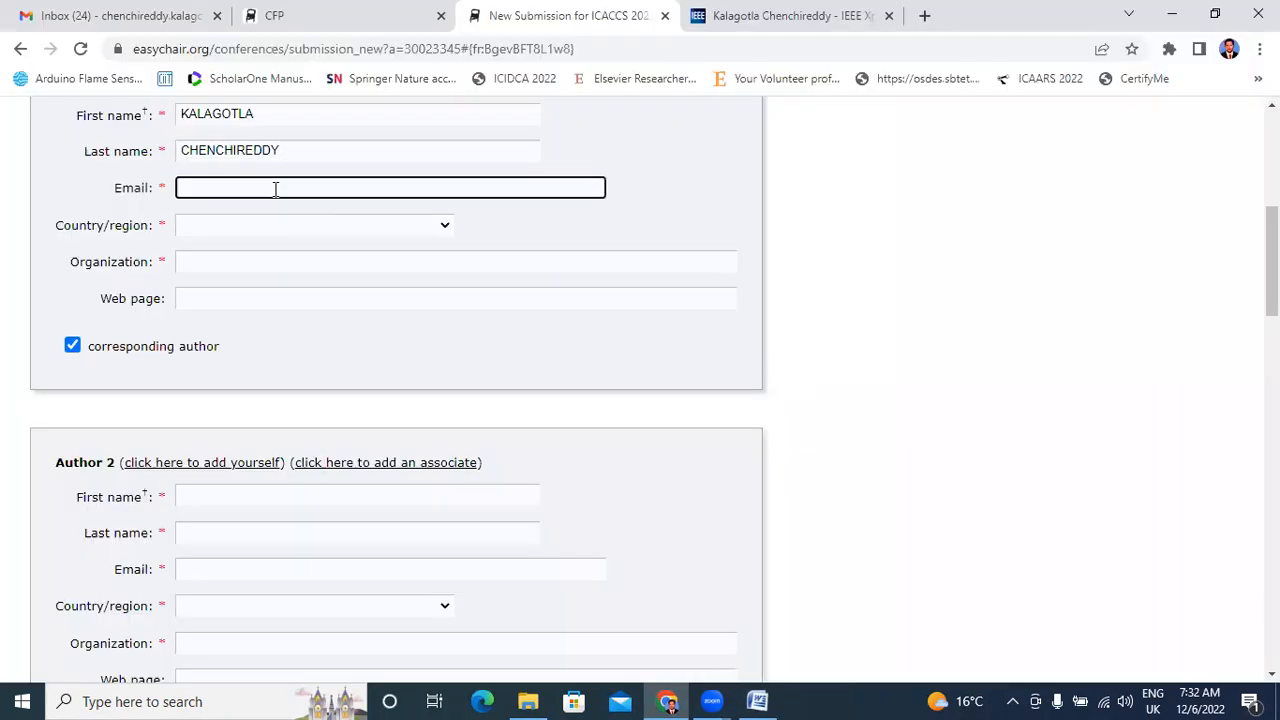
{"action": "left_click", "coordinate": [313, 224]}
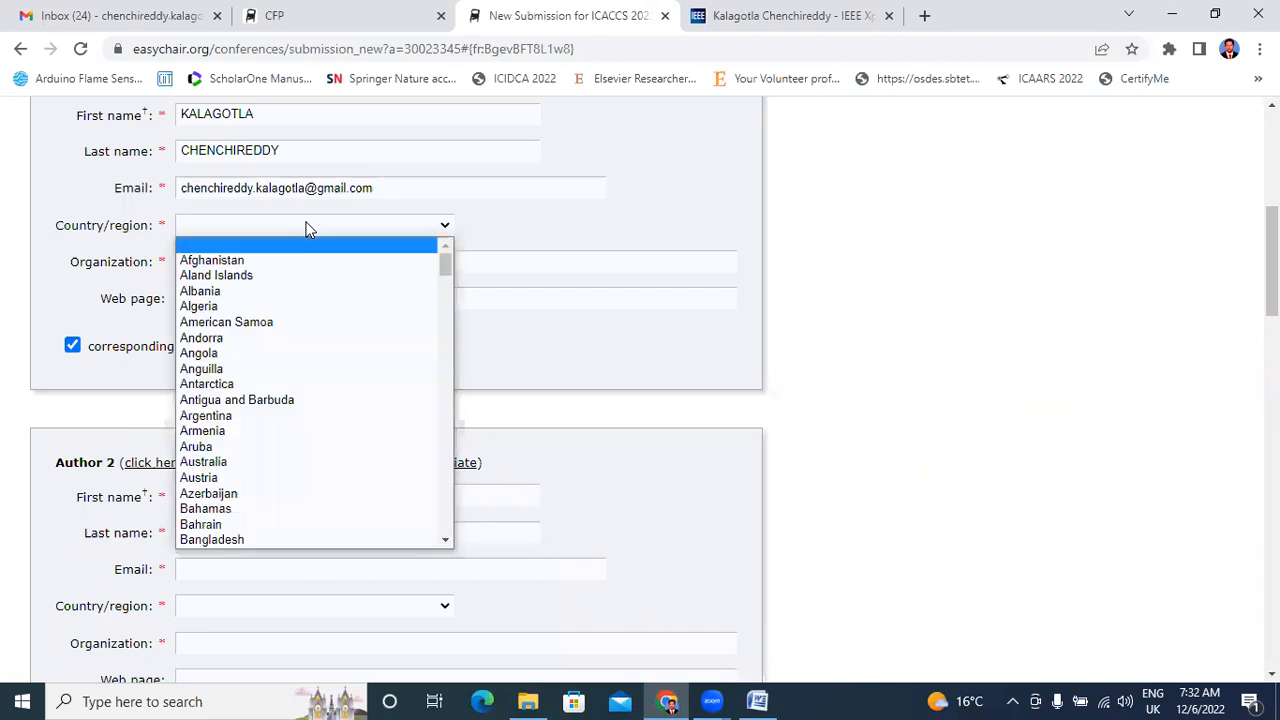
{"action": "left_click", "coordinate": [193, 540]}
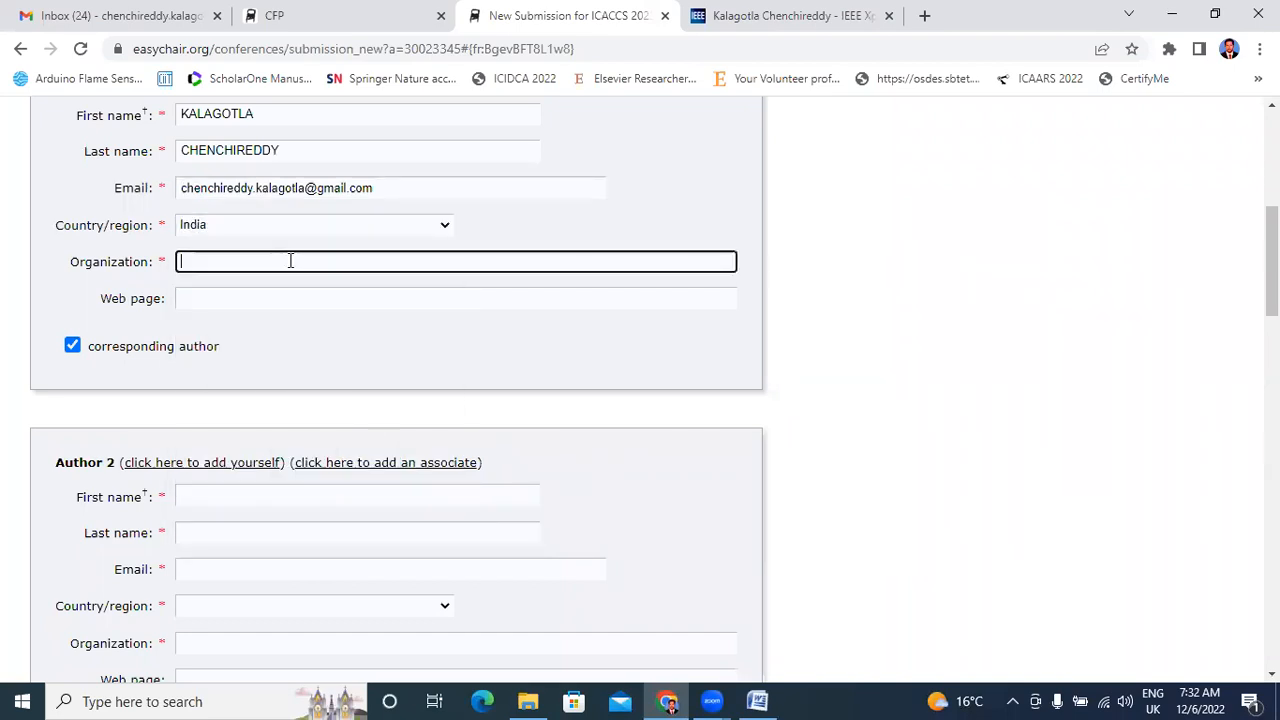
{"action": "left_click", "coordinate": [757, 700]}
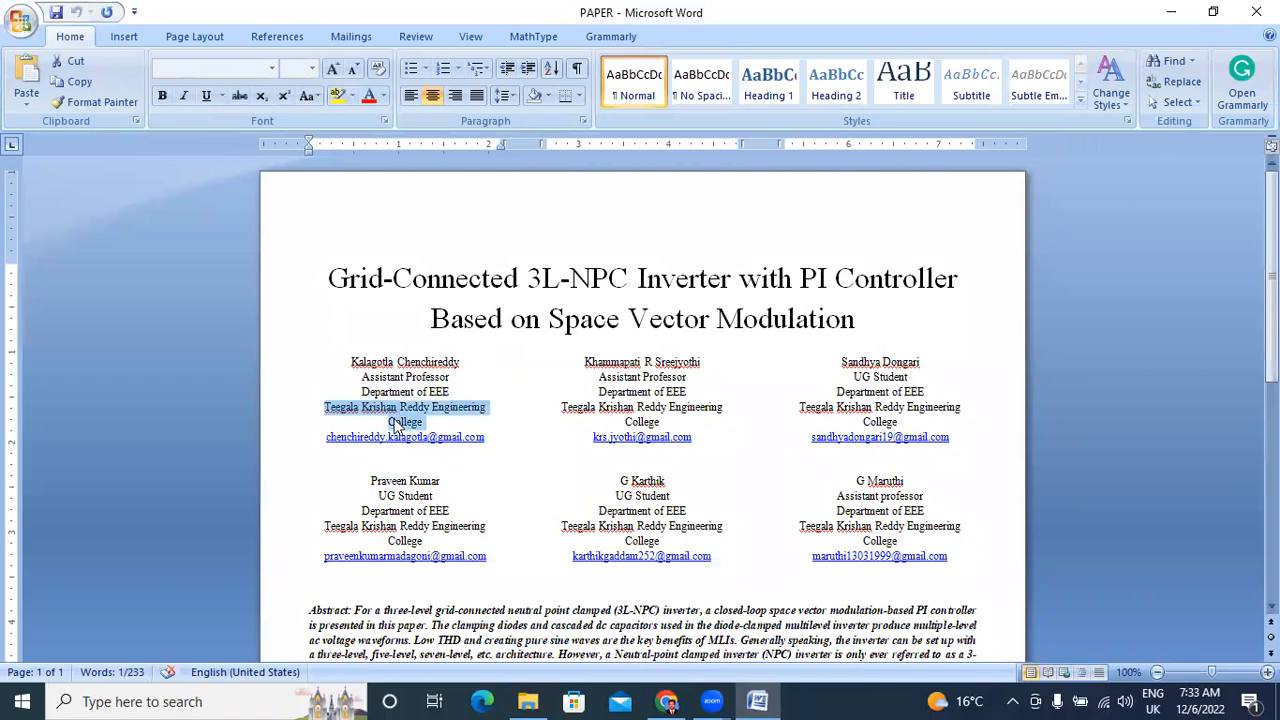
{"action": "right_click", "coordinate": [404, 422]}
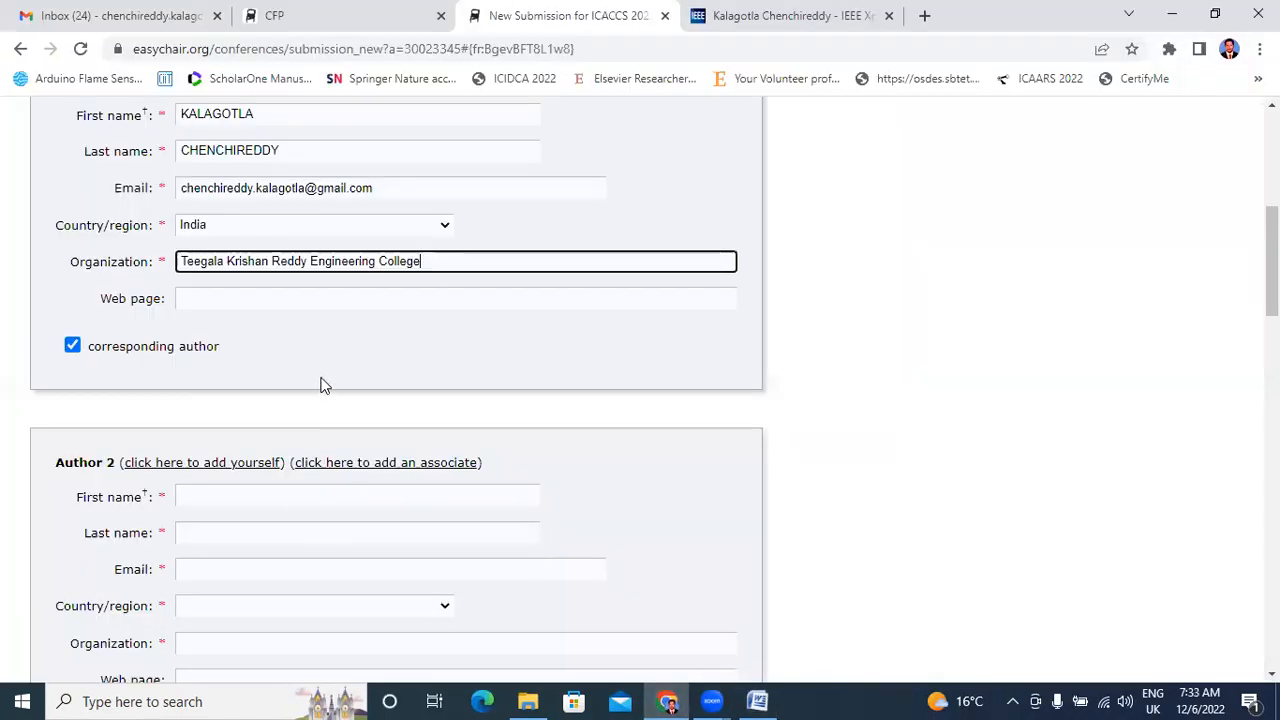
- Paste 'Teegala Krishan Reddy Engineering College' as an author's organization and add more author forms
{"action": "scroll", "scroll_direction": "down", "scroll_amount": 3}
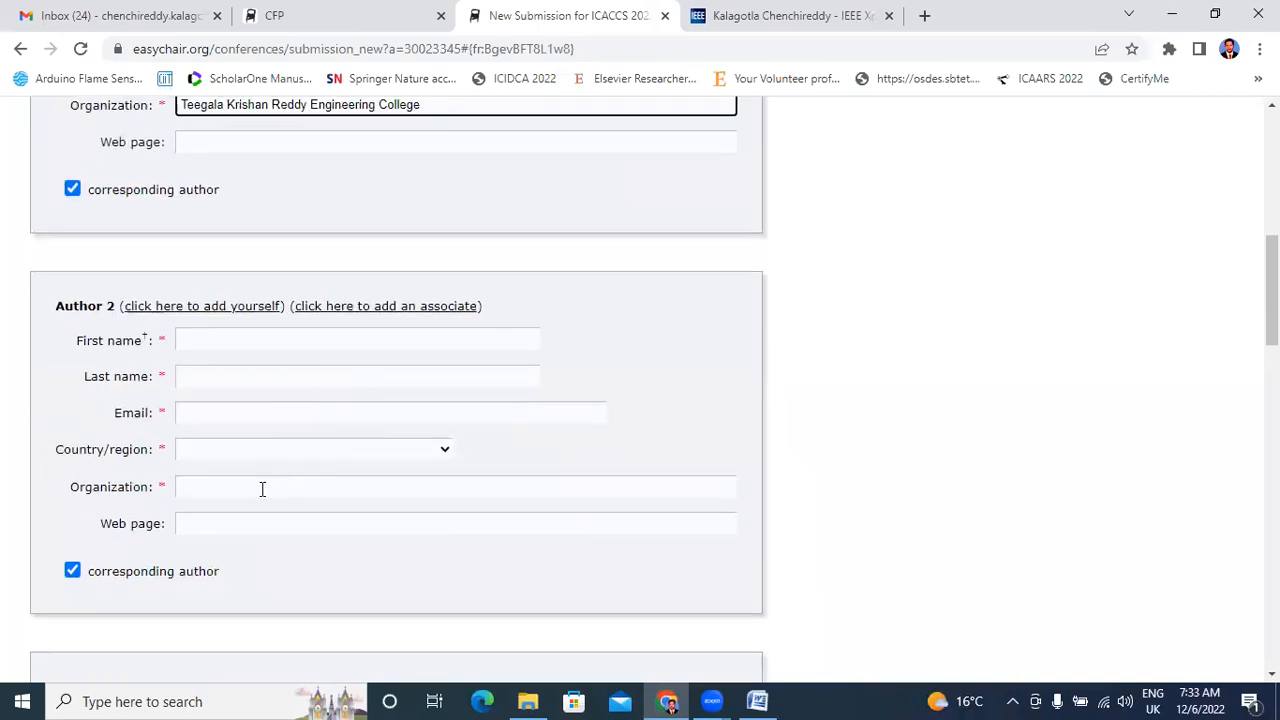
{"action": "scroll", "scroll_direction": "down", "scroll_amount": 3}
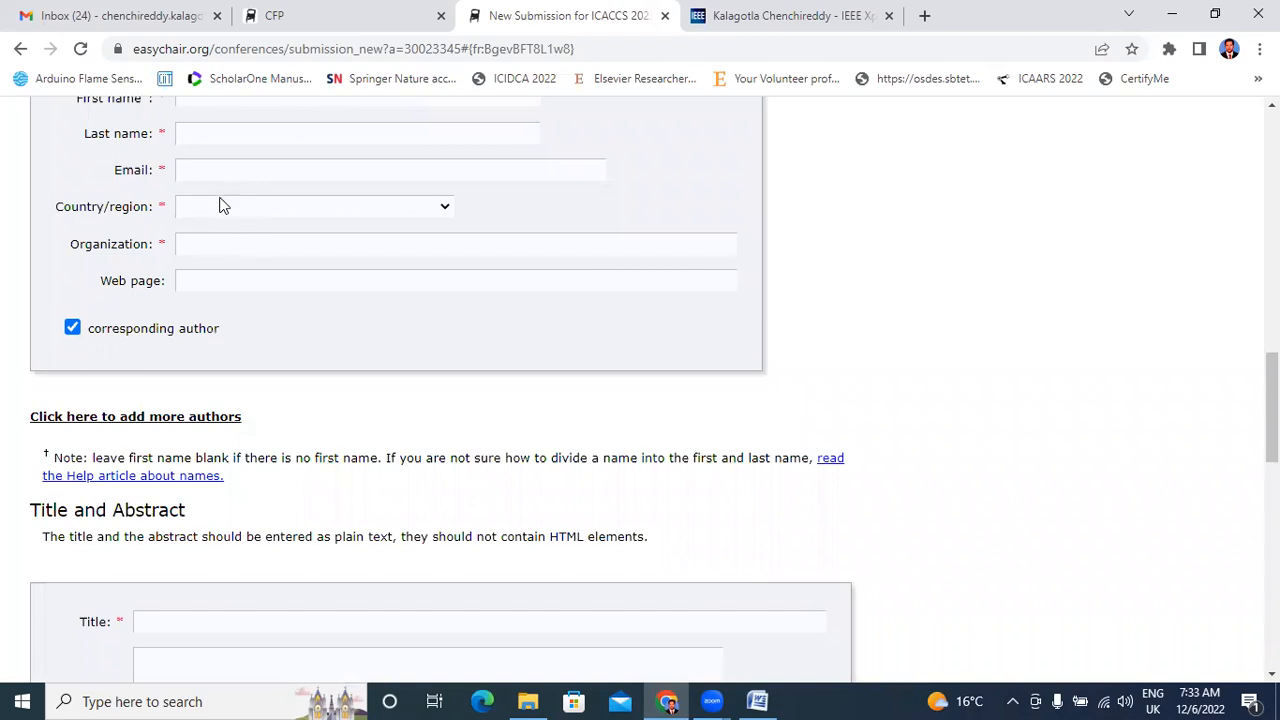
{"action": "type", "text": "Teegala Krishan Reddy Engineering College"}
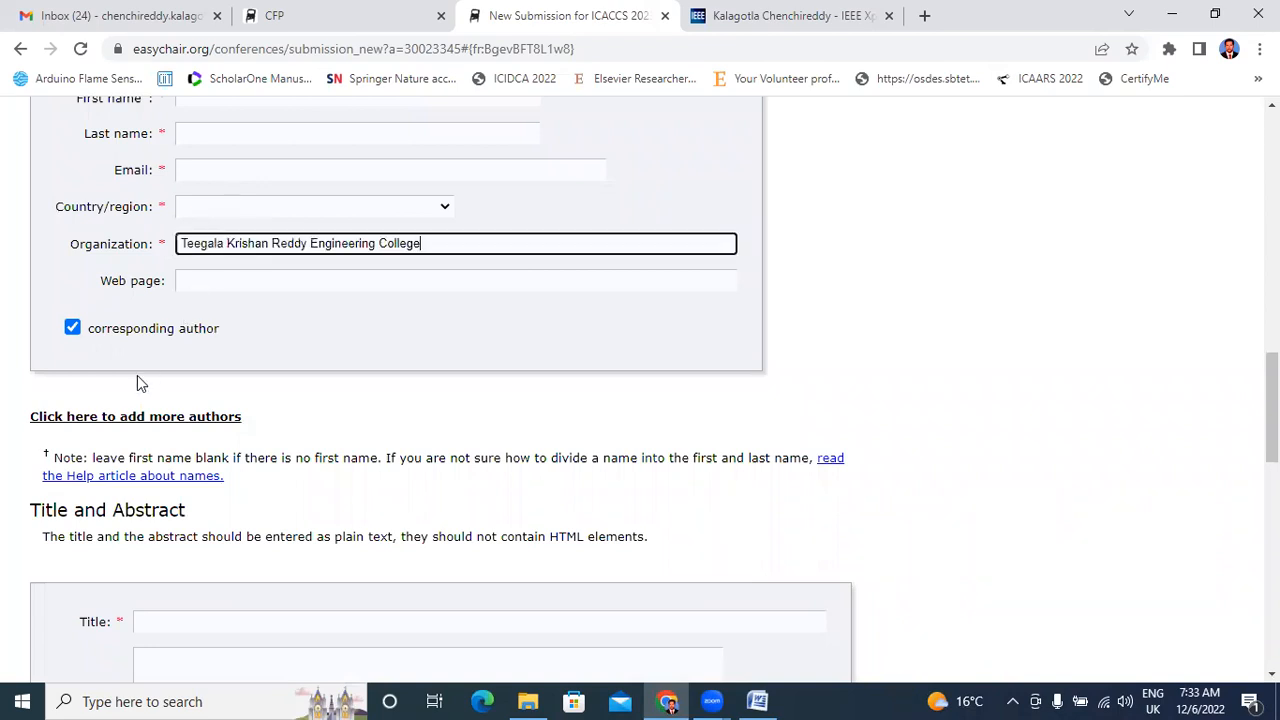
{"action": "left_click", "coordinate": [135, 416]}
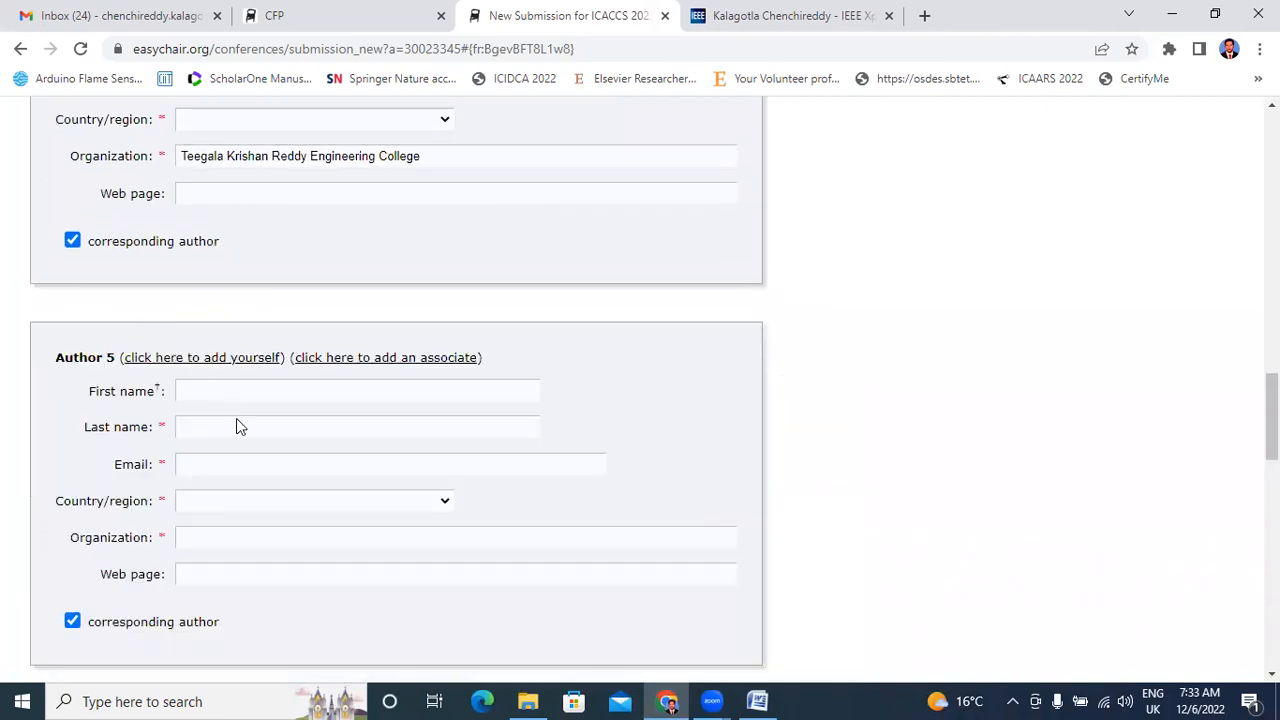
- Give Author 5 the college as organization and add Author 6 with the same college
{"action": "left_click", "coordinate": [455, 537]}
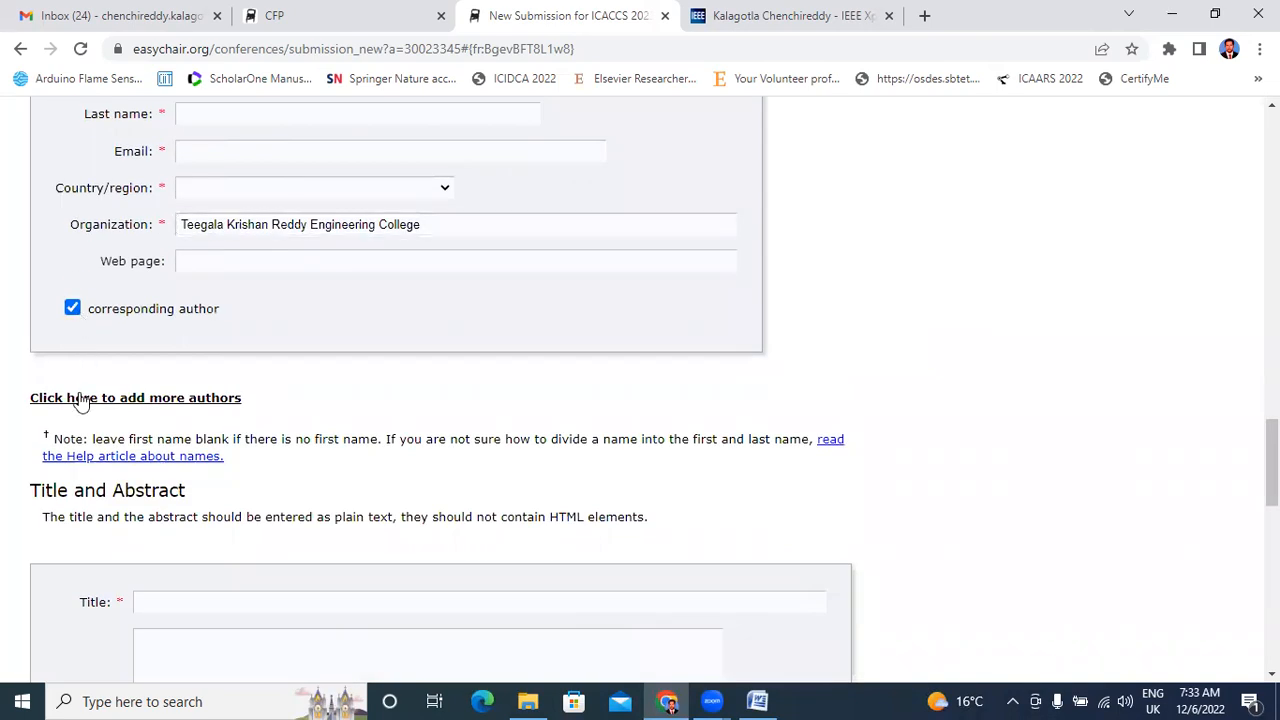
{"action": "left_click", "coordinate": [135, 398]}
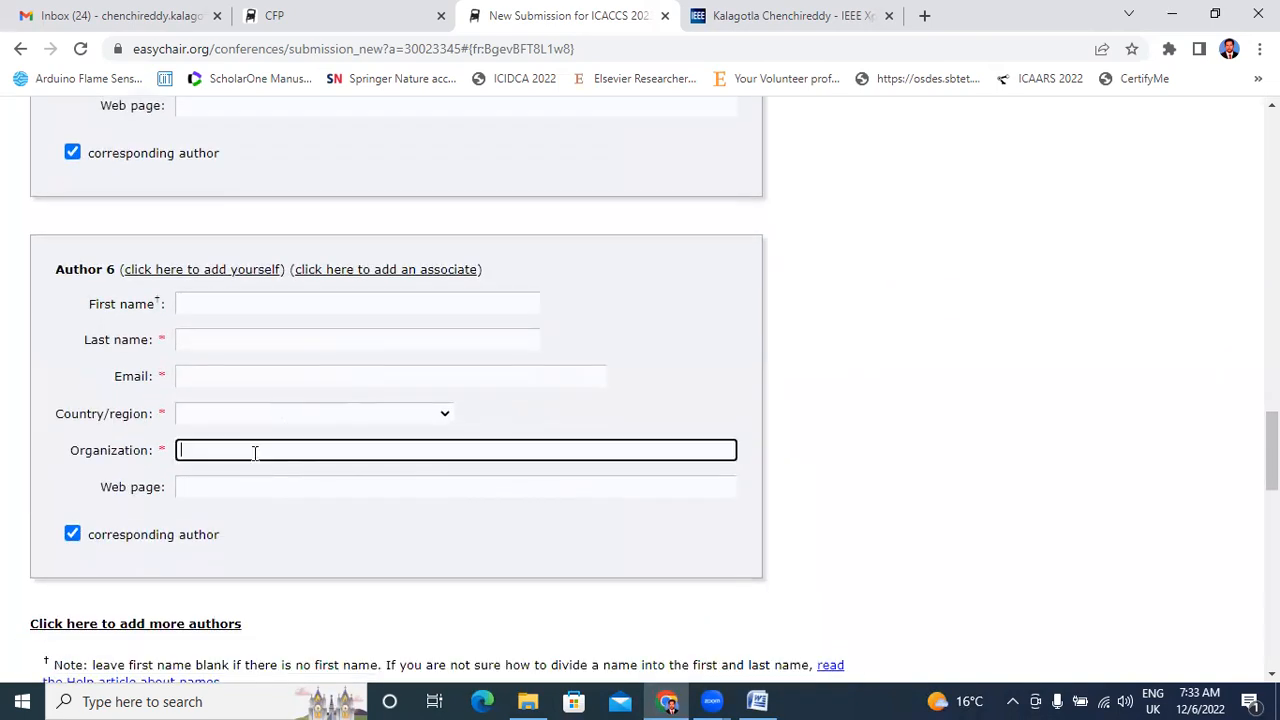
{"action": "type", "text": "Teegala Krishan Reddy Engineering College"}
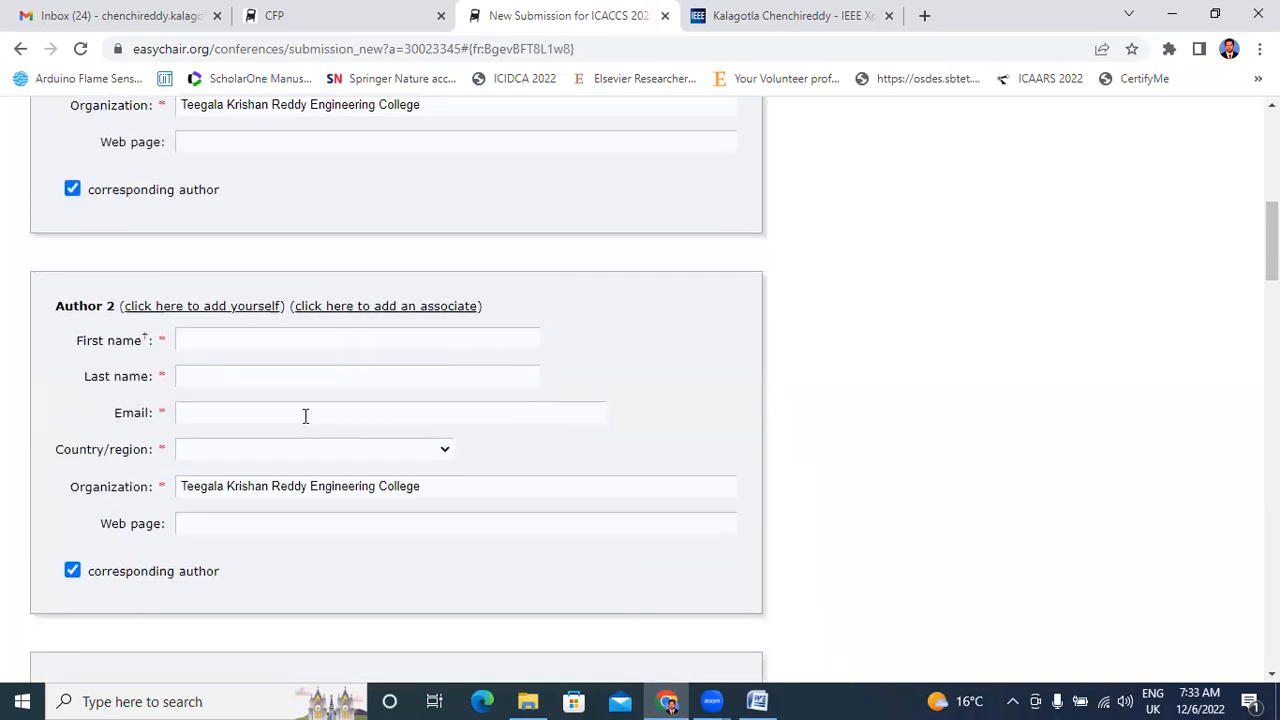
{"action": "left_click", "coordinate": [357, 339]}
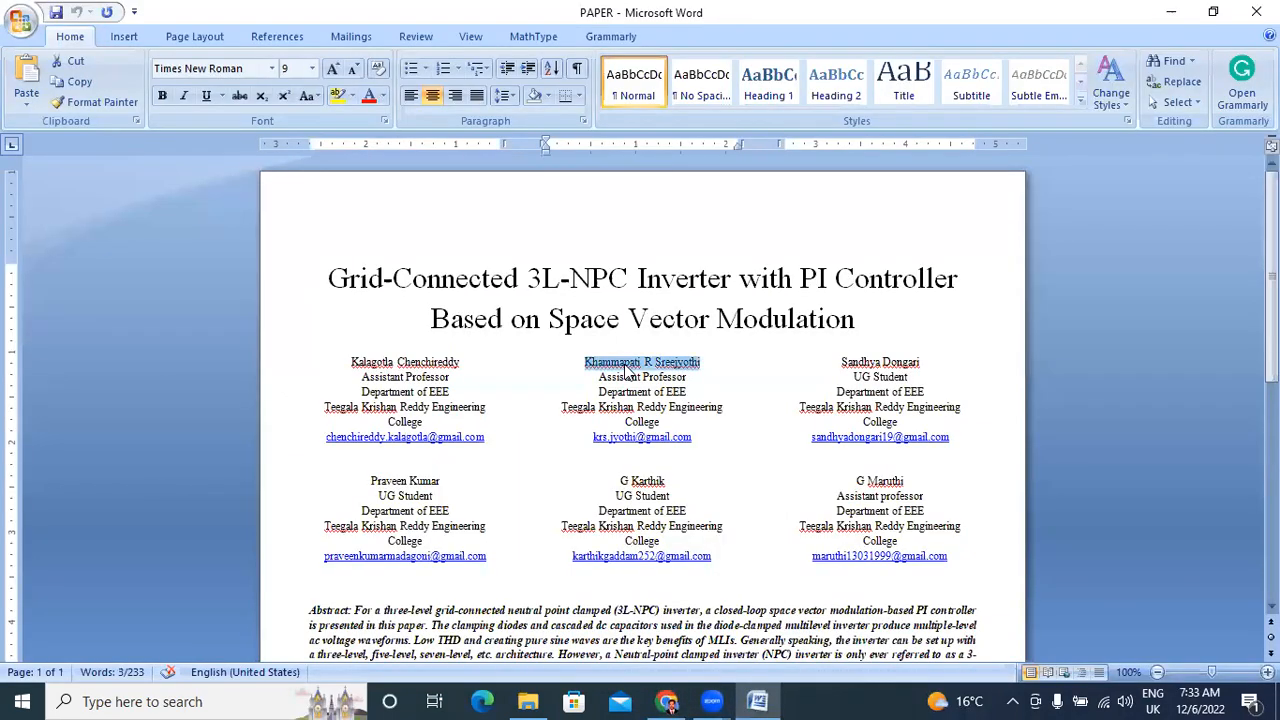
{"action": "right_click", "coordinate": [641, 362]}
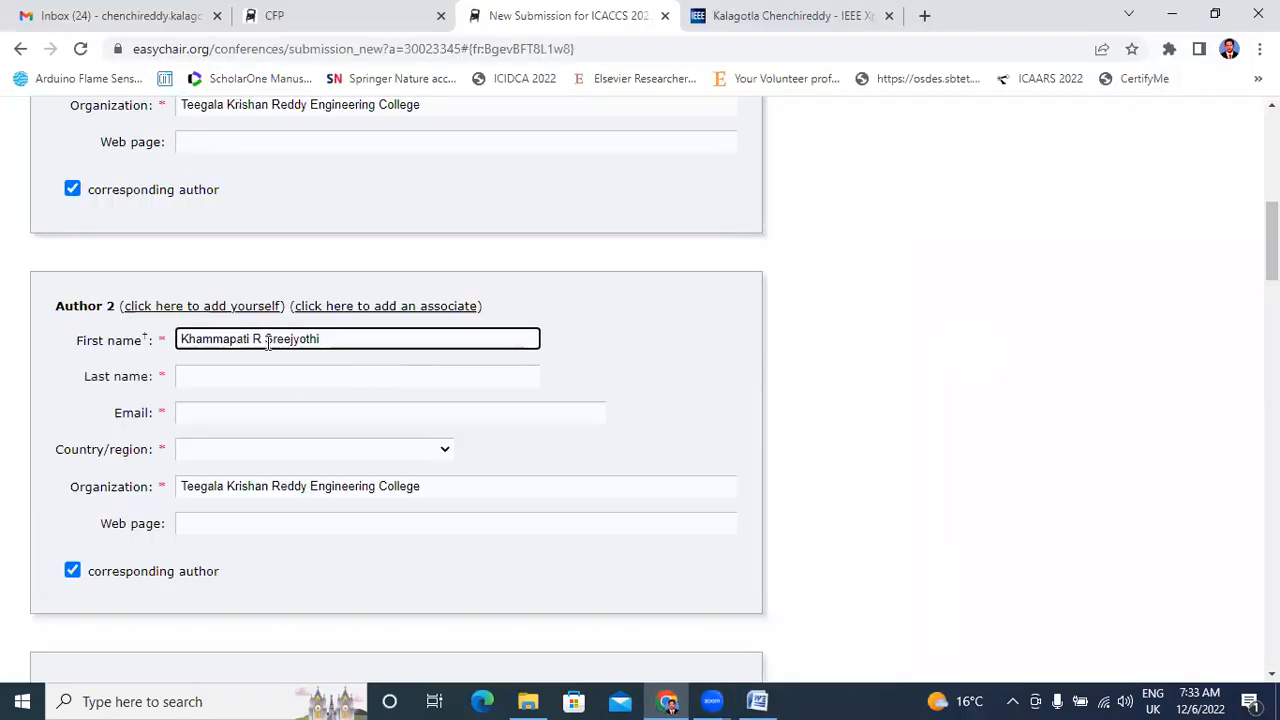
{"action": "left_click_drag", "start_coordinate": [252, 338], "coordinate": [320, 338]}
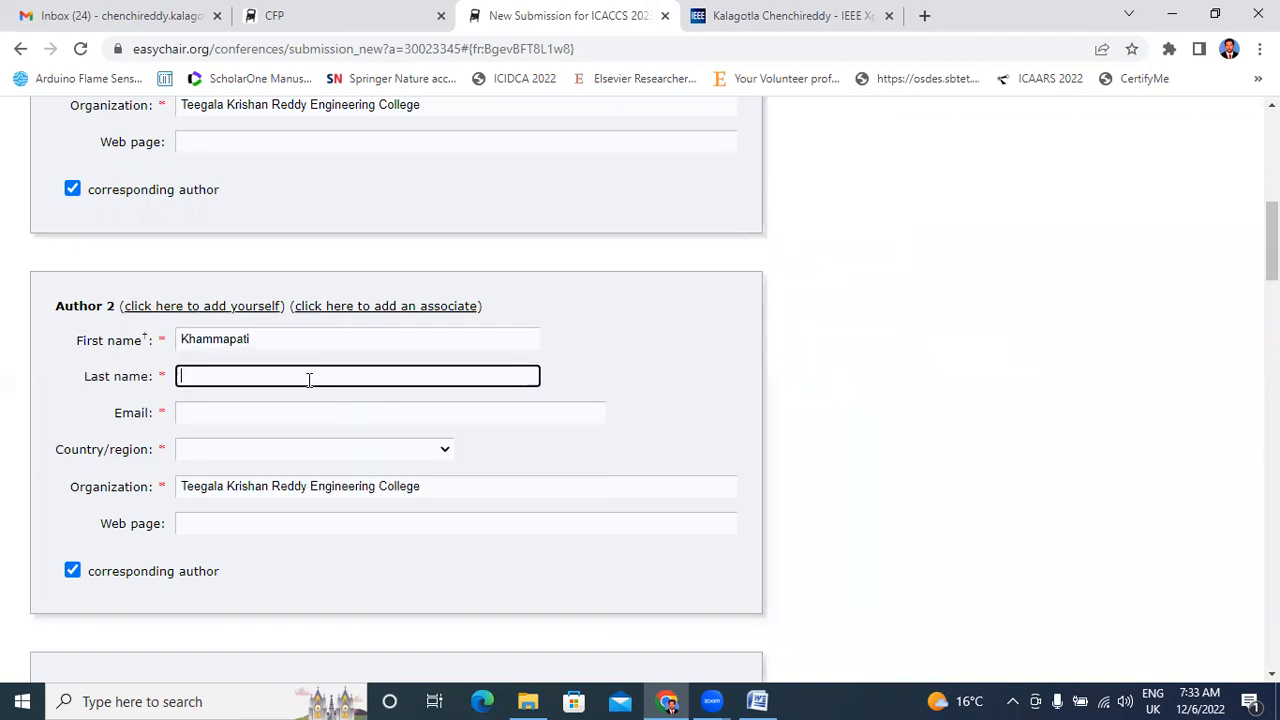
{"action": "type", "text": "R Sreejyothi"}
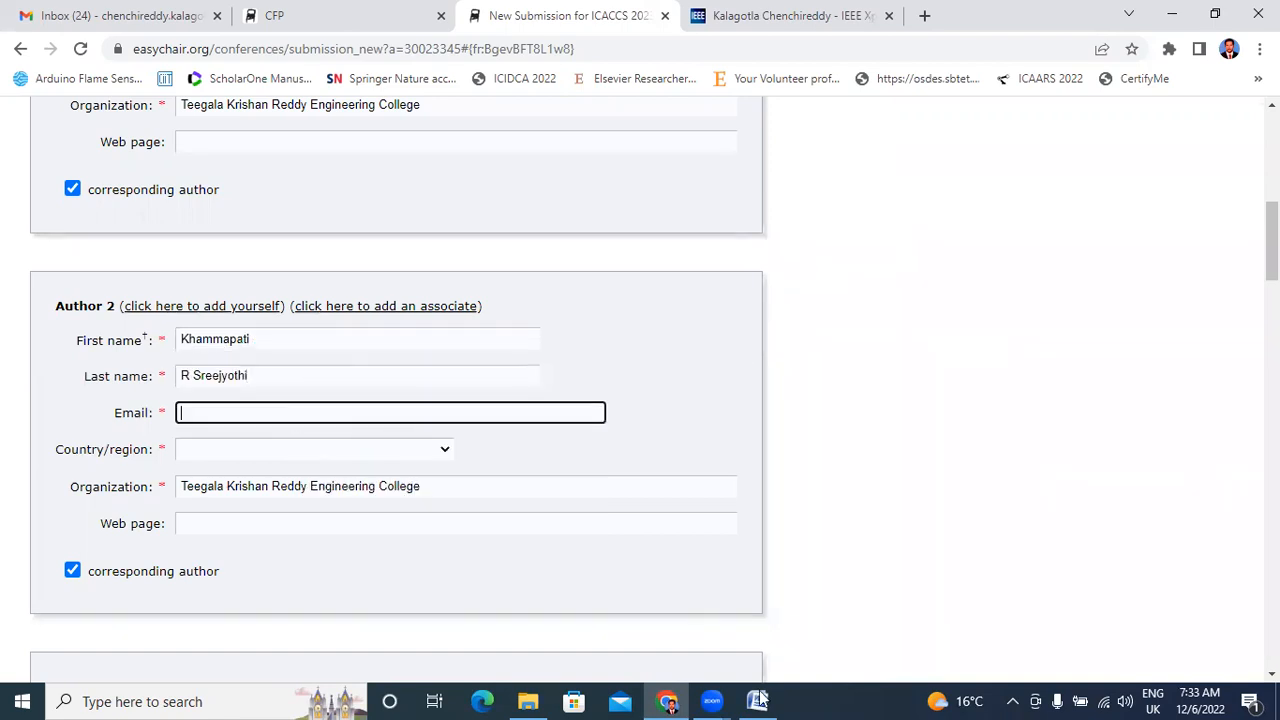
{"action": "left_click", "coordinate": [757, 700]}
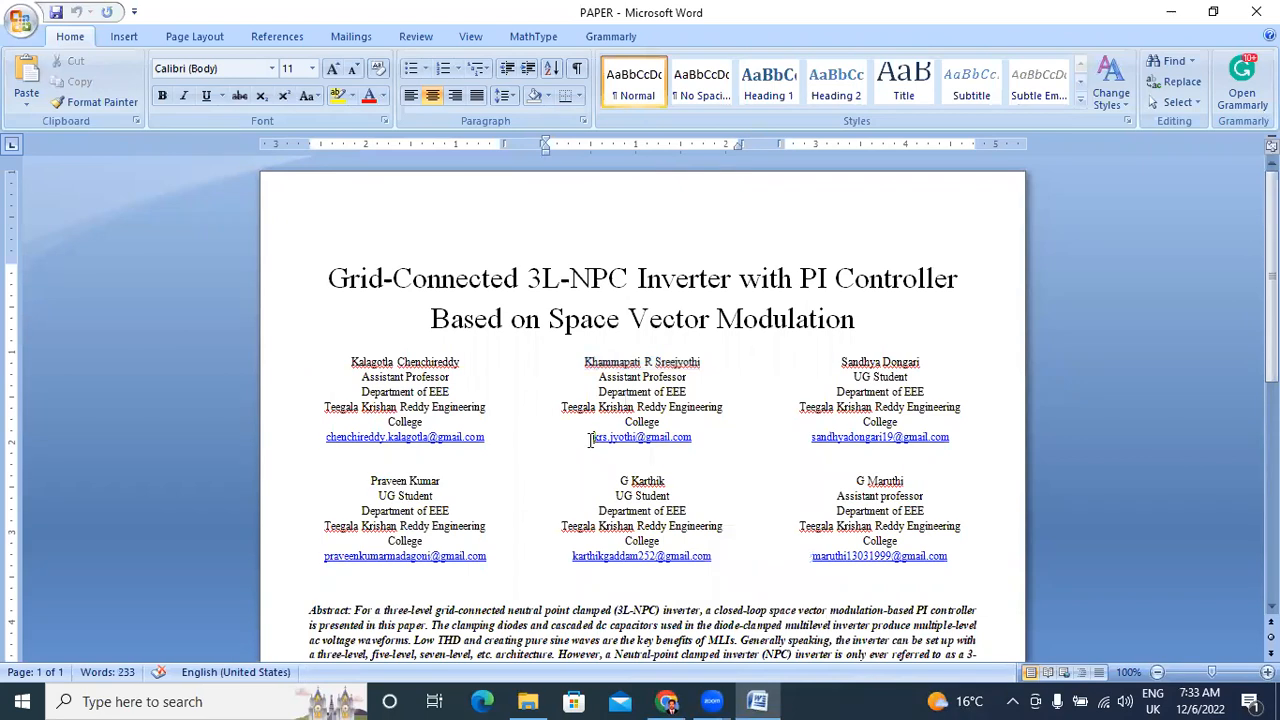
{"action": "right_click", "coordinate": [635, 437]}
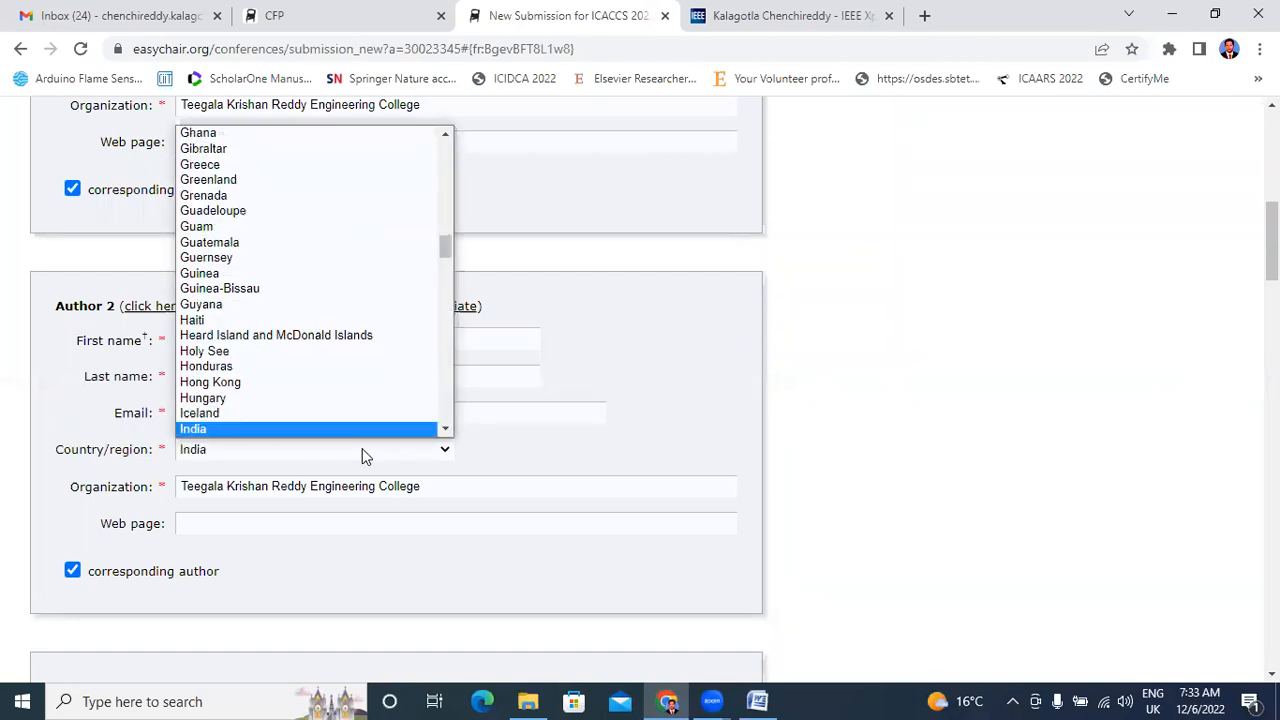
{"action": "left_click", "coordinate": [193, 428]}
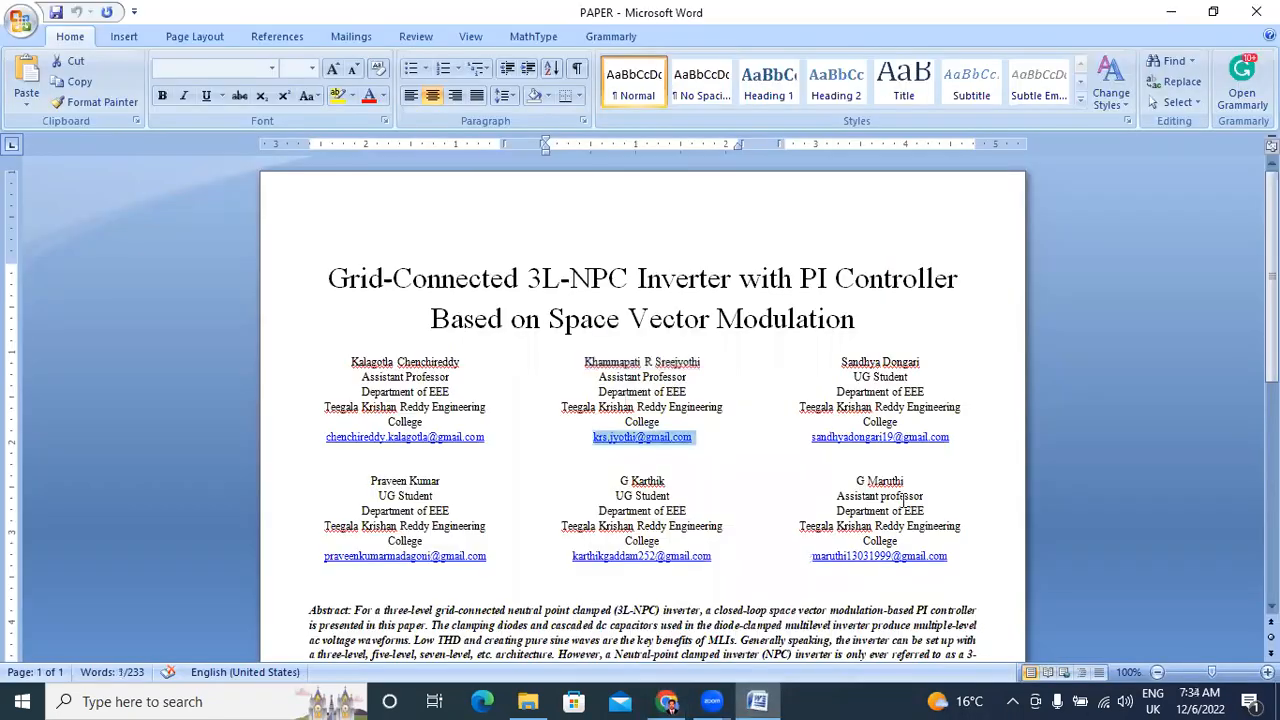
{"action": "double_click", "coordinate": [880, 362]}
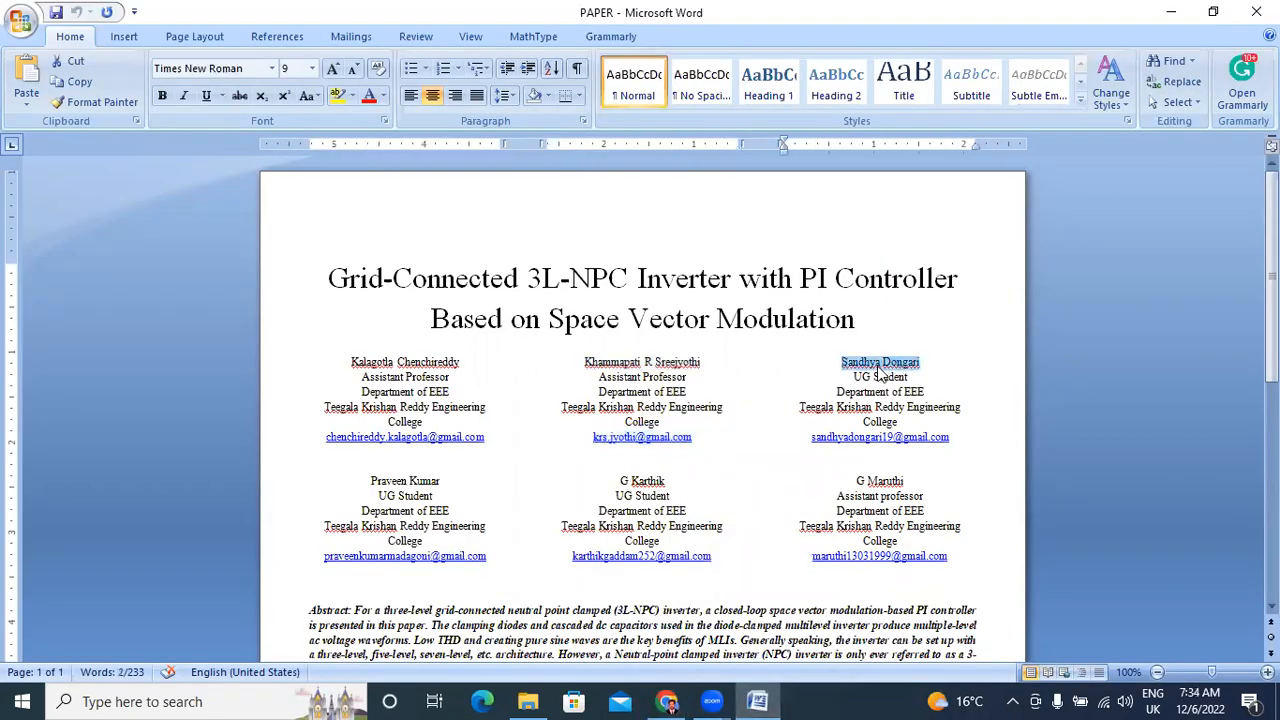
{"action": "right_click", "coordinate": [880, 362]}
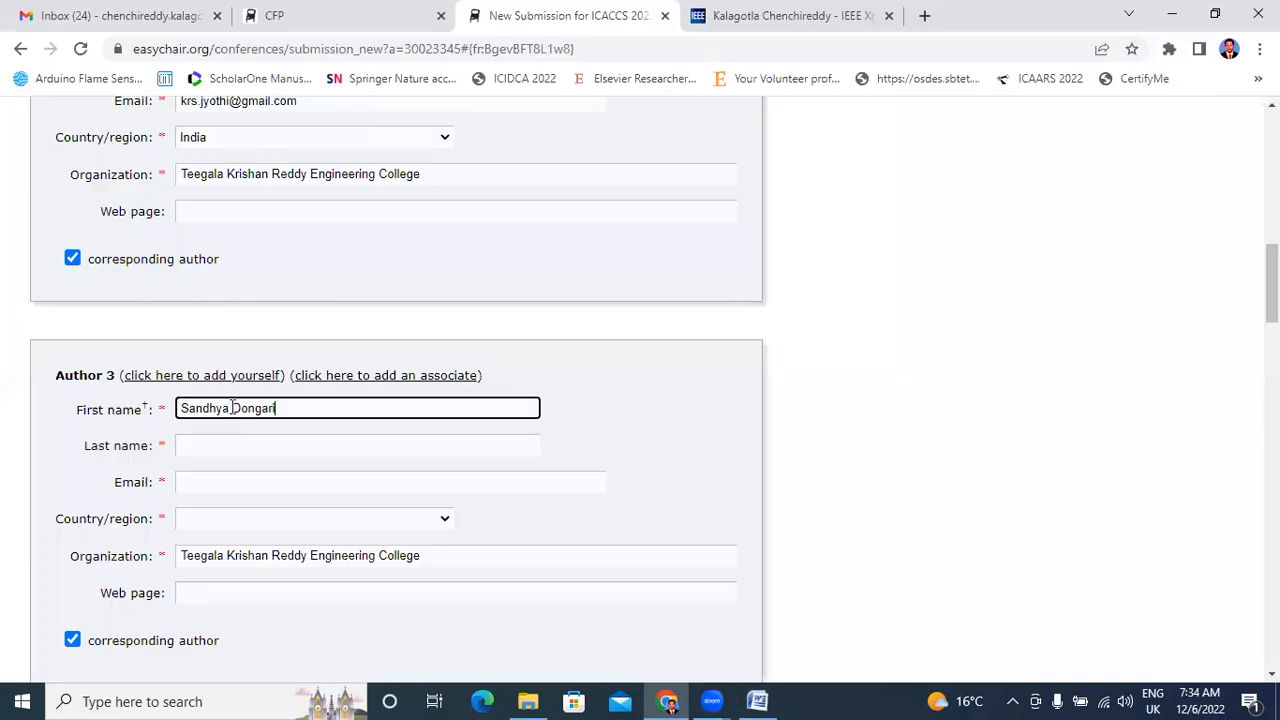
{"action": "right_click", "coordinate": [250, 408]}
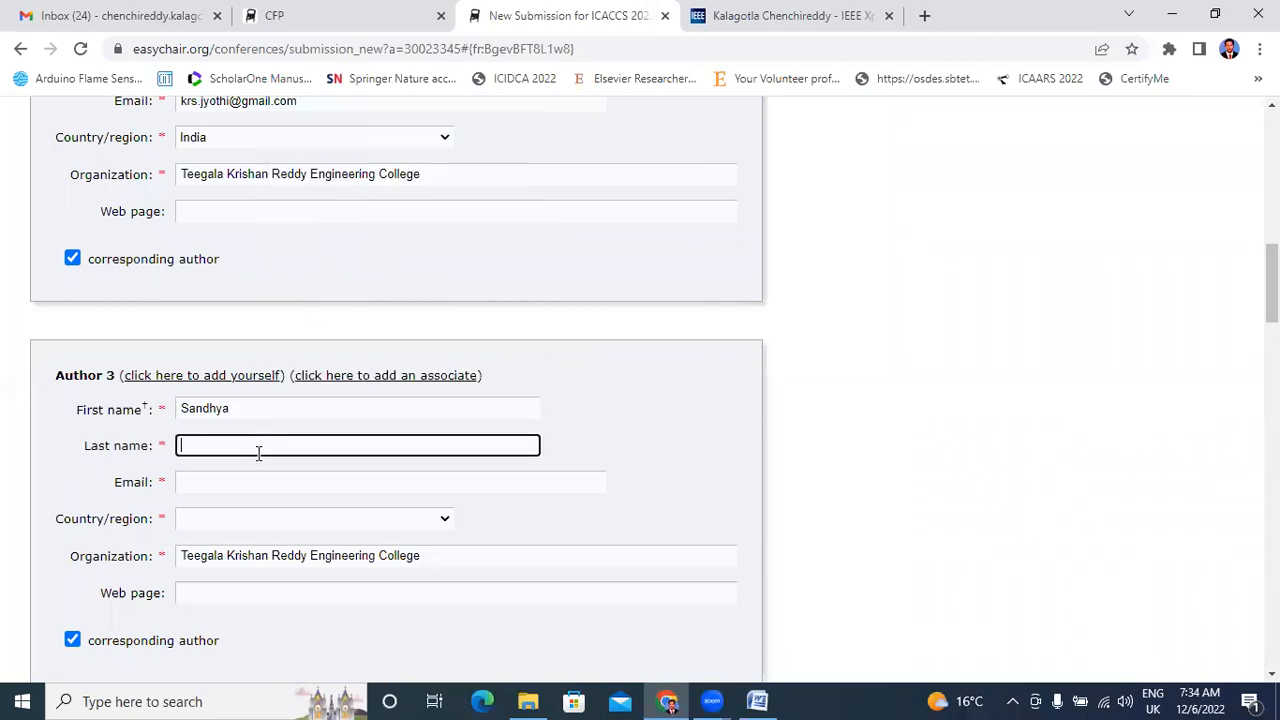
{"action": "type", "text": "Dongari"}
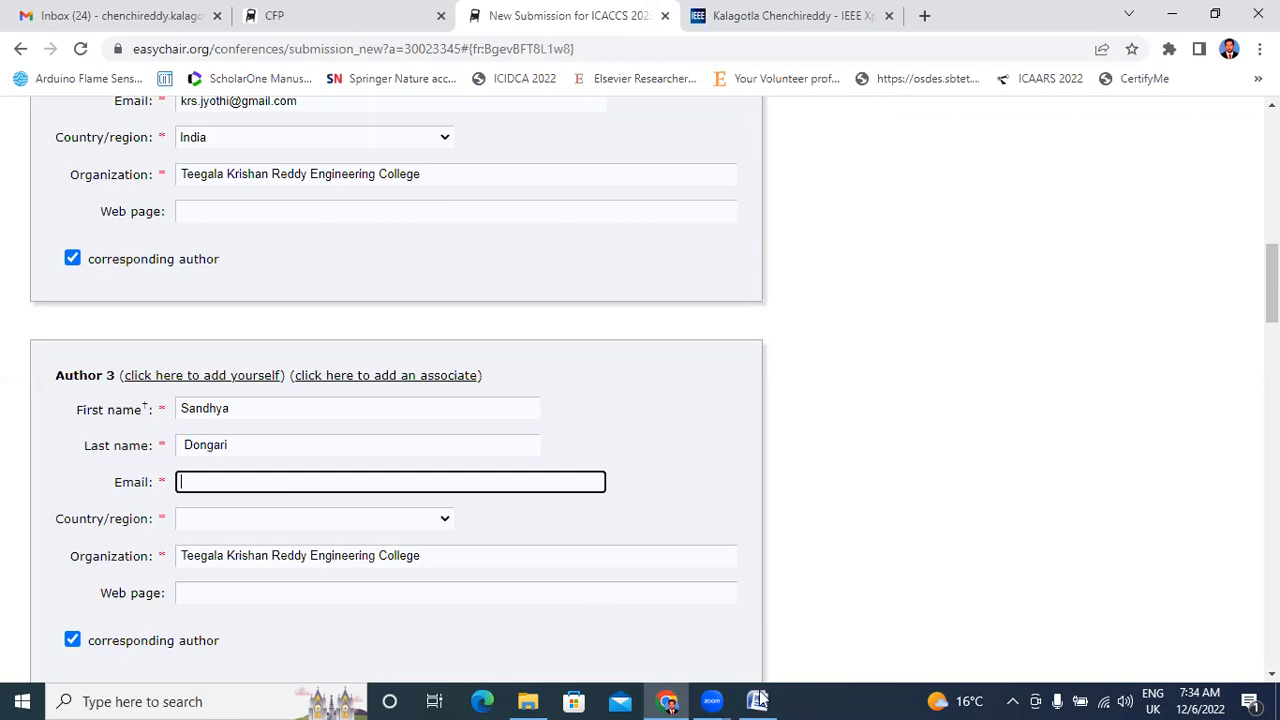
{"action": "left_click", "coordinate": [757, 699]}
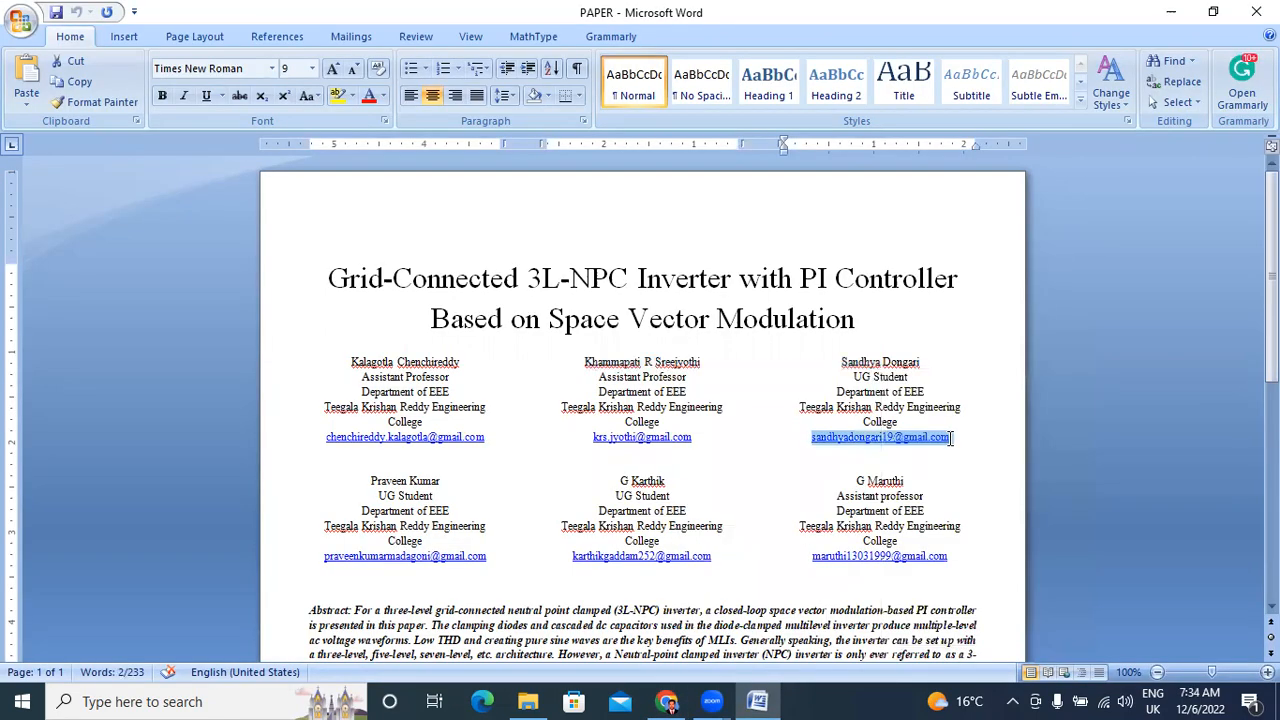
{"action": "right_click", "coordinate": [880, 437]}
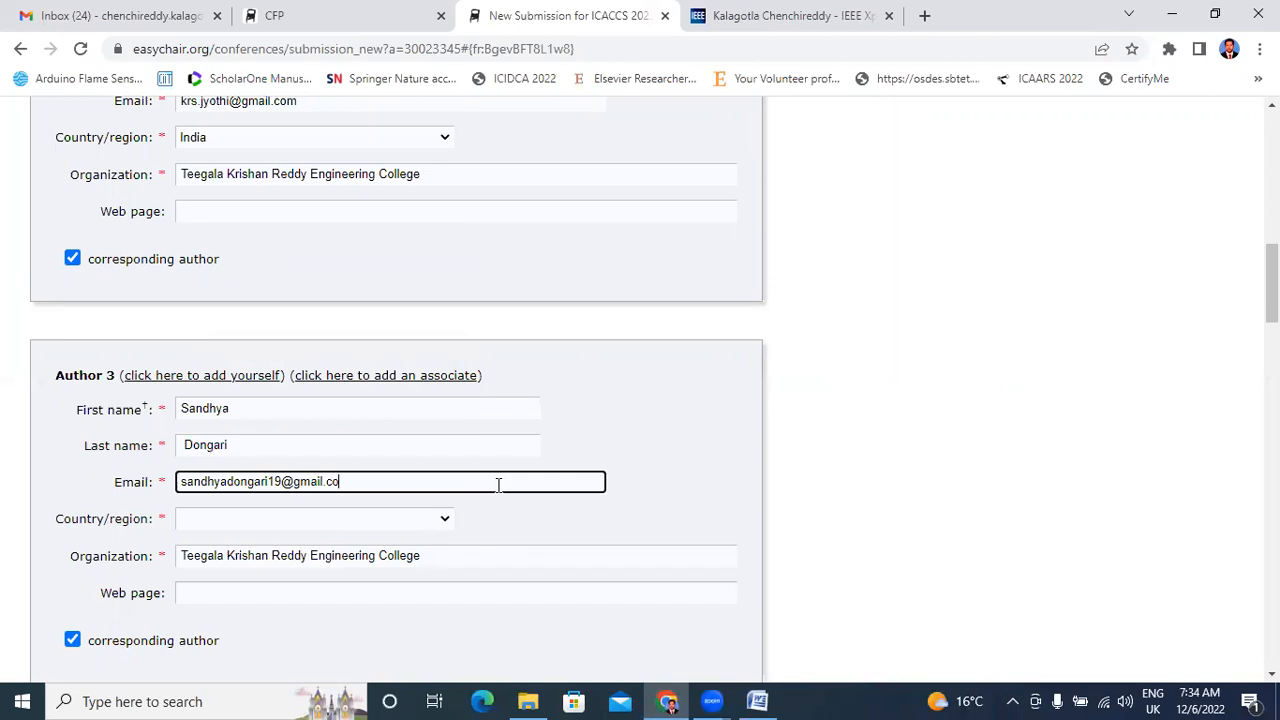
{"action": "type", "text": "m"}
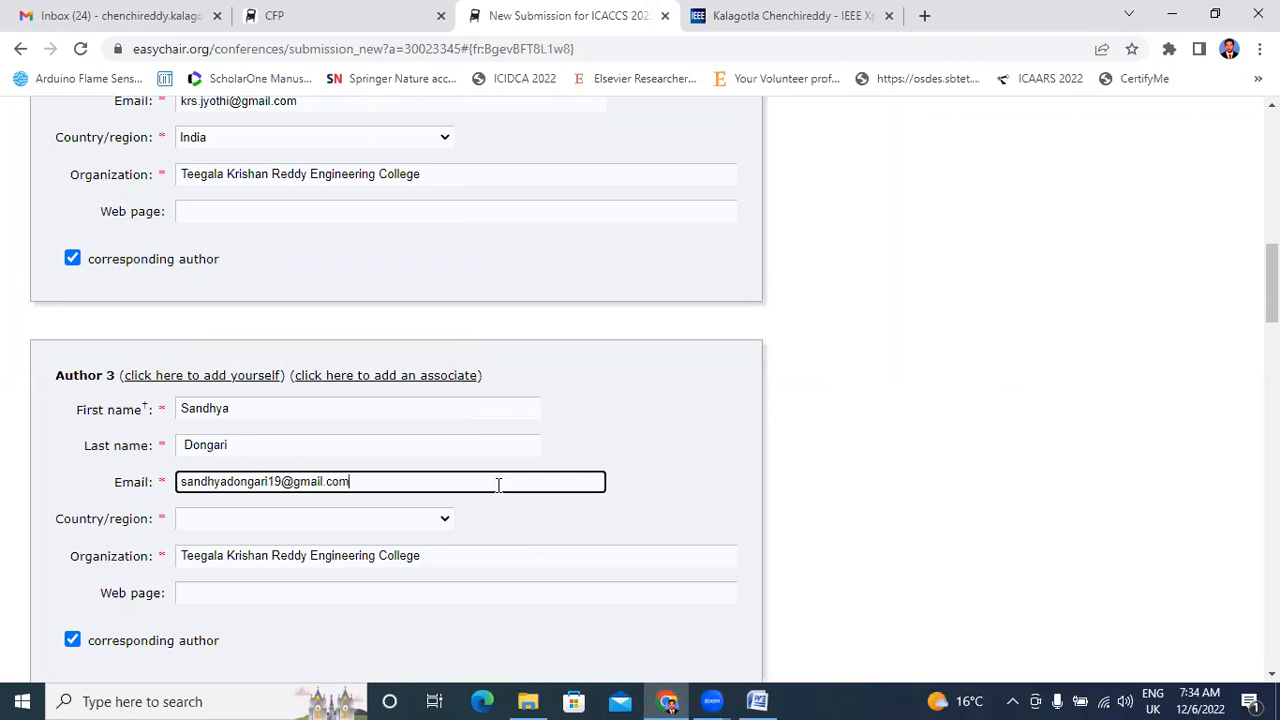
{"action": "left_click", "coordinate": [314, 519]}
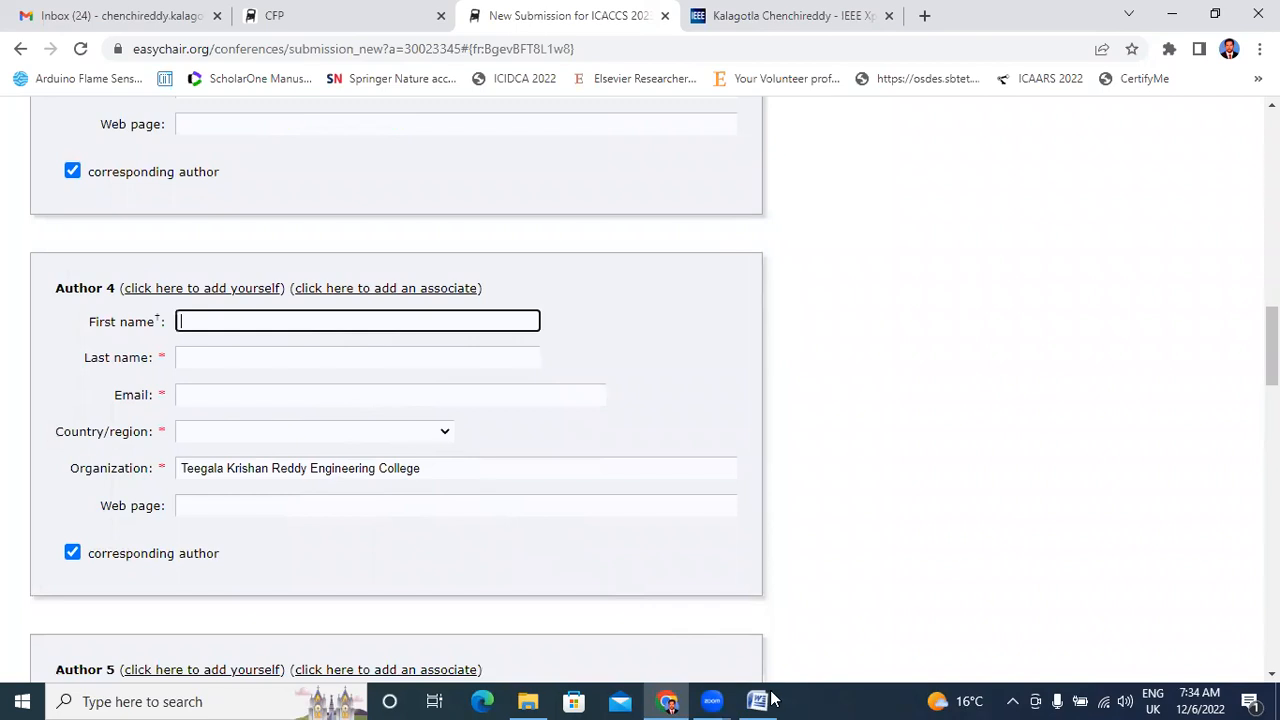
{"action": "left_click", "coordinate": [752, 701]}
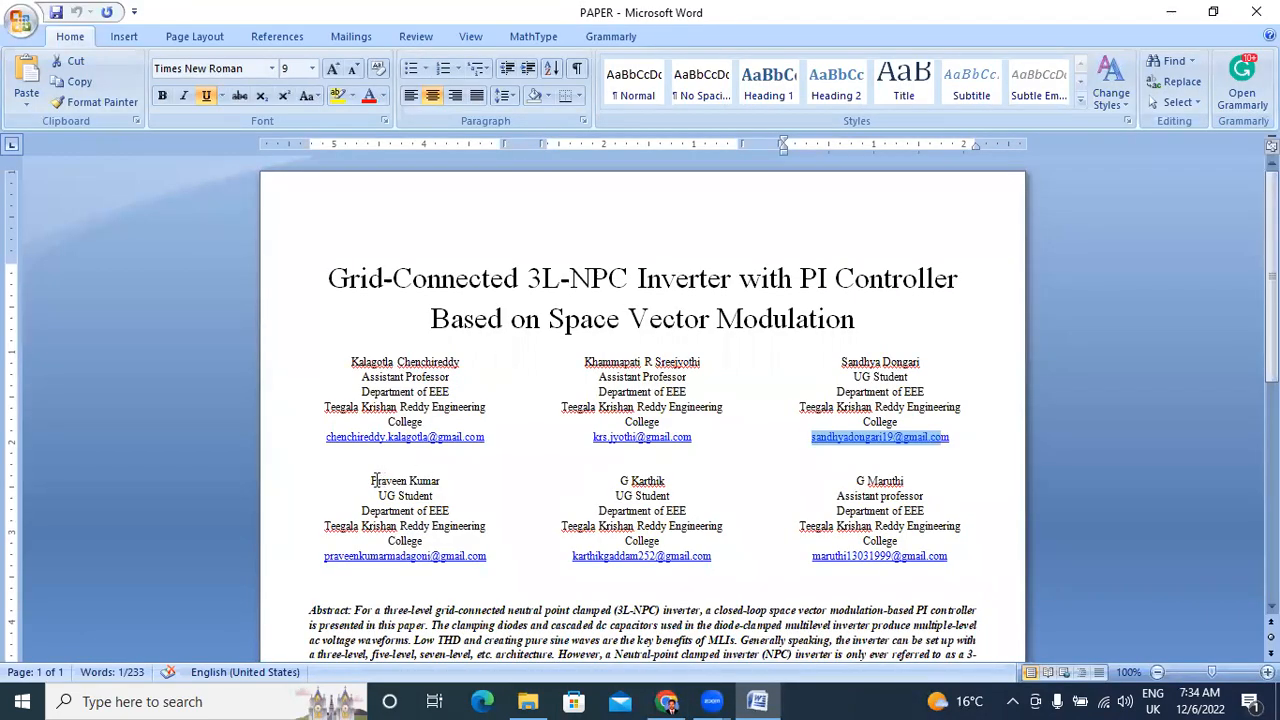
{"action": "right_click", "coordinate": [394, 480]}
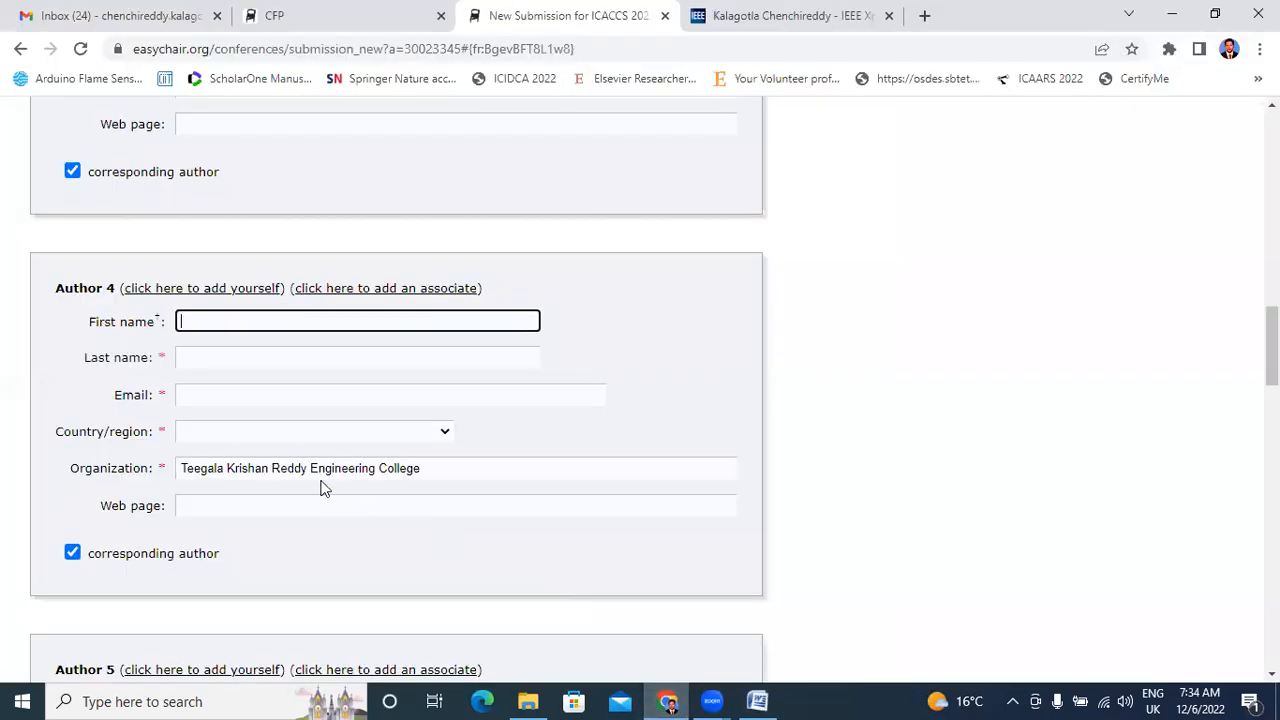
{"action": "type", "text": "Praveen Kumar"}
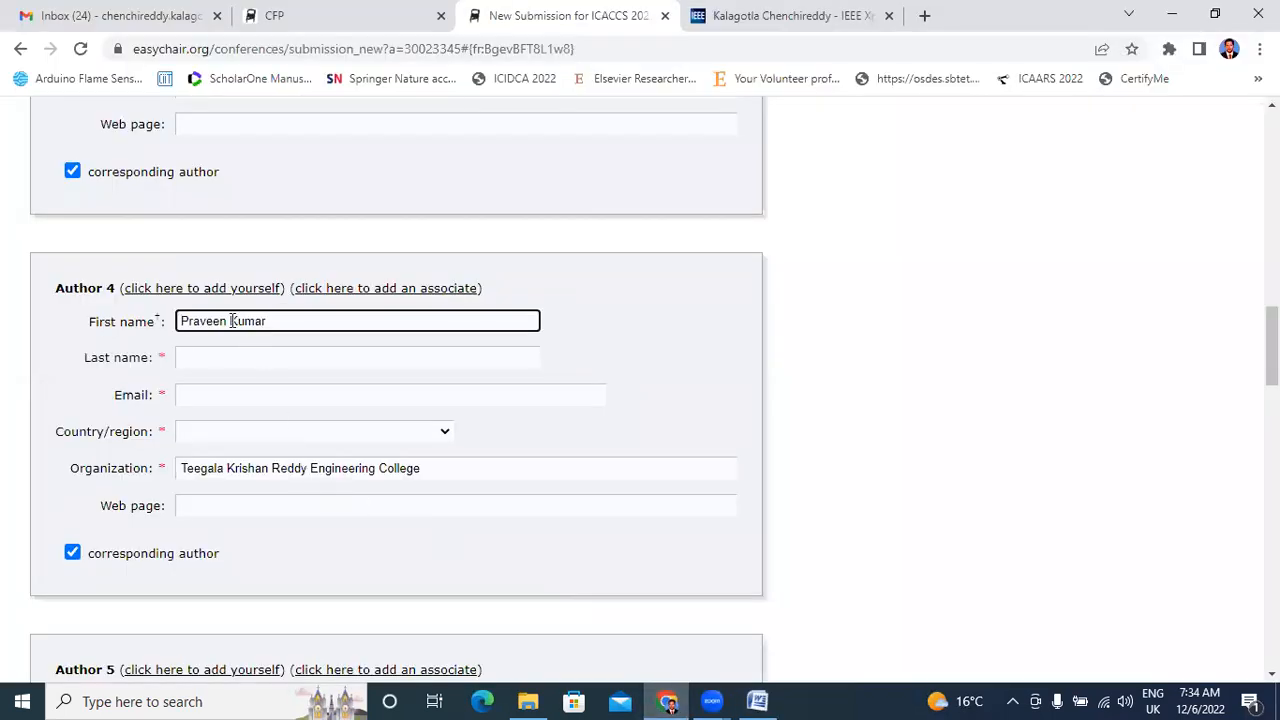
{"action": "right_click", "coordinate": [248, 320]}
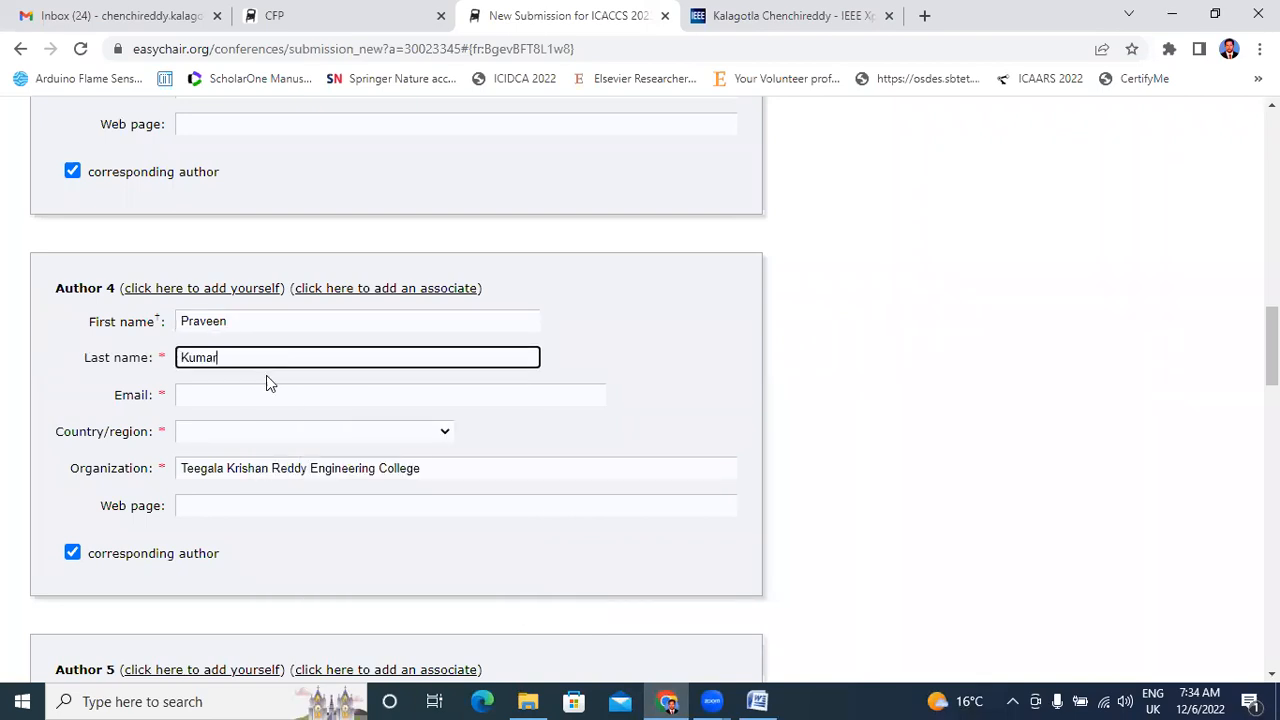
{"action": "left_click", "coordinate": [389, 395]}
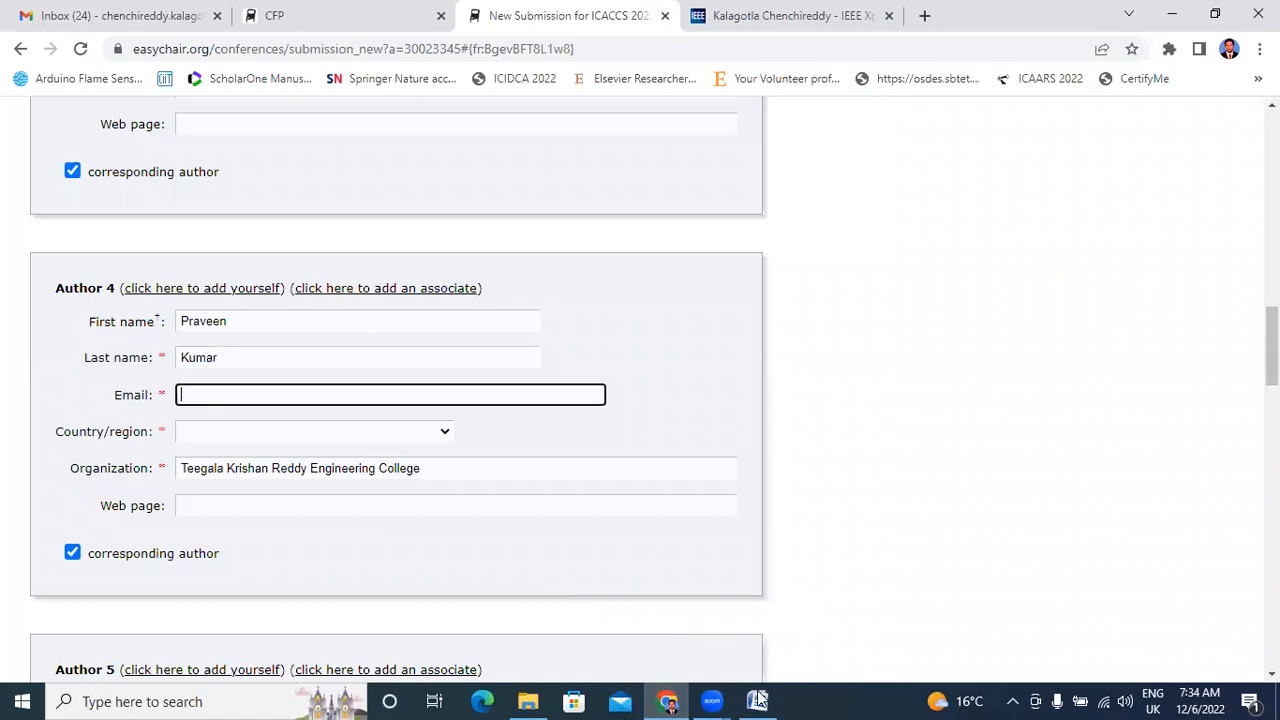
{"action": "left_click", "coordinate": [754, 699]}
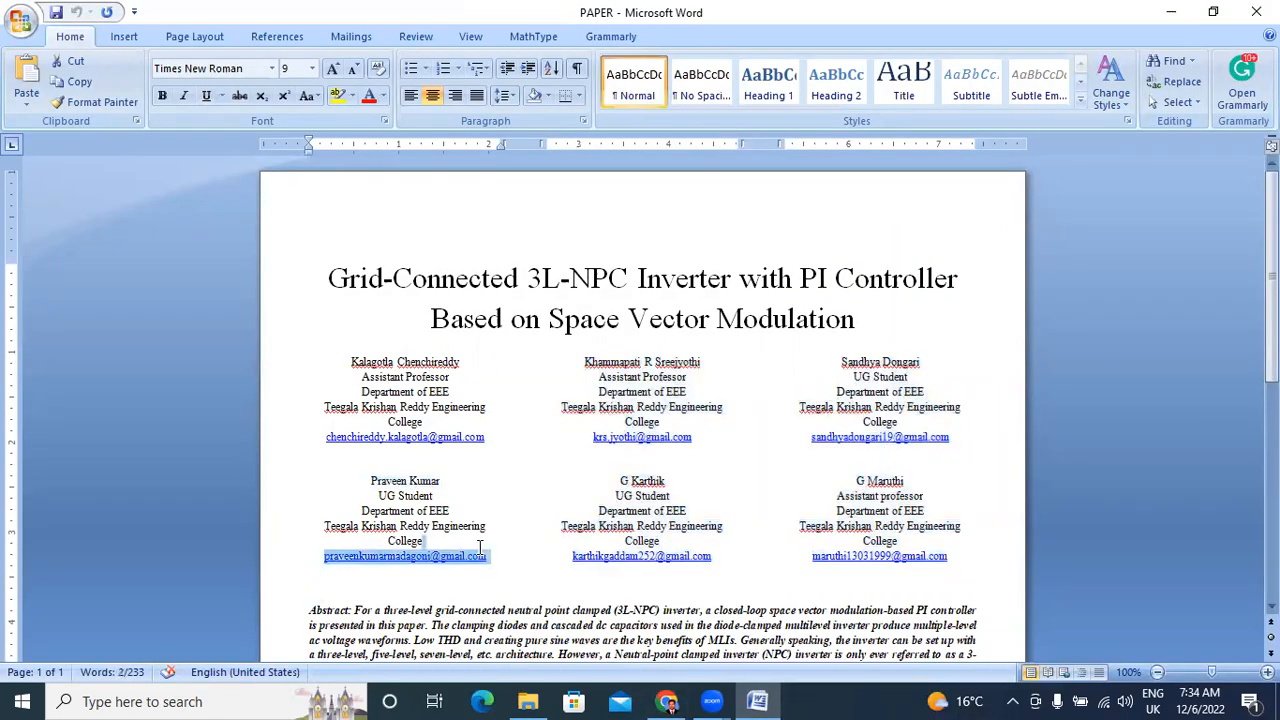
{"action": "mouse_move", "coordinate": [450, 556]}
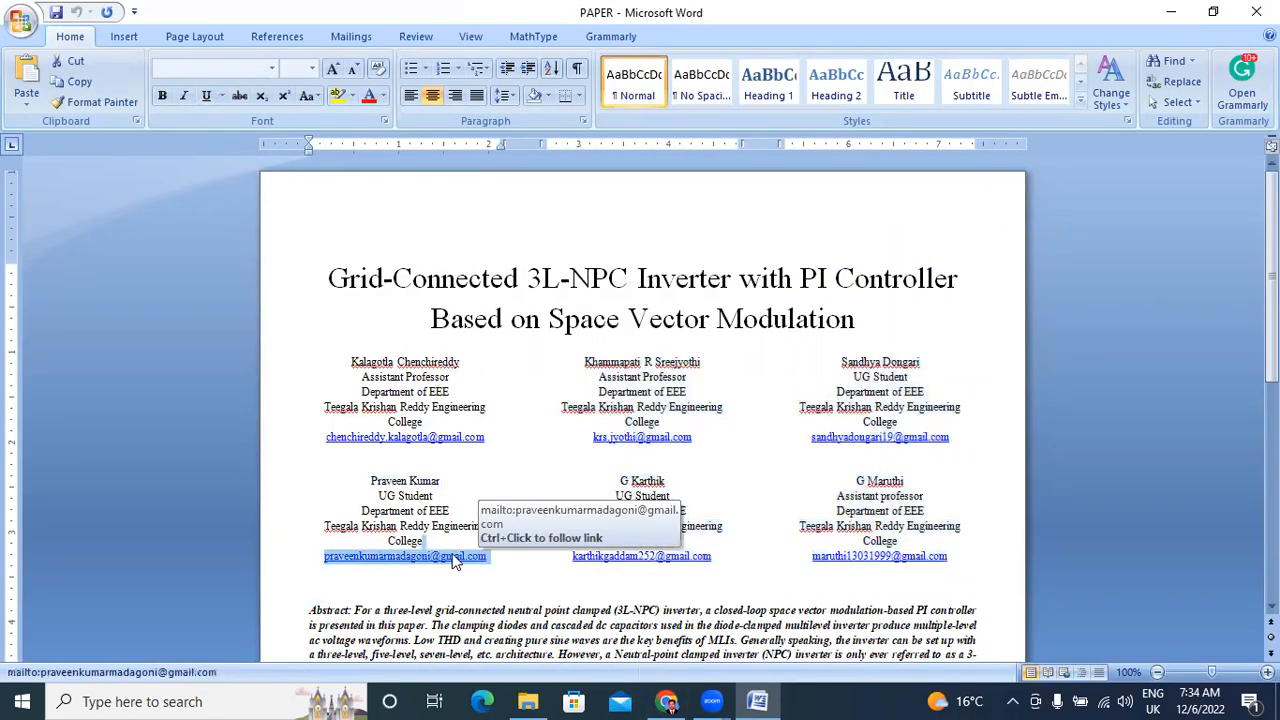
{"action": "right_click", "coordinate": [405, 556]}
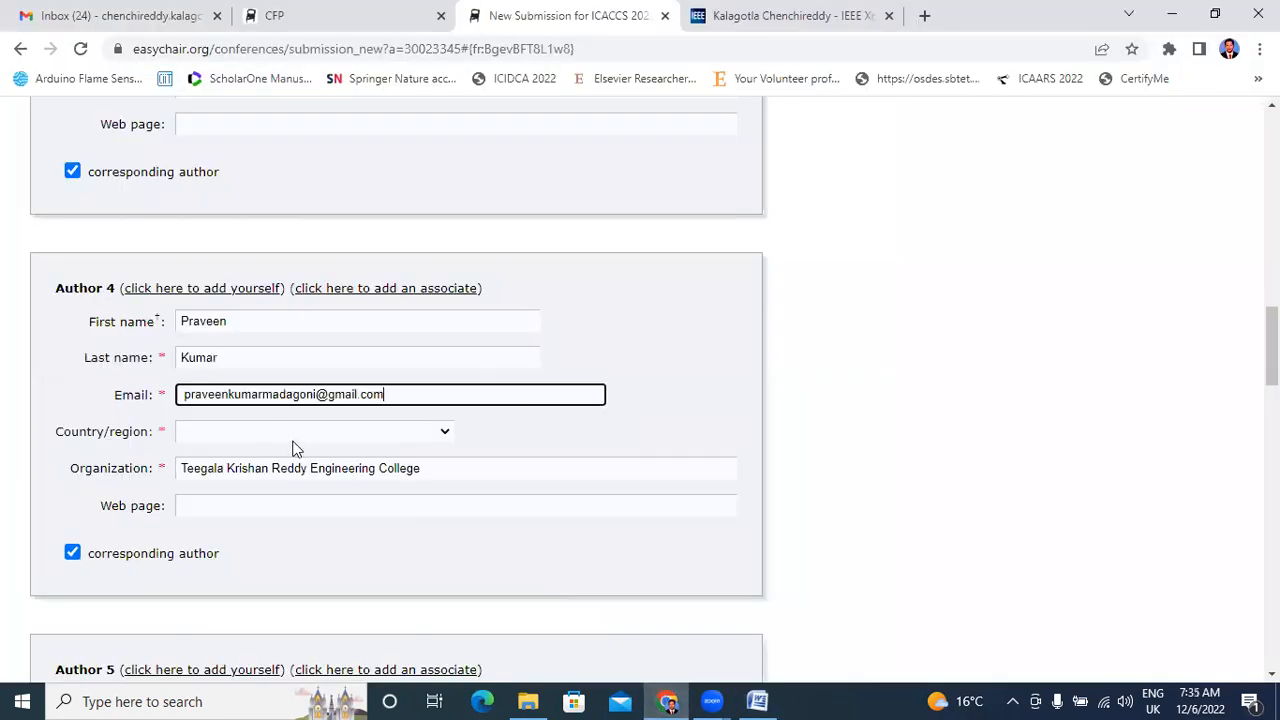
{"action": "left_click", "coordinate": [313, 432]}
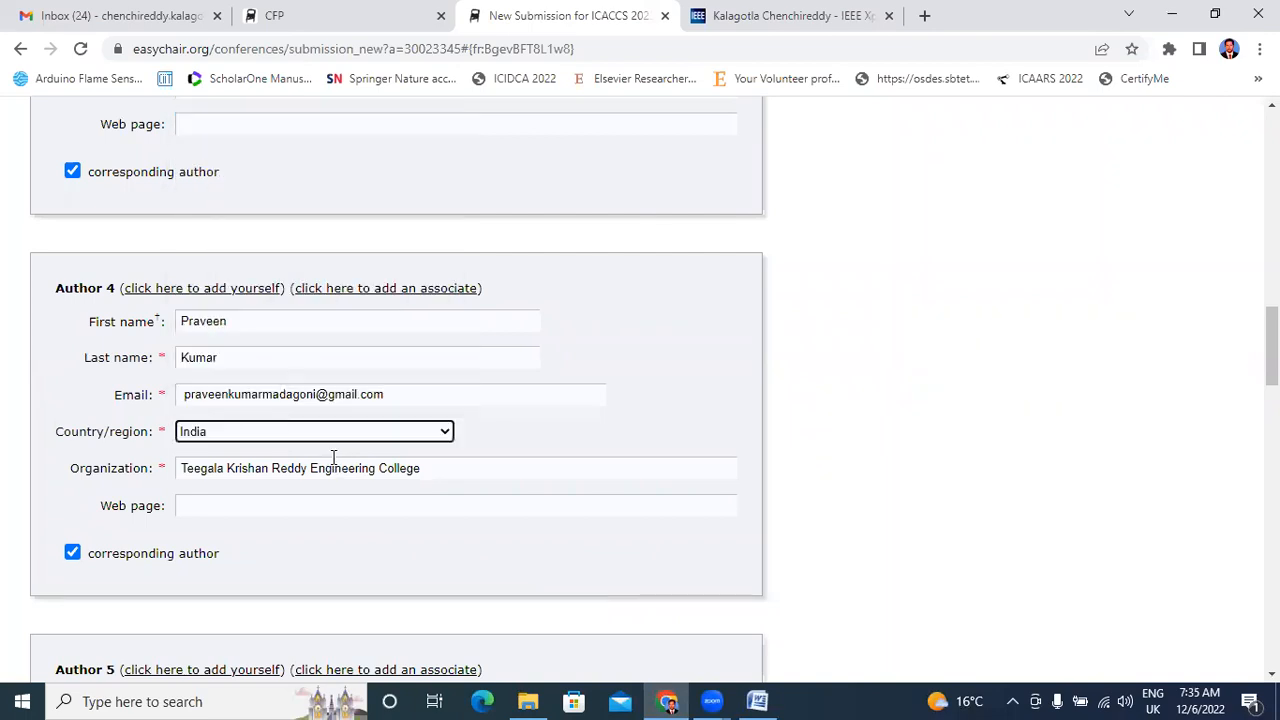
{"action": "scroll", "scroll_direction": "down", "scroll_amount": 3}
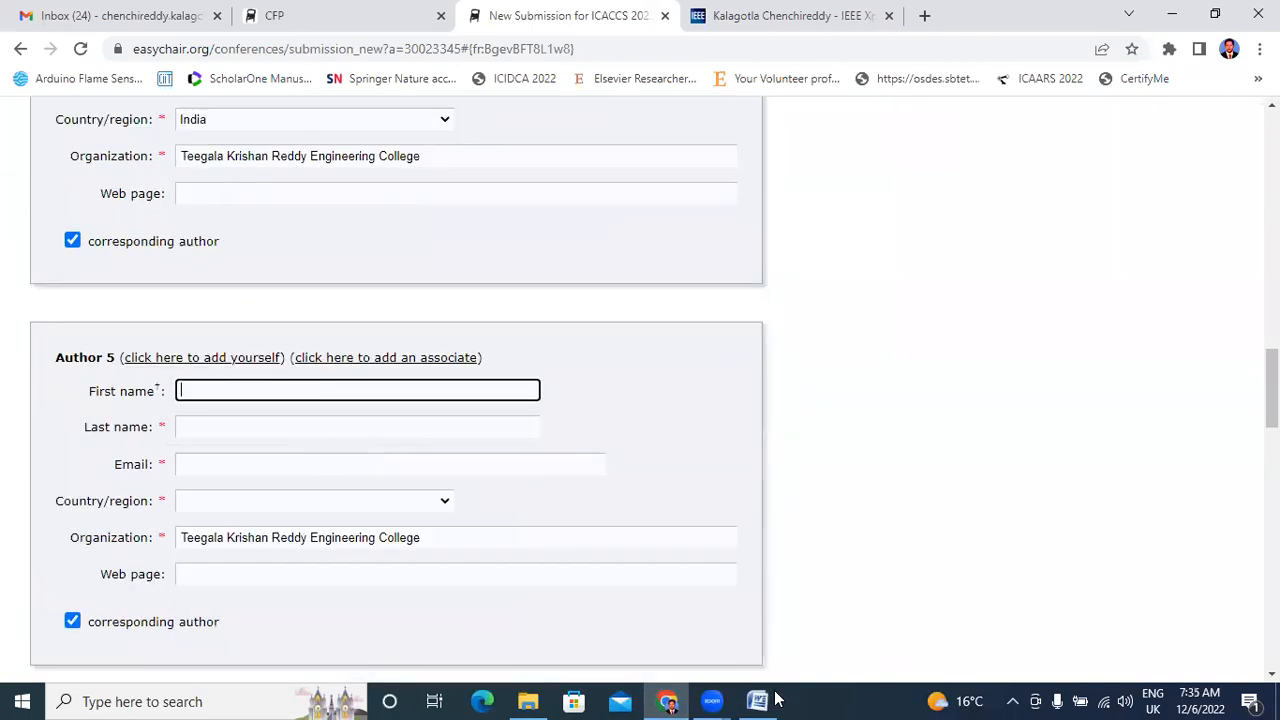
{"action": "left_click", "coordinate": [754, 700]}
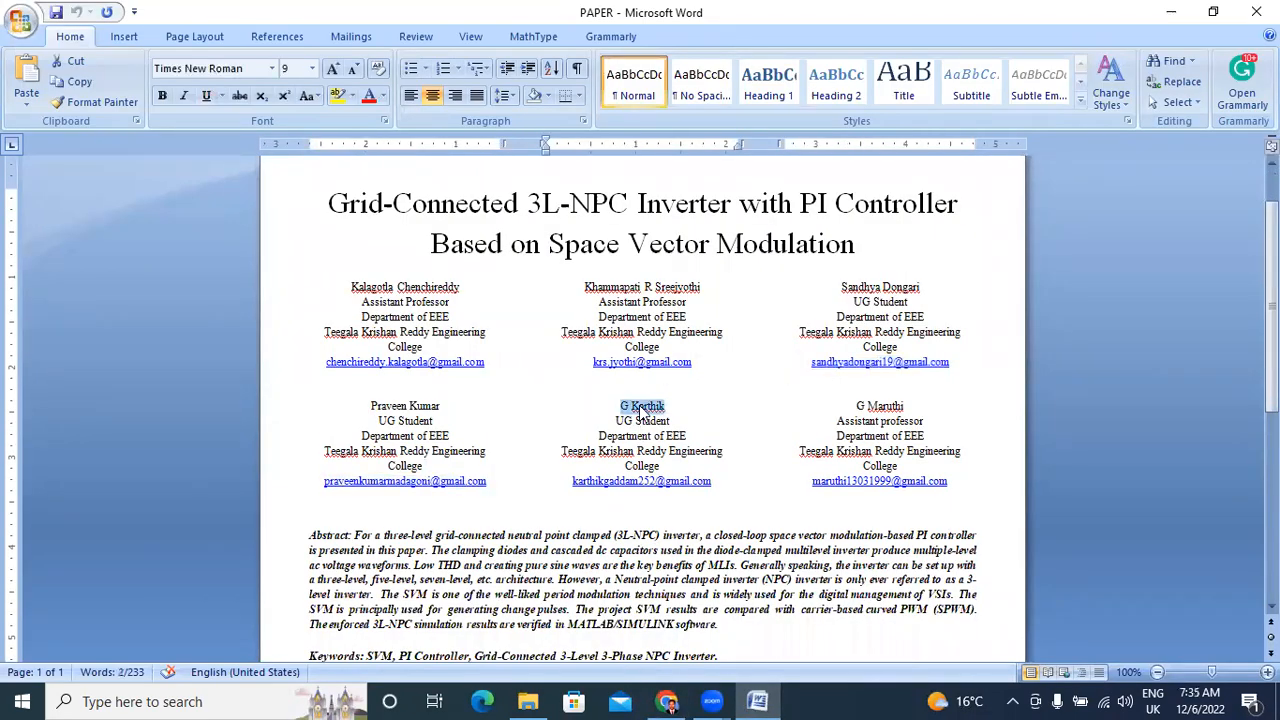
{"action": "right_click", "coordinate": [641, 406]}
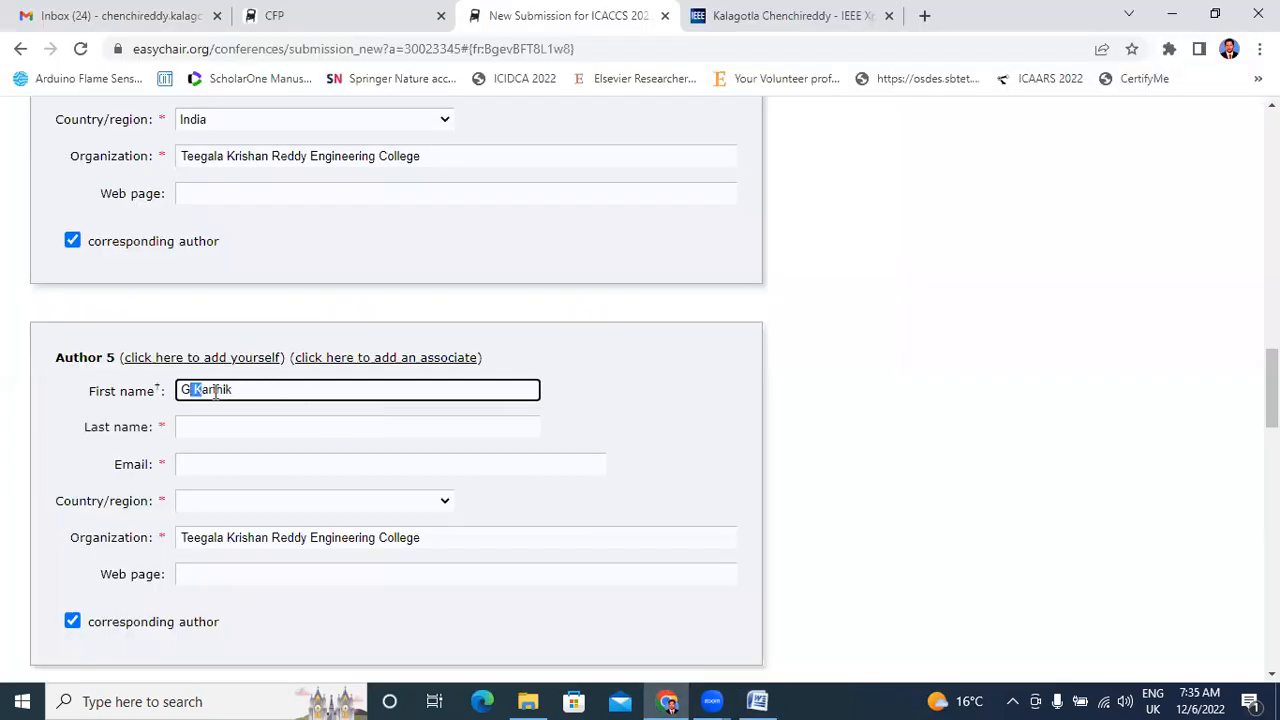
{"action": "right_click", "coordinate": [205, 390]}
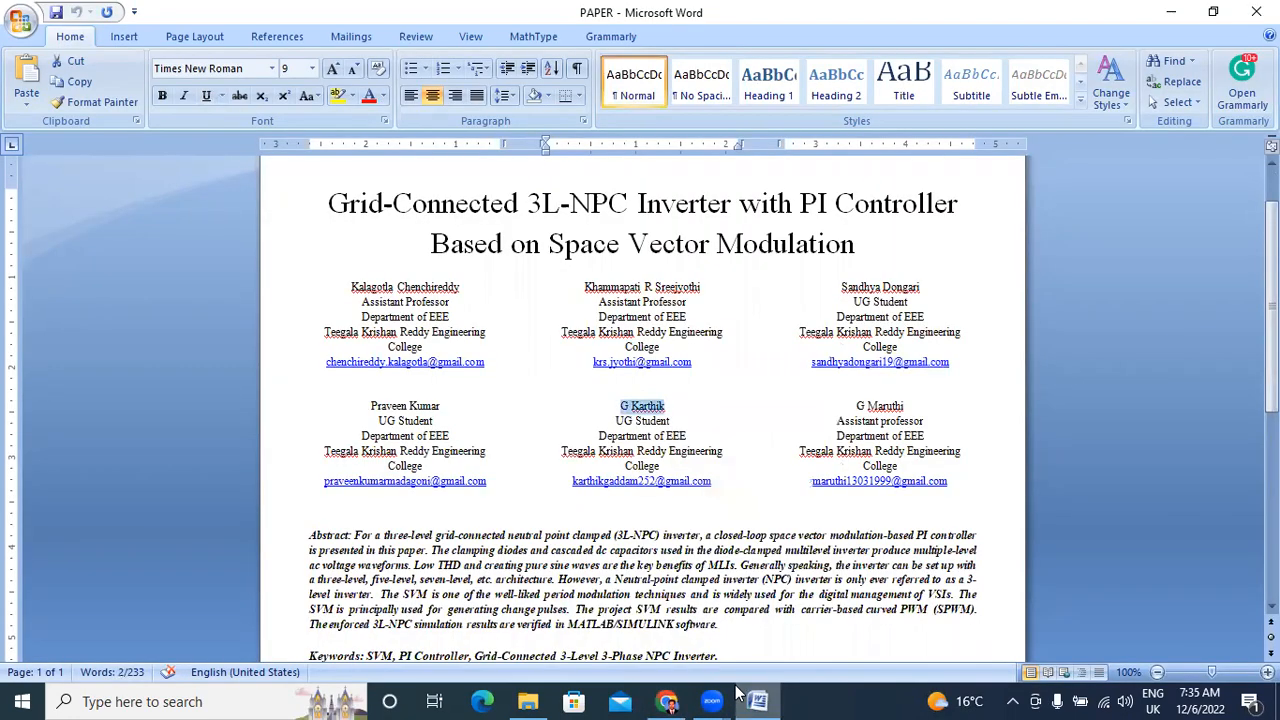
{"action": "double_click", "coordinate": [641, 481]}
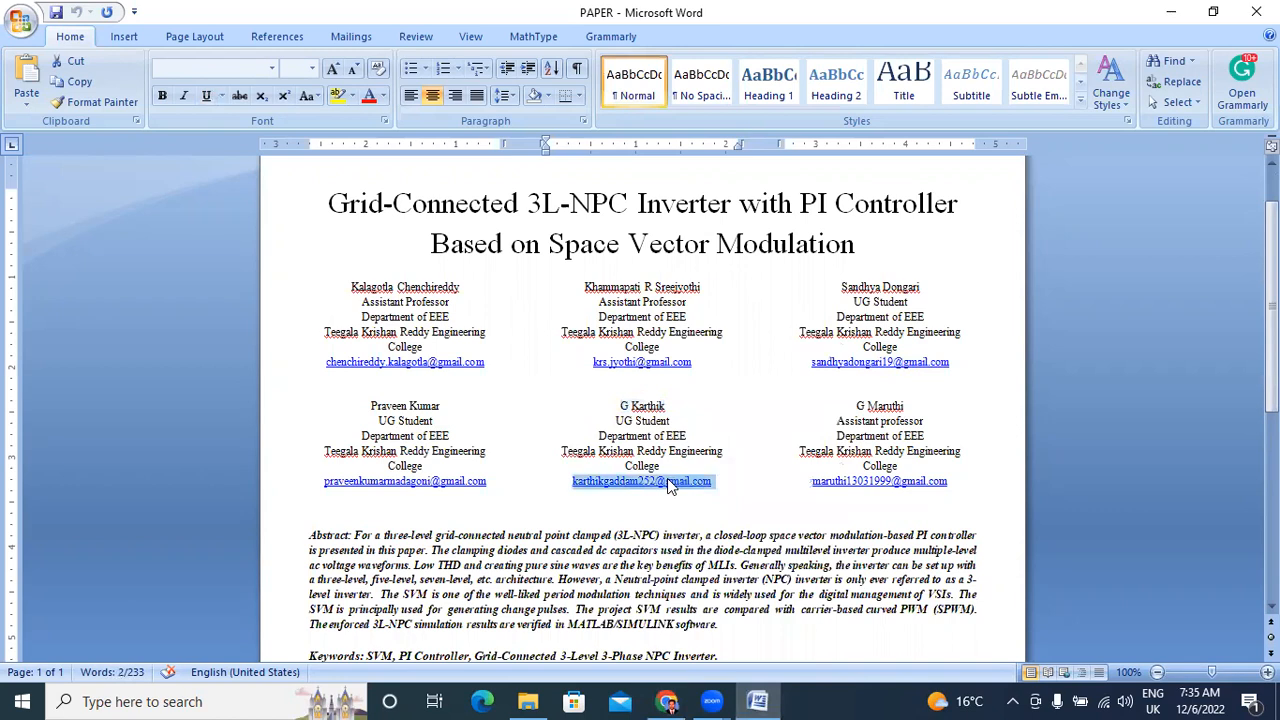
{"action": "right_click", "coordinate": [642, 481]}
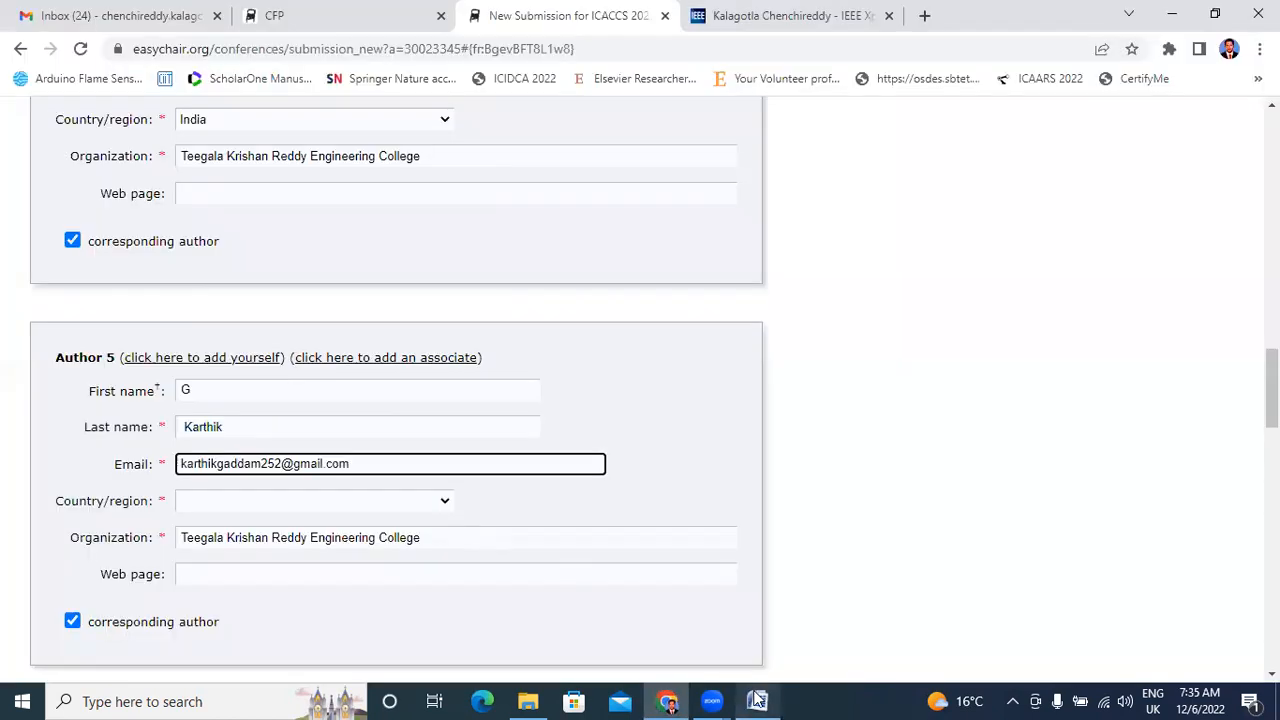
{"action": "left_click", "coordinate": [757, 699]}
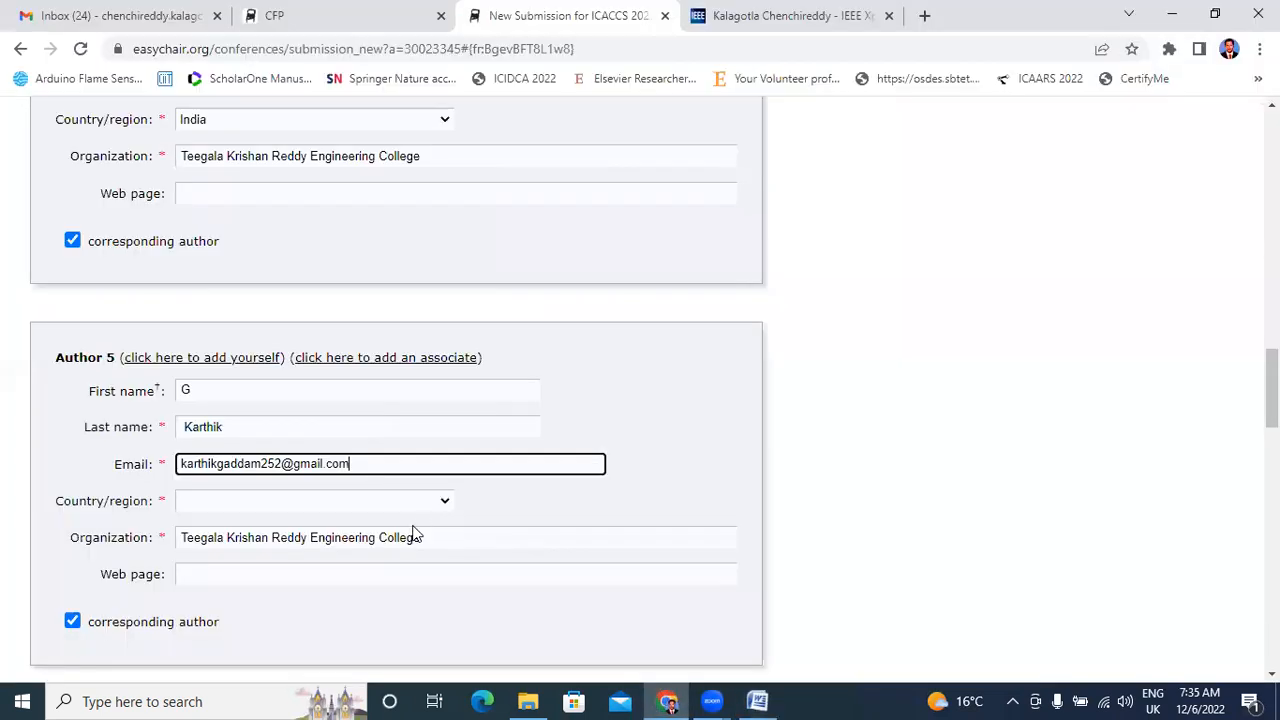
{"action": "left_click", "coordinate": [314, 501]}
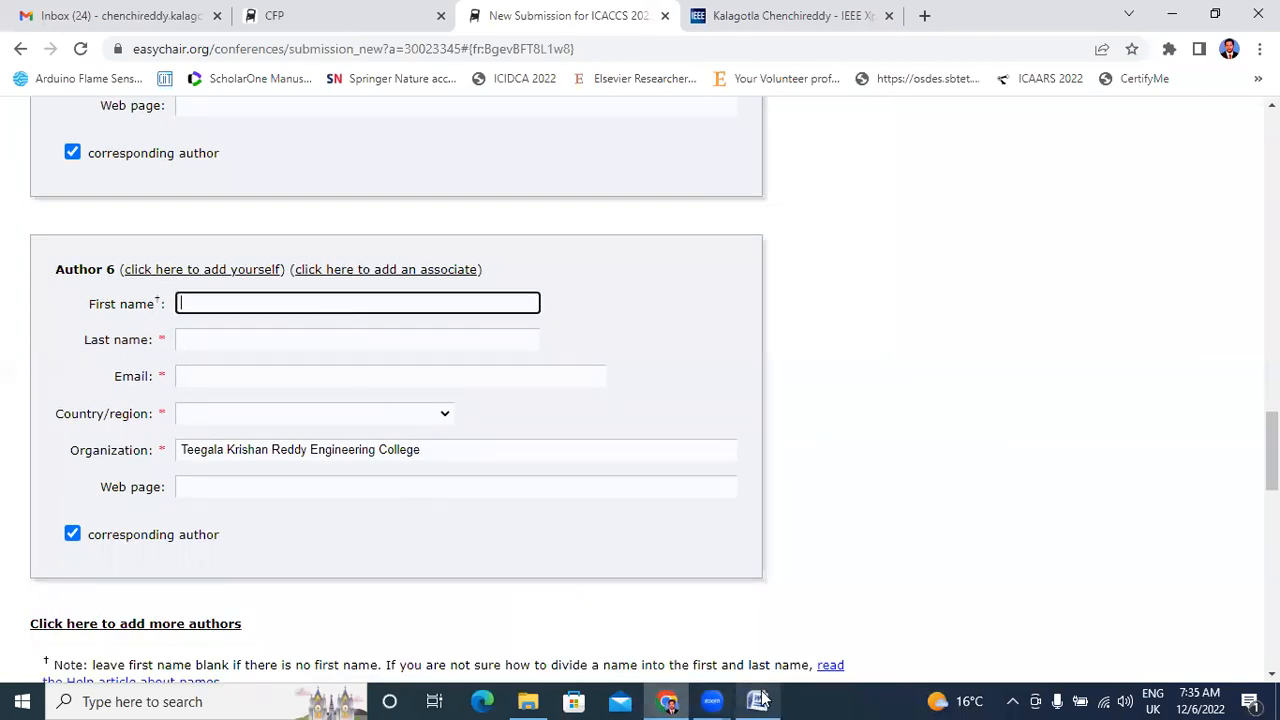
- Enter G Maruthi as Author 6, moving 'Maruthi' into the Last name field
{"action": "left_click", "coordinate": [758, 701]}
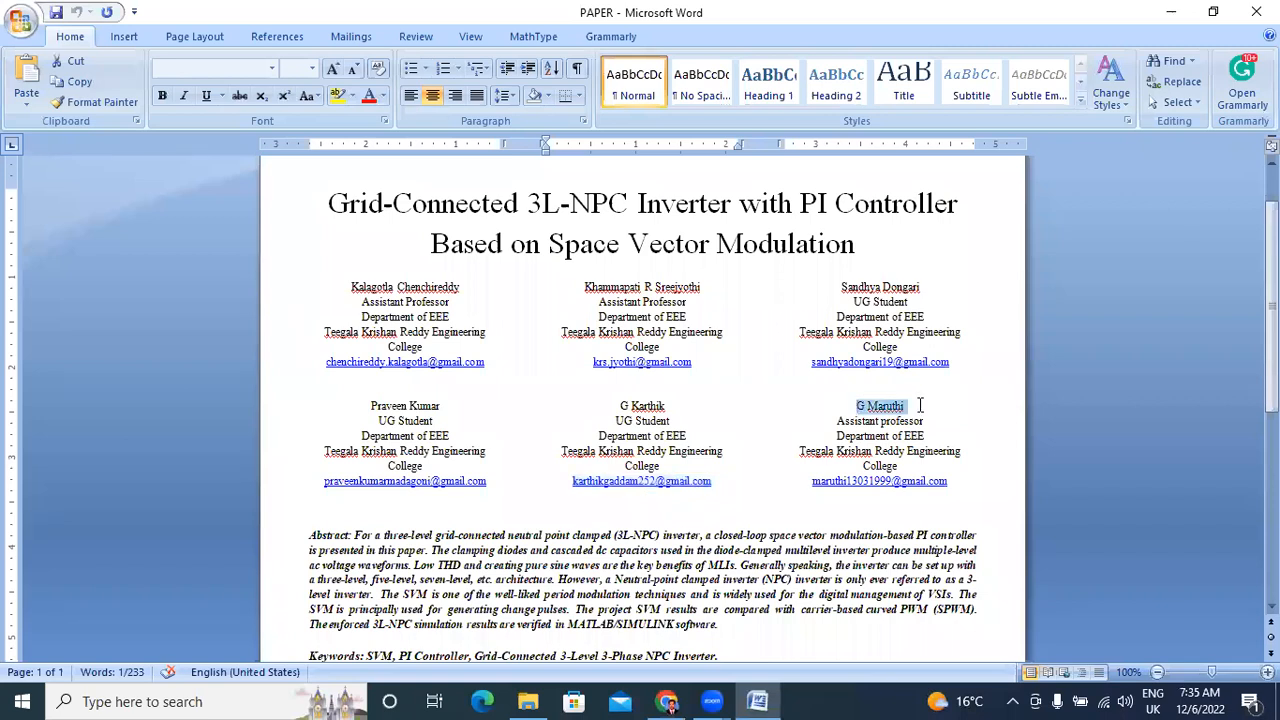
{"action": "right_click", "coordinate": [880, 406]}
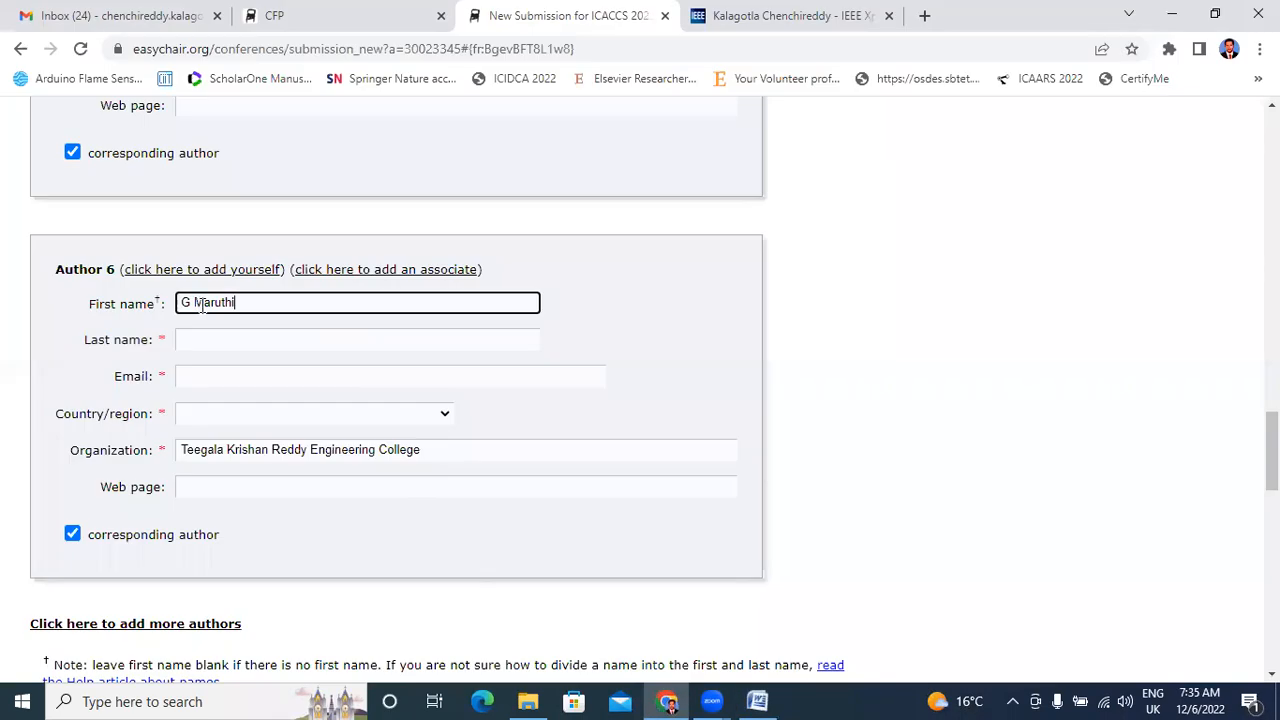
{"action": "double_click", "coordinate": [211, 302]}
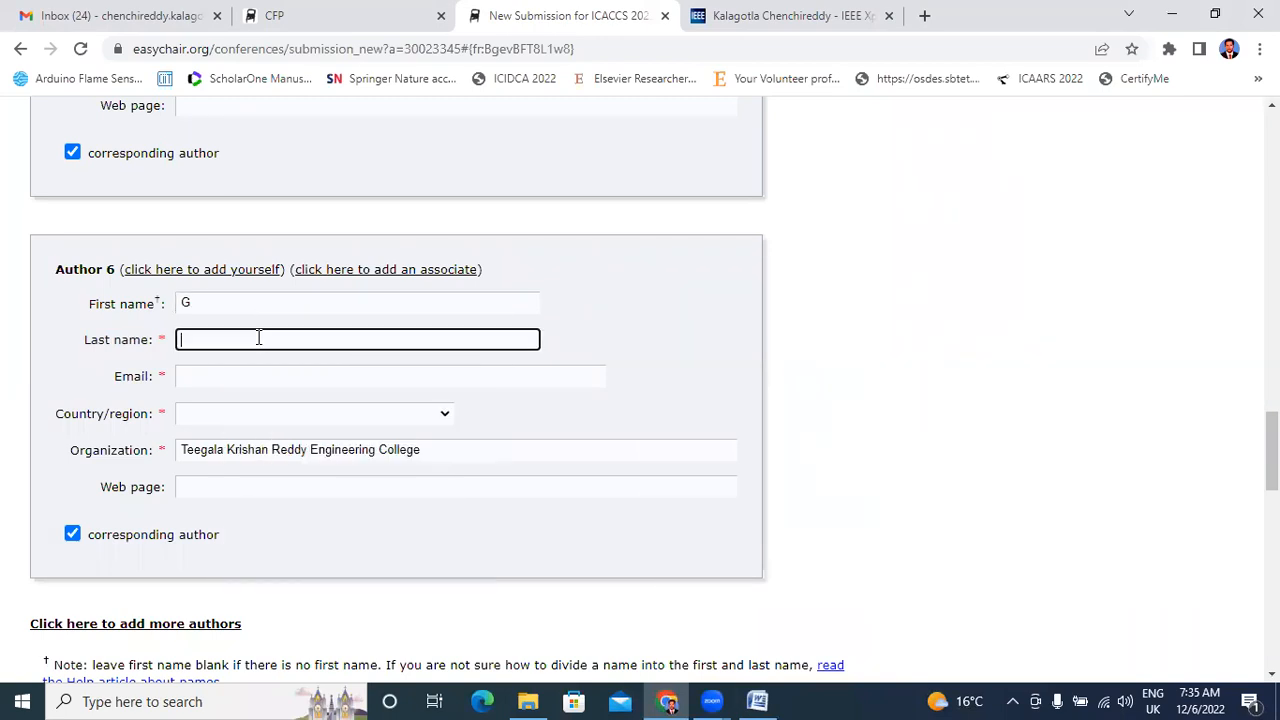
{"action": "type", "text": "Maruthi"}
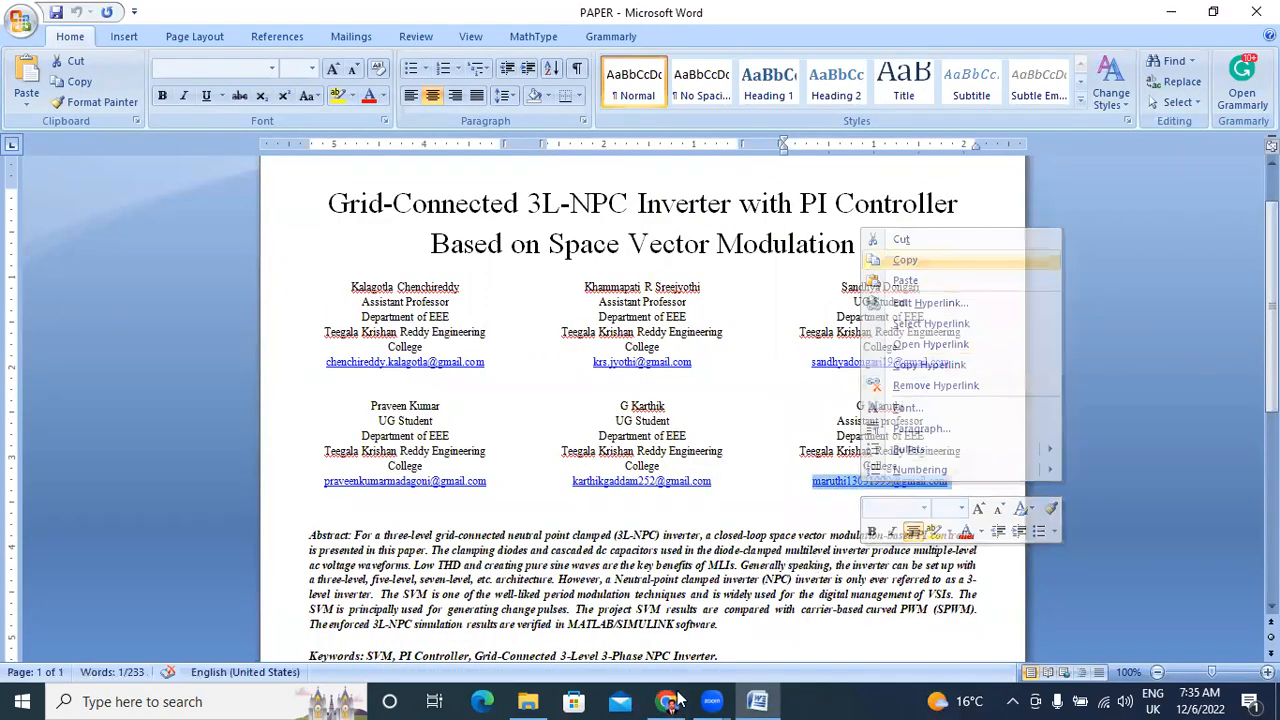
{"action": "left_click", "coordinate": [658, 701]}
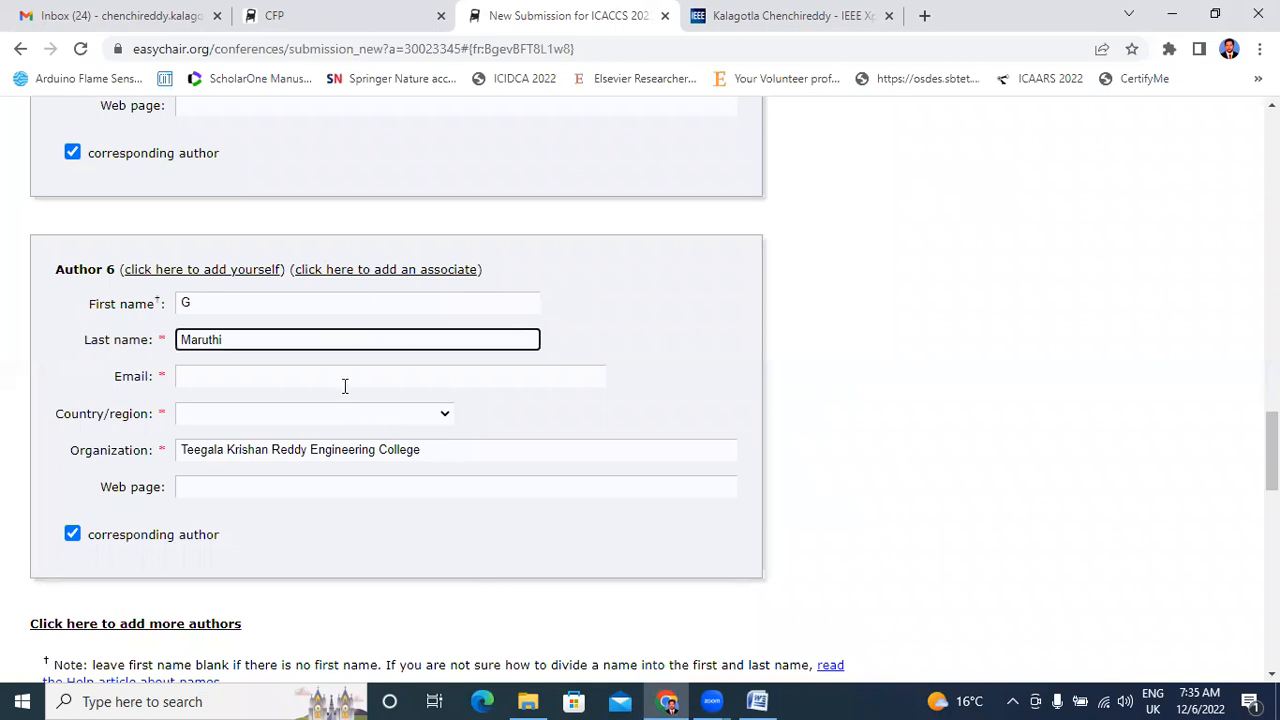
{"action": "left_click", "coordinate": [314, 414]}
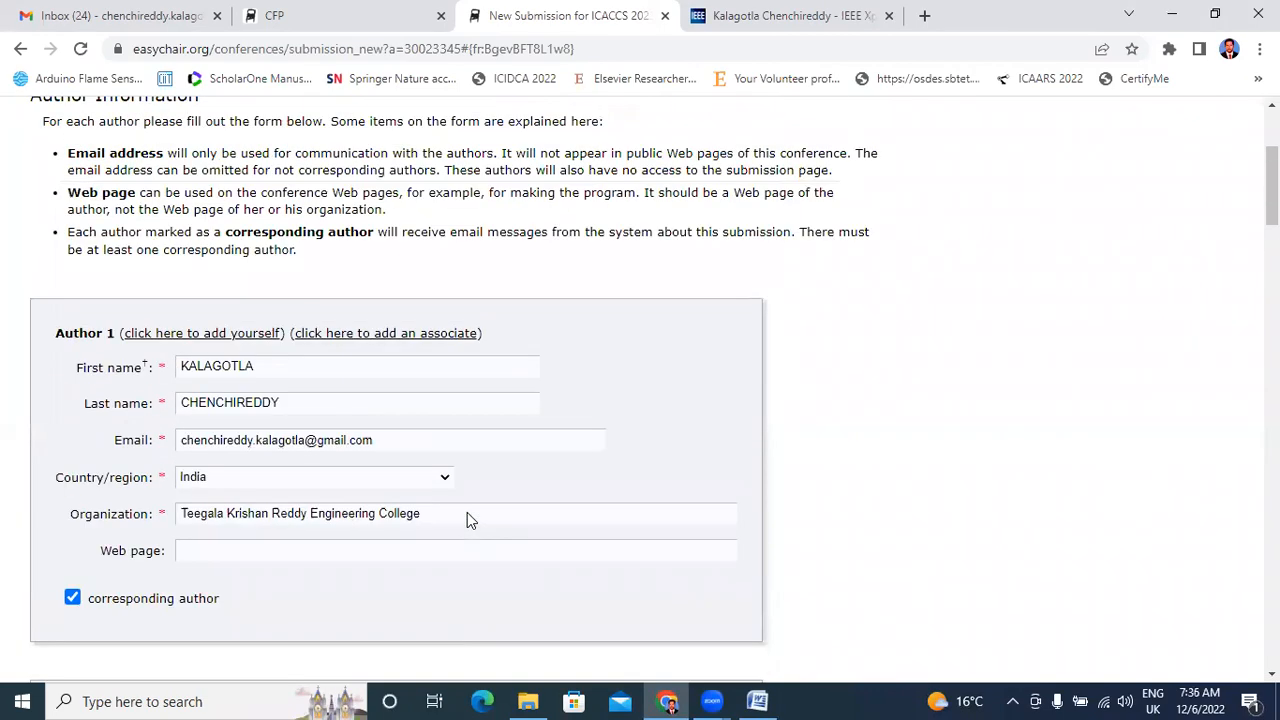
- Enter the title 'Grid-Connected 3L-NPC Inverter with PI Controller Based on Space Vector Modulation', abstract and keywords
{"action": "scroll", "scroll_direction": "down", "scroll_amount": 3}
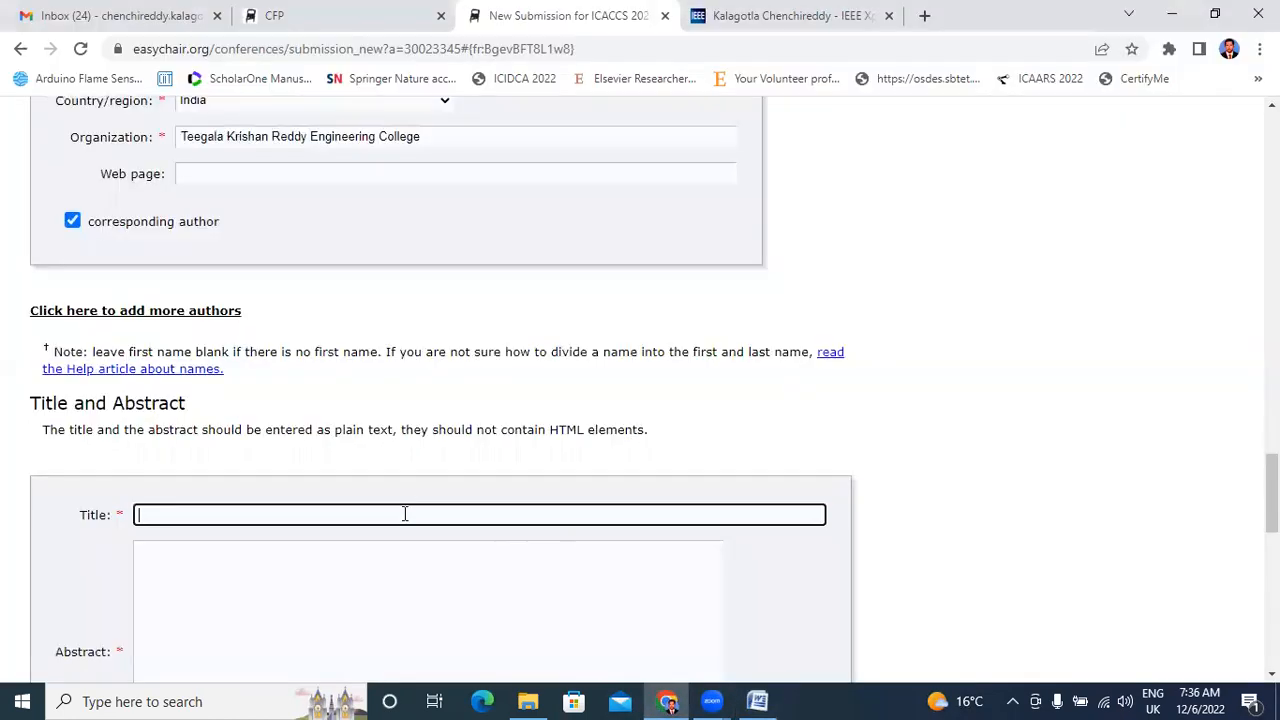
{"action": "type", "text": "Grid-Connected 3L-NPC Inverter with PI Controller Based on Space Vector Modulation"}
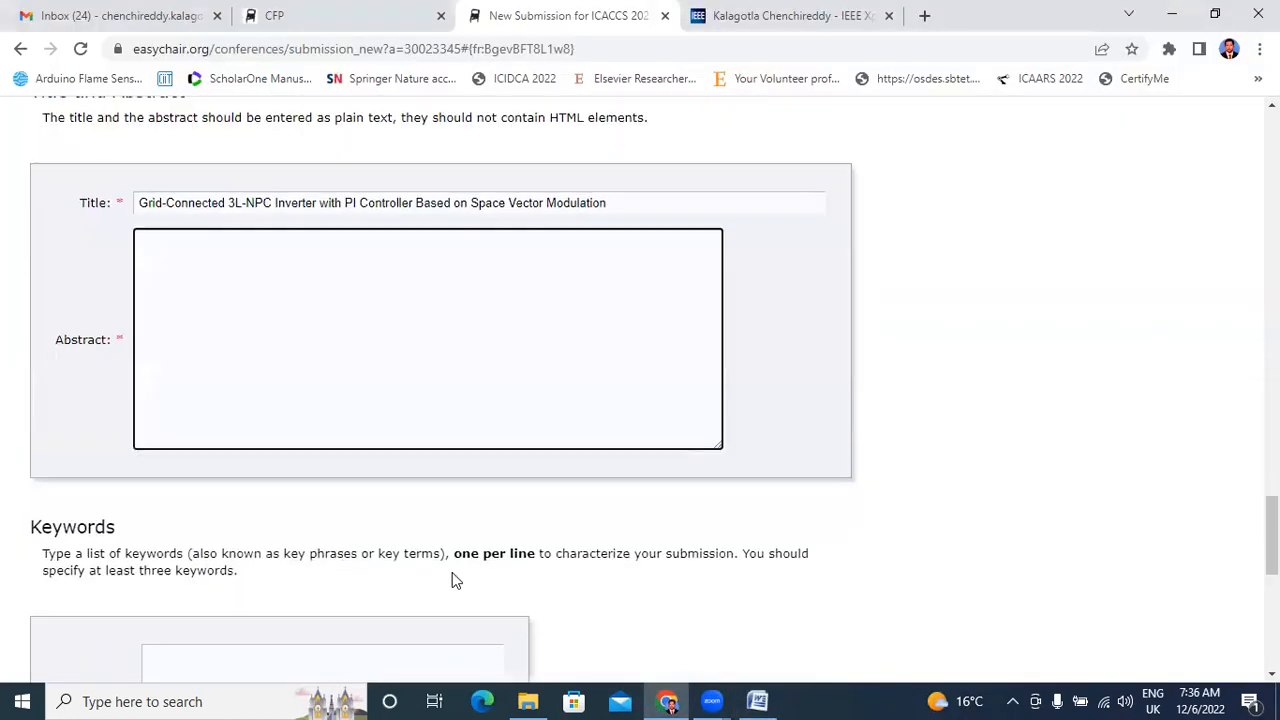
{"action": "left_click", "coordinate": [759, 700]}
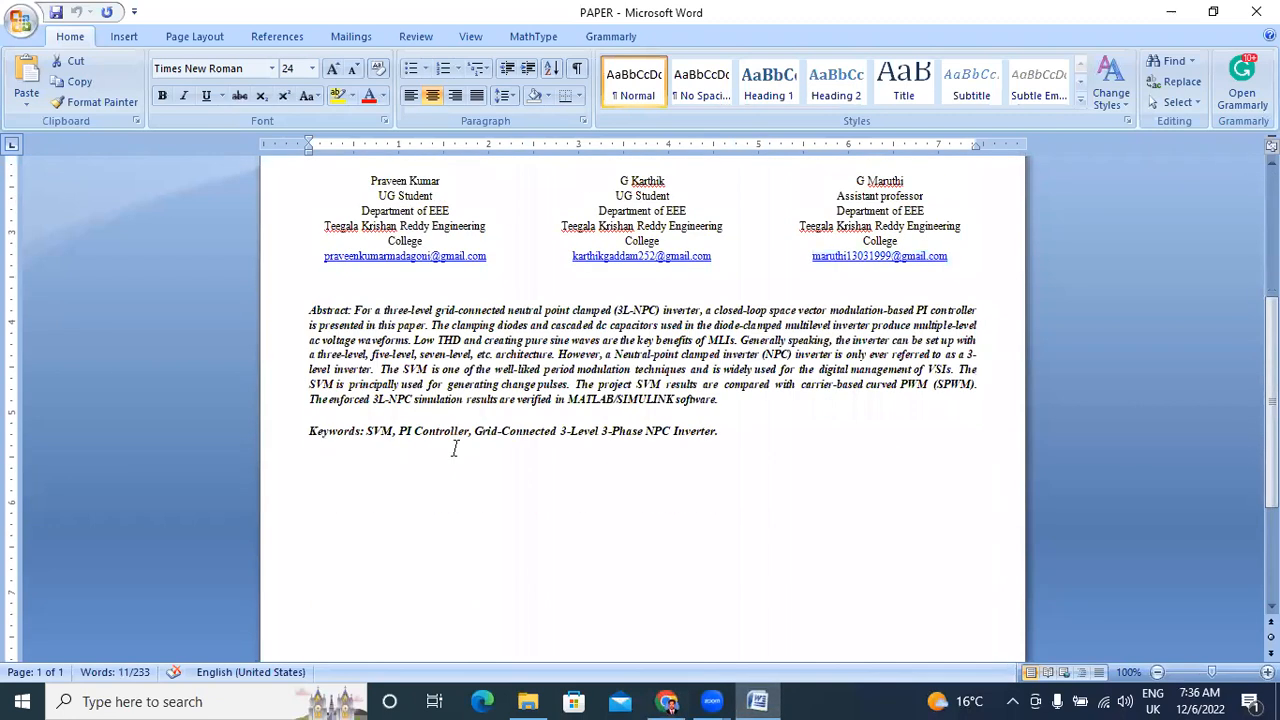
{"action": "left_click_drag", "start_coordinate": [354, 310], "coordinate": [718, 399]}
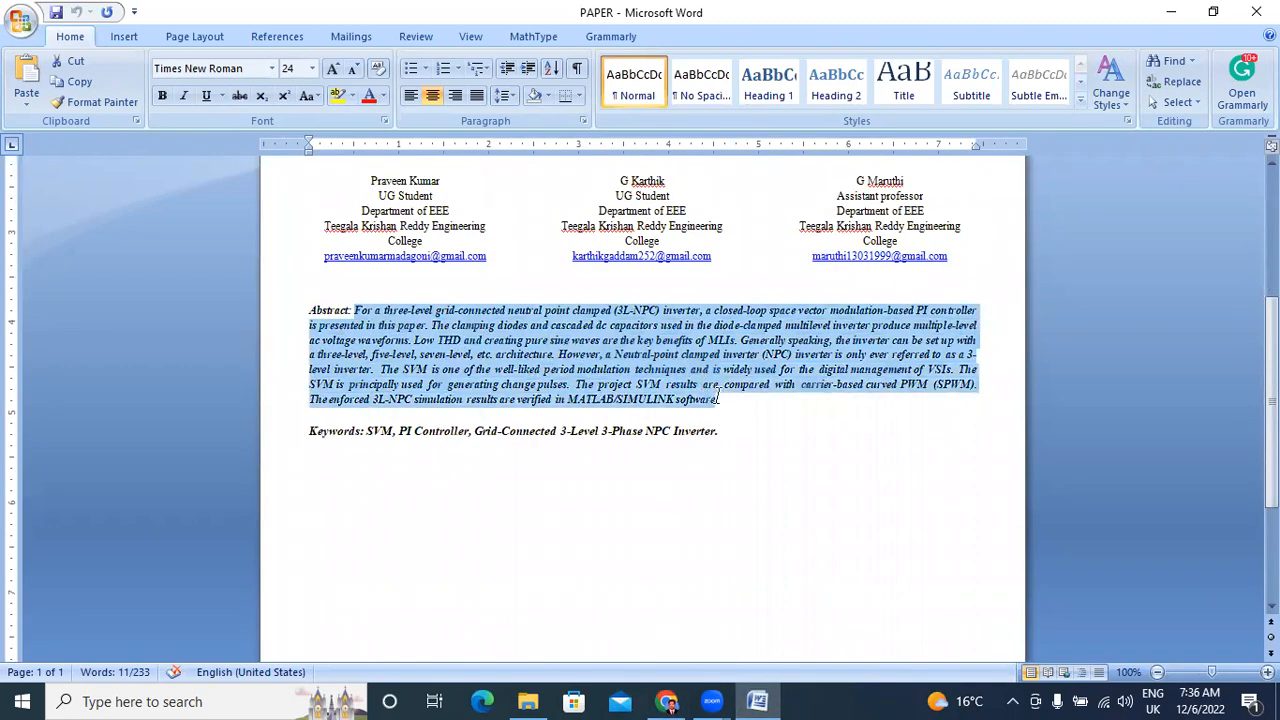
{"action": "right_click", "coordinate": [680, 385]}
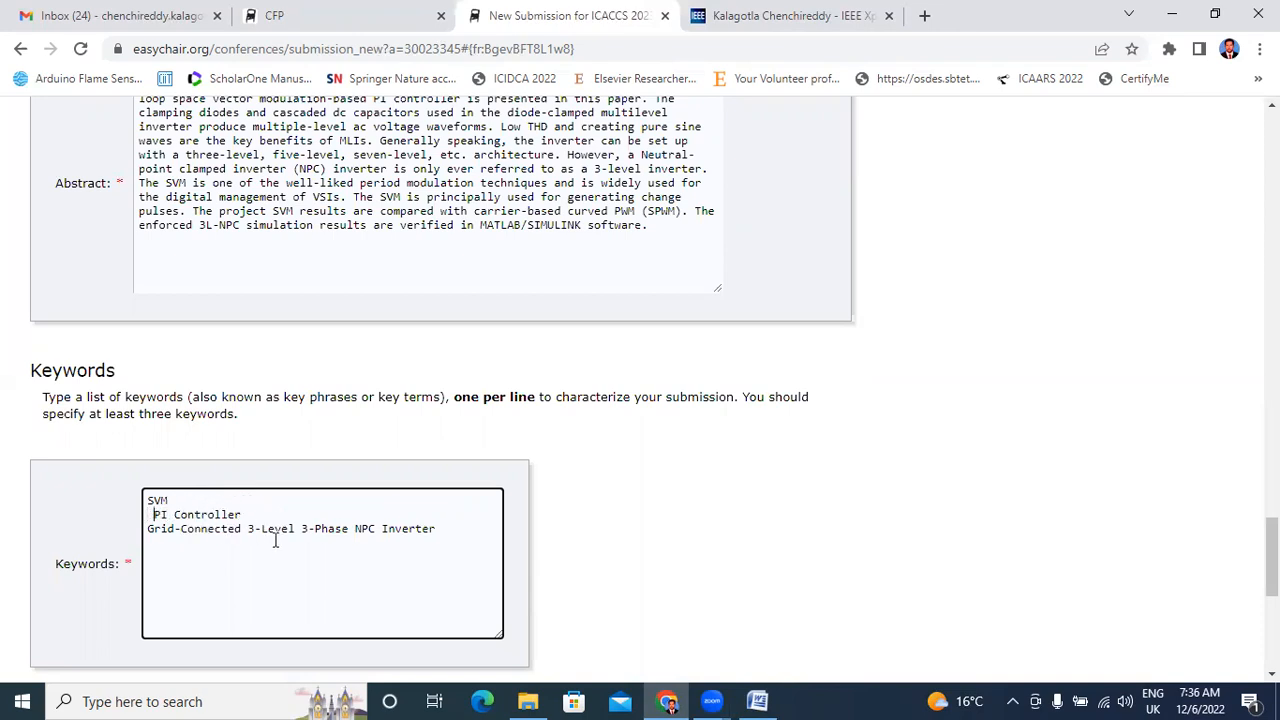
{"action": "scroll", "scroll_direction": "down", "scroll_amount": 3}
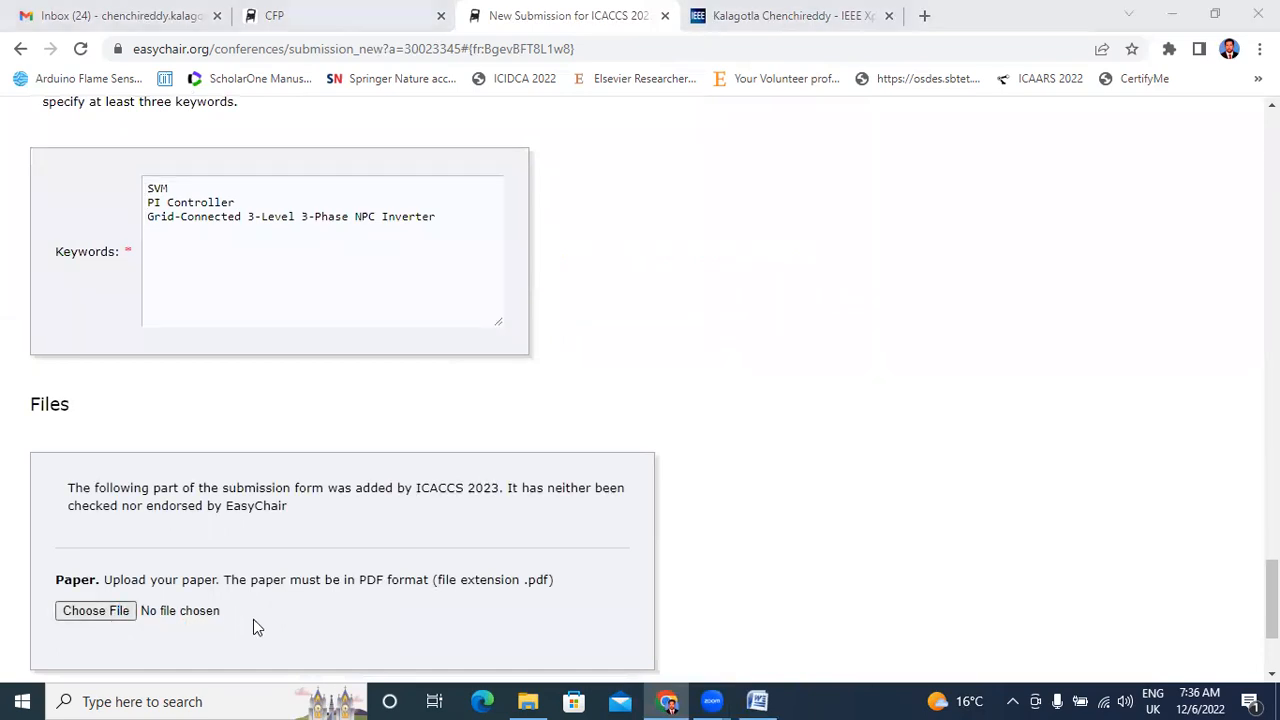
- Attach PAPER.pdf from the Downloads folder to the submission
{"action": "left_click", "coordinate": [95, 610]}
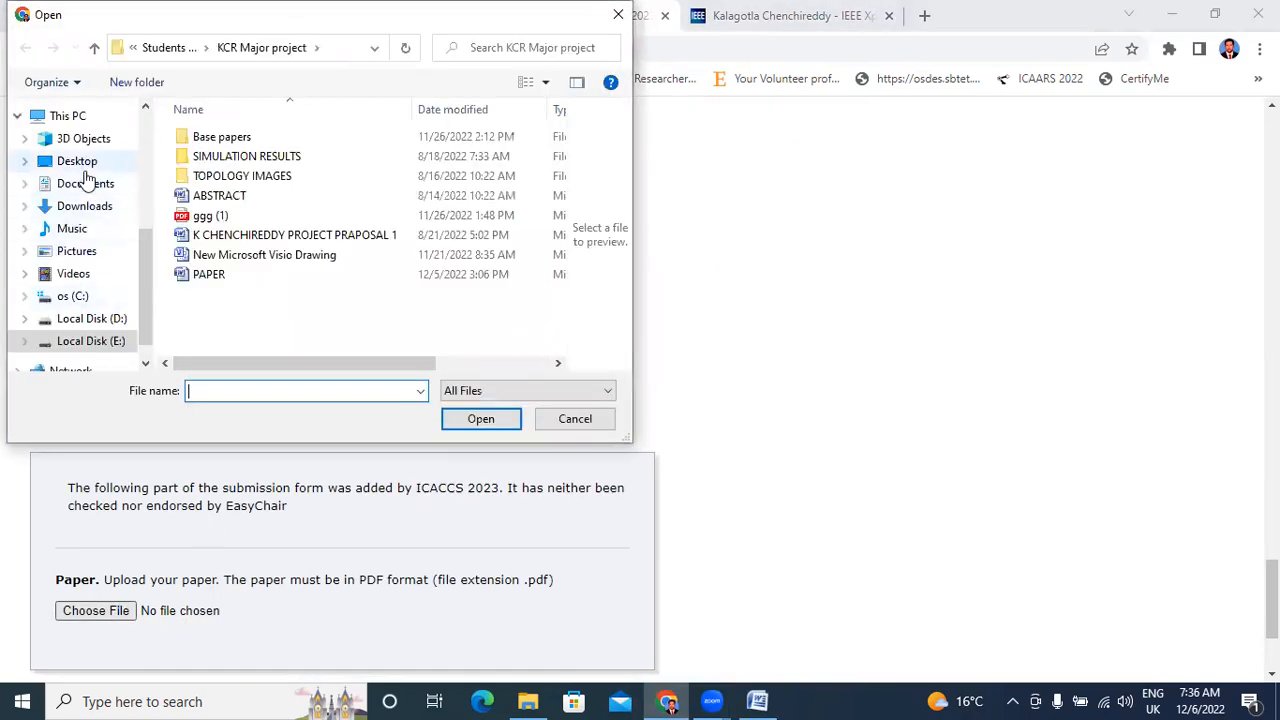
{"action": "left_click", "coordinate": [84, 205]}
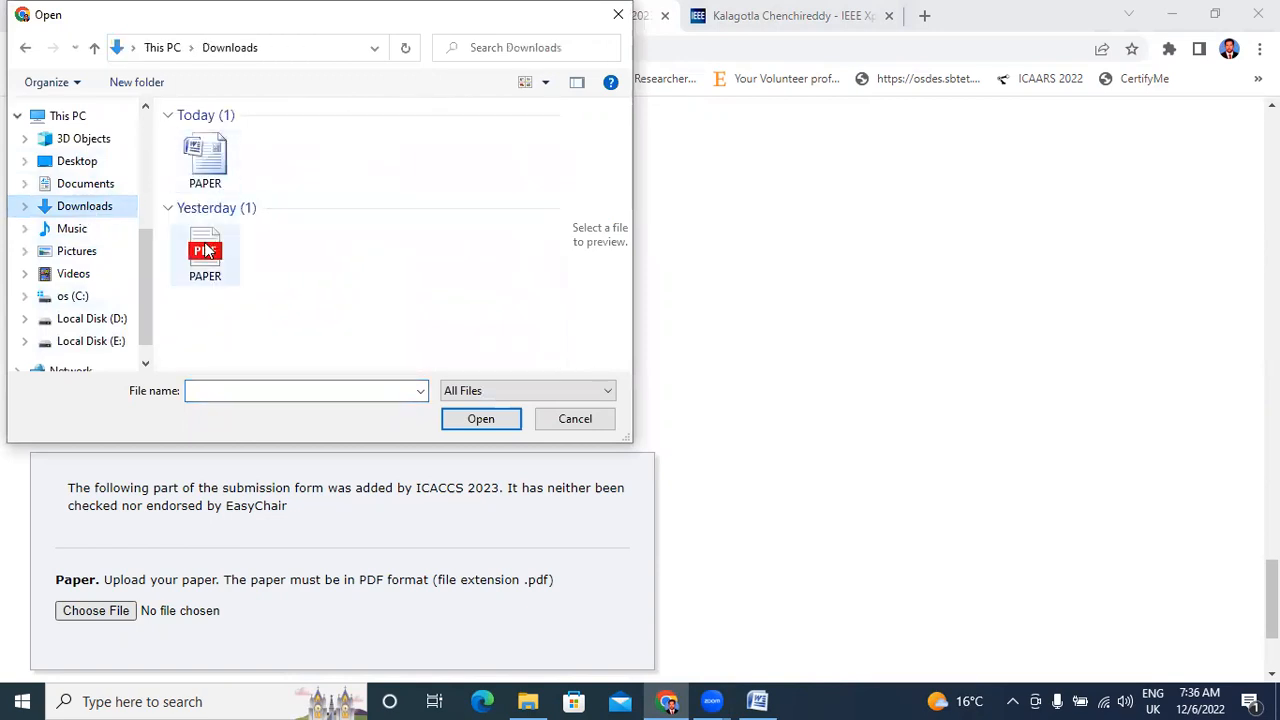
{"action": "left_click", "coordinate": [480, 418]}
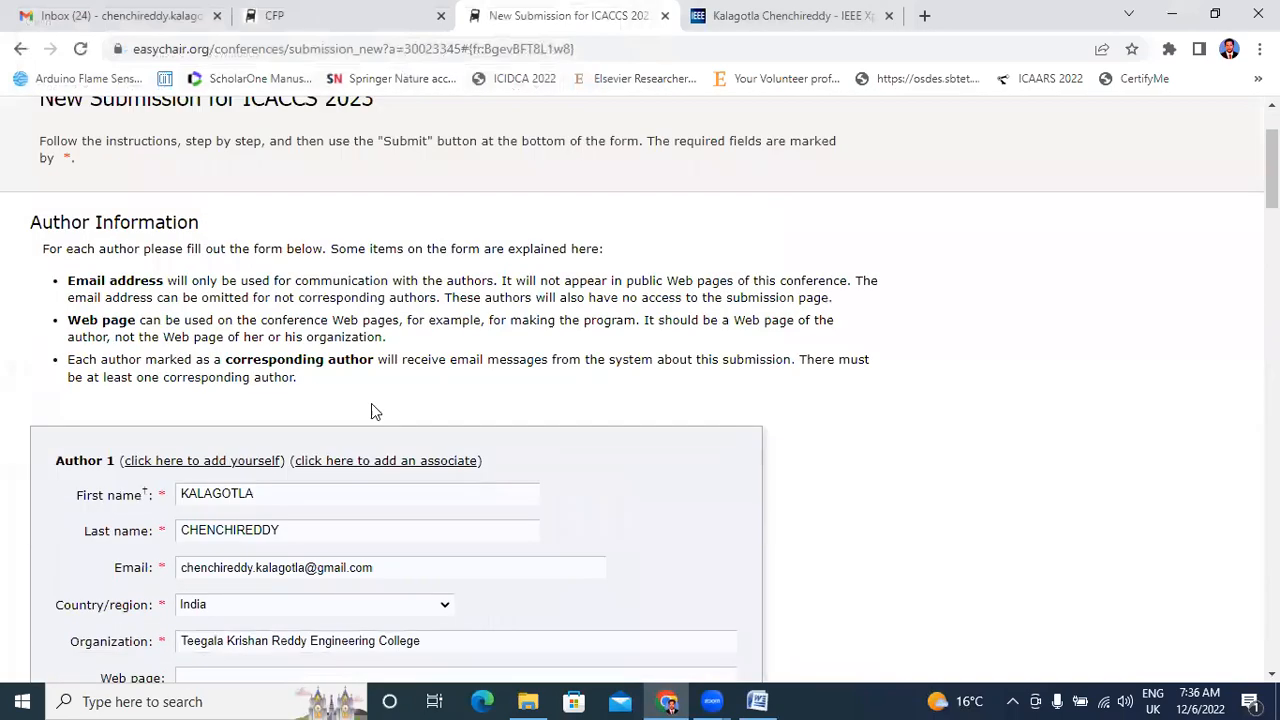
- Submit the completed ICACCS 2023 submission form
{"action": "scroll", "scroll_direction": "down", "scroll_amount": 3}
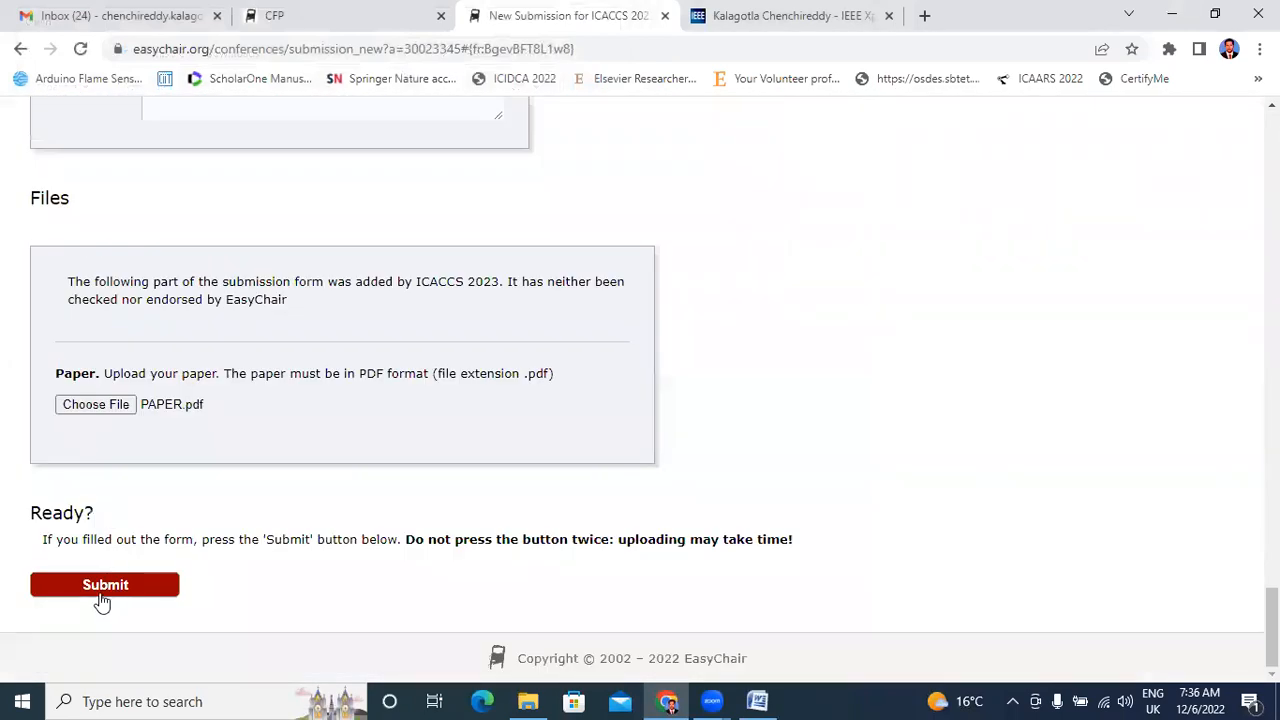
{"action": "left_click", "coordinate": [105, 585]}
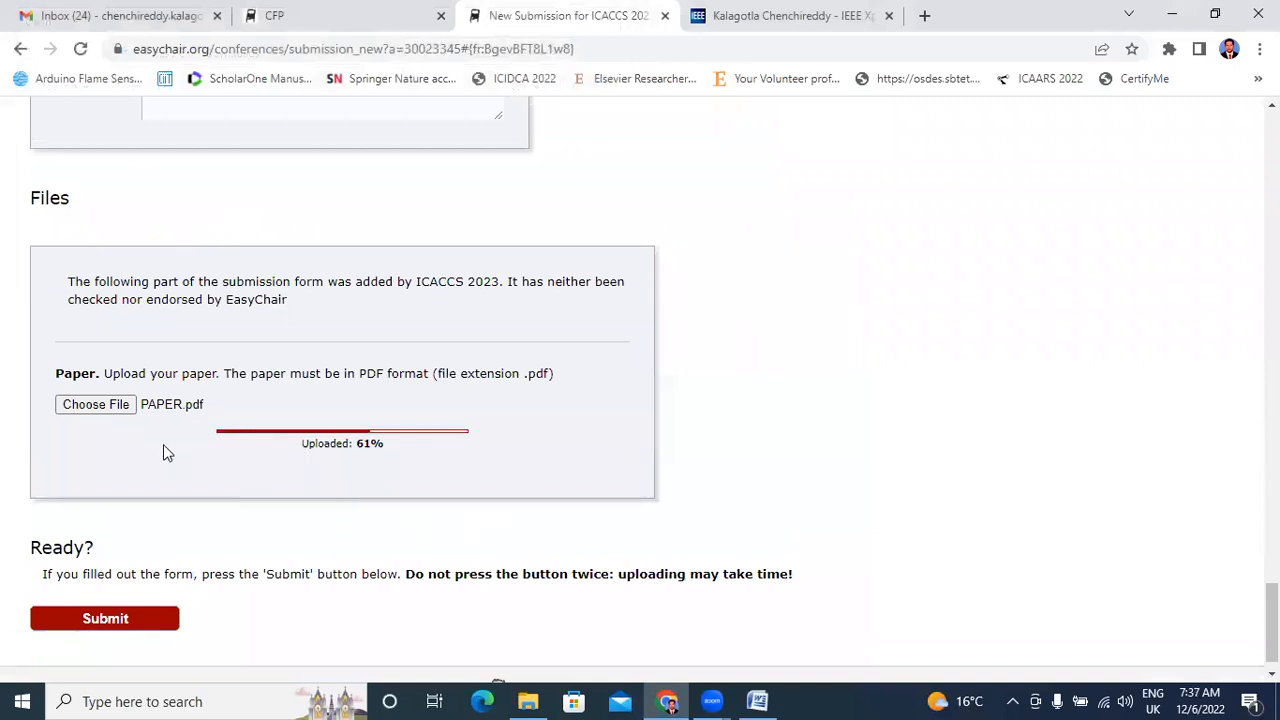
{"action": "left_click", "coordinate": [105, 618]}
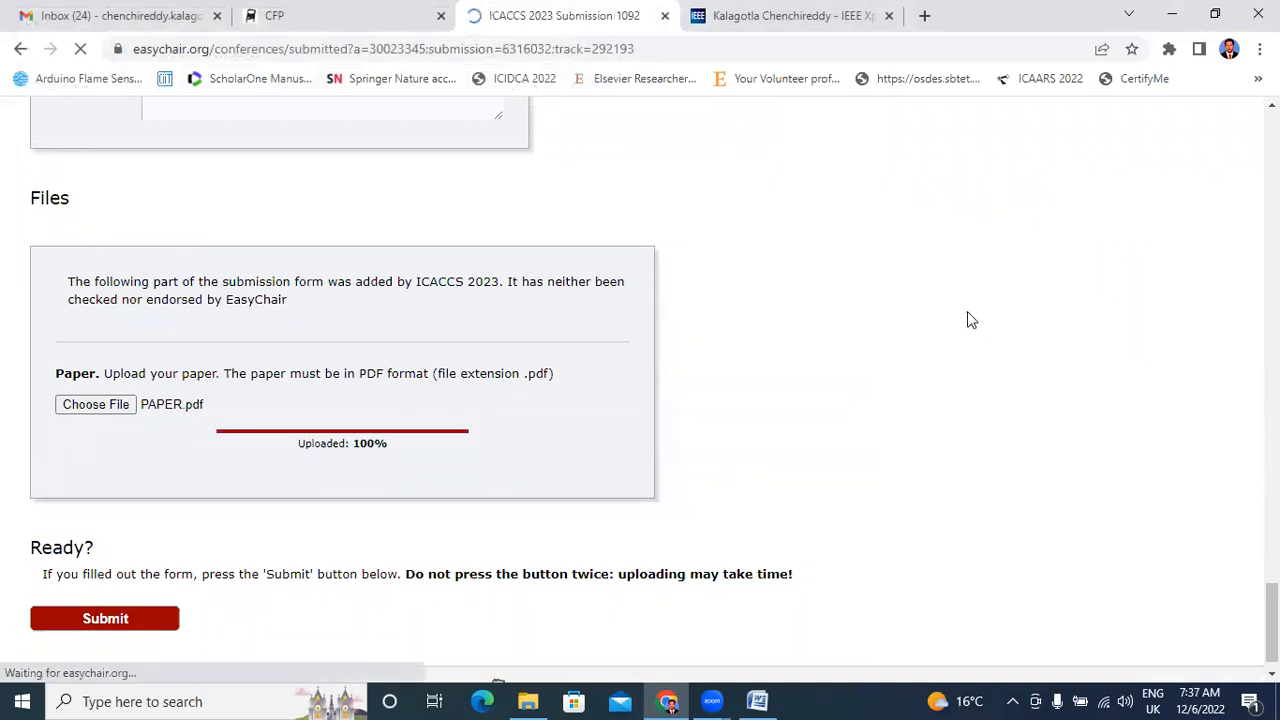
{"action": "left_click", "coordinate": [104, 618]}
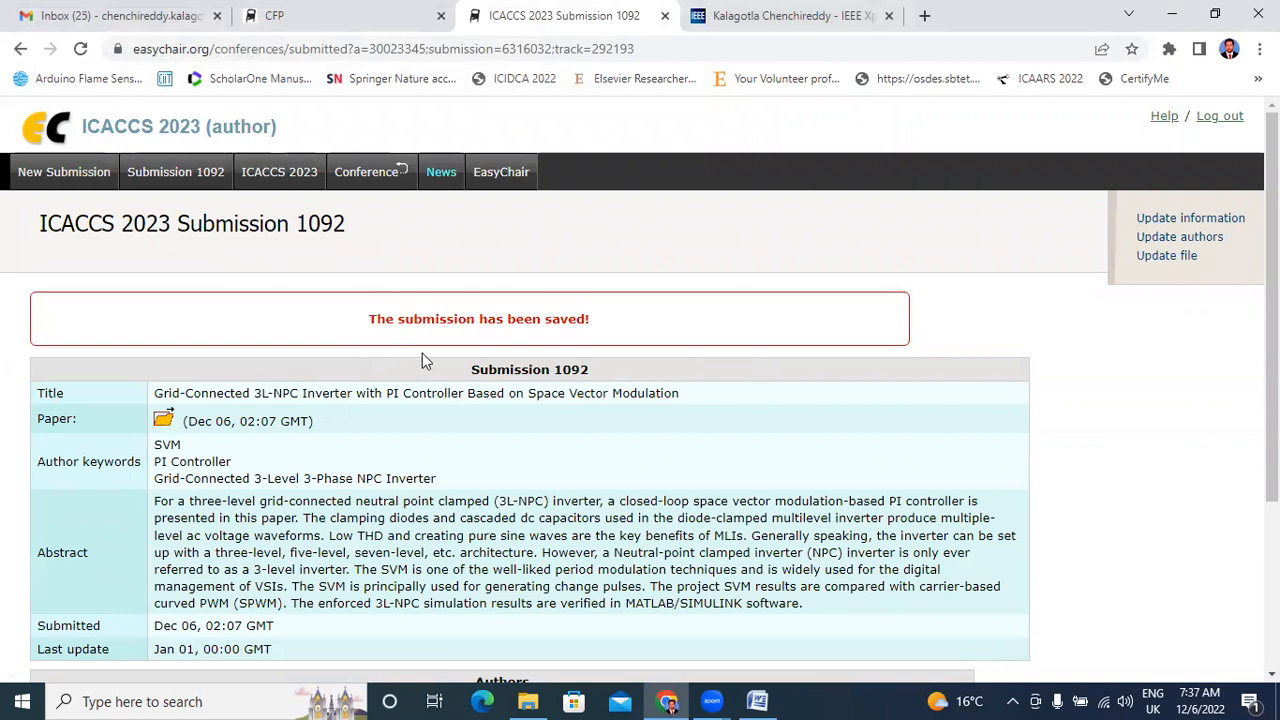
{"action": "mouse_move", "coordinate": [439, 368]}
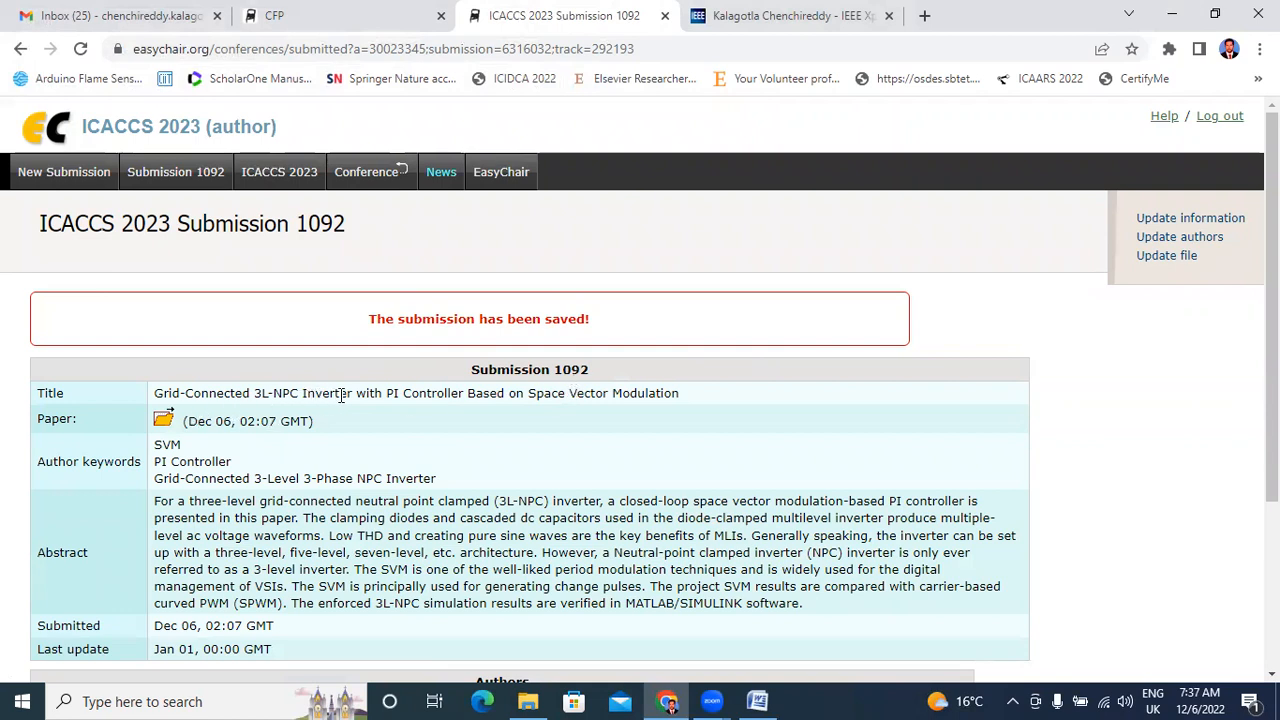
- Scroll through saved Submission 1092's summary and its six-author table
{"action": "scroll", "scroll_direction": "down", "scroll_amount": 3}
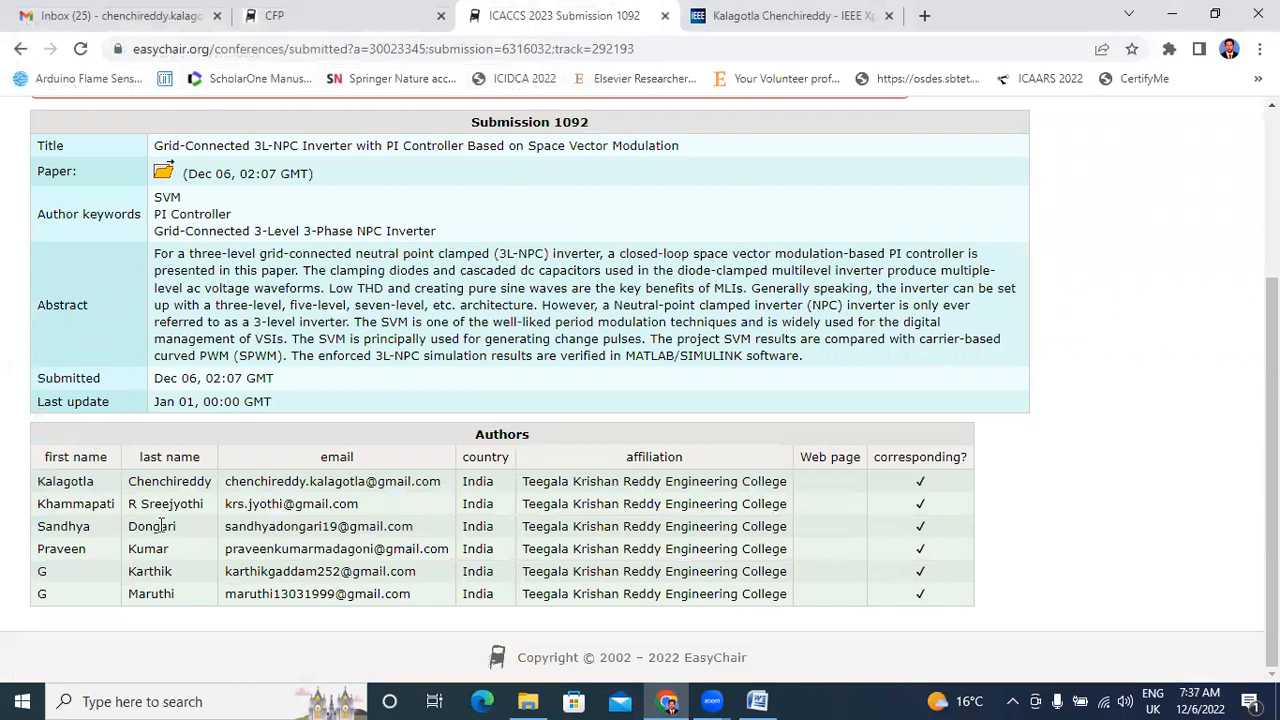
{"action": "mouse_move", "coordinate": [325, 445]}
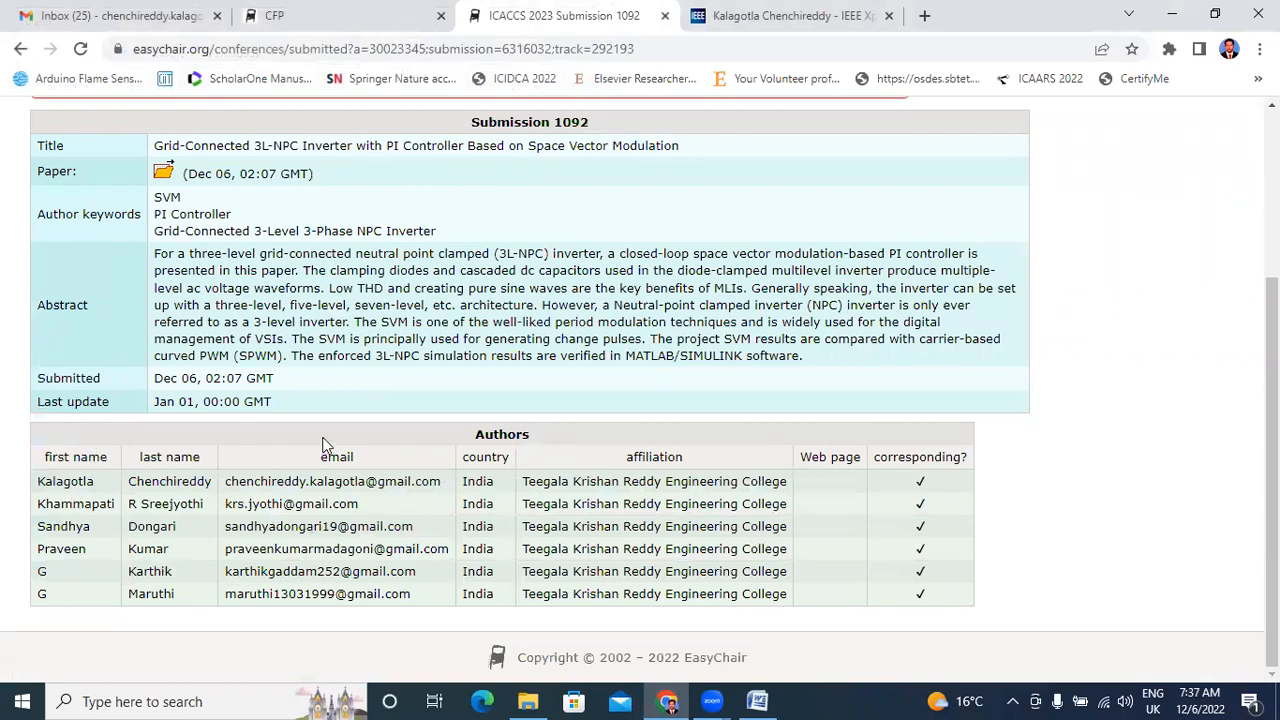
{"action": "mouse_move", "coordinate": [474, 467]}
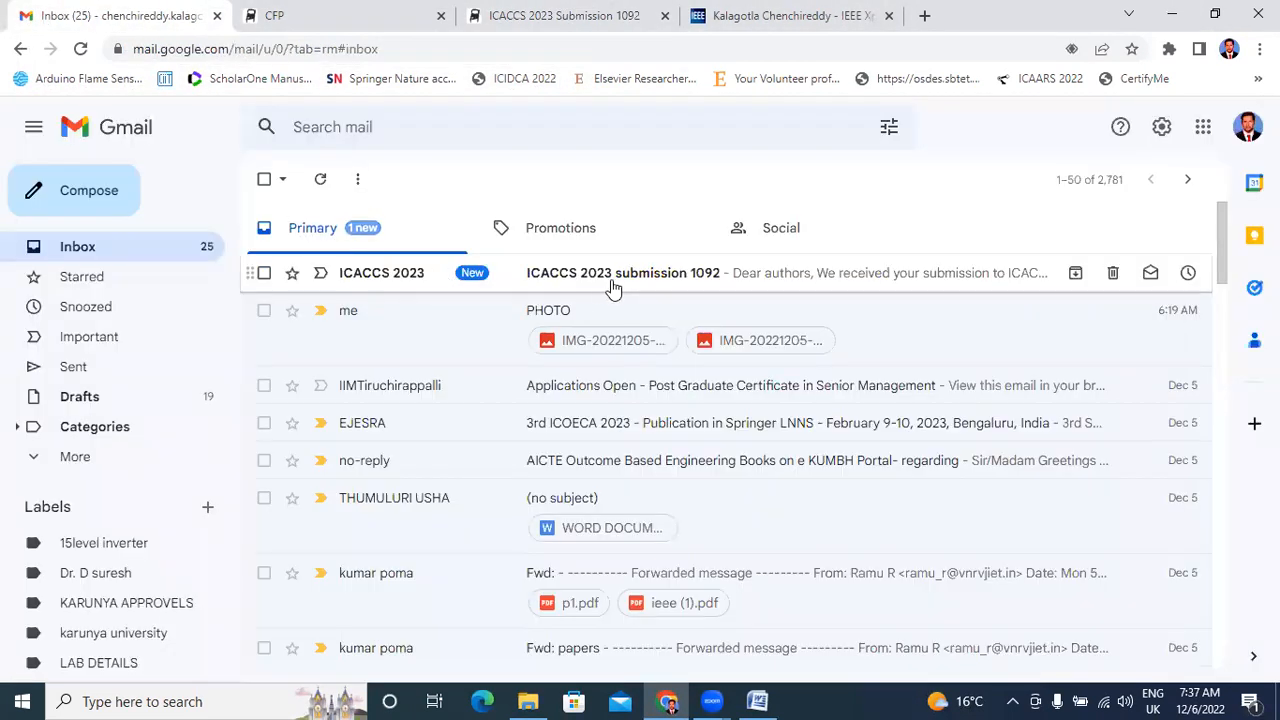
- Open the 'ICACCS 2023 submission 1092' email and scroll through its authors and title
{"action": "left_click", "coordinate": [623, 272]}
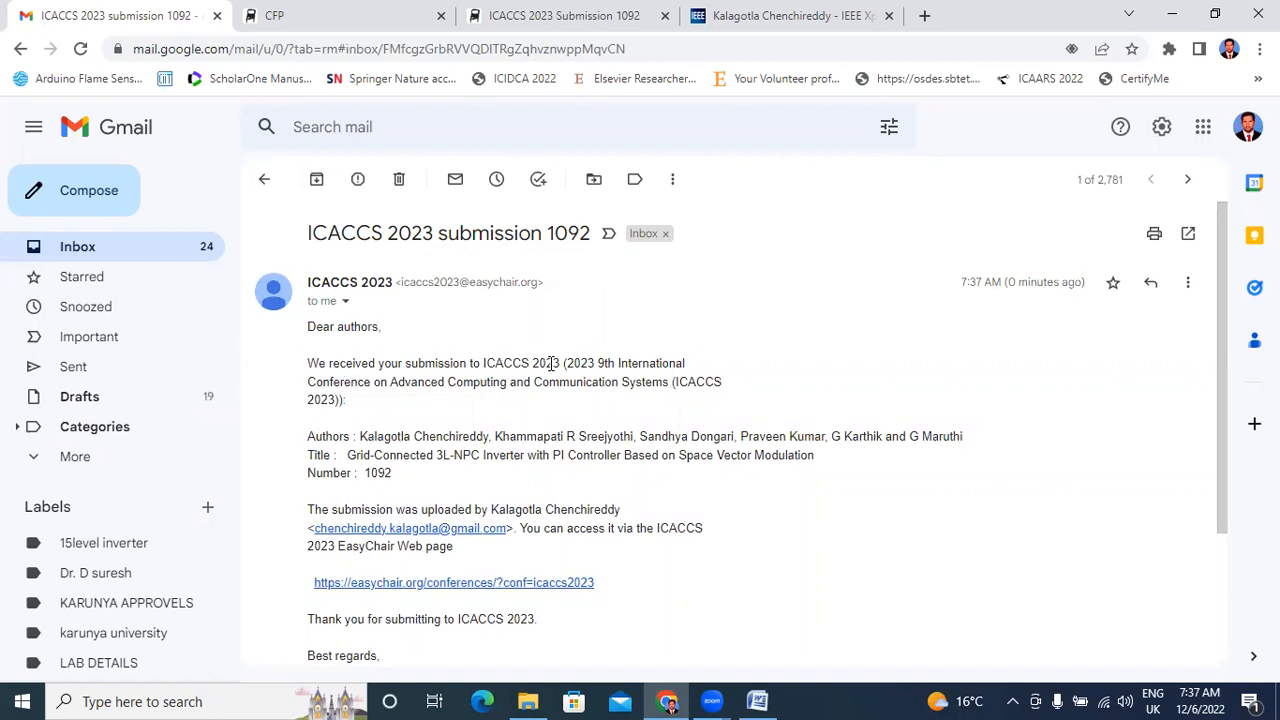
{"action": "mouse_move", "coordinate": [700, 378]}
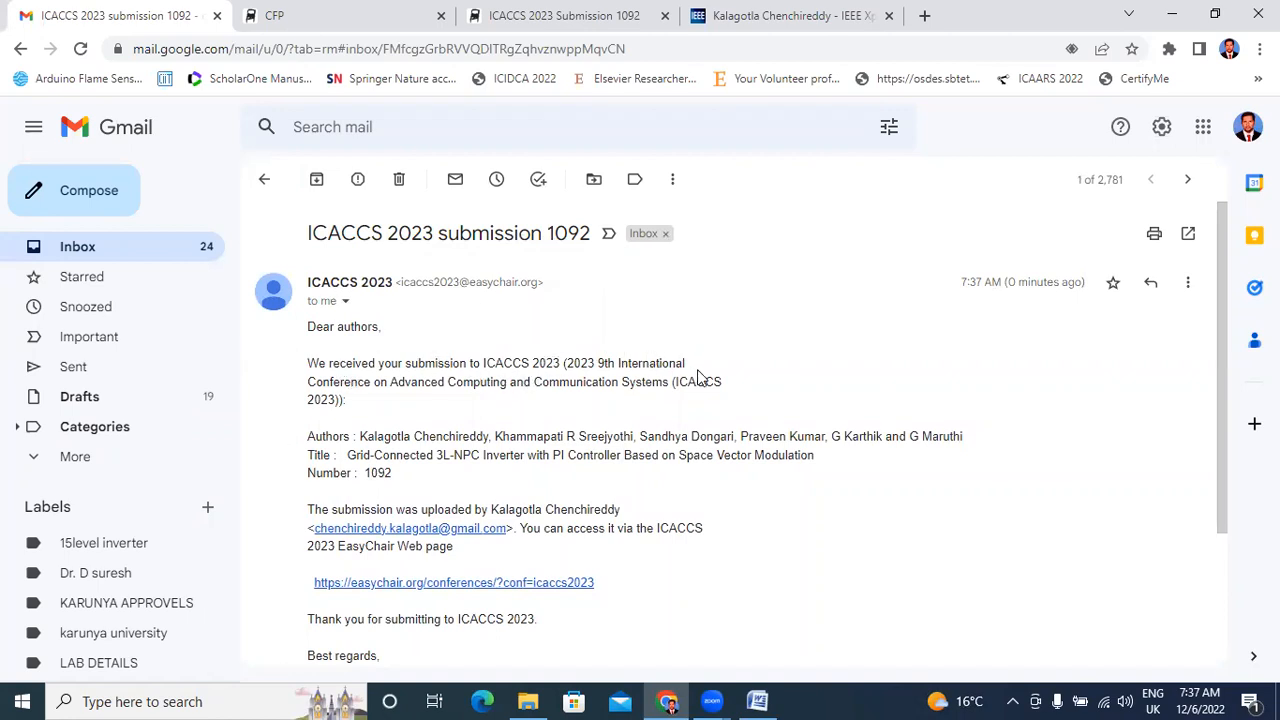
{"action": "scroll", "scroll_direction": "down", "scroll_amount": 3}
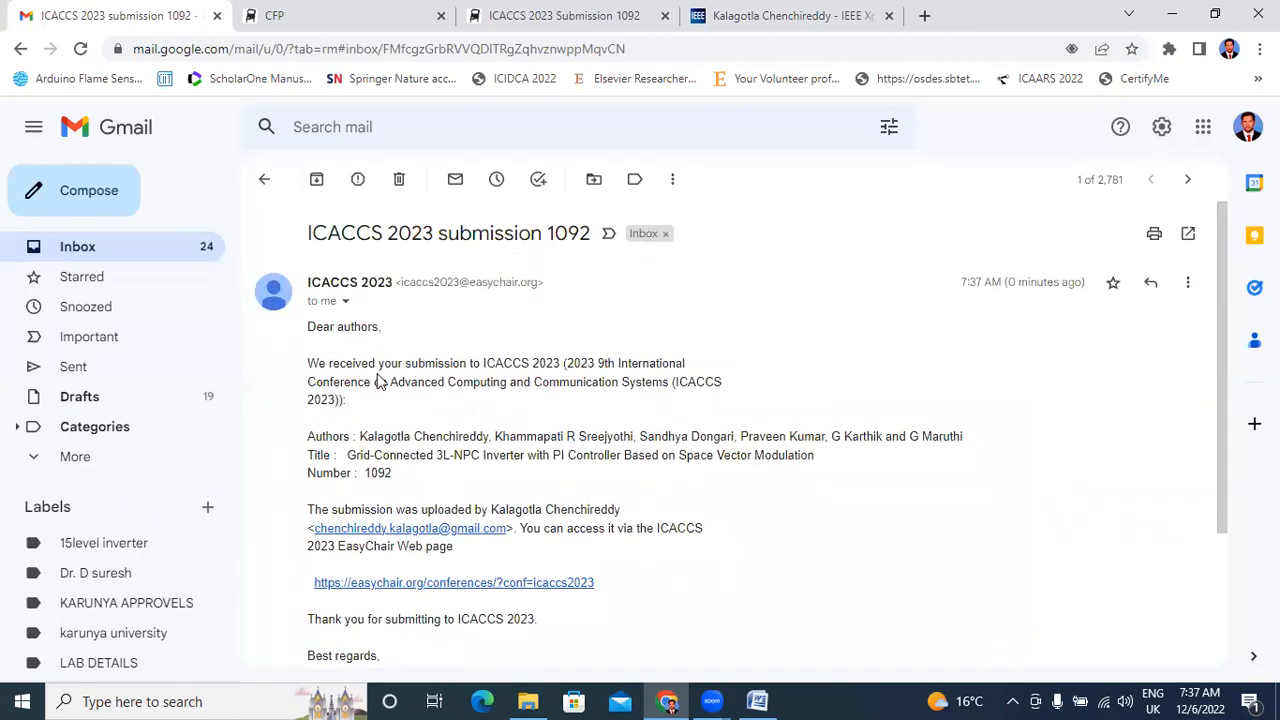
{"action": "scroll", "scroll_direction": "down", "scroll_amount": 3}
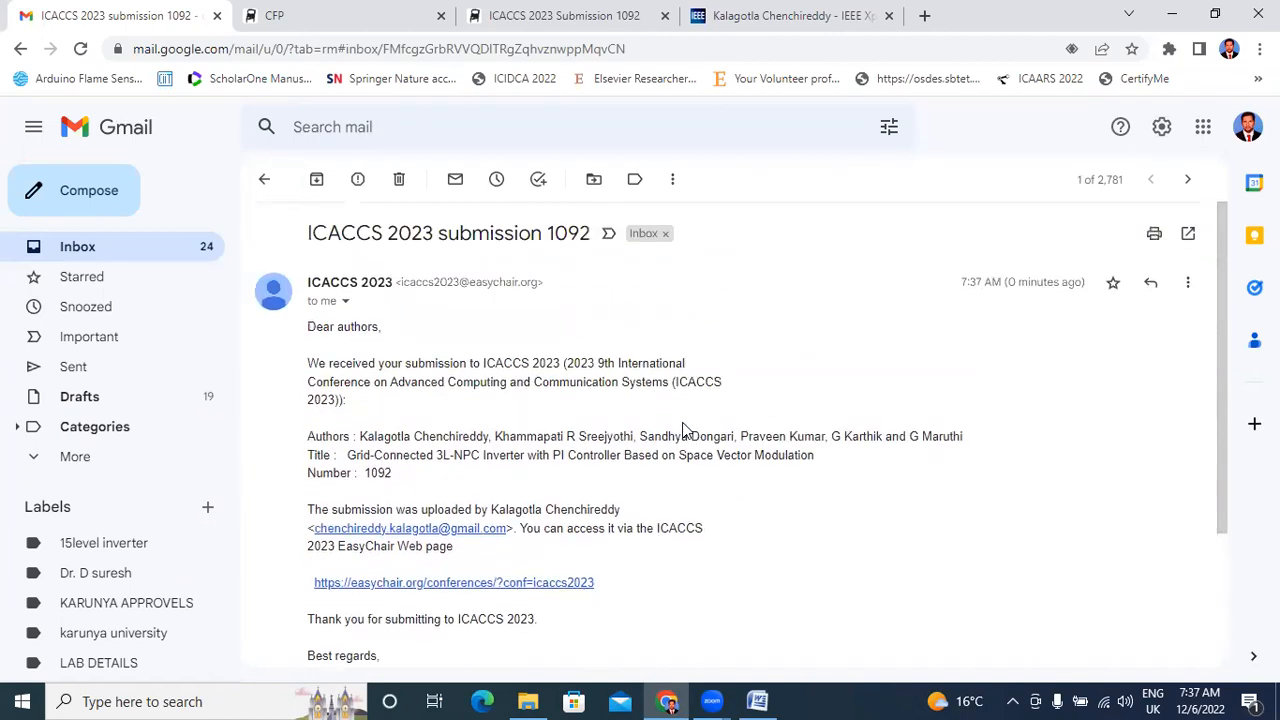
- Return to the ICACCS 2023 call-for-papers page and scroll over its submission details
{"action": "left_click", "coordinate": [290, 16]}
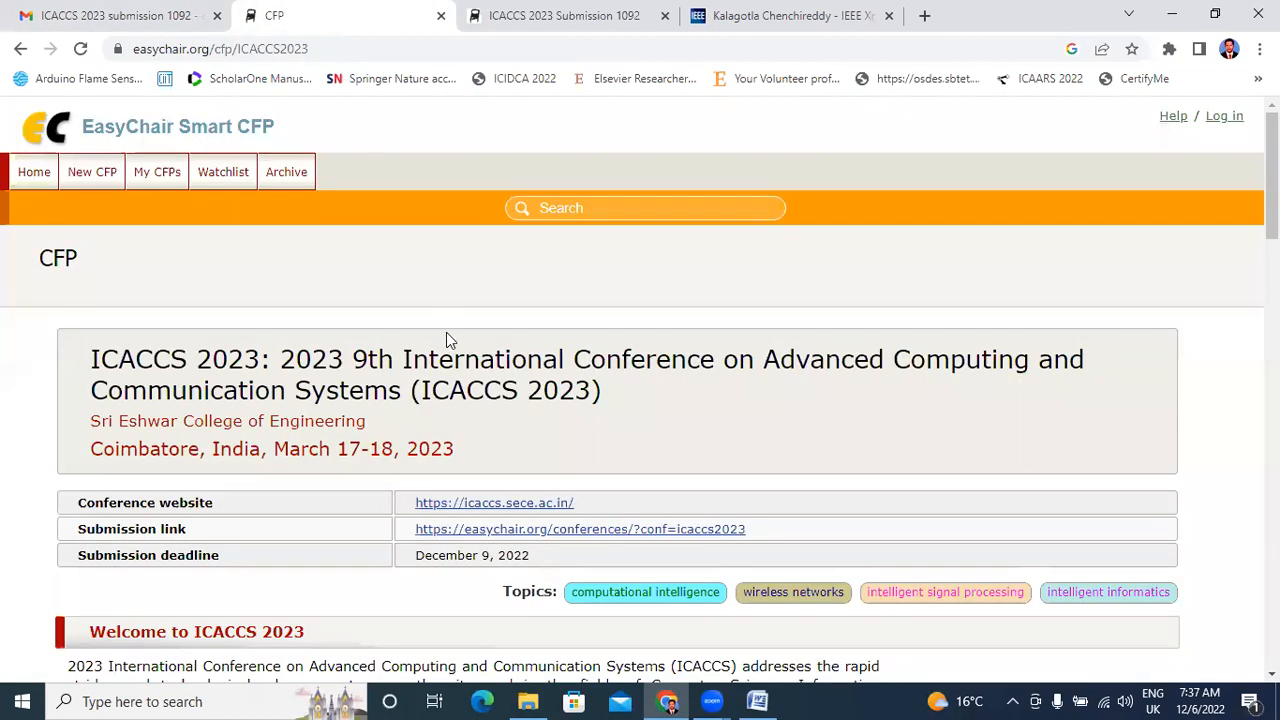
{"action": "scroll", "scroll_direction": "down", "scroll_amount": 3}
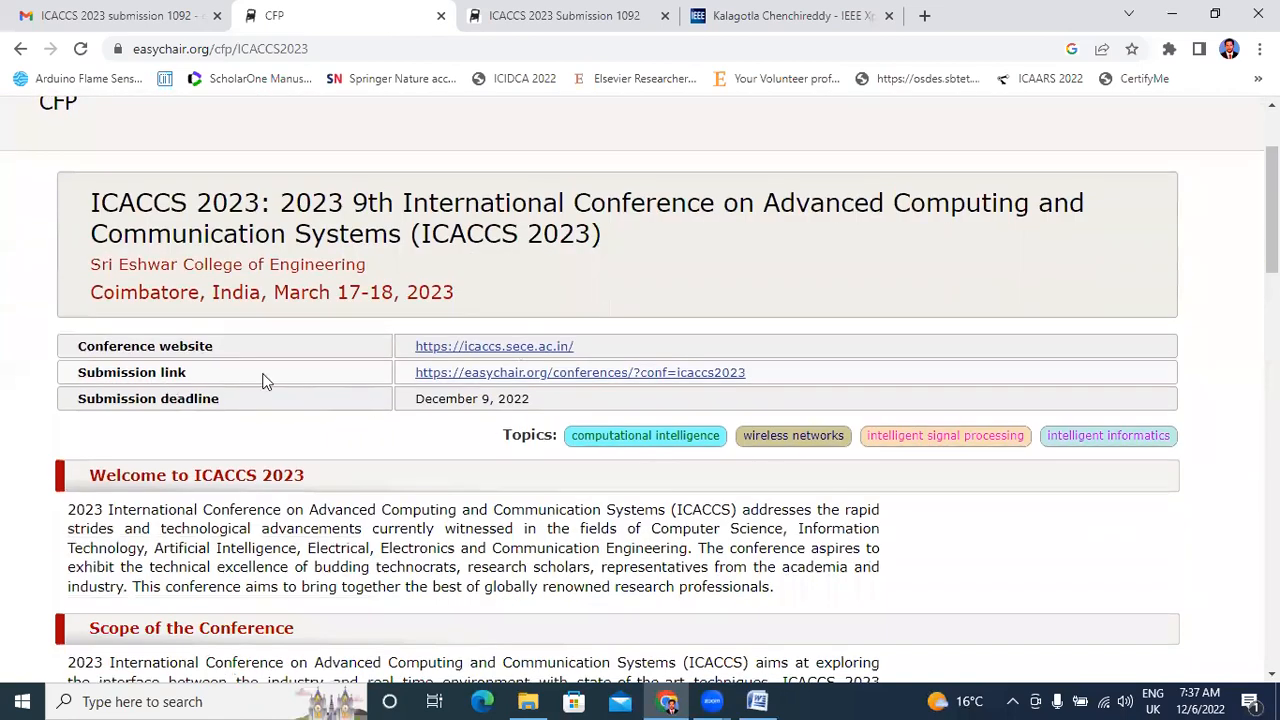
{"action": "mouse_move", "coordinate": [387, 391]}
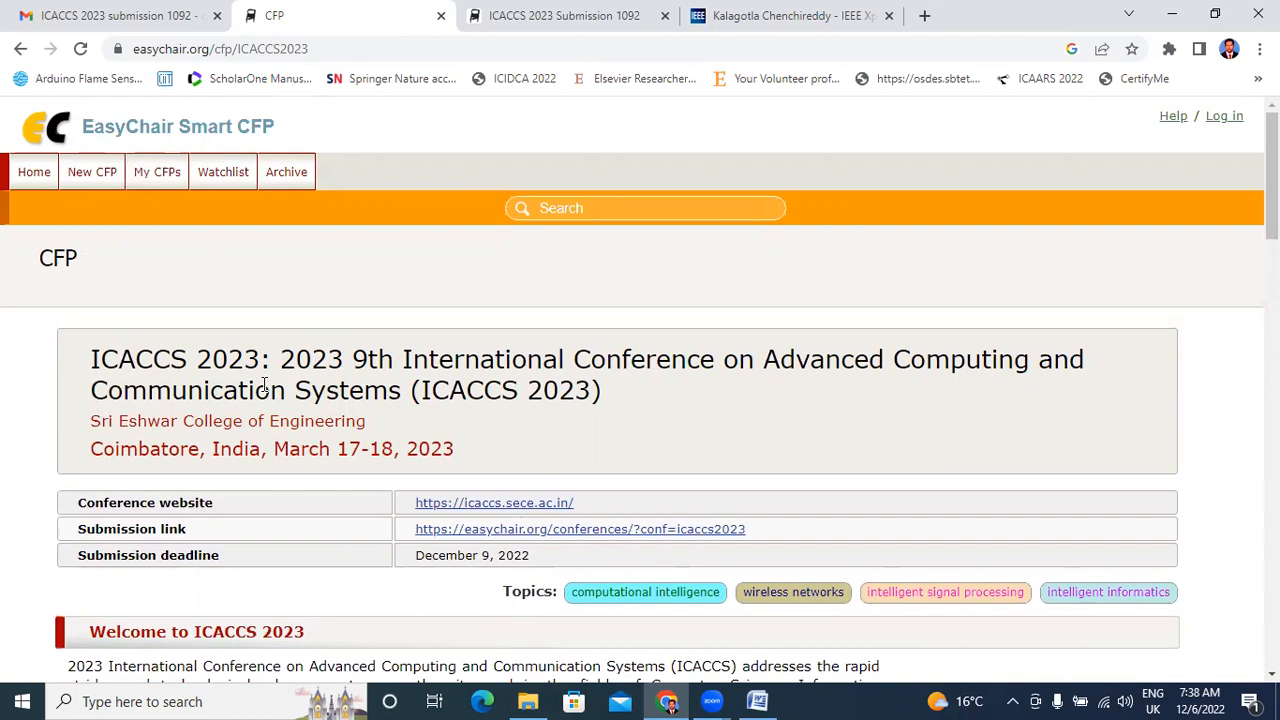
{"action": "mouse_move", "coordinate": [251, 391]}
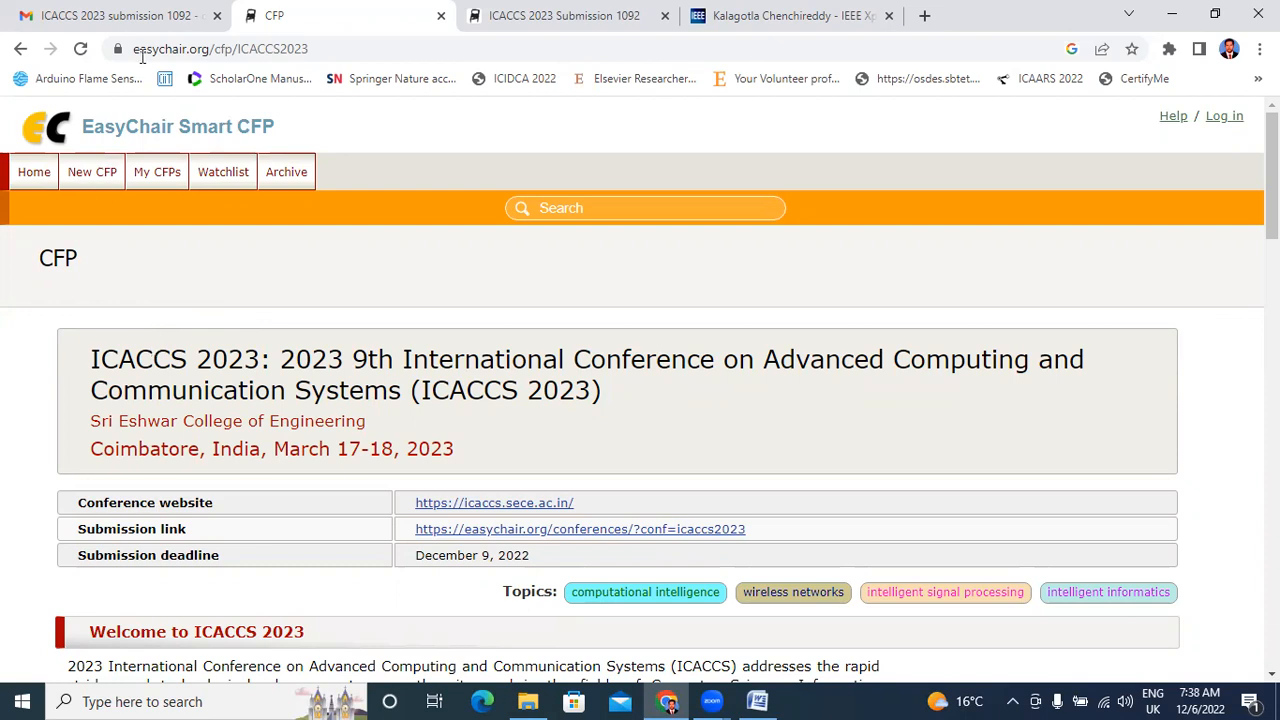
{"action": "mouse_move", "coordinate": [223, 135]}
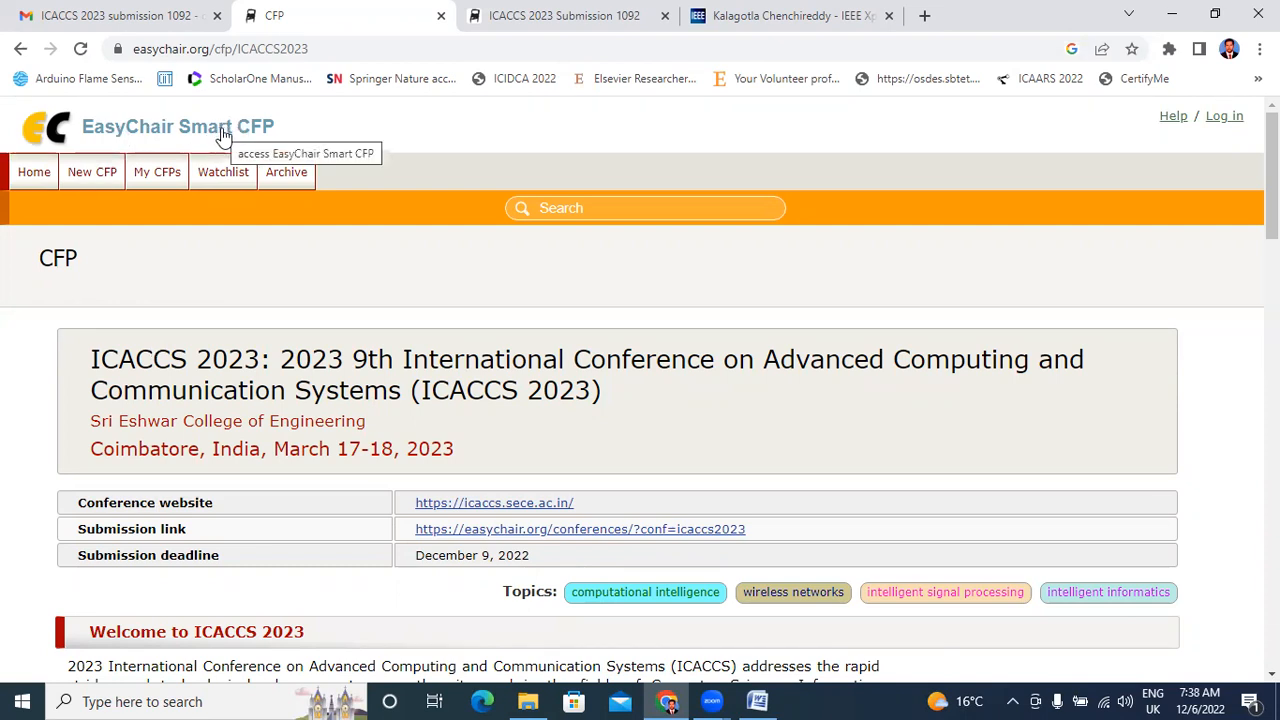
{"action": "mouse_move", "coordinate": [244, 233]}
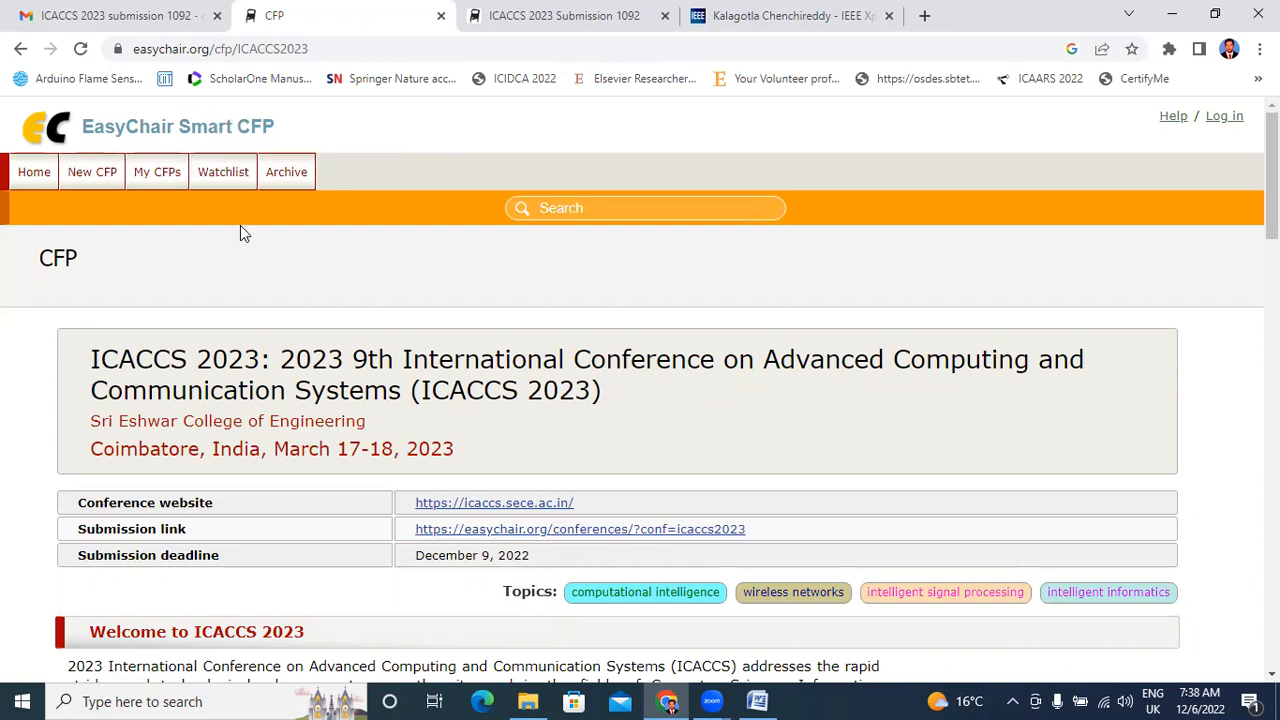
{"action": "mouse_move", "coordinate": [250, 316]}
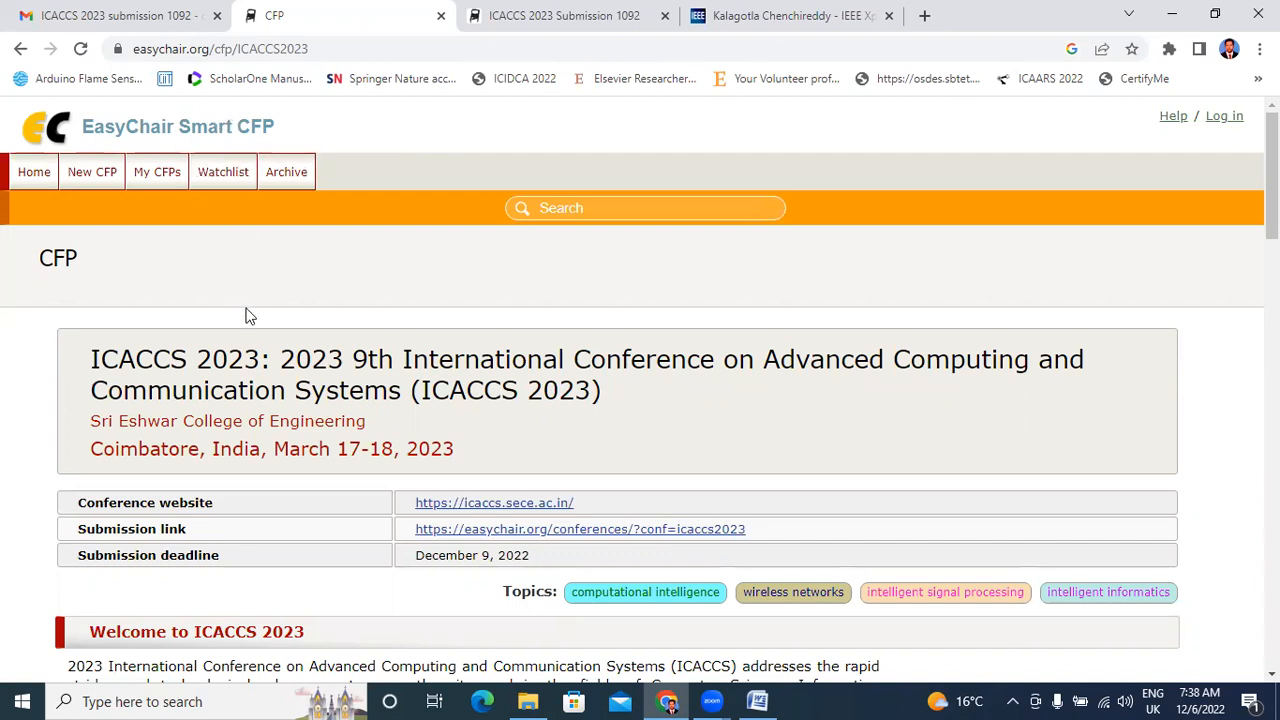
{"action": "mouse_move", "coordinate": [1053, 692]}
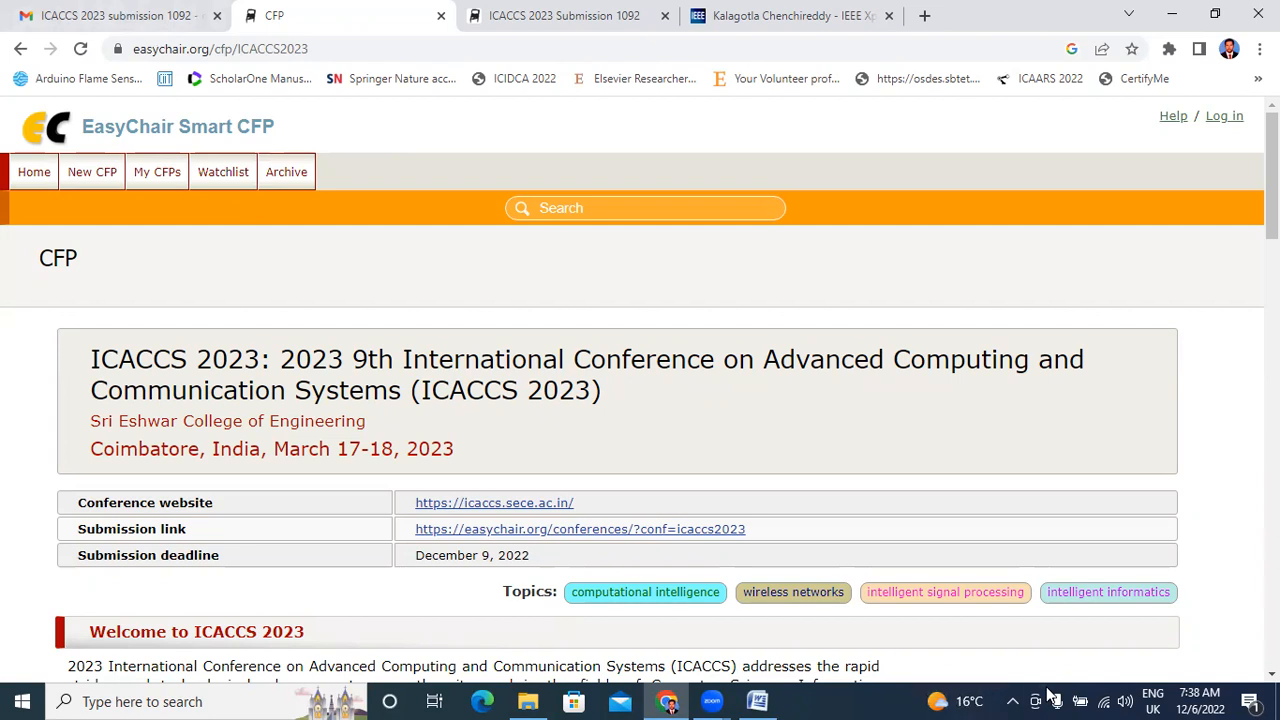